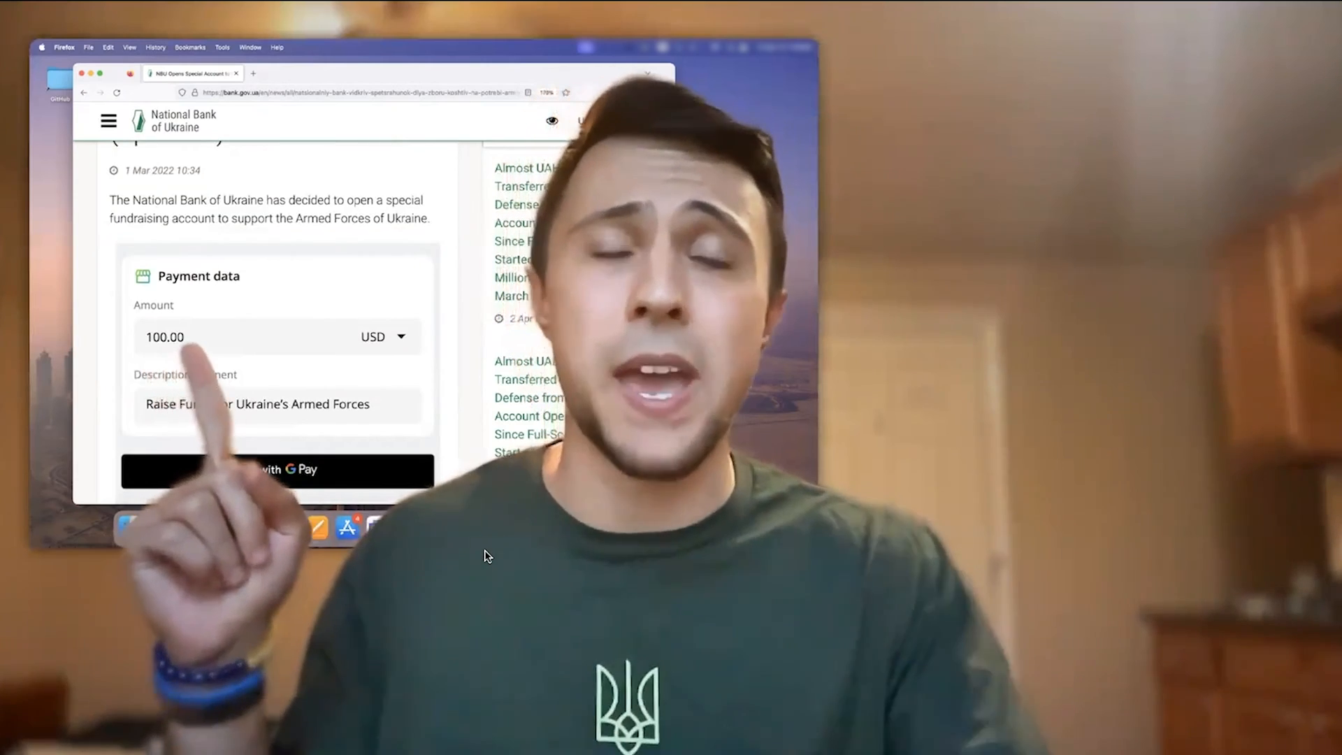
- Read through the DeepLabCut installation guide, selecting the words 'DeepLabCut' and 'Anaconda'
scroll(down, 3)
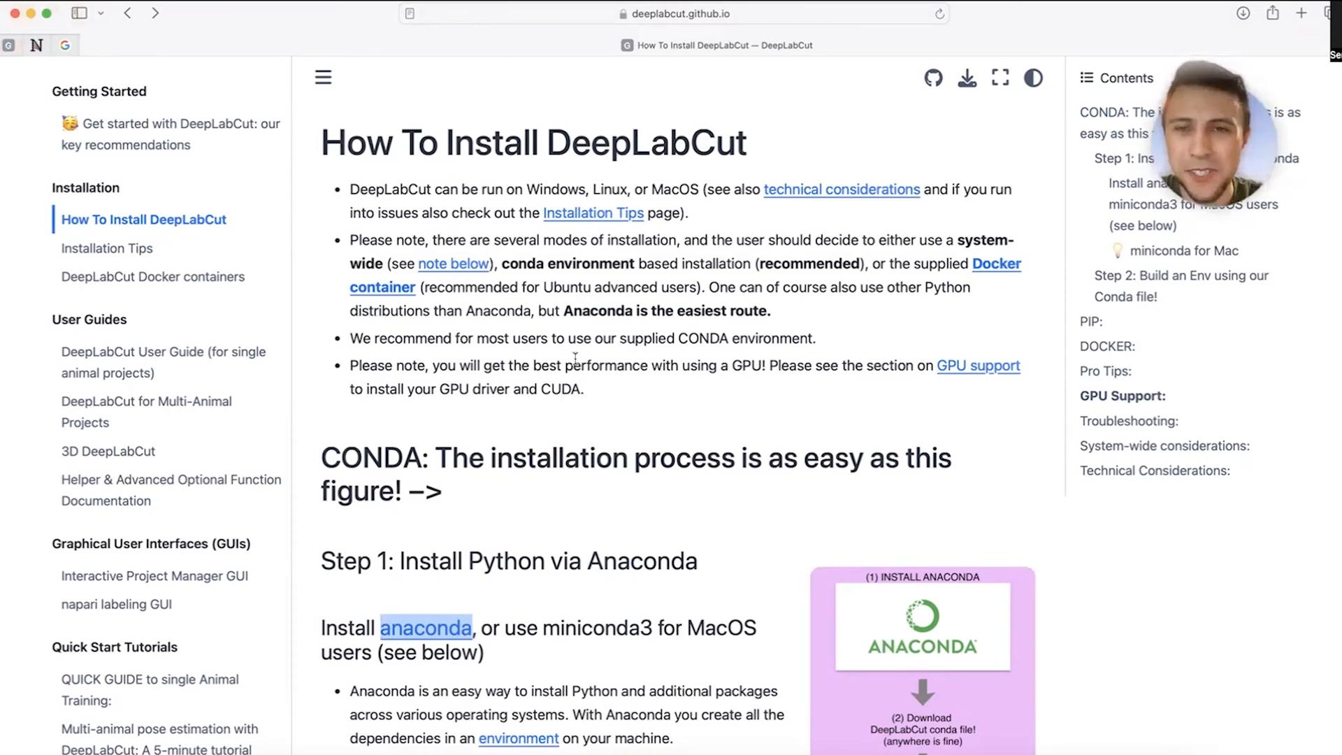
mouse_move(708, 171)
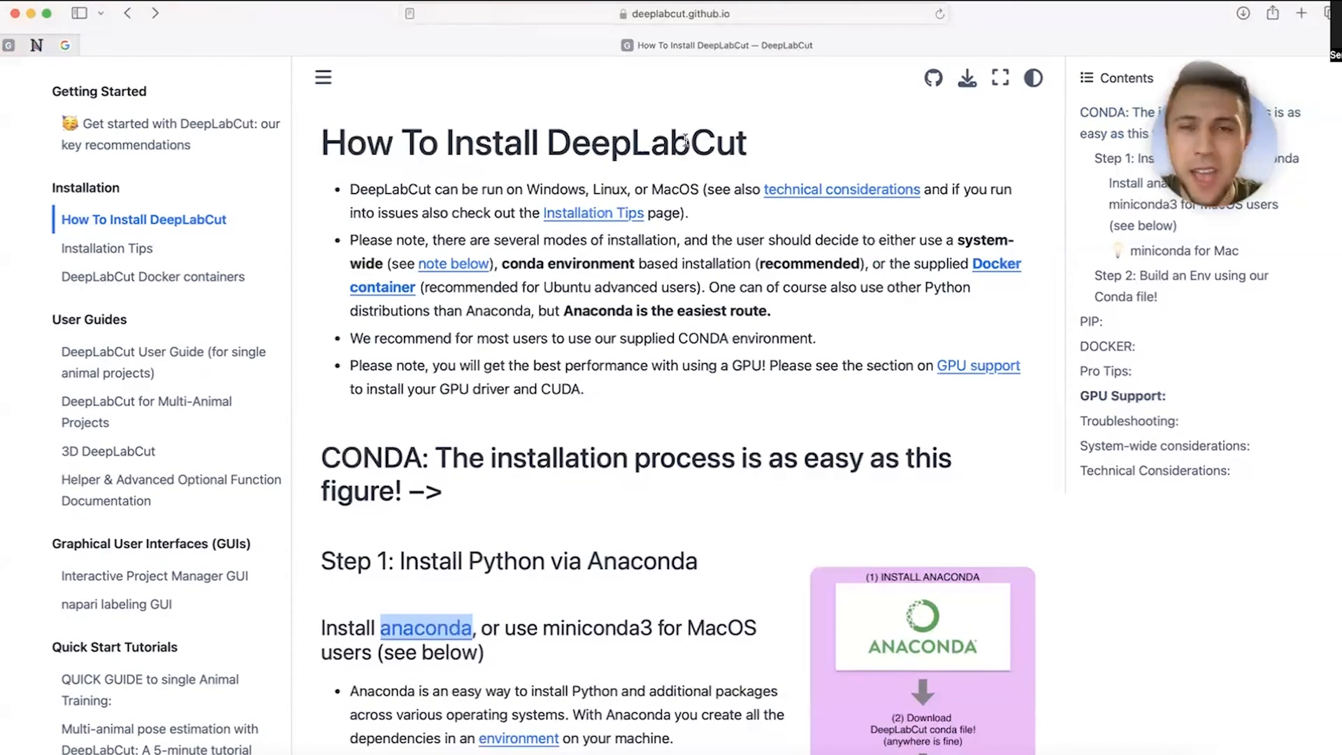
double_click(646, 143)
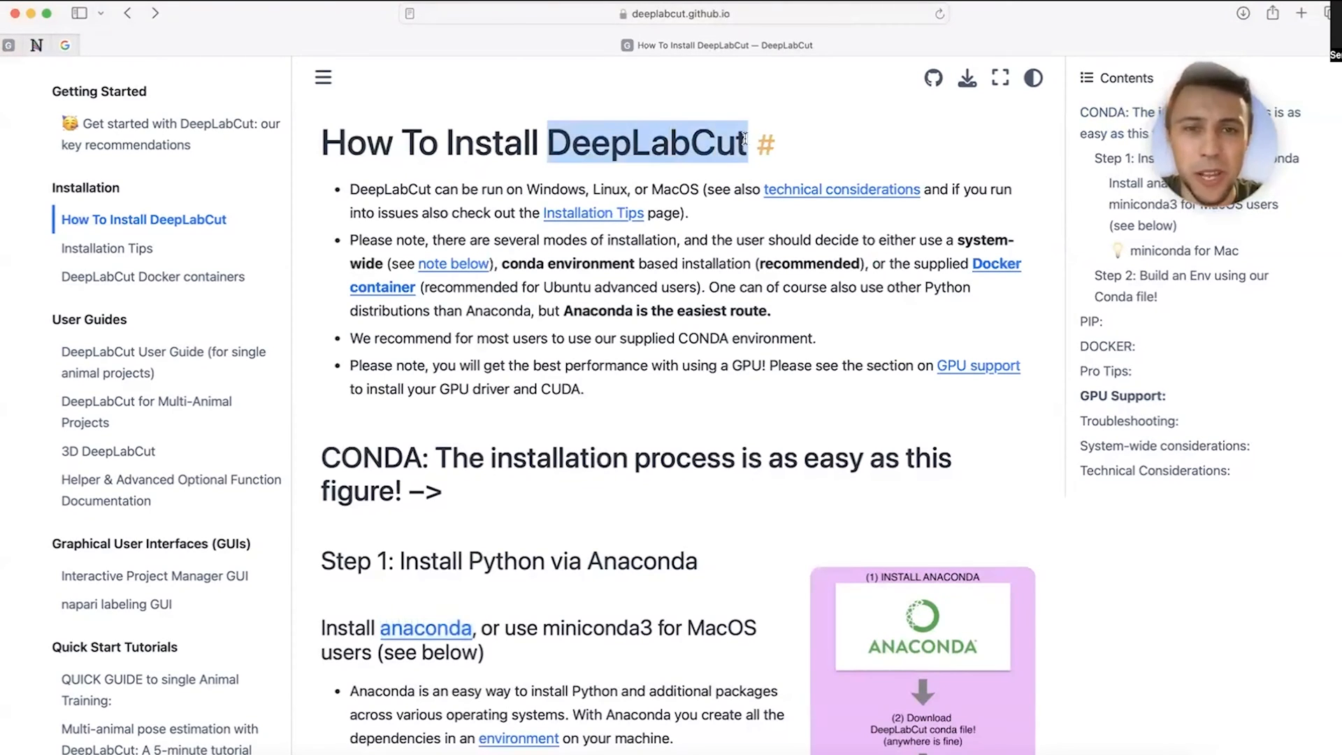
mouse_move(719, 168)
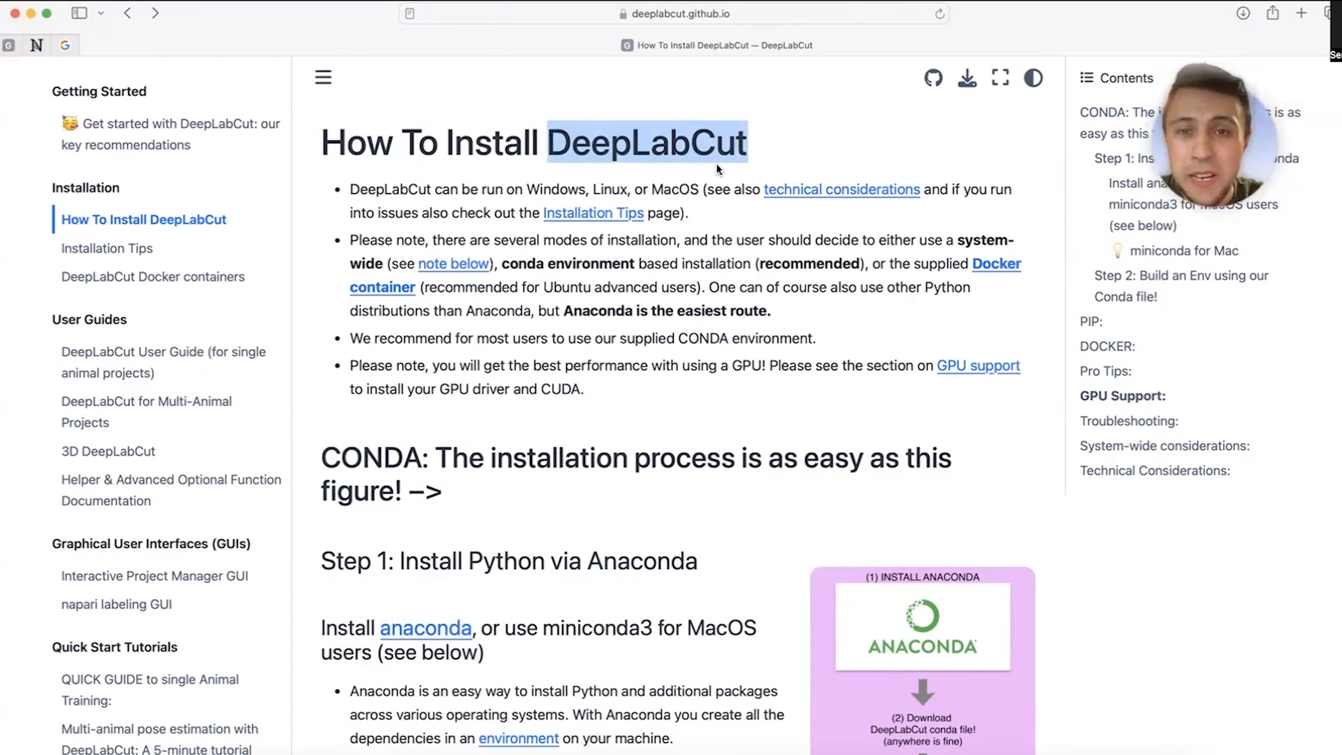
mouse_move(591, 172)
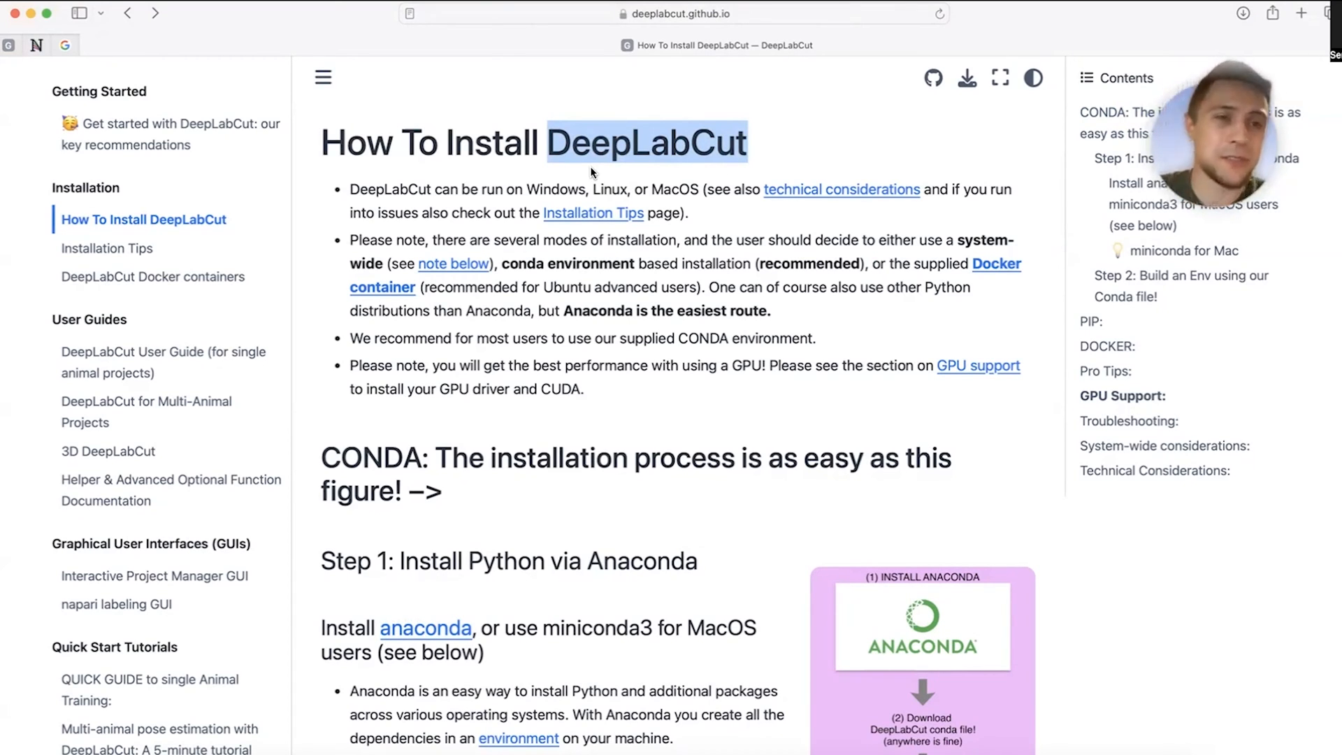
mouse_move(492, 143)
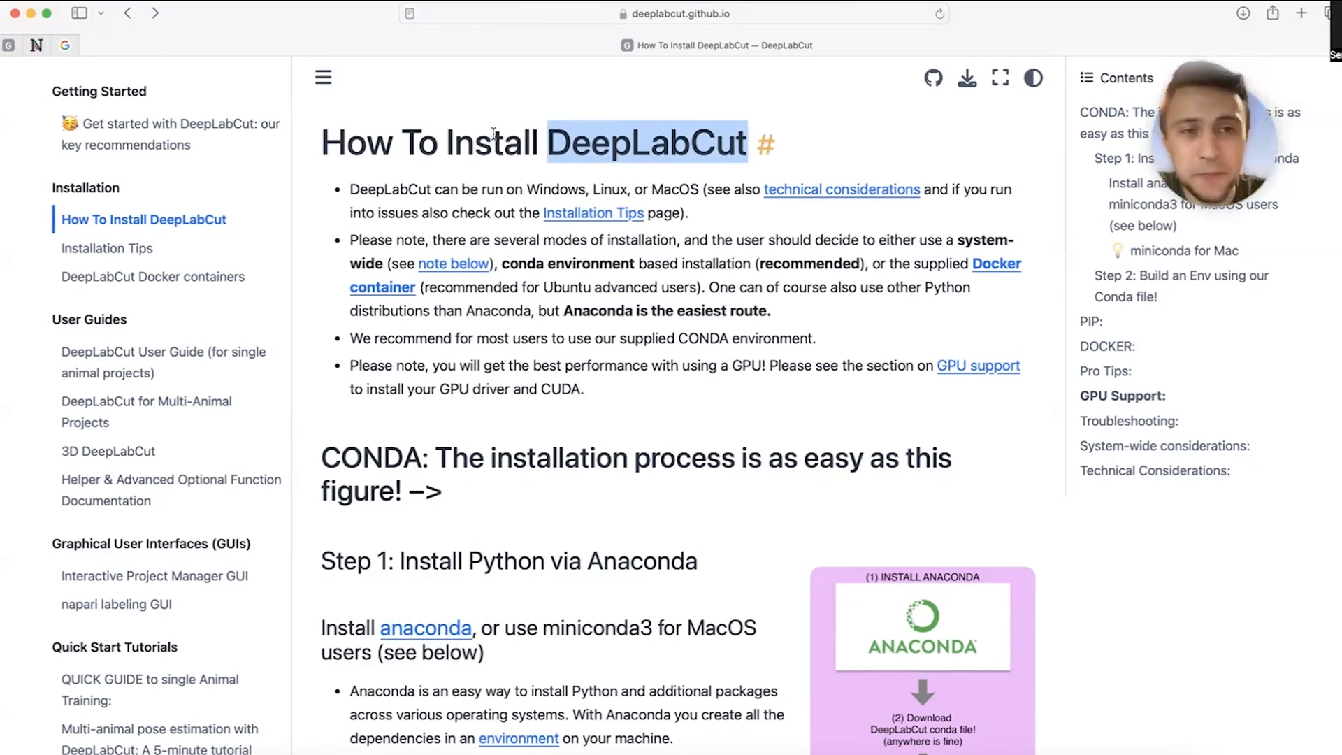
scroll(down, 3)
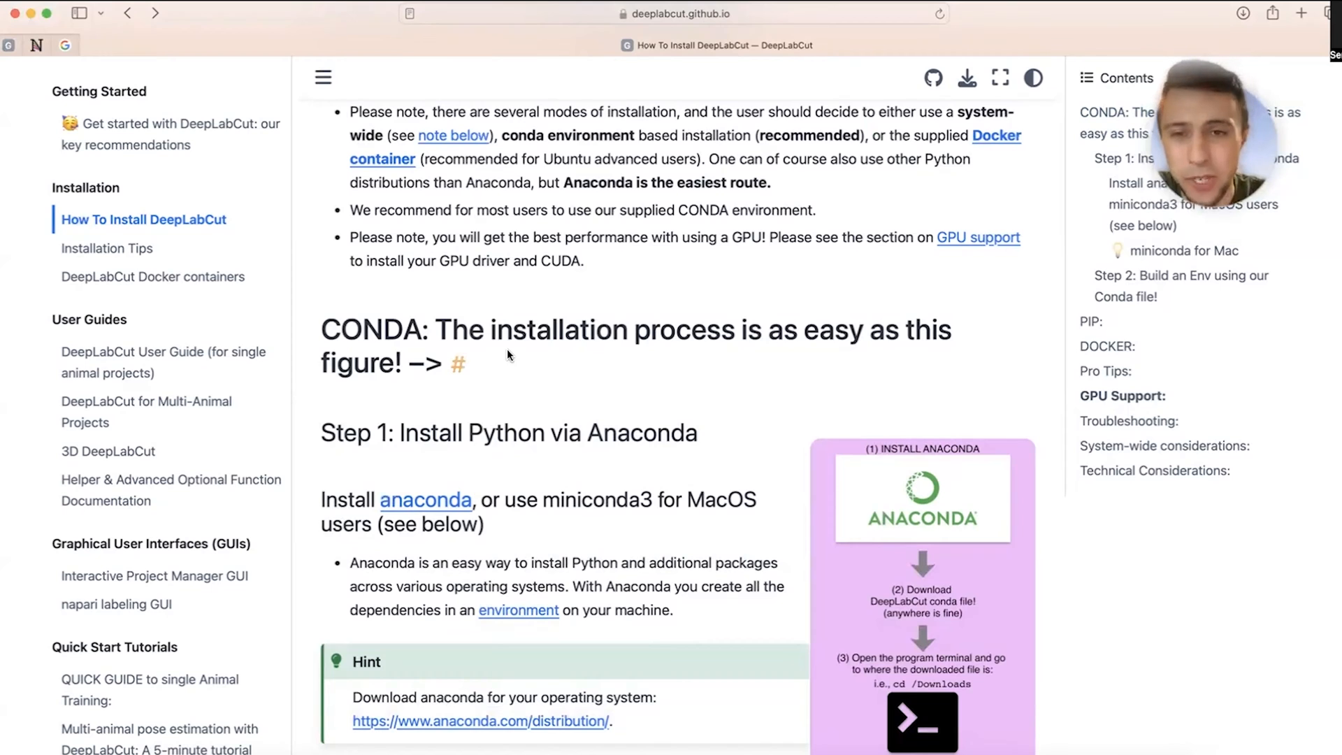
scroll(down, 3)
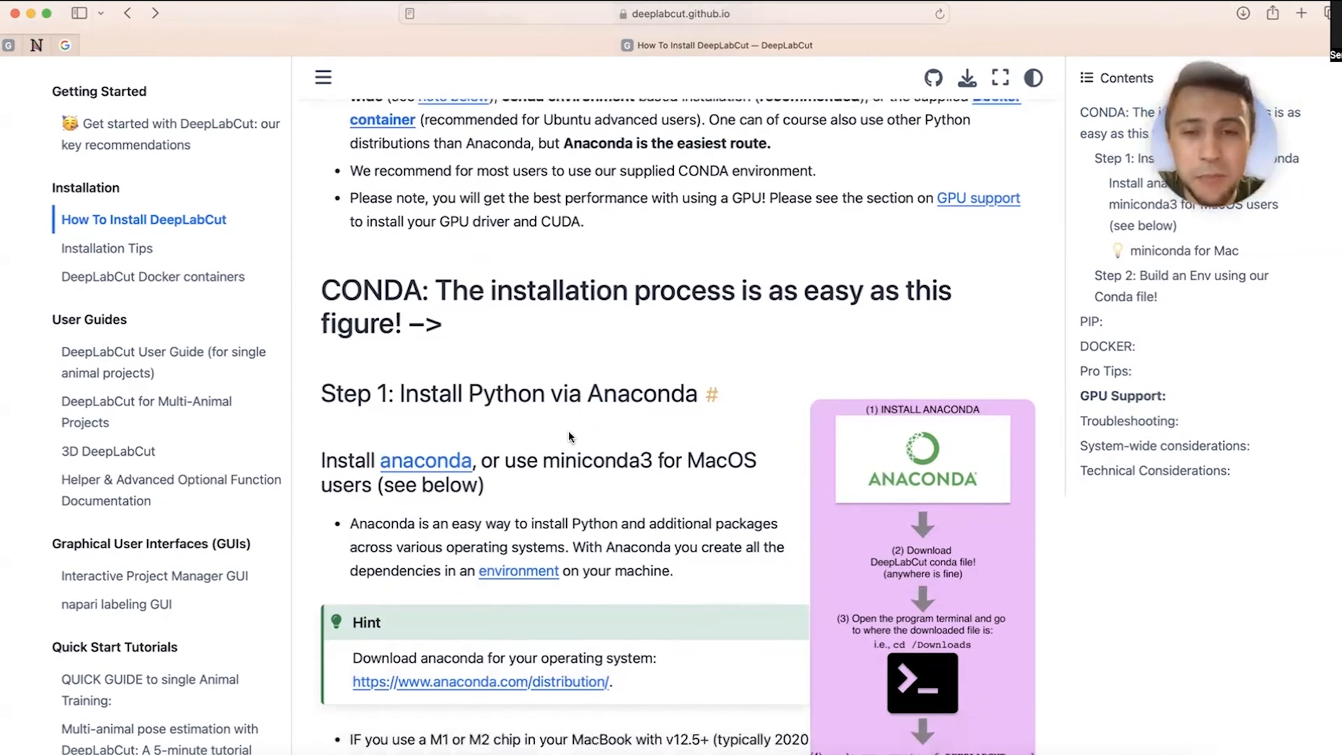
double_click(638, 394)
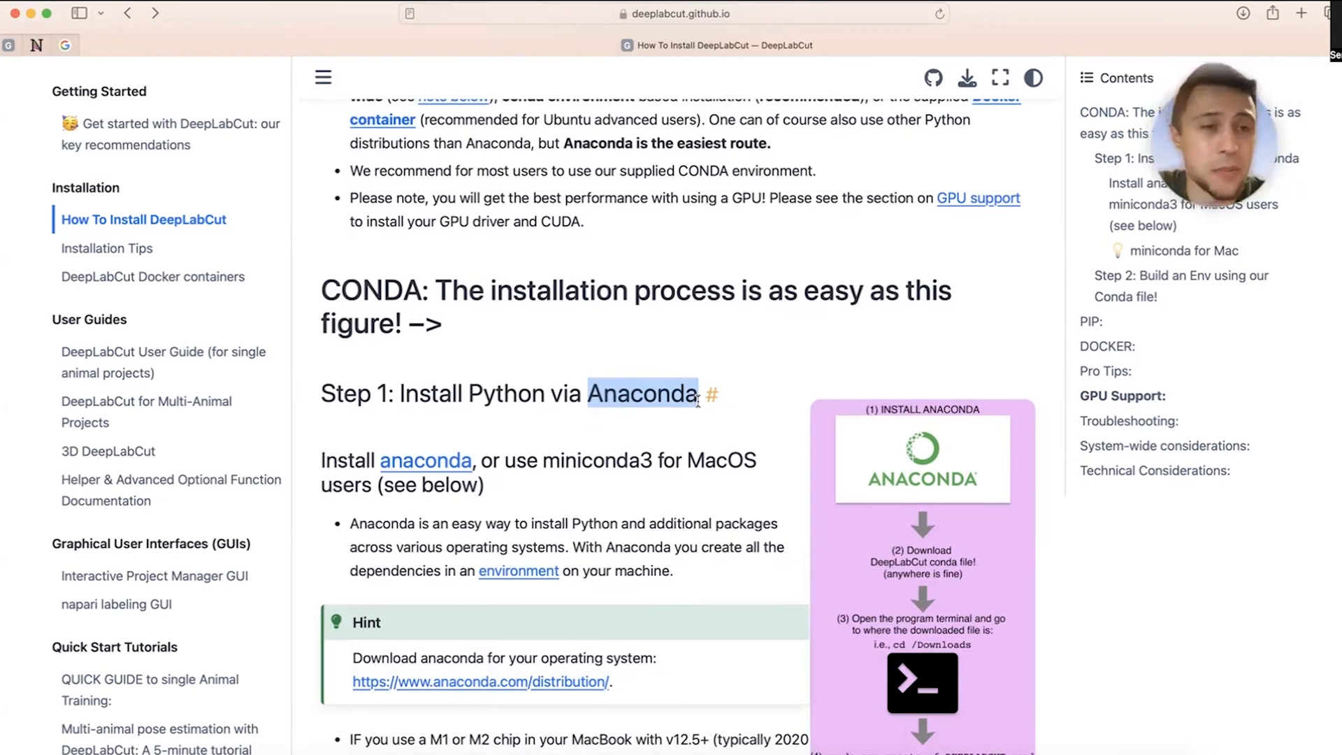
mouse_move(607, 378)
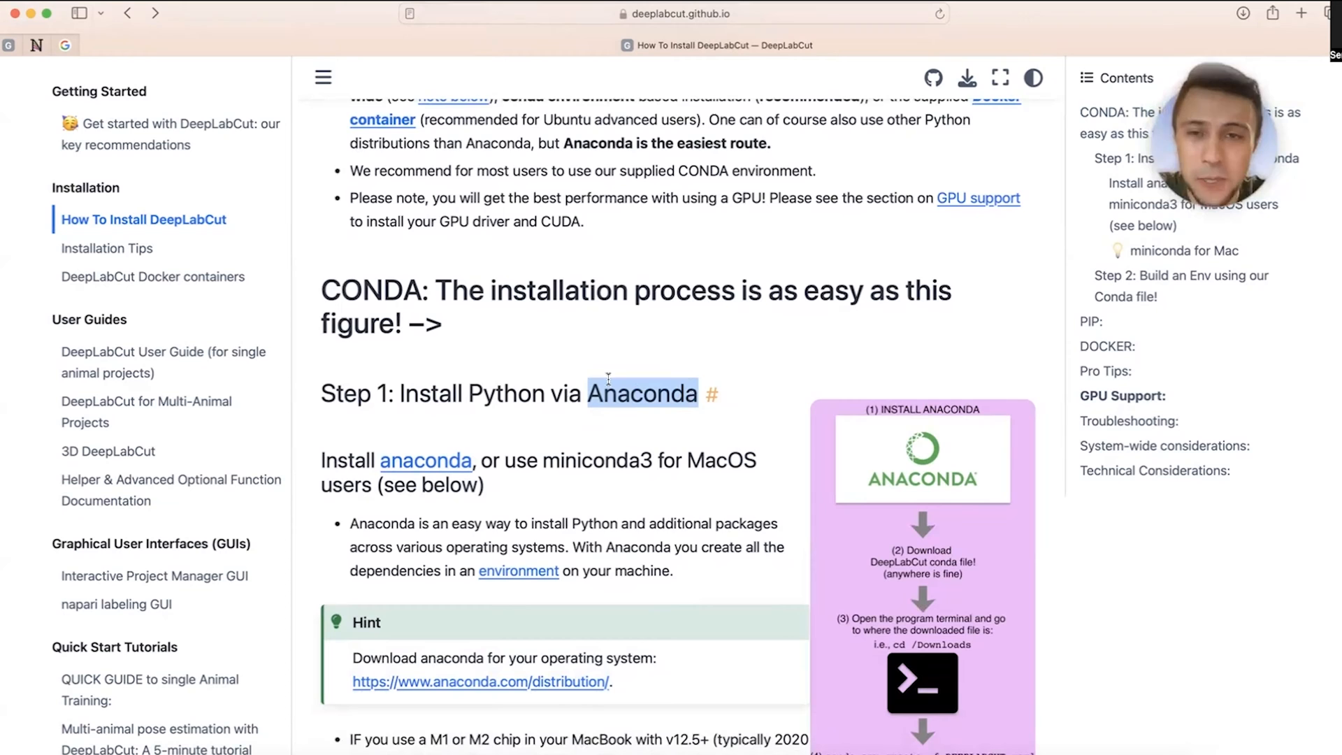
scroll(down, 3)
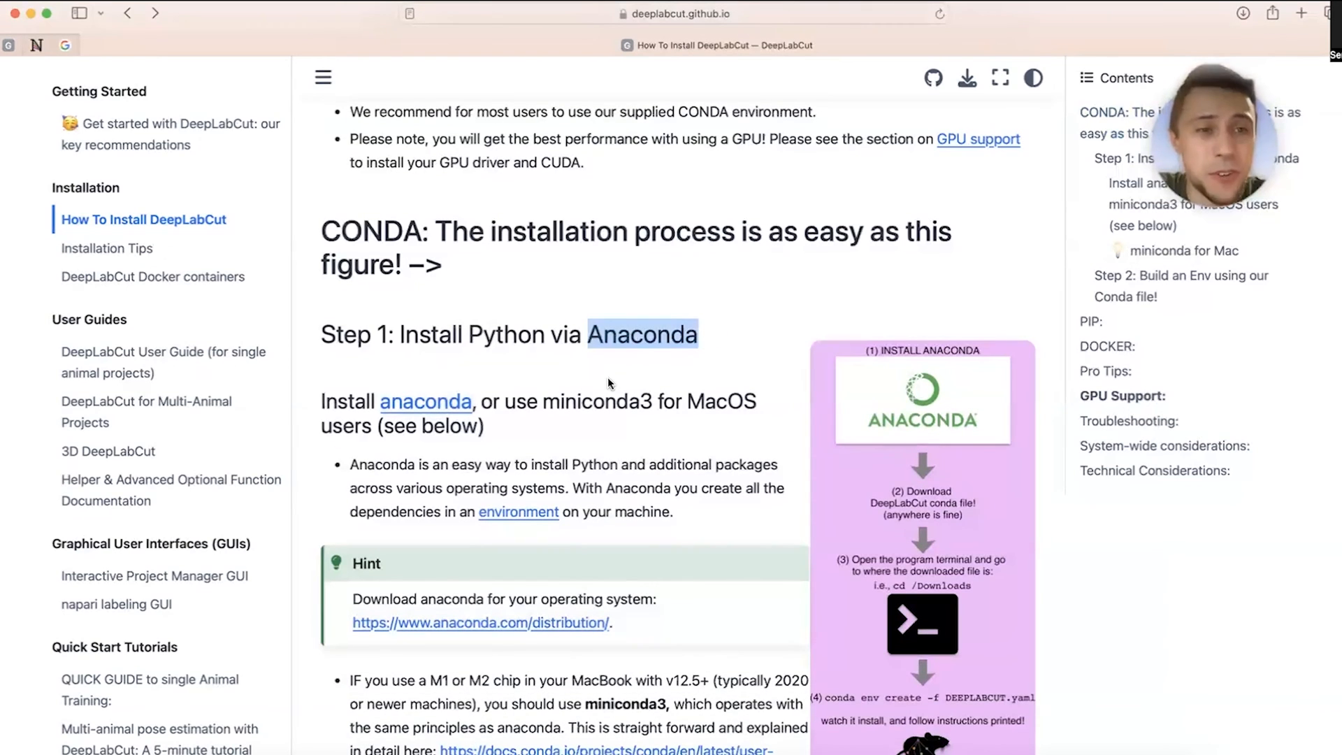
mouse_move(488, 366)
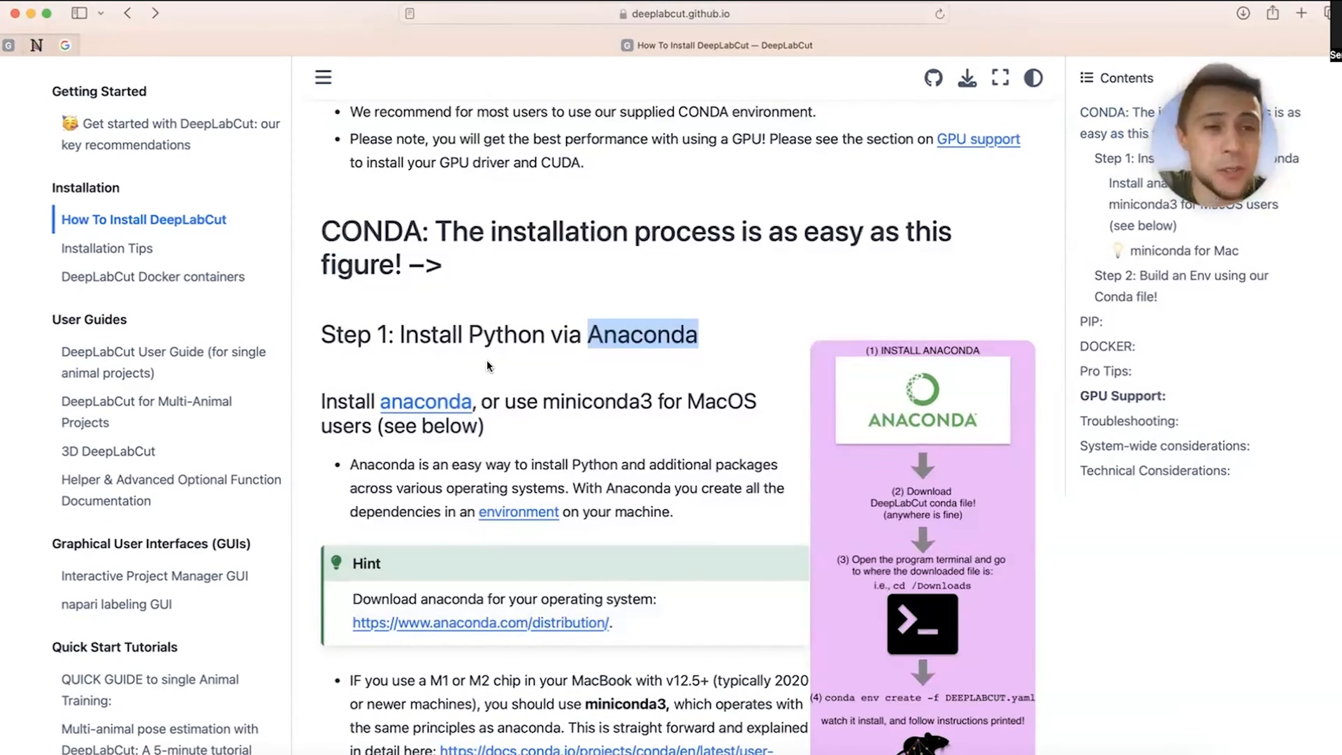
mouse_move(426, 402)
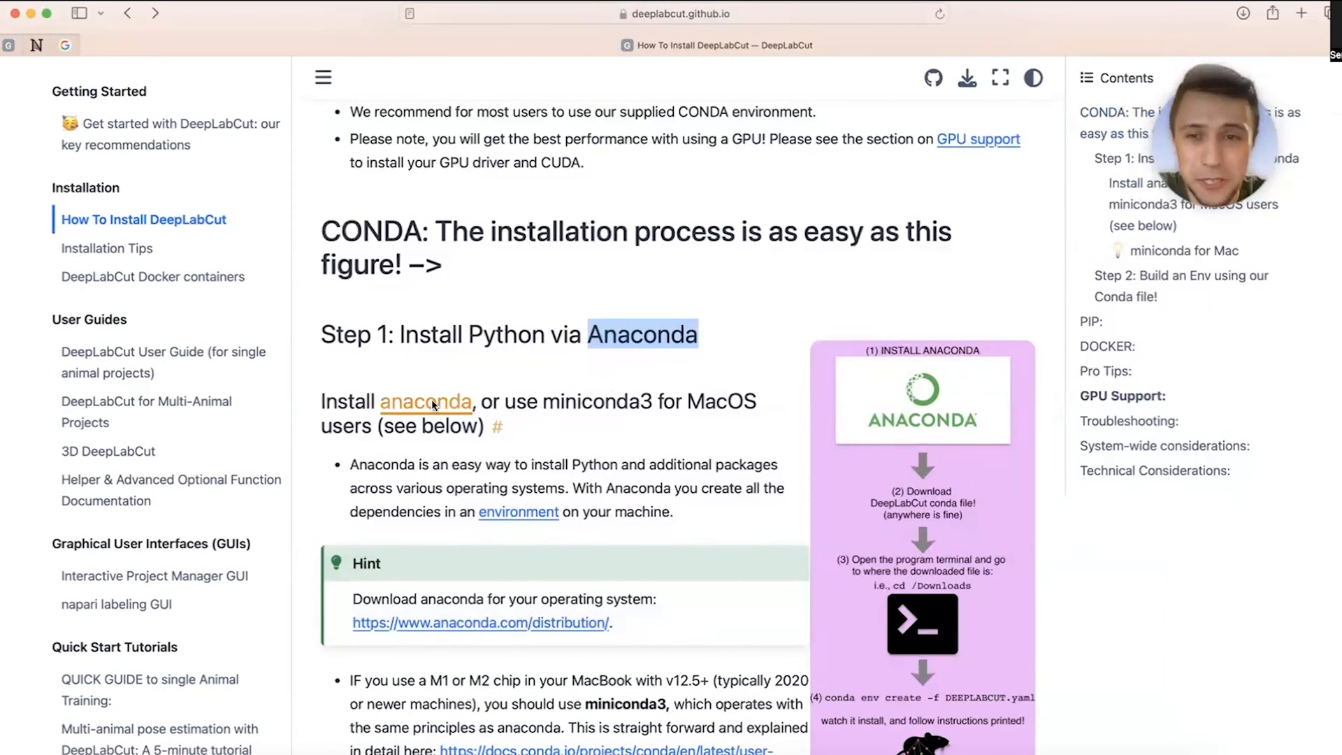
- Open the Anaconda download page, focus the email field, and tick the consent box
click(425, 403)
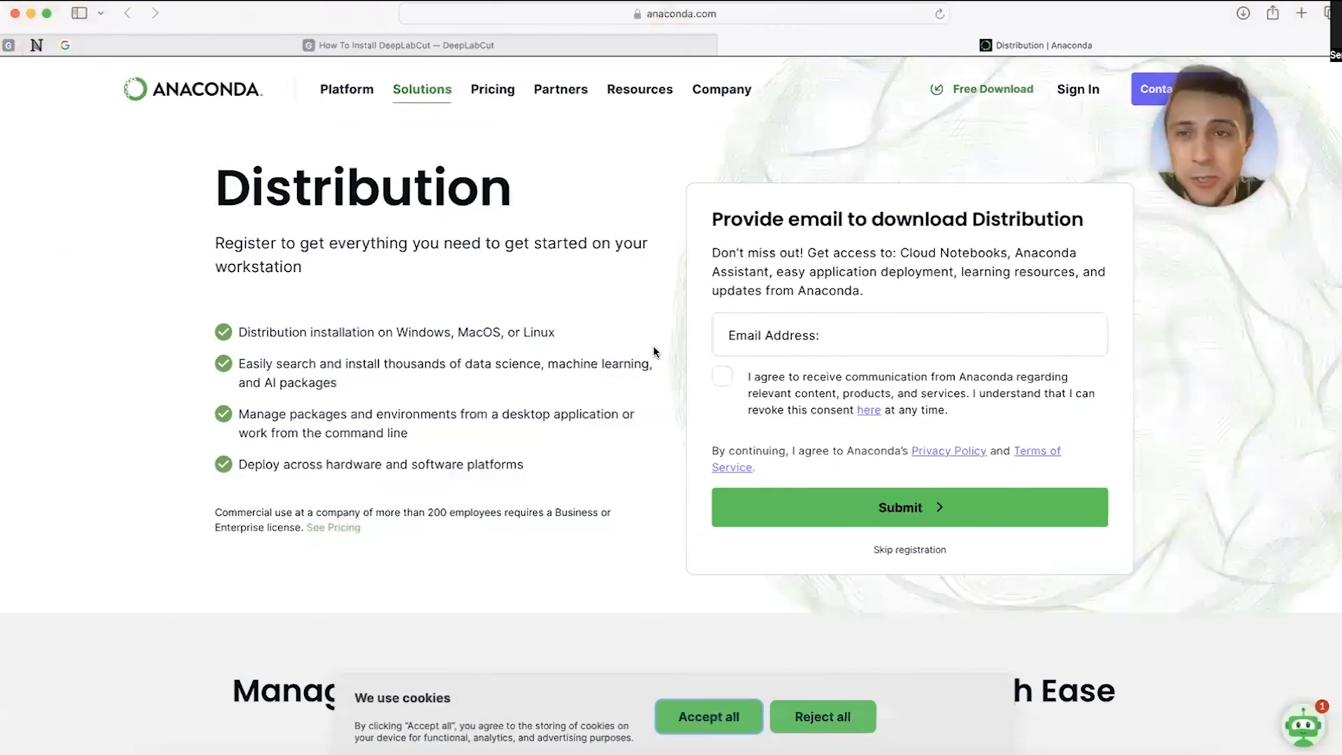
click(908, 334)
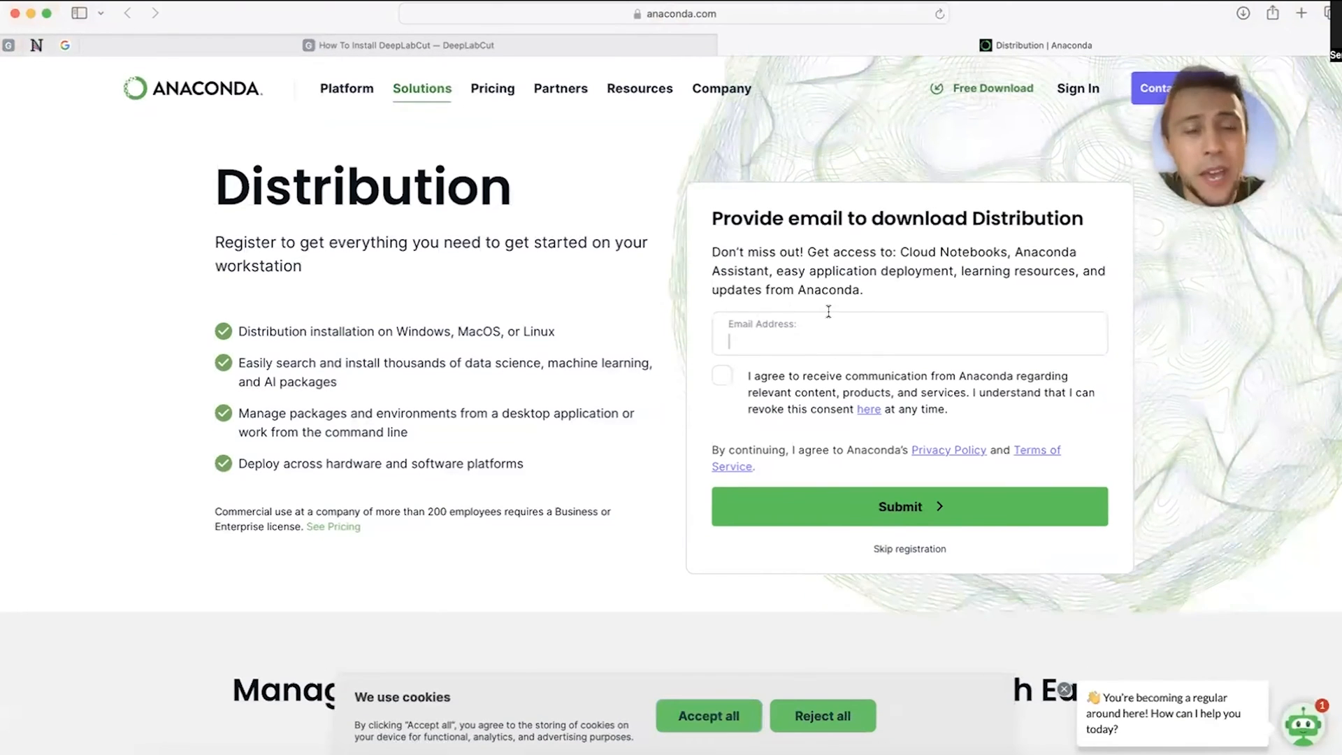
click(721, 376)
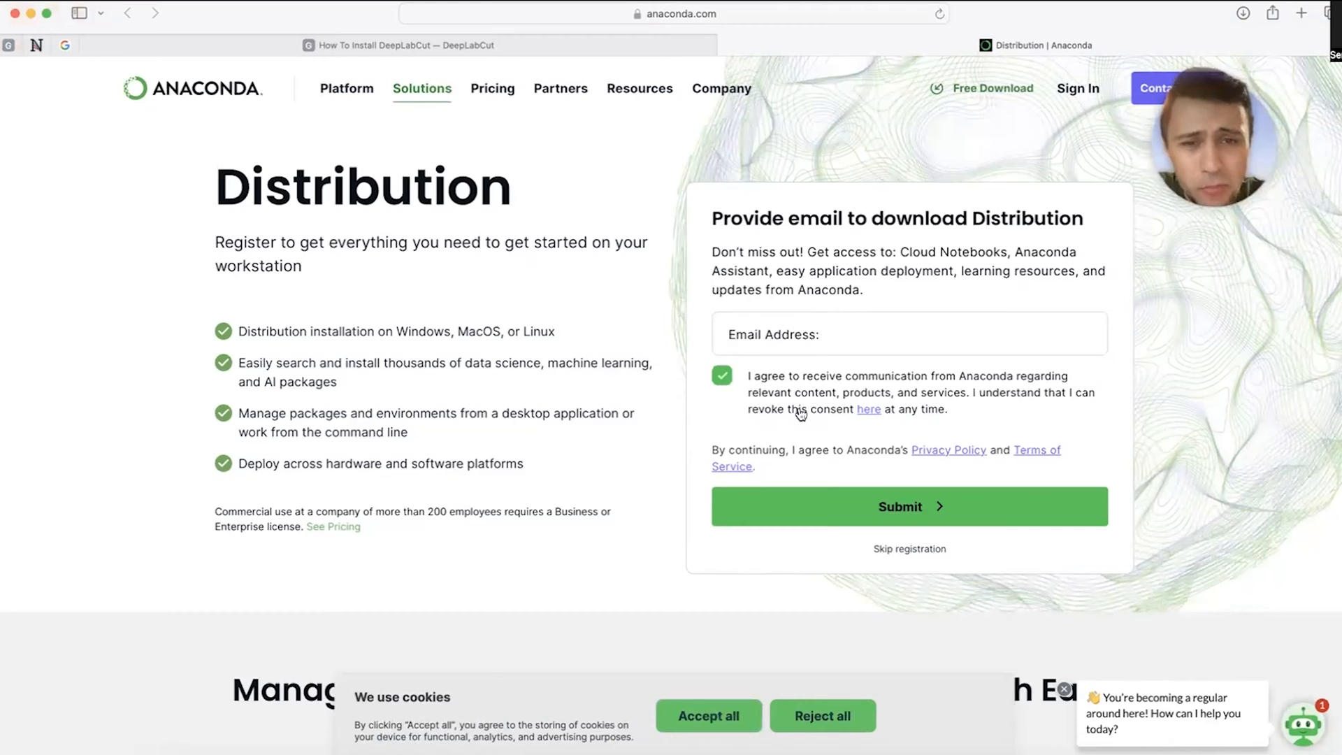
mouse_move(914, 442)
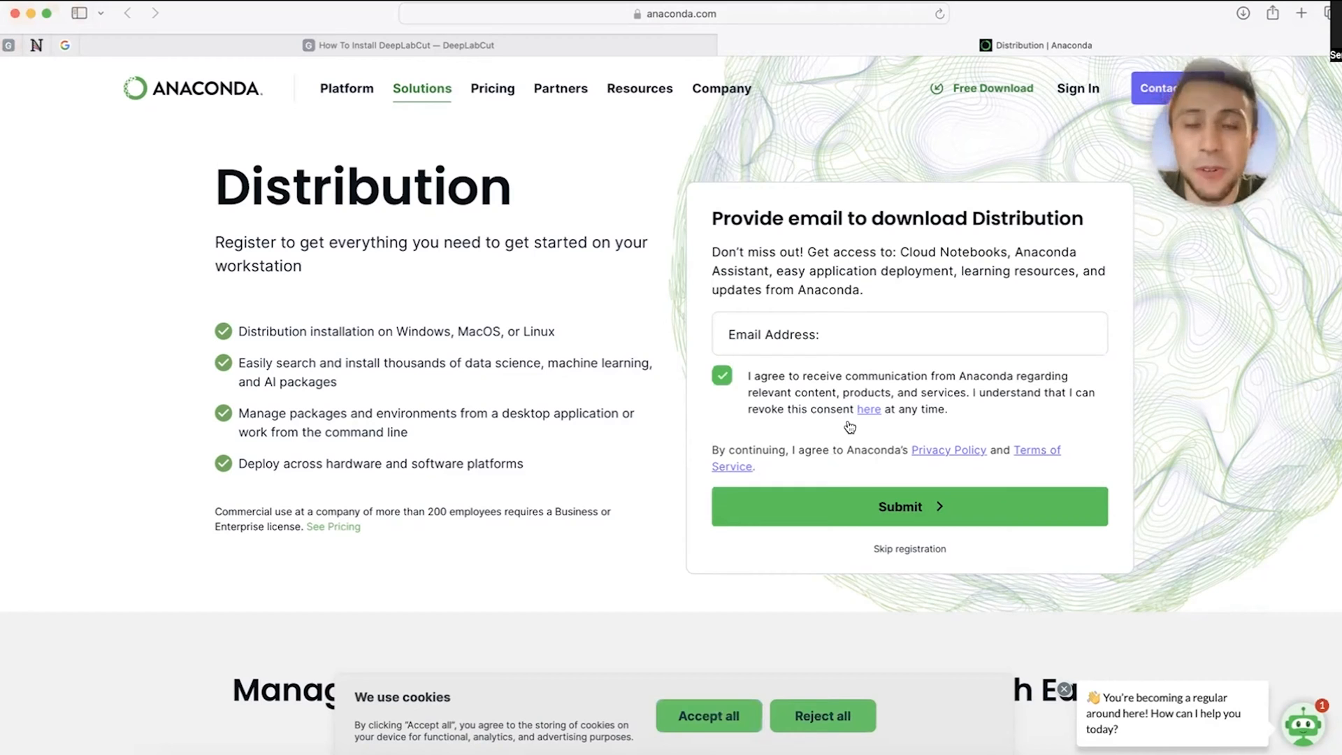
mouse_move(766, 423)
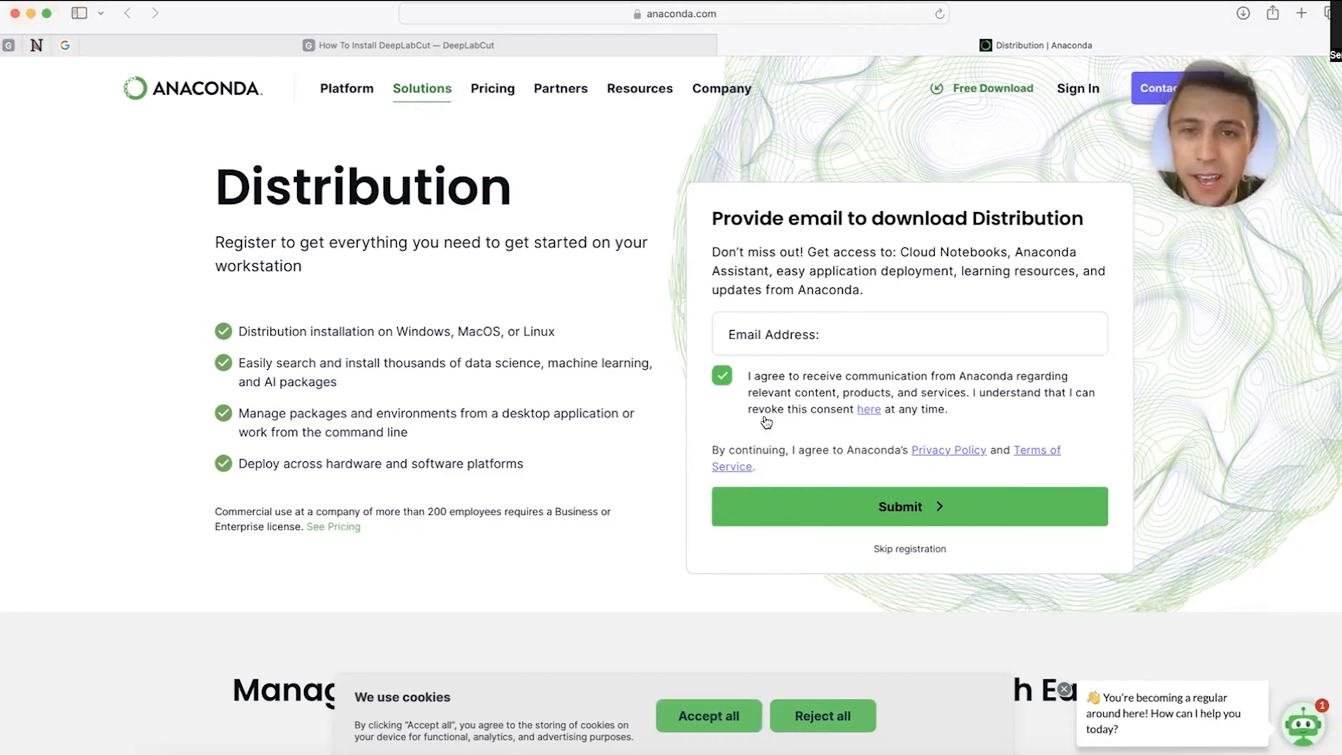
mouse_move(672, 88)
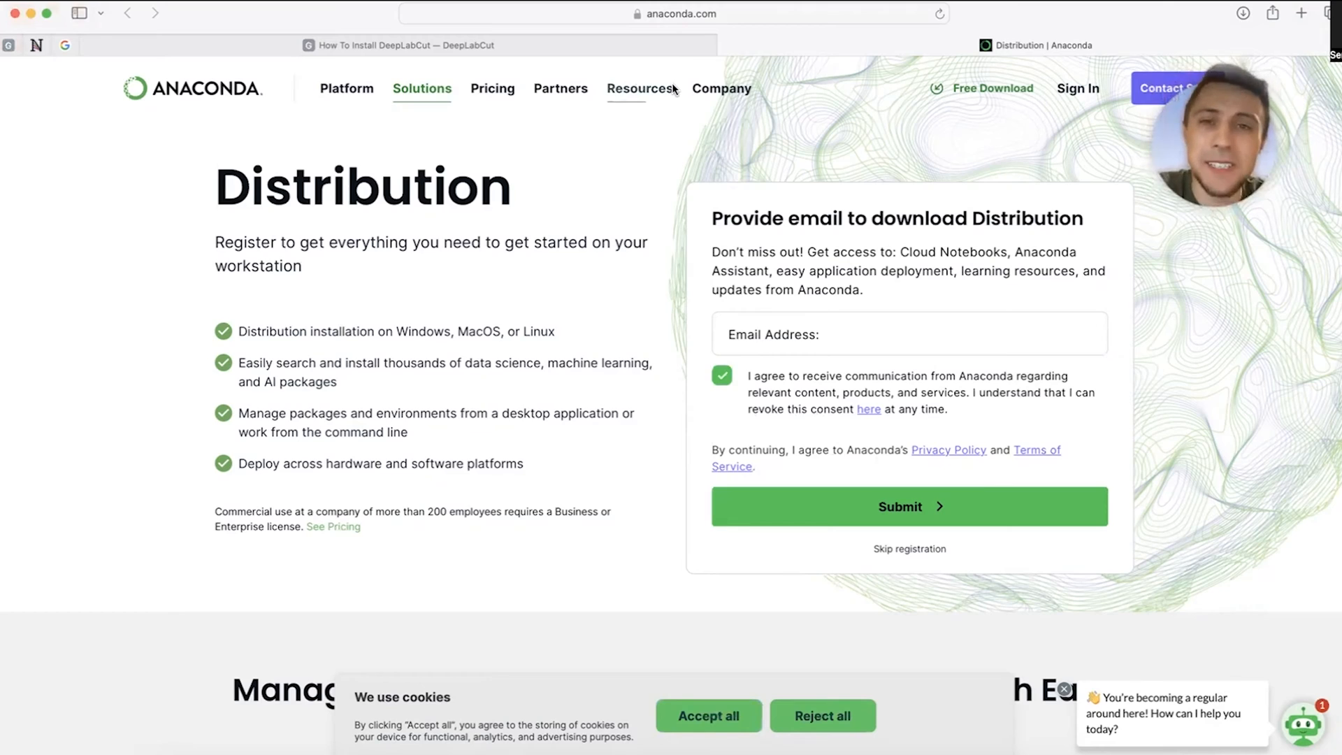
- Open the guide's Step 2 'Apple w/M1/M2' environment link in a new tab
click(398, 46)
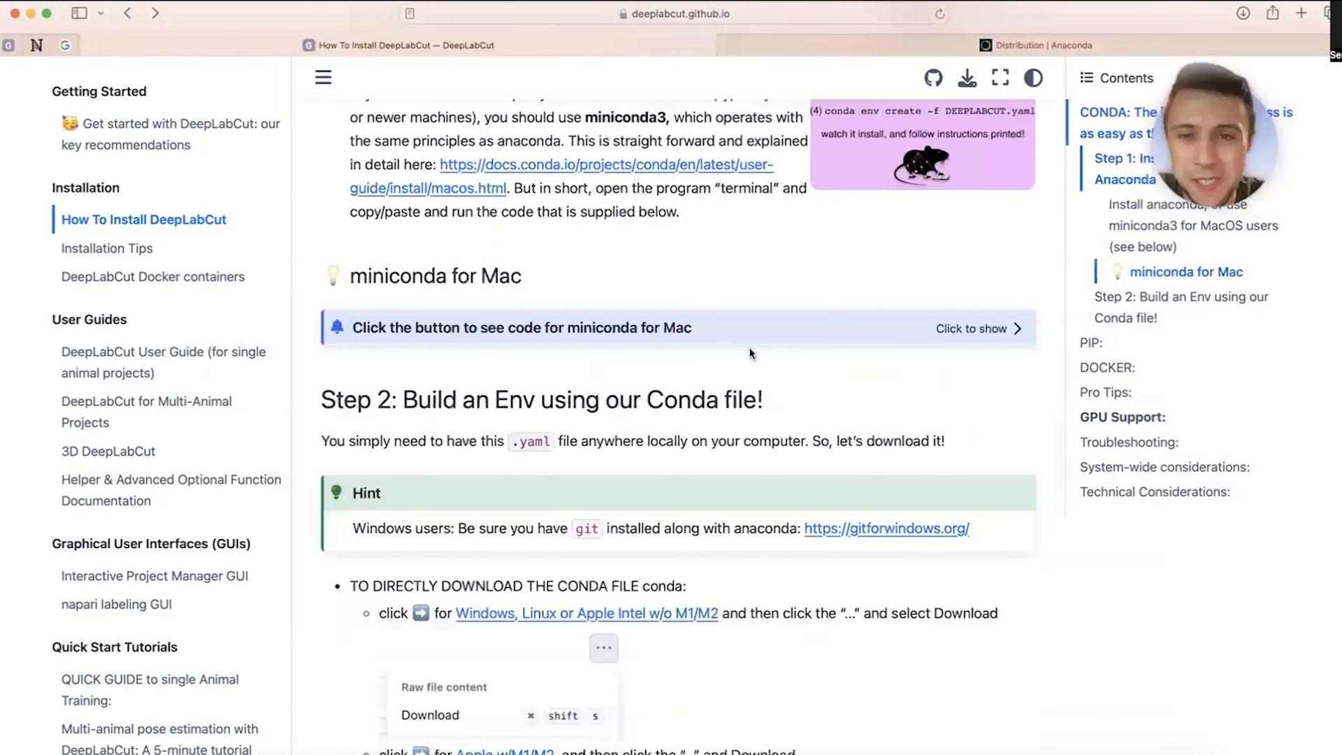
scroll(down, 3)
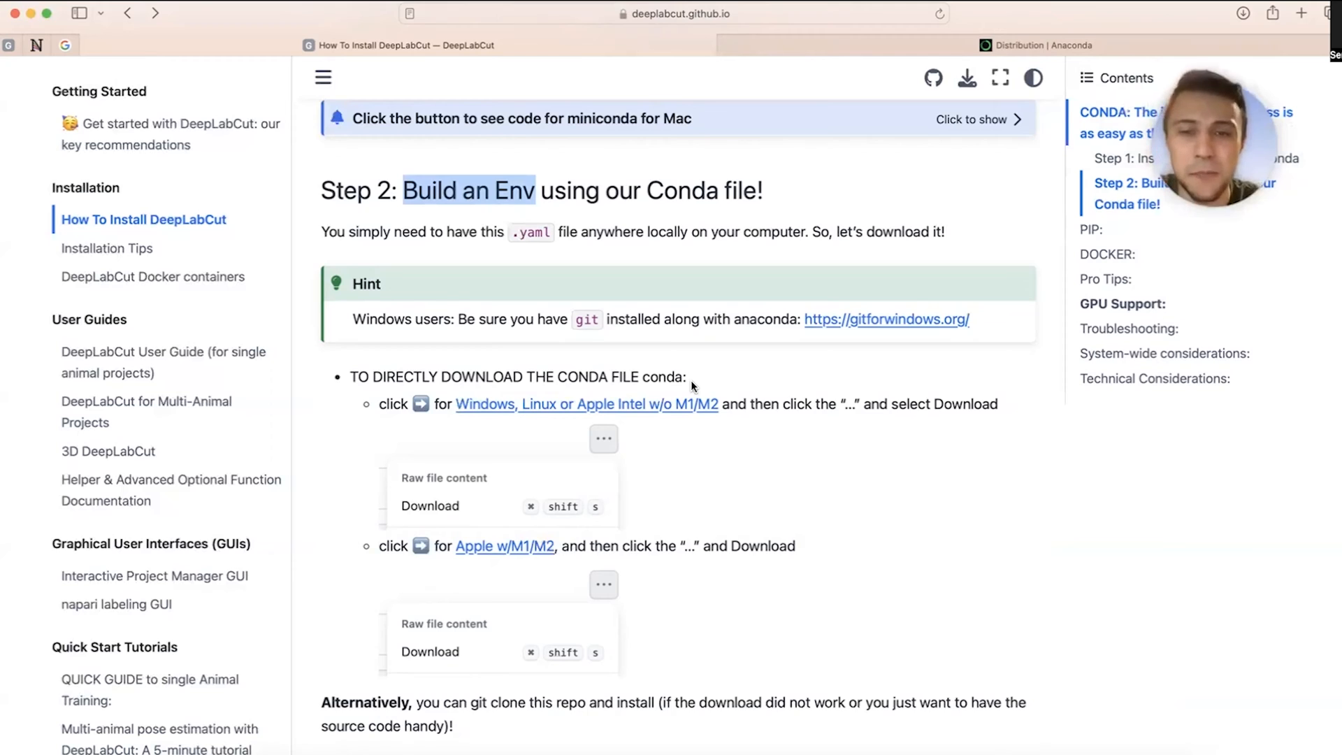
scroll(down, 3)
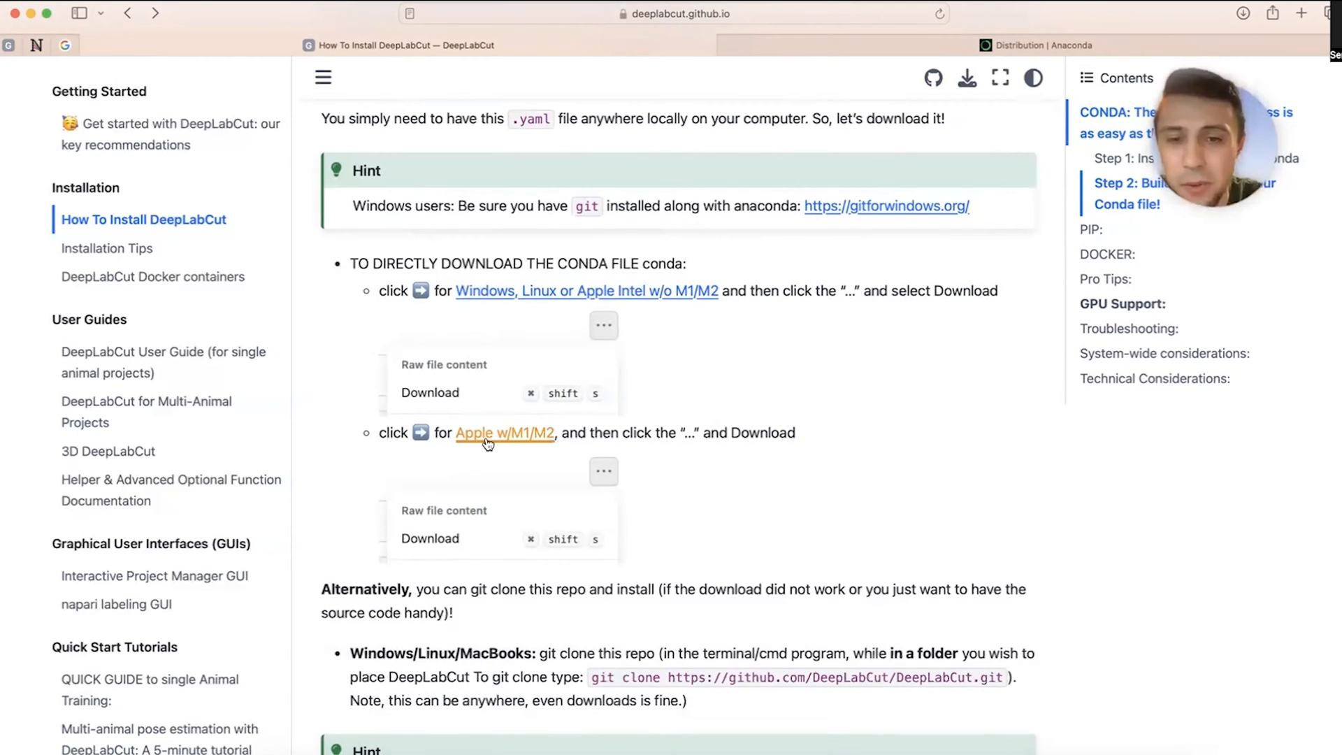
right_click(504, 432)
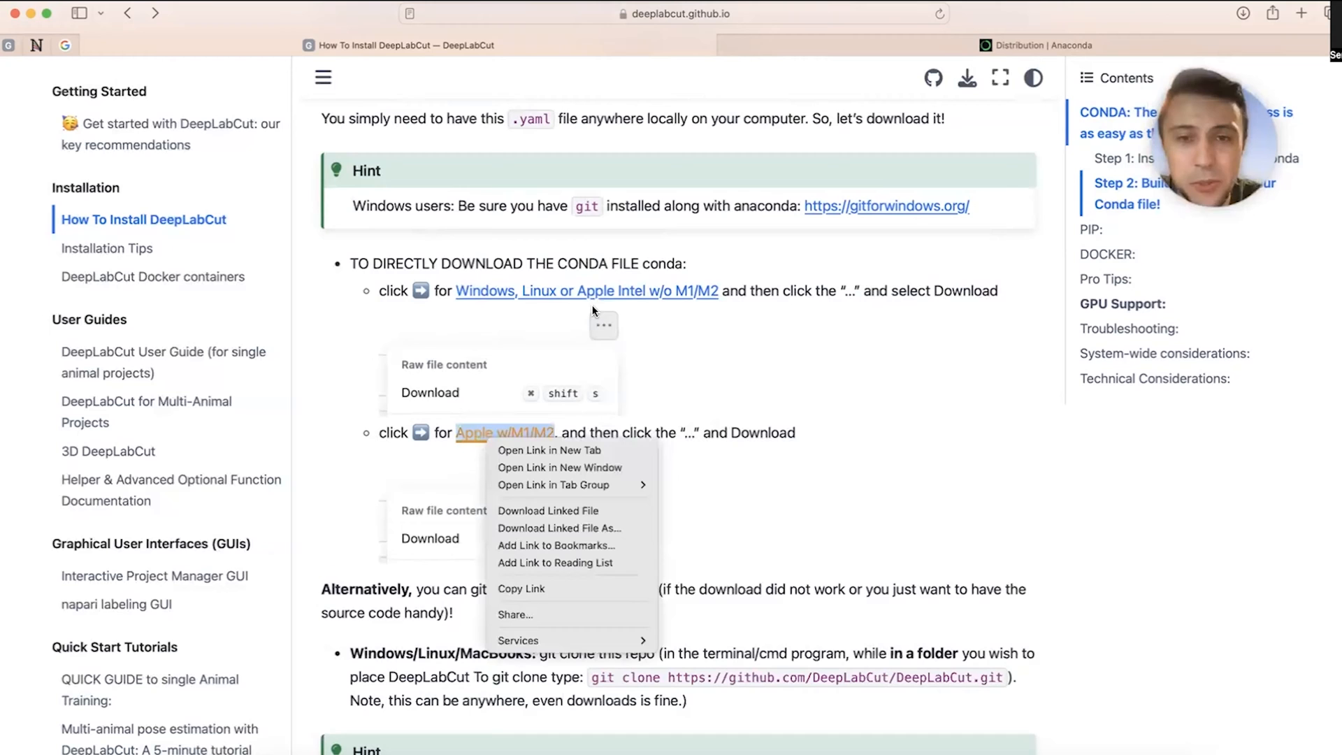
mouse_move(575, 428)
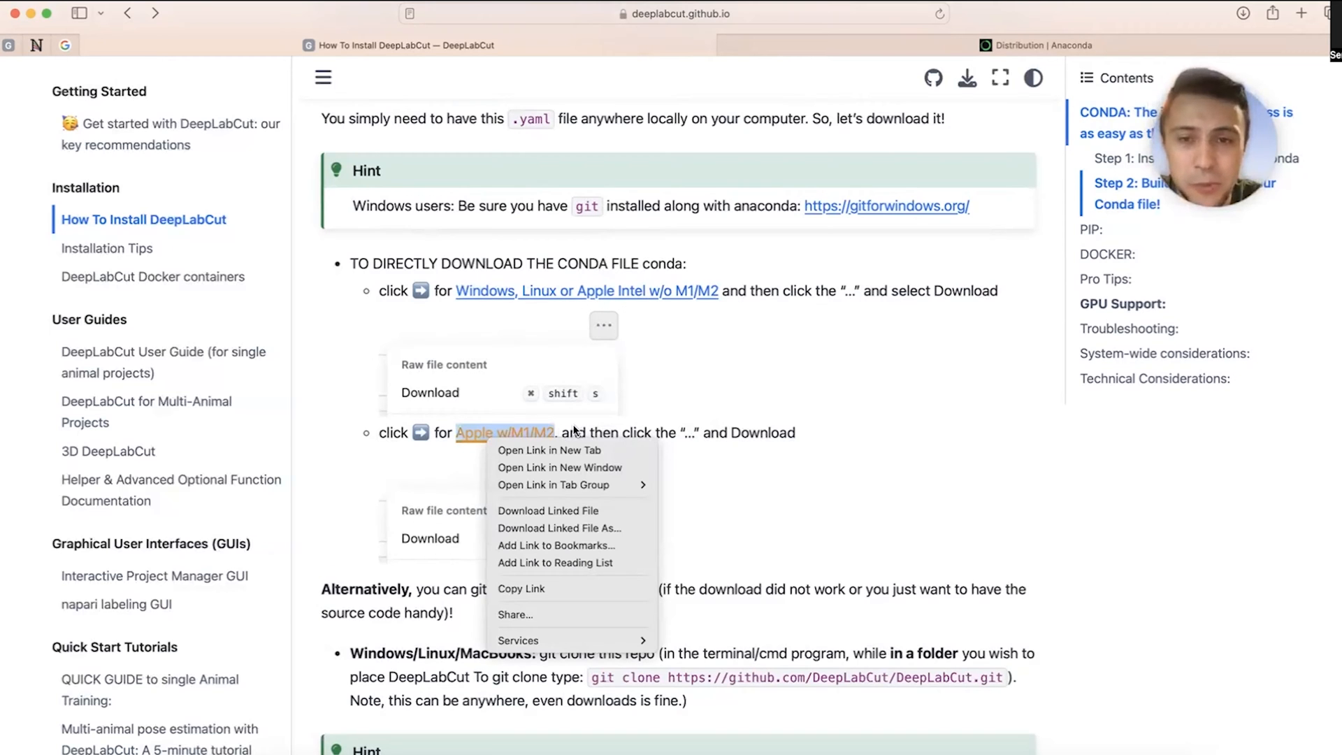
click(549, 449)
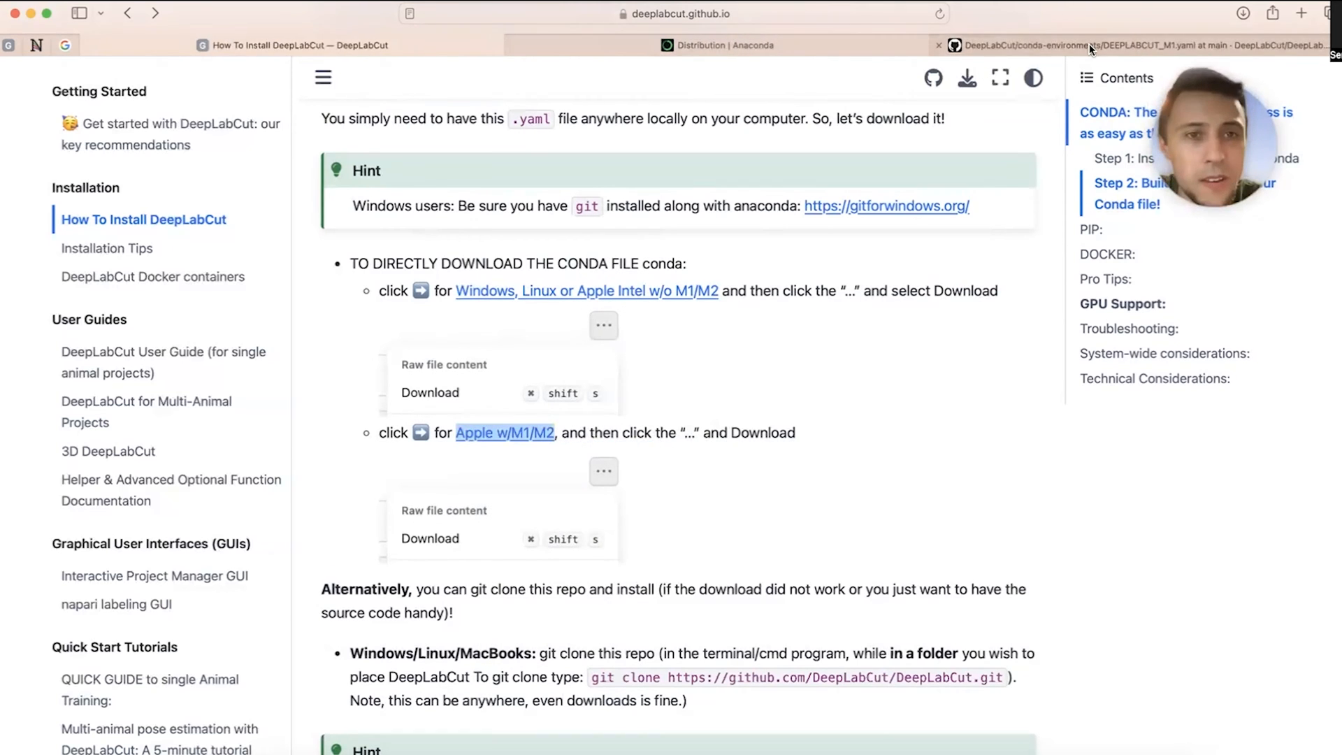
- View the DEEPLABCUT_M1.yaml file in the new GitHub tab
click(1095, 45)
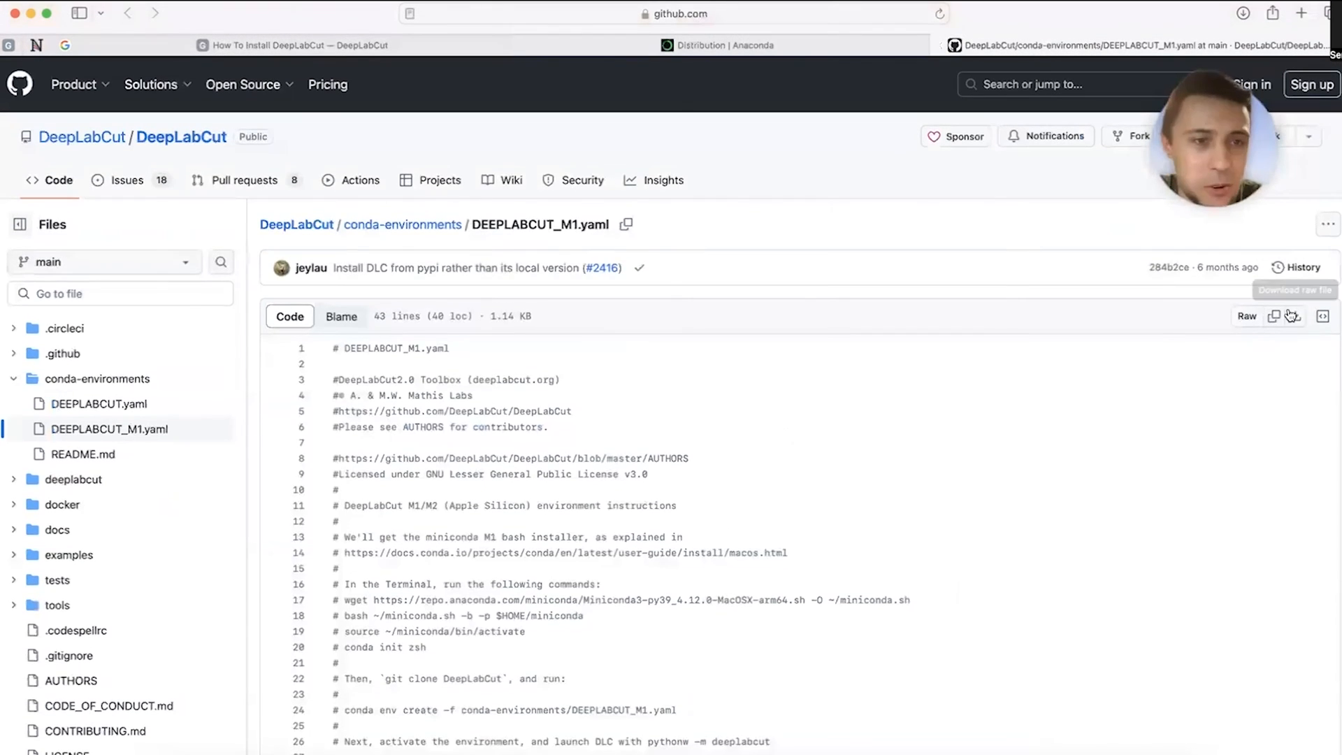
scroll(down, 3)
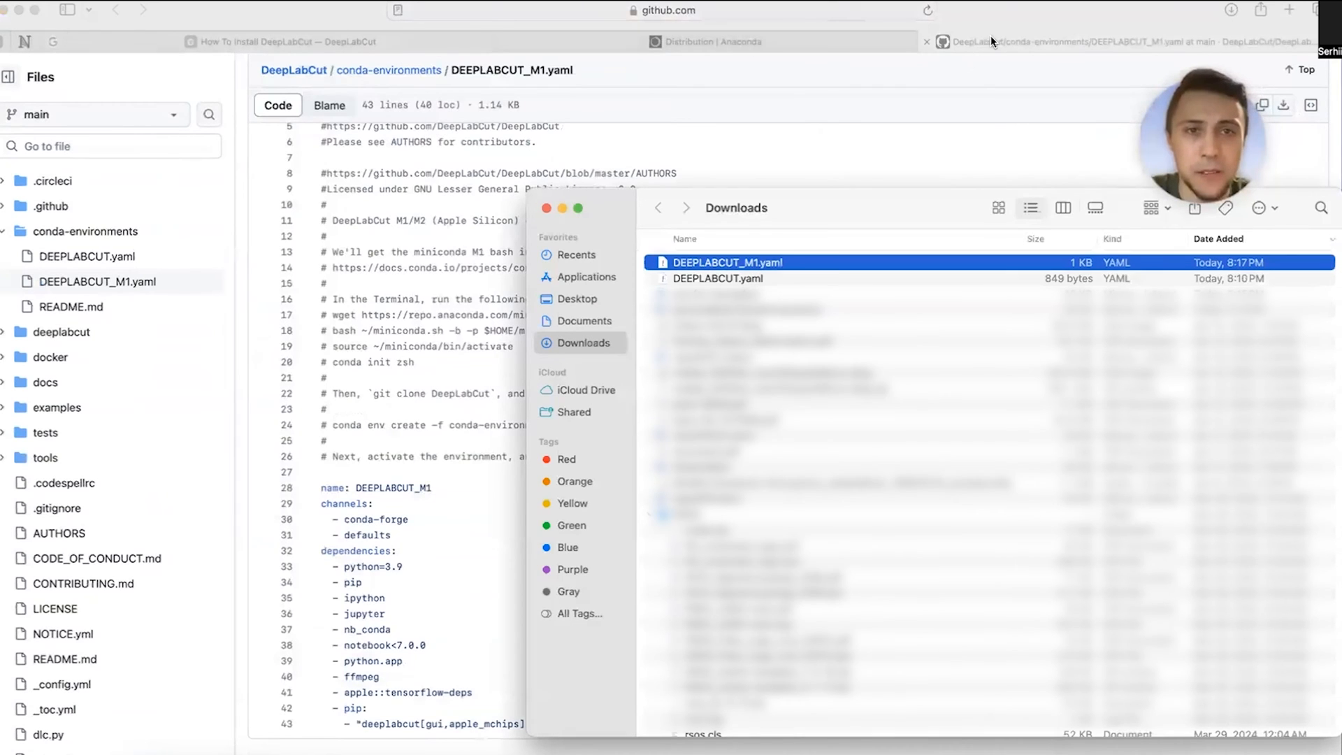
- Launch Terminal and change directory to /Users/seba/Downloads
key(cmd+space)
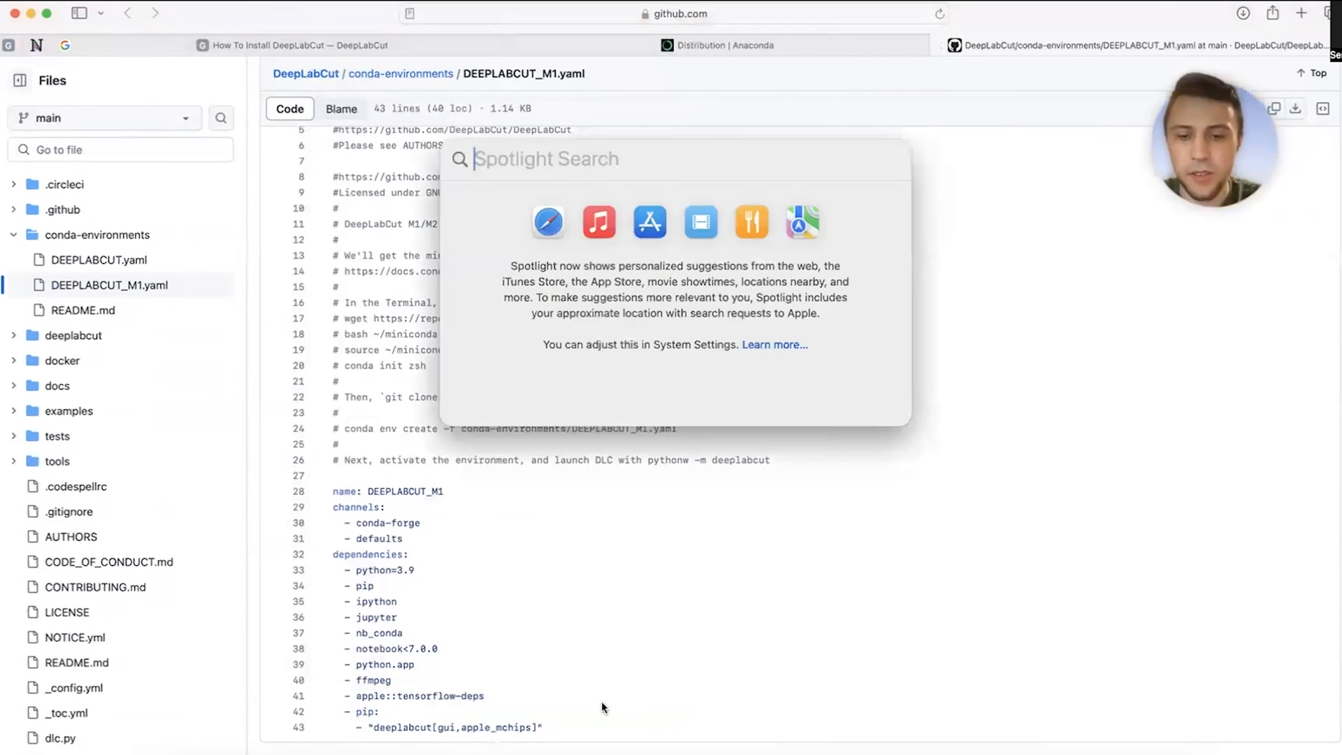
key(escape)
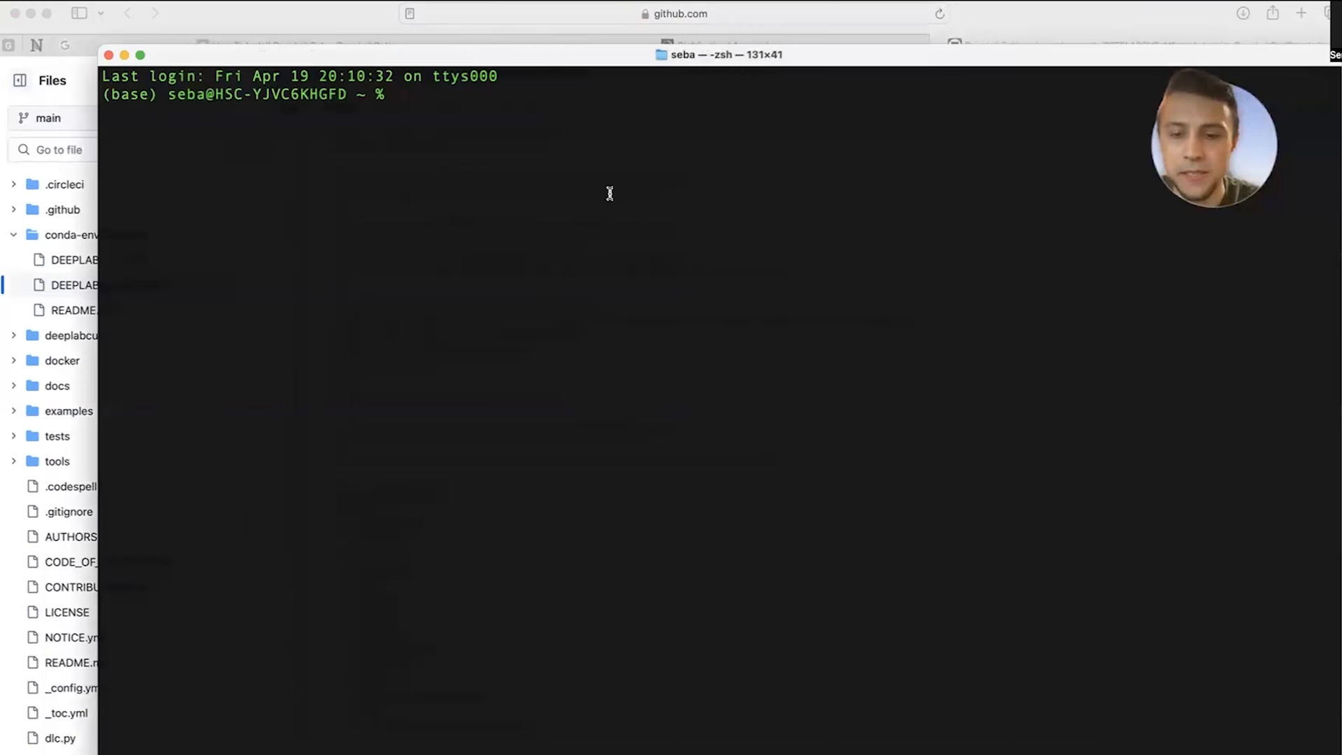
text(cd)
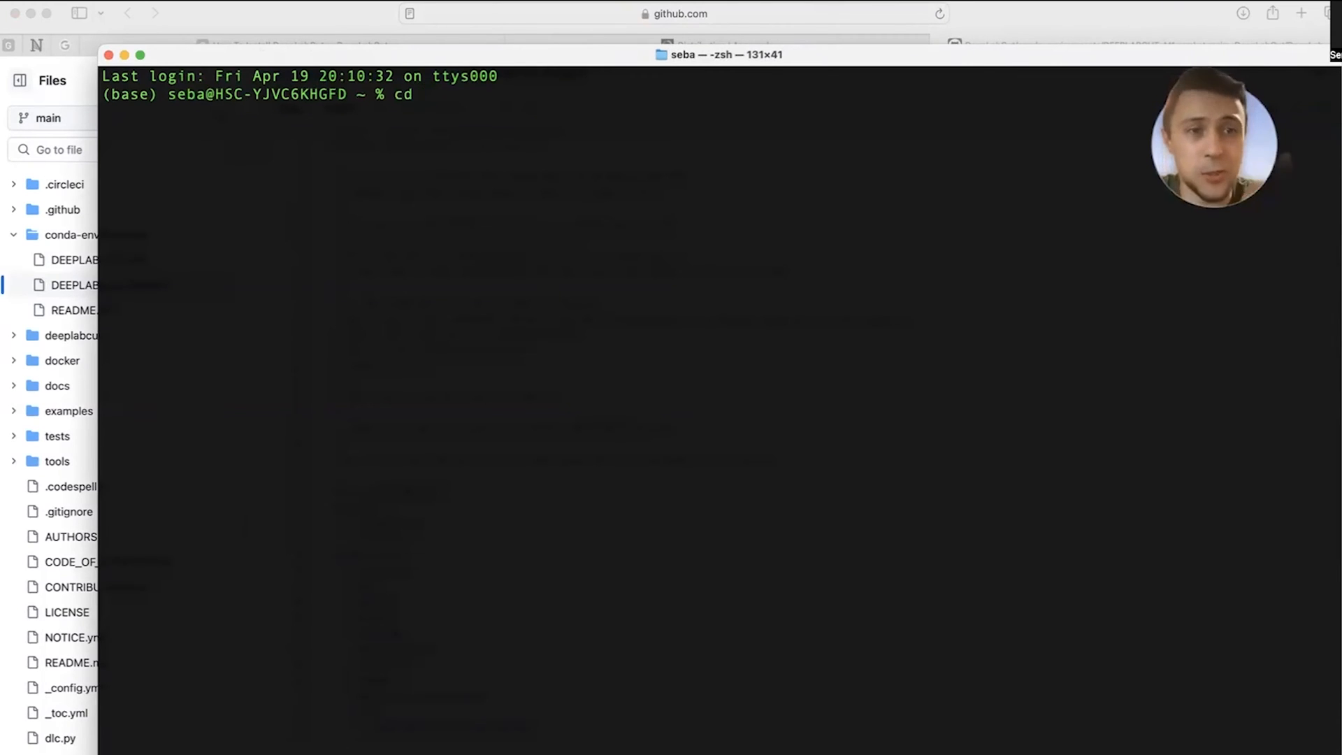
text(/Users/seba/Downloads/DEEPLABCUT_M1.yaml)
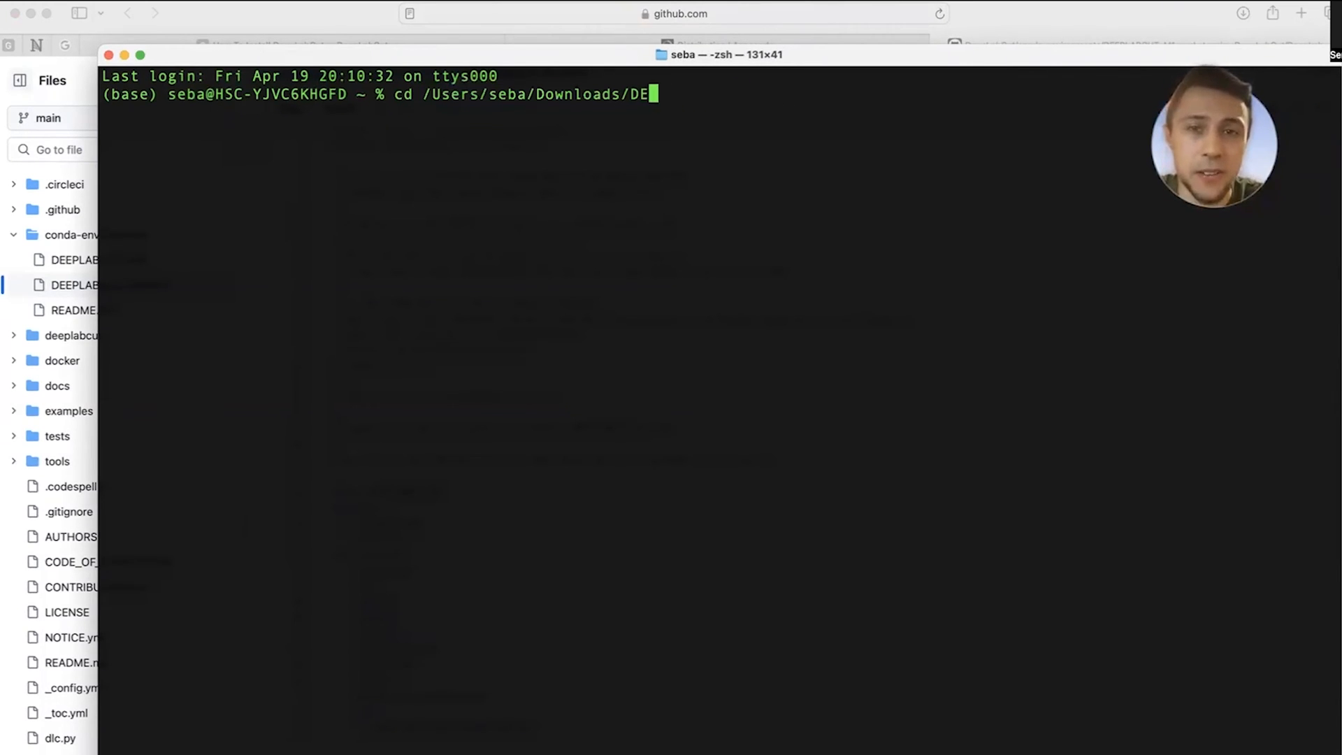
key(Backspace)
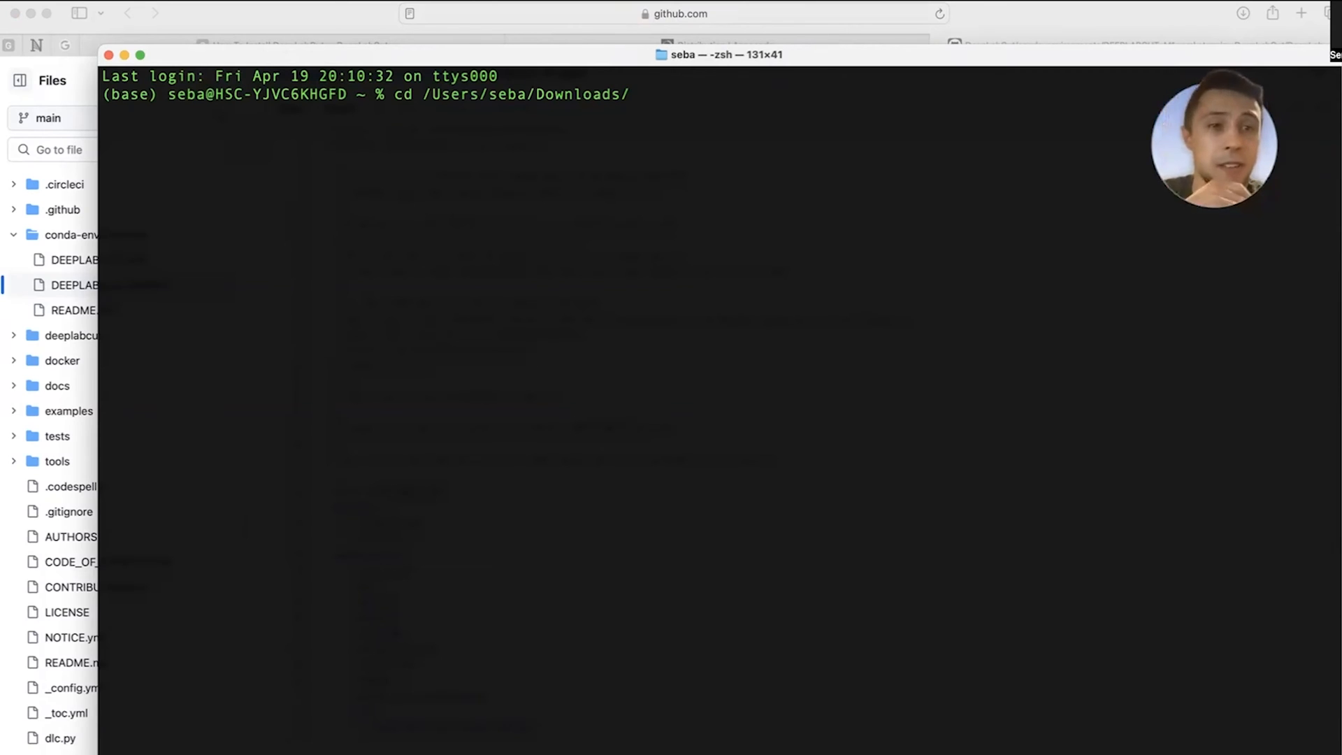
key(Return)
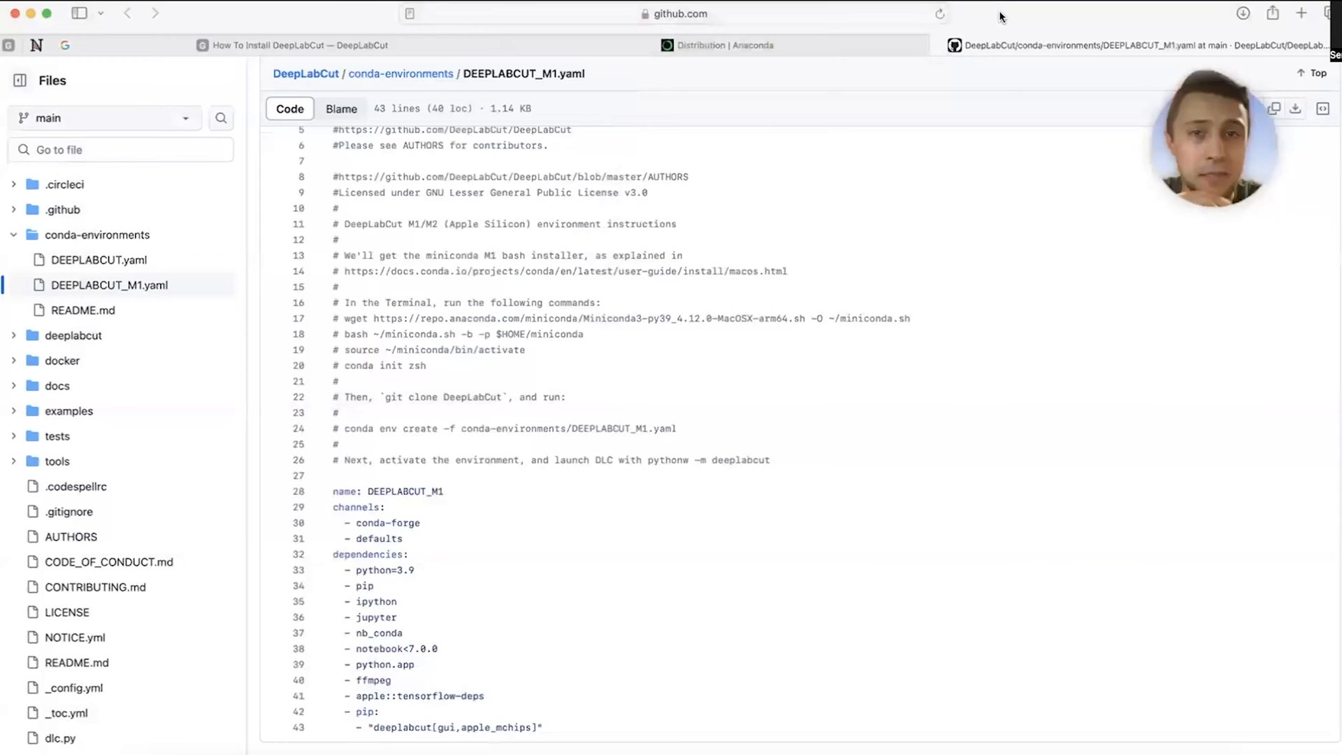
- Select the Apple M1/M2 'conda env create' command in the installation guide
click(297, 44)
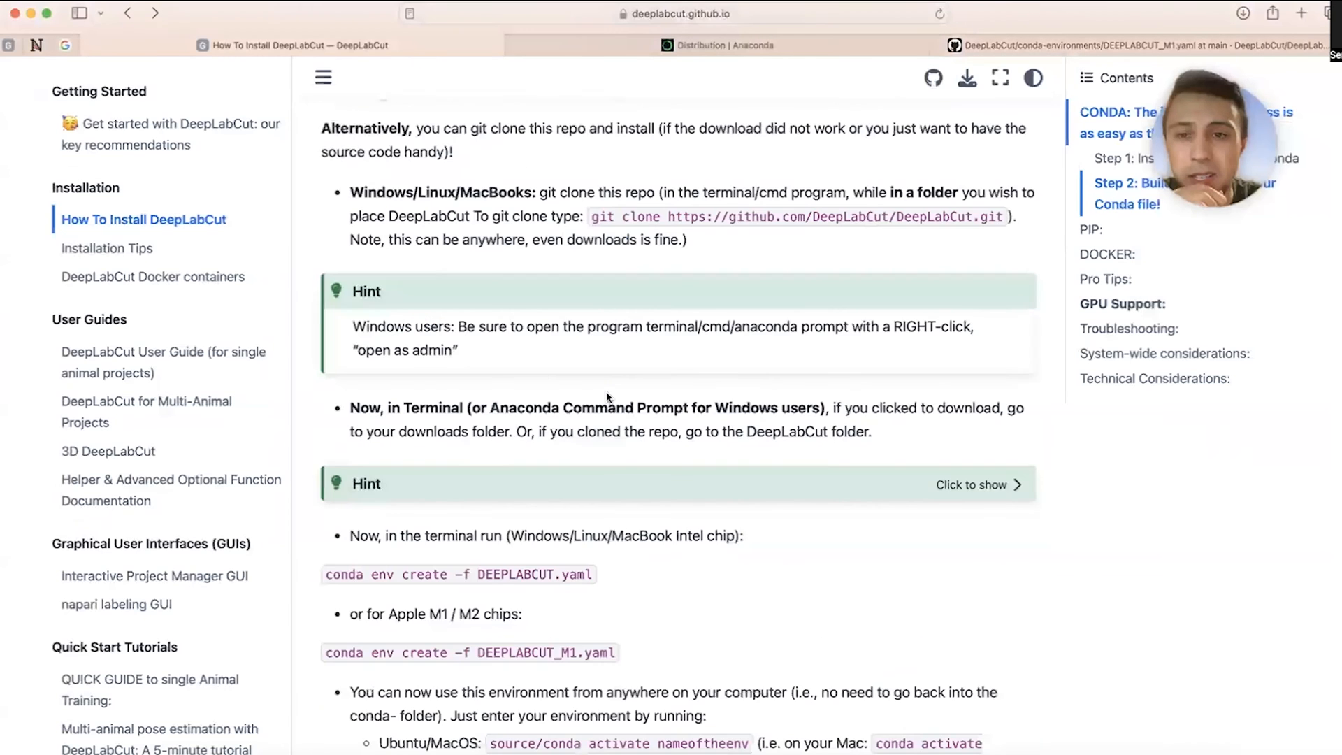
scroll(down, 3)
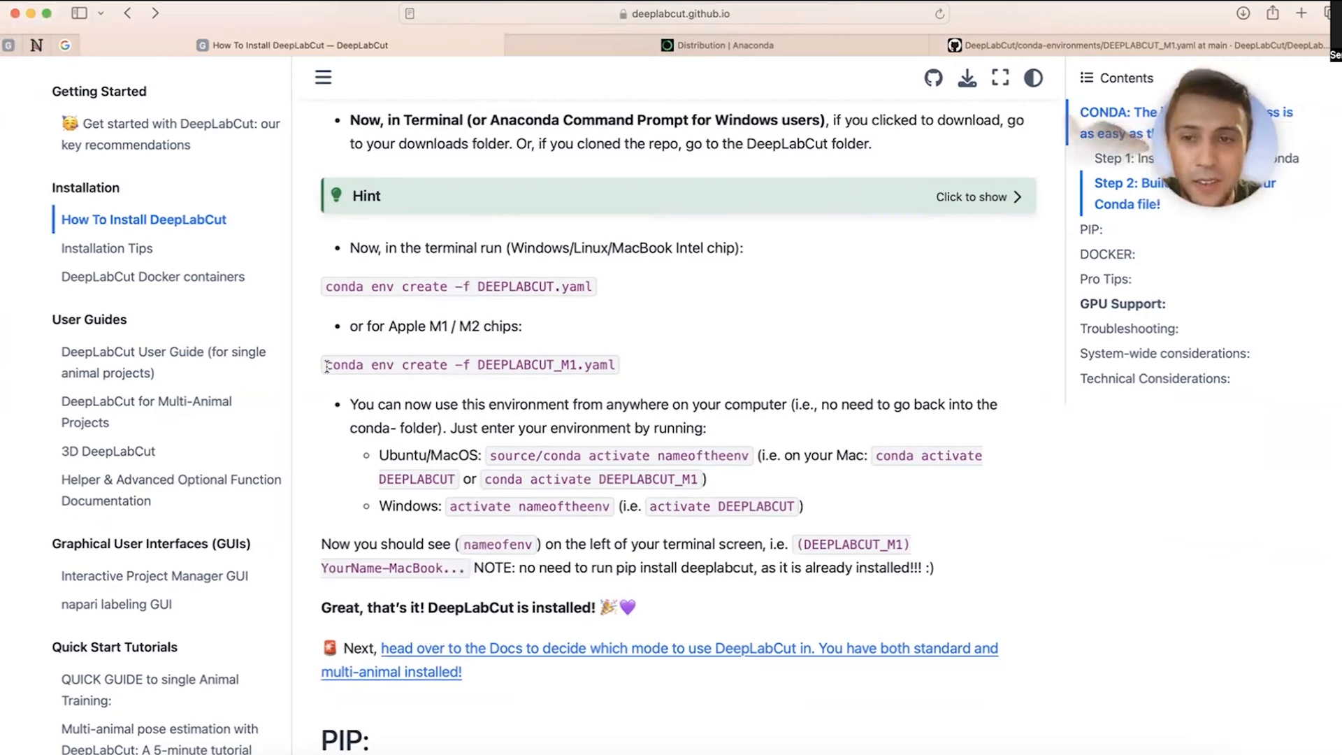
triple_click(468, 365)
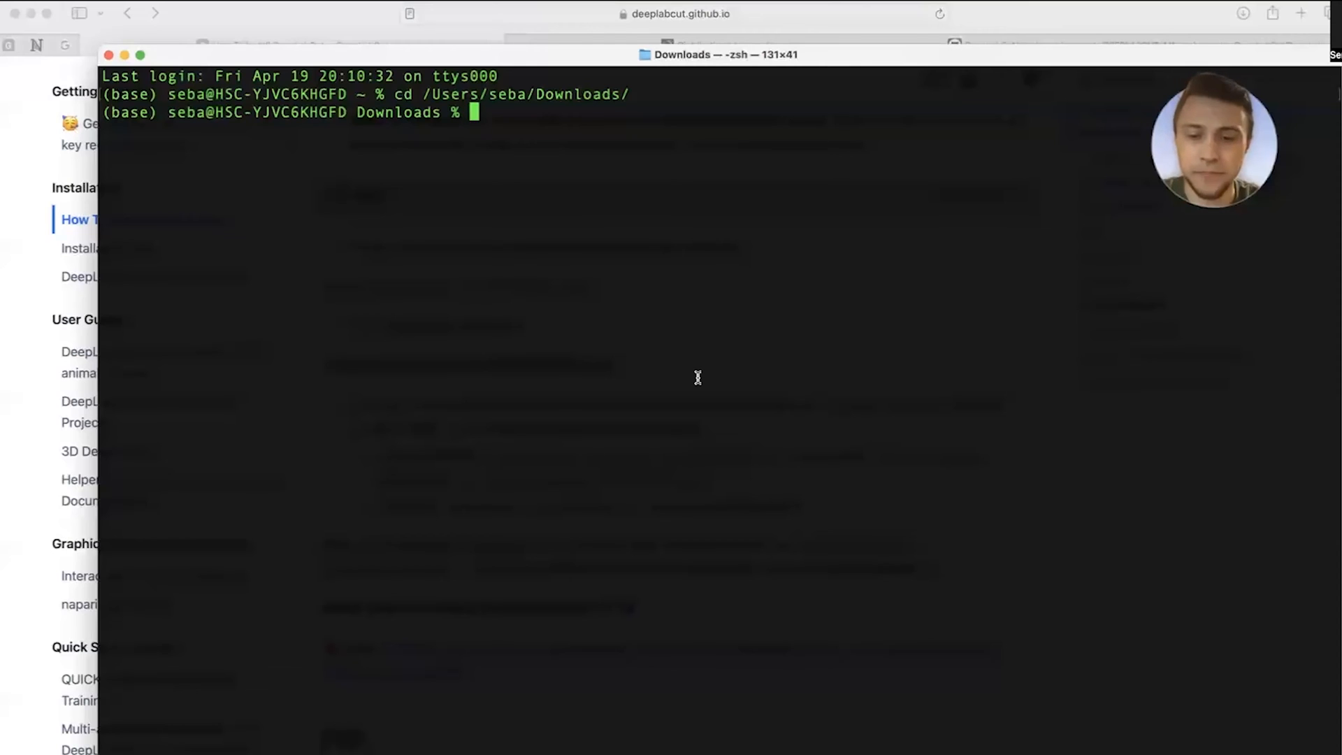
- Run 'conda env create -f DEEPLABCUT_M1.yaml' and confirm the installation prompt
text(conda env create -f DEEPLABCUT_M1.yaml)
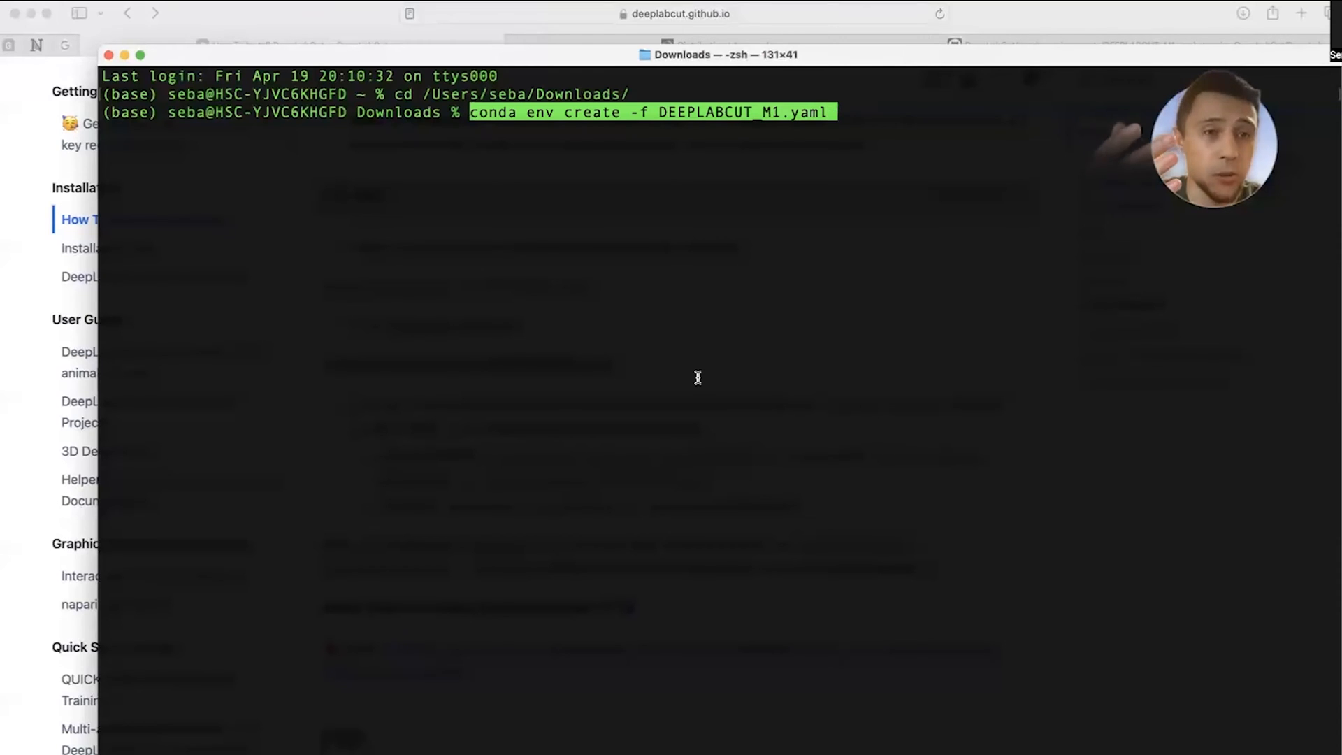
key(Return)
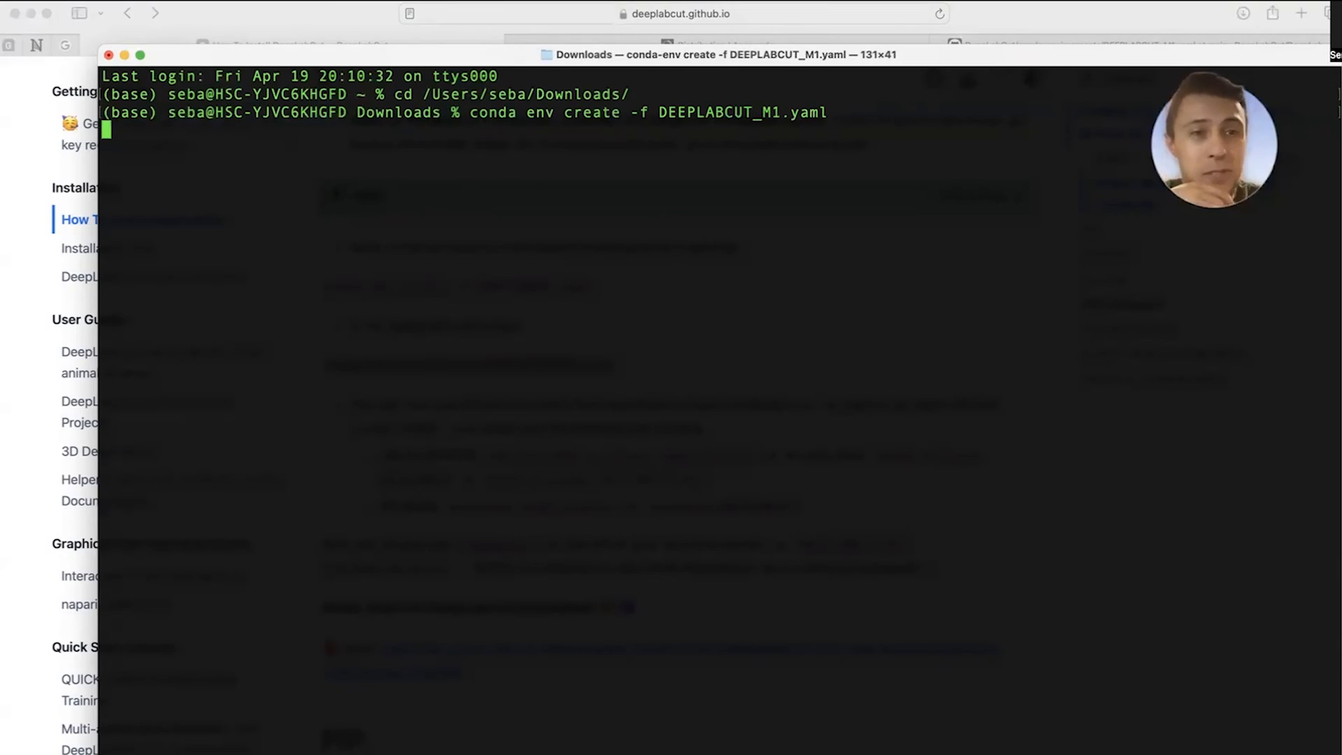
key(Return)
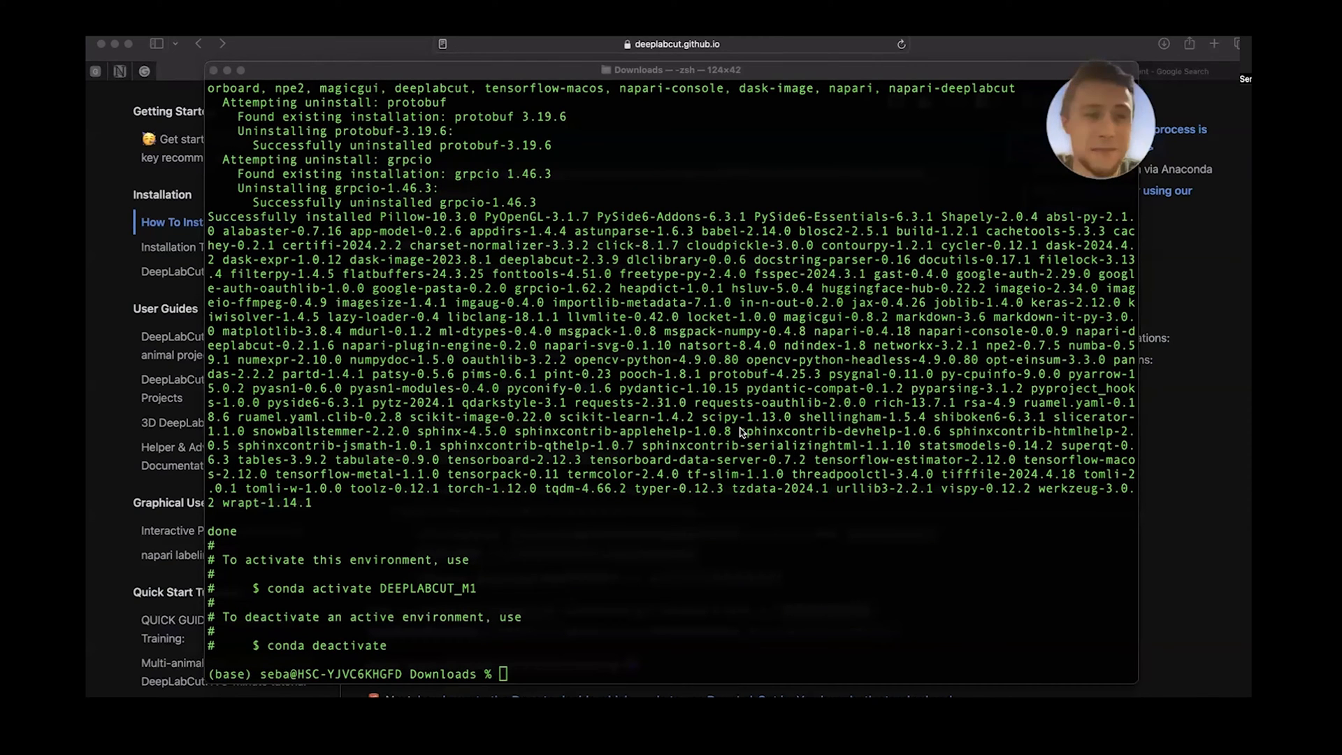
mouse_move(676, 364)
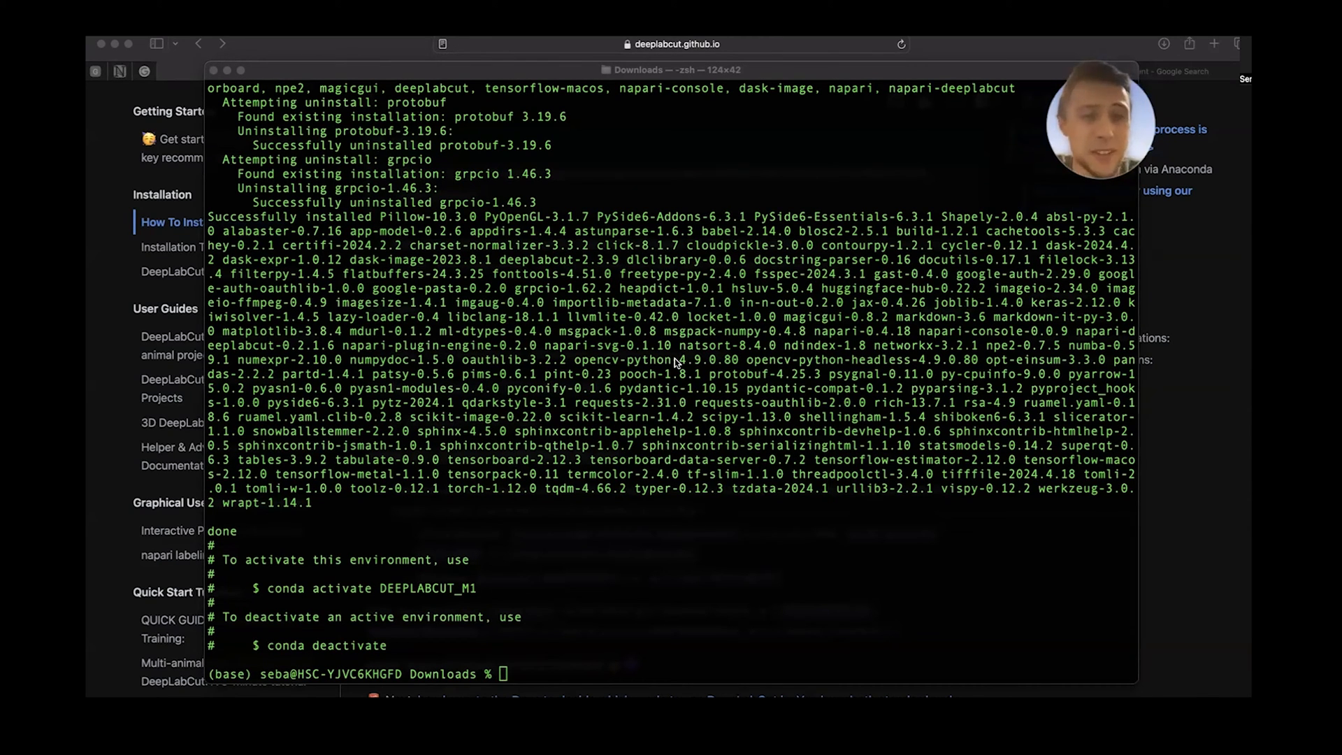
mouse_move(548, 491)
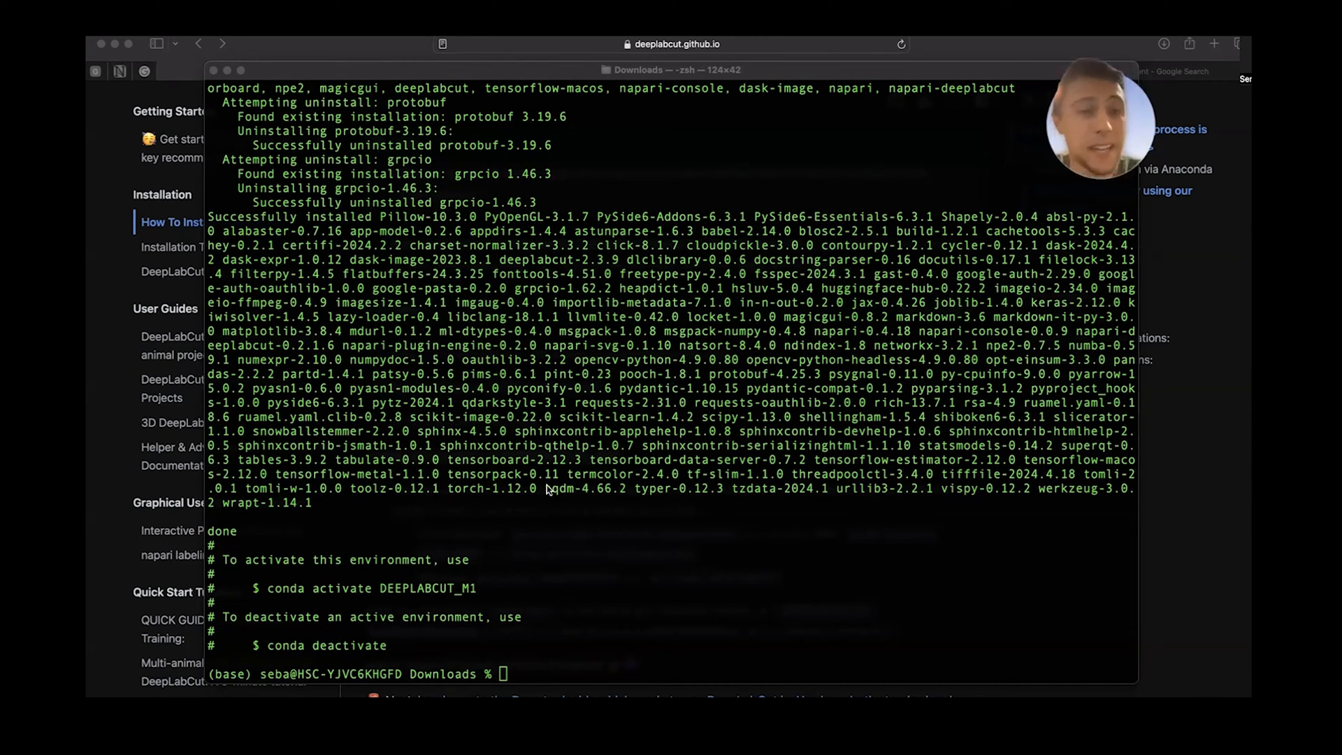
mouse_move(659, 637)
text(;2C)
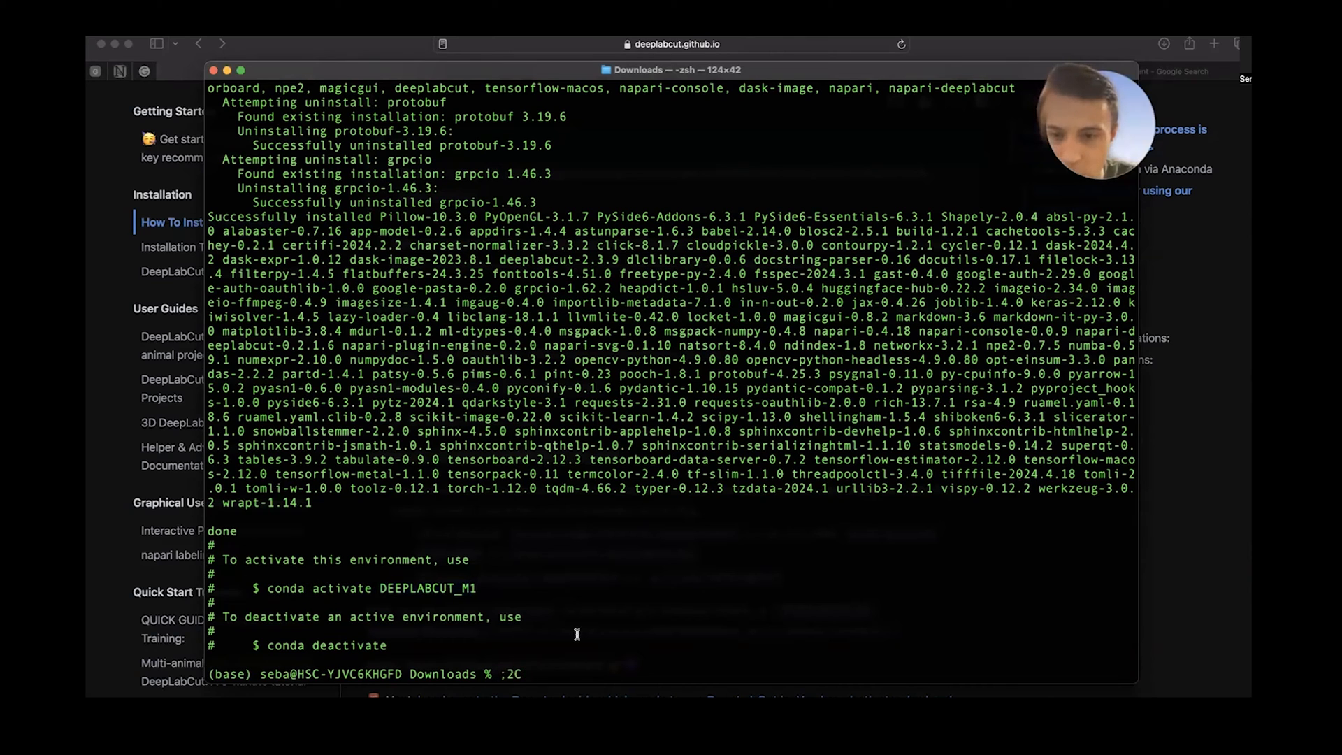
- Run 'conda activate DEEPLABCUT_M1' taken from the install output
double_click(343, 588)
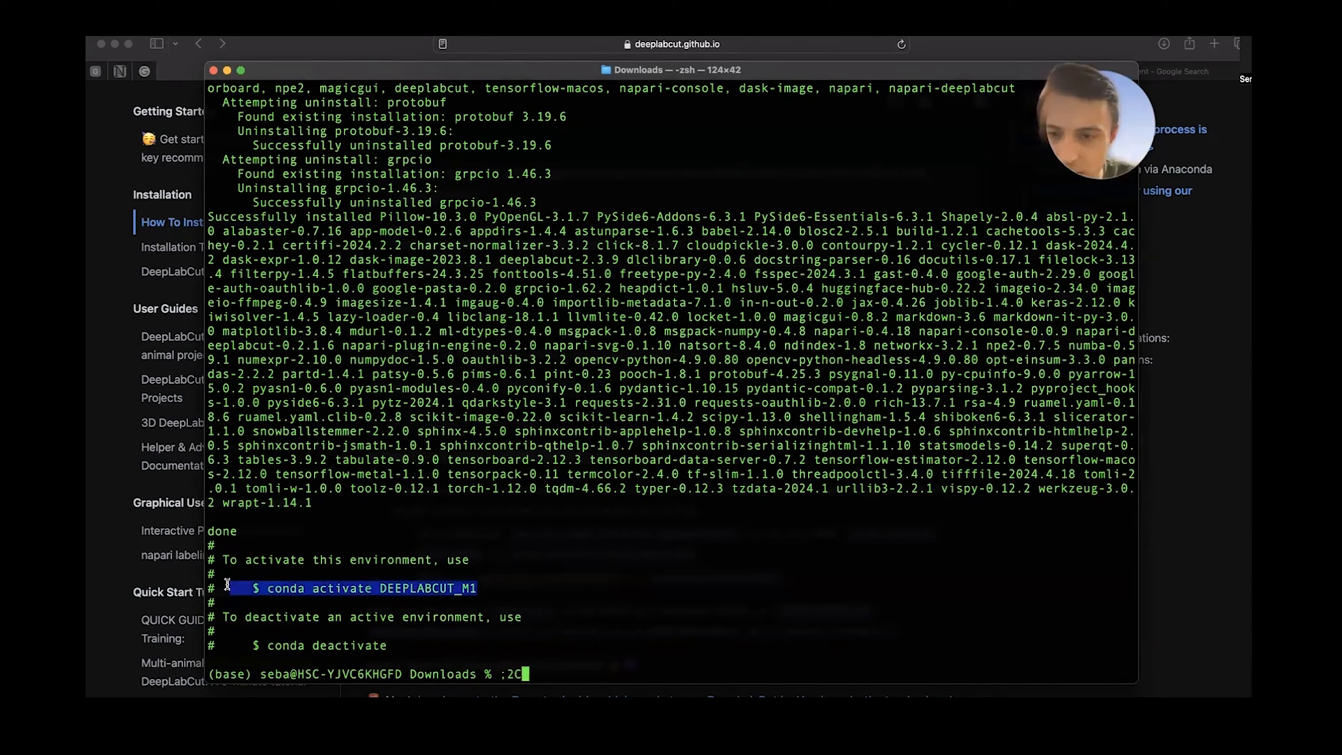
mouse_move(702, 656)
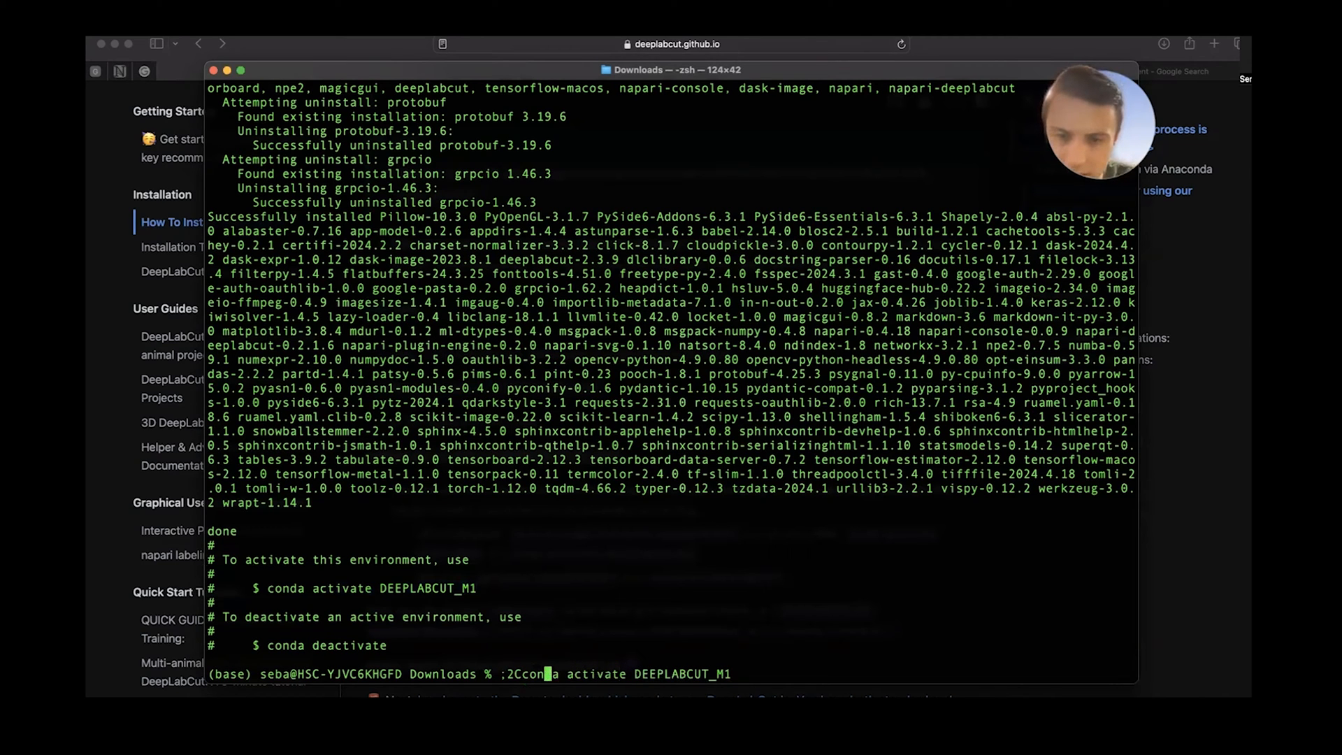
key(Return)
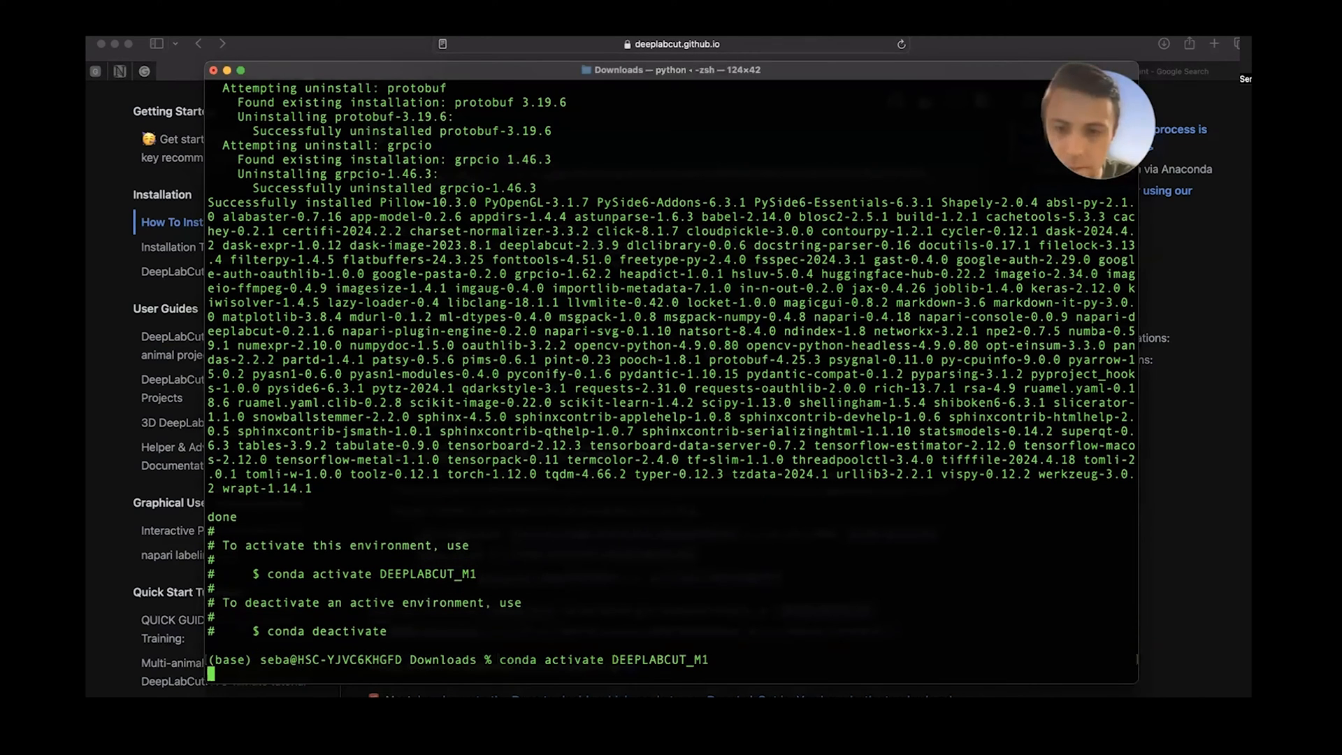
key(Return)
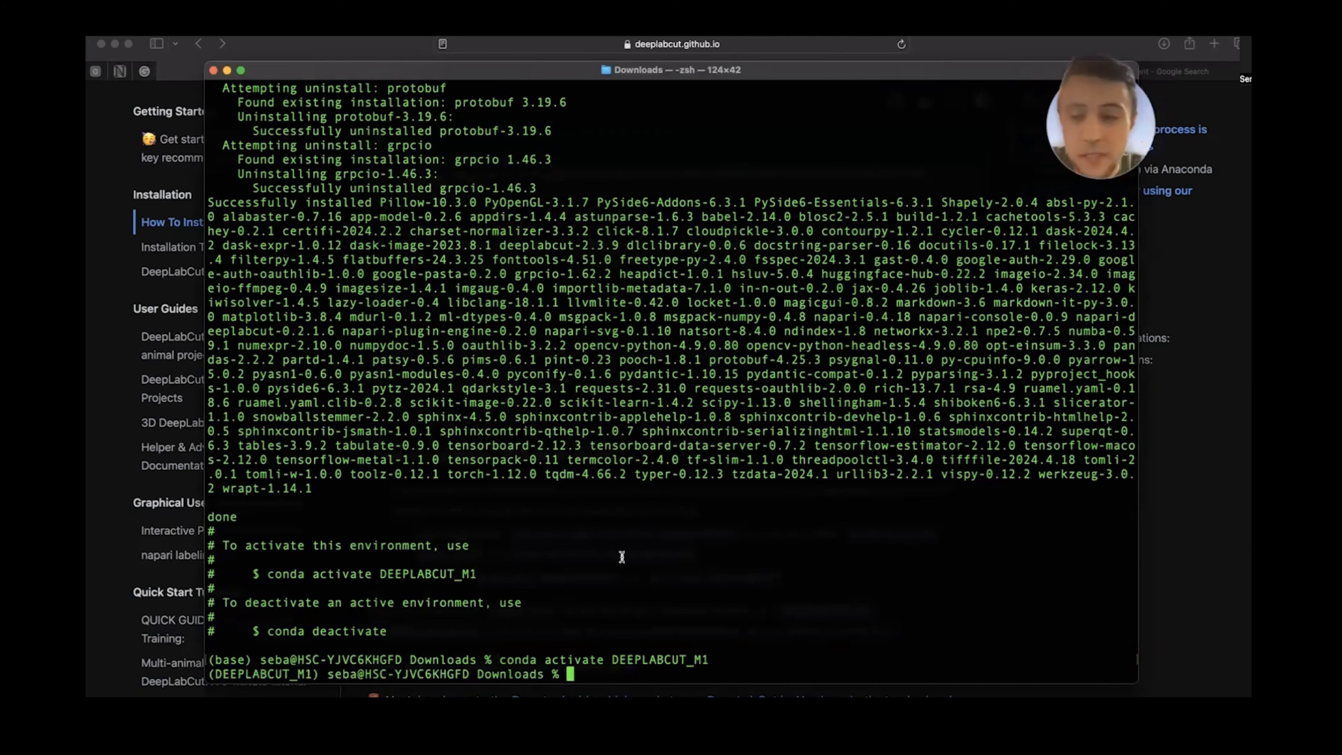
mouse_move(404, 611)
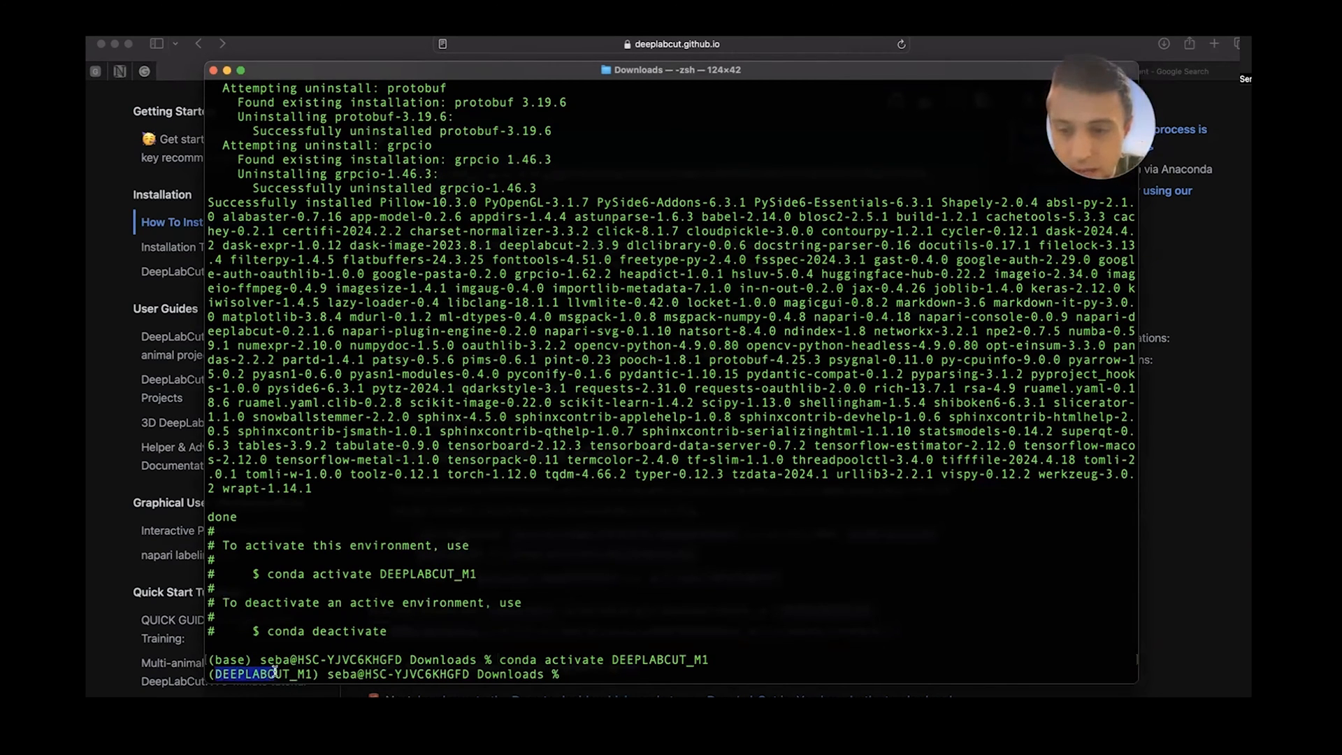
mouse_move(576, 539)
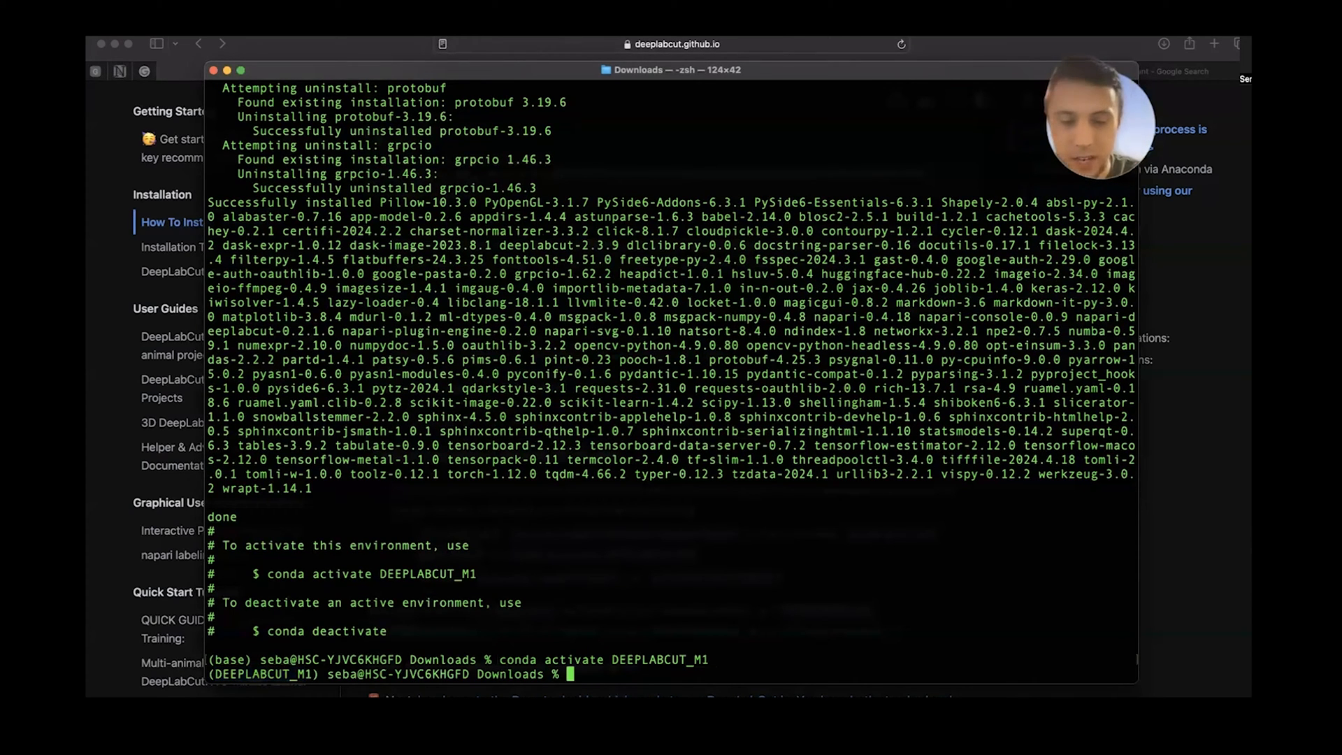
- Run 'python -m deeplabcut' to start the DeepLabCut interface
text(python -0)
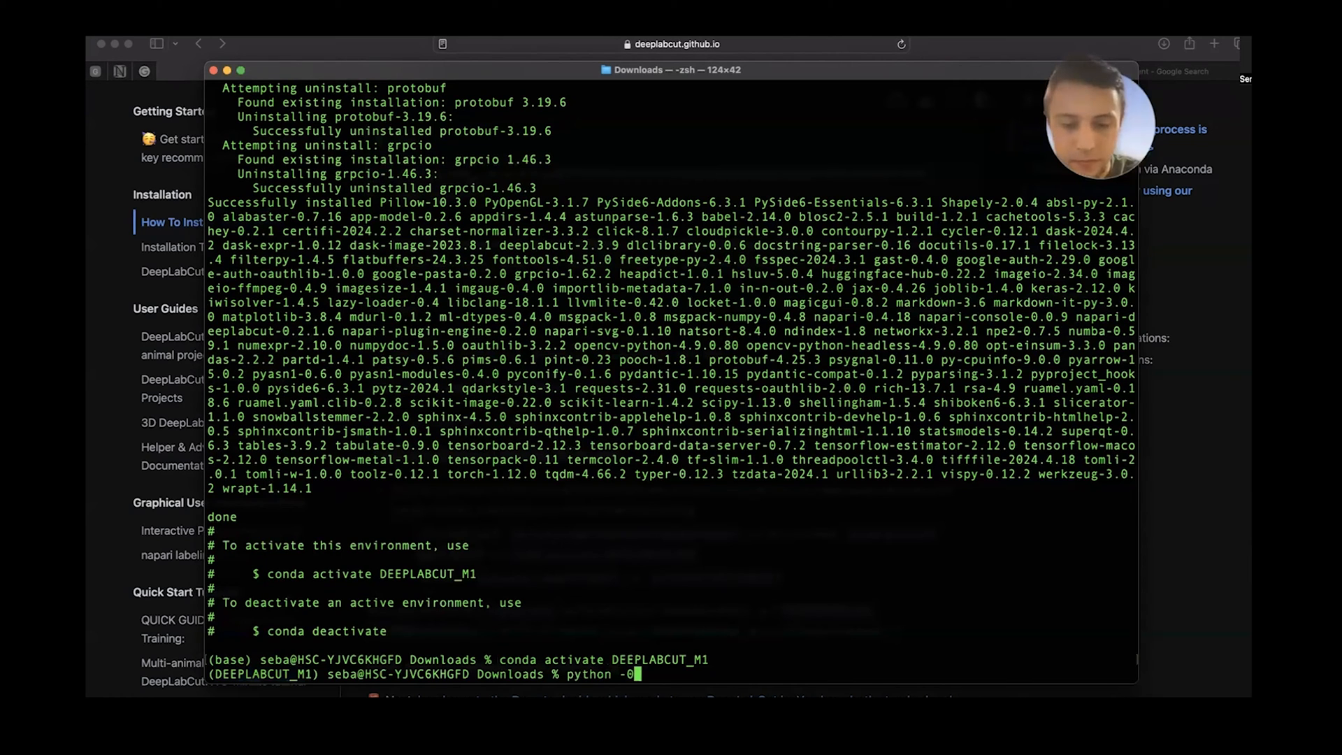
text(m)
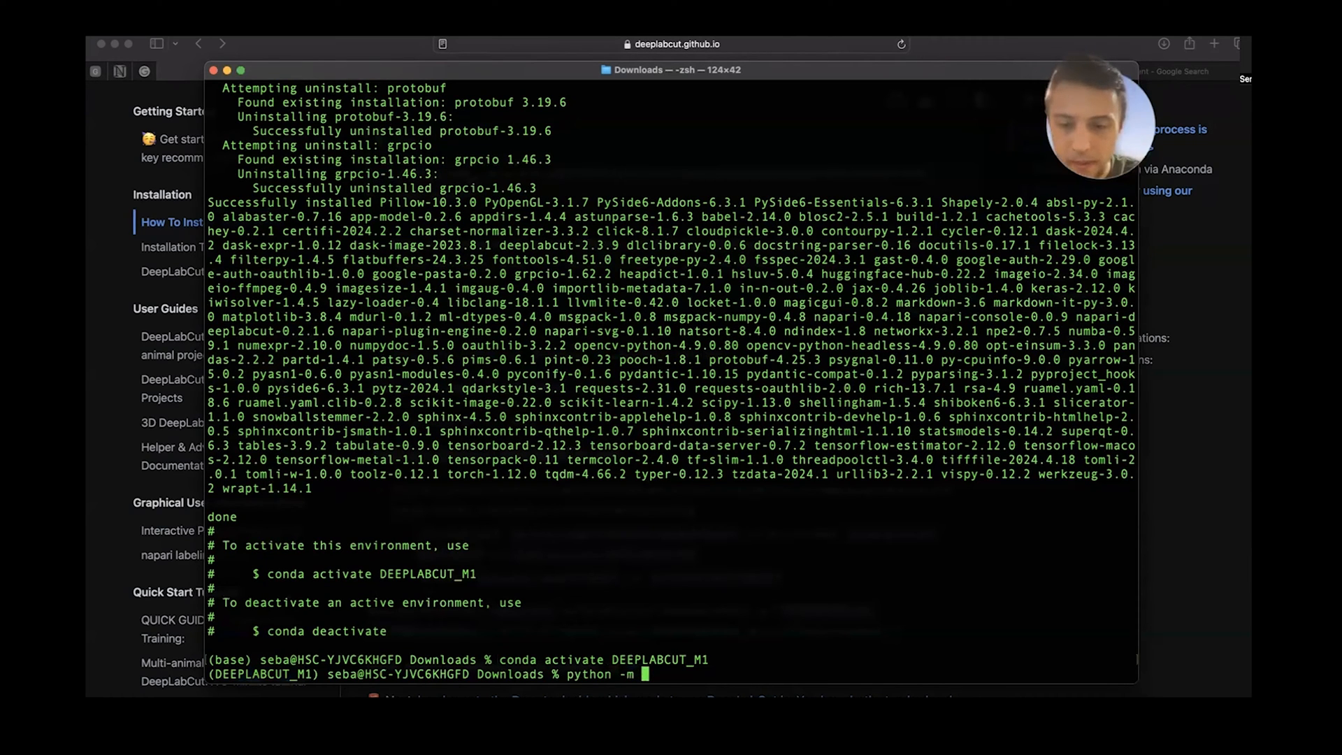
text(deepl)
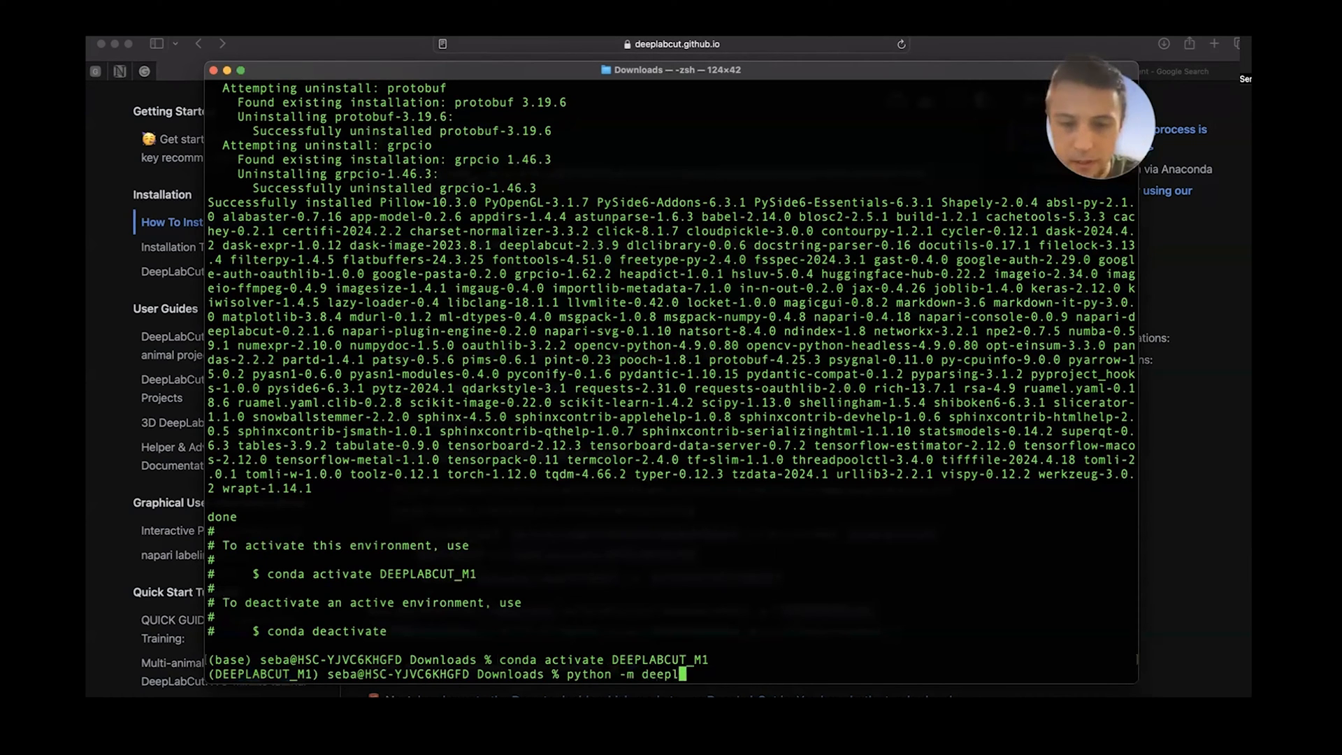
key(Return)
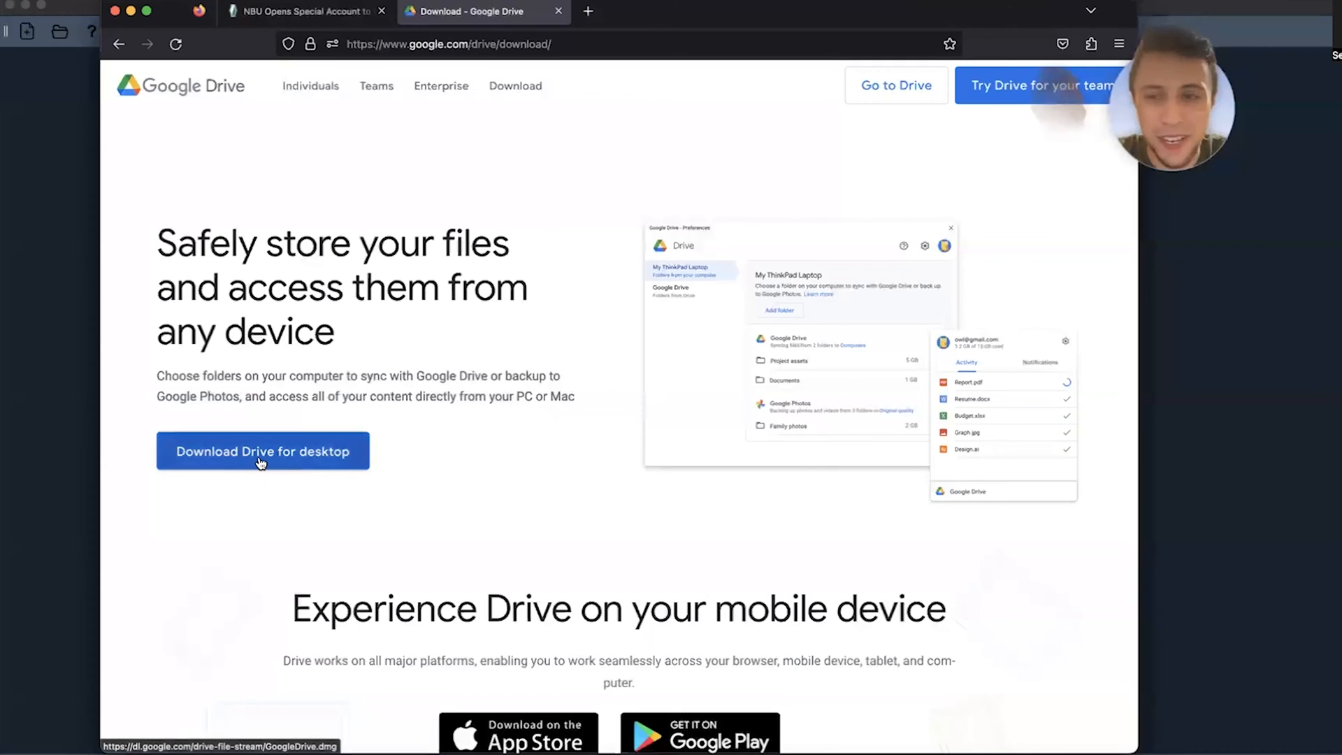
- Download Google Drive for desktop and launch the app
click(263, 451)
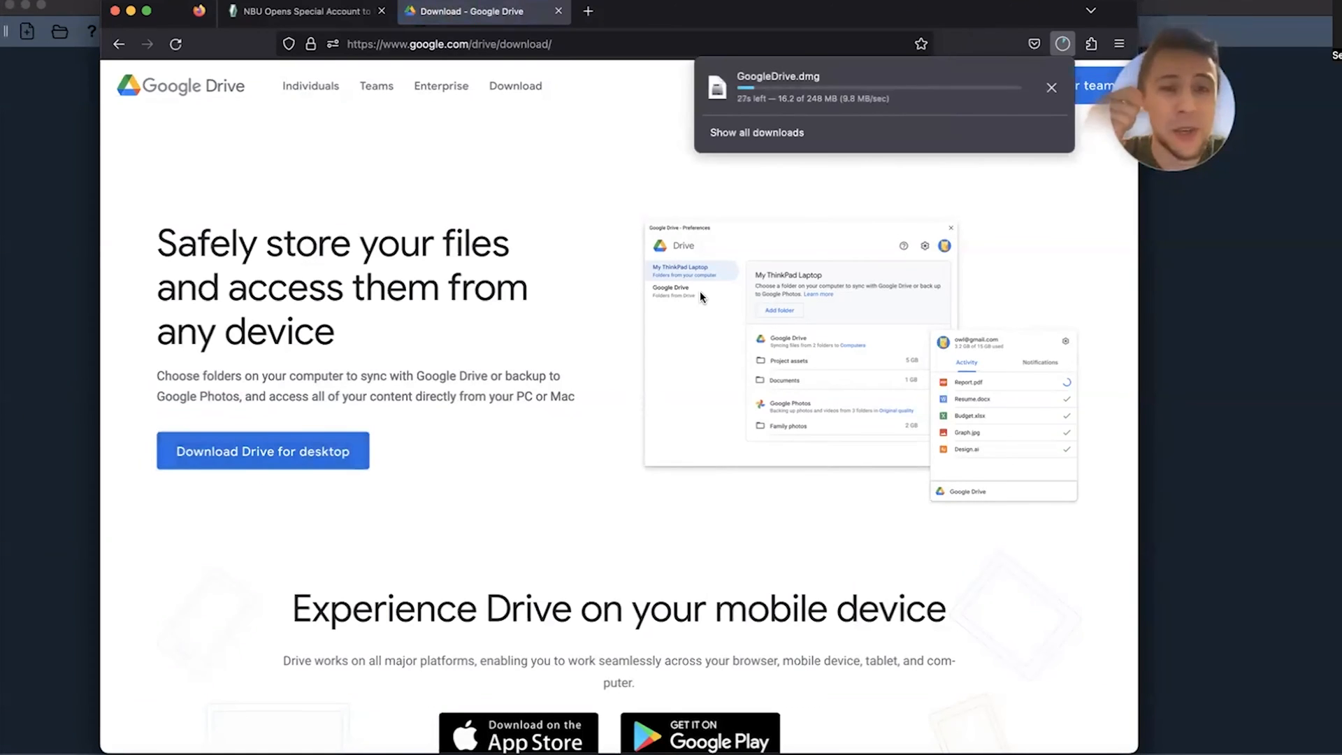
mouse_move(1162, 246)
text(drive)
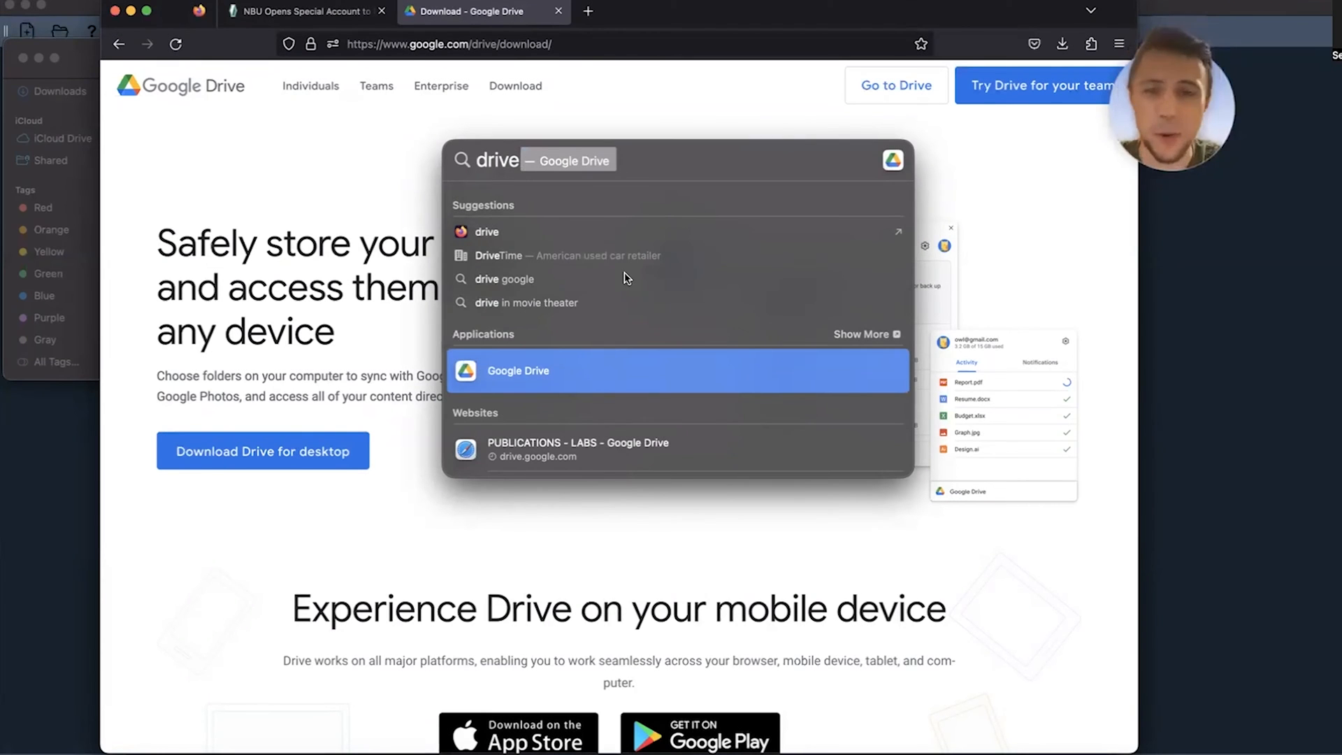
click(518, 370)
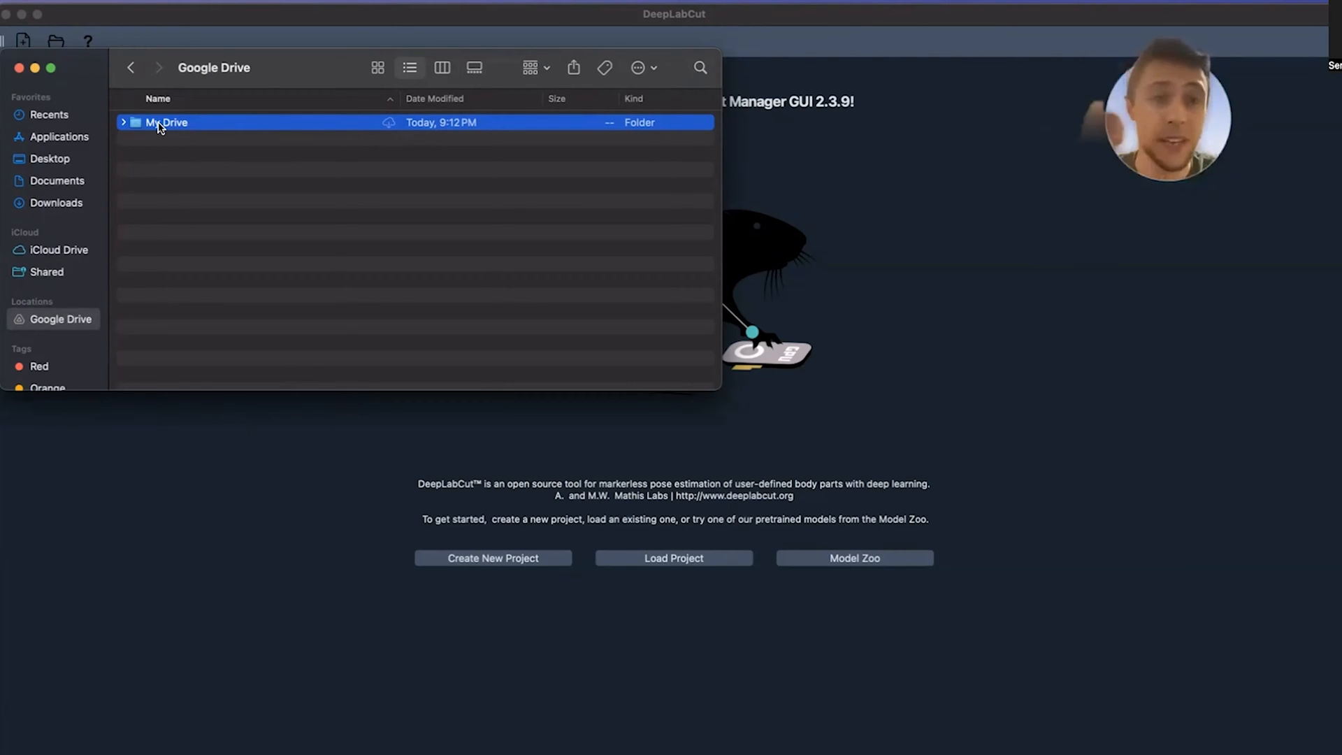
mouse_move(300, 149)
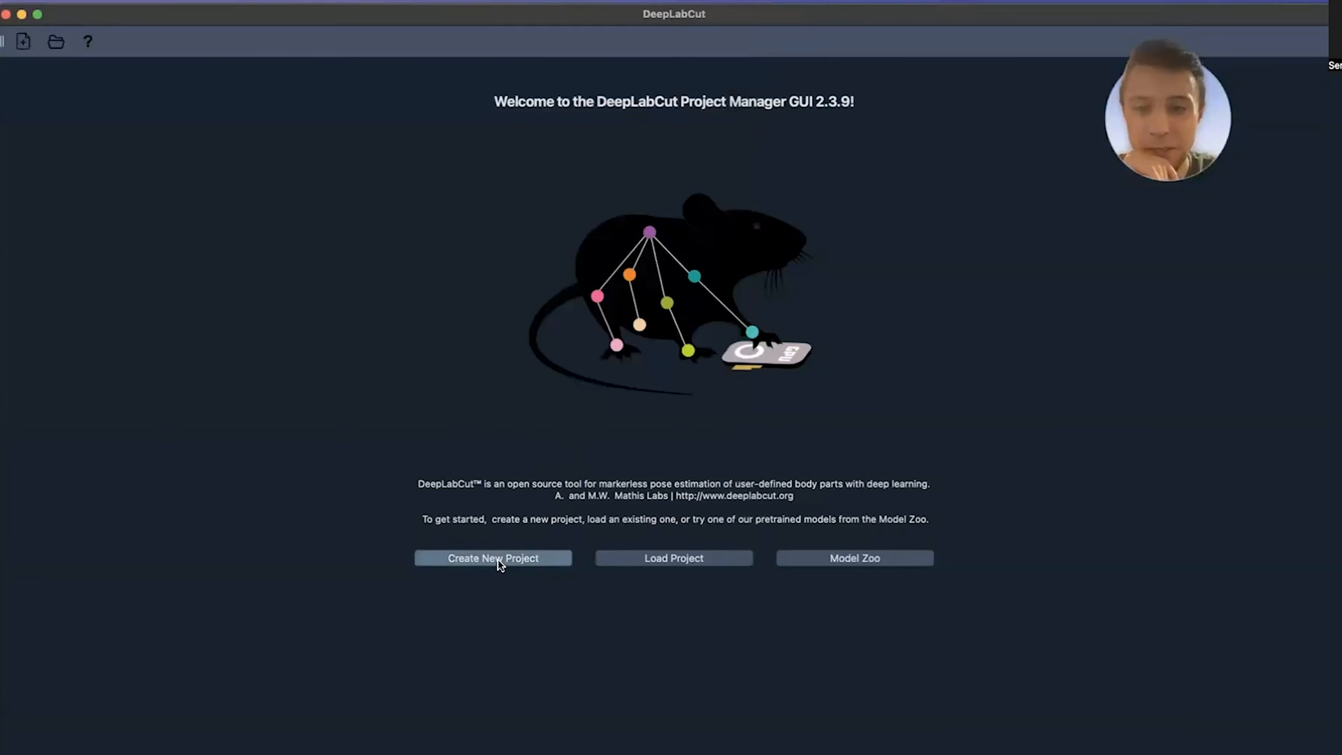
- Name a new project HANDKINEMATICS by BEST_RESEARCHER_ILD, stored in Google Drive's My Drive
click(492, 558)
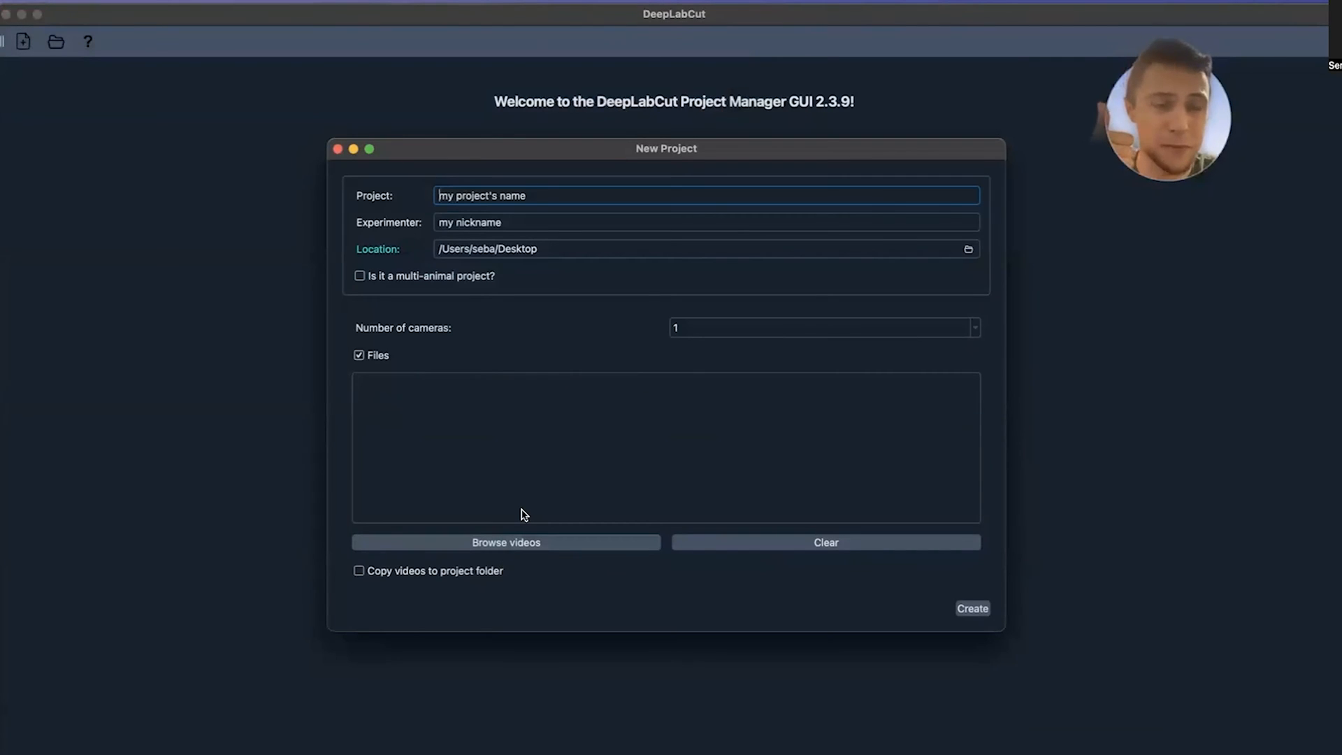
mouse_move(510, 347)
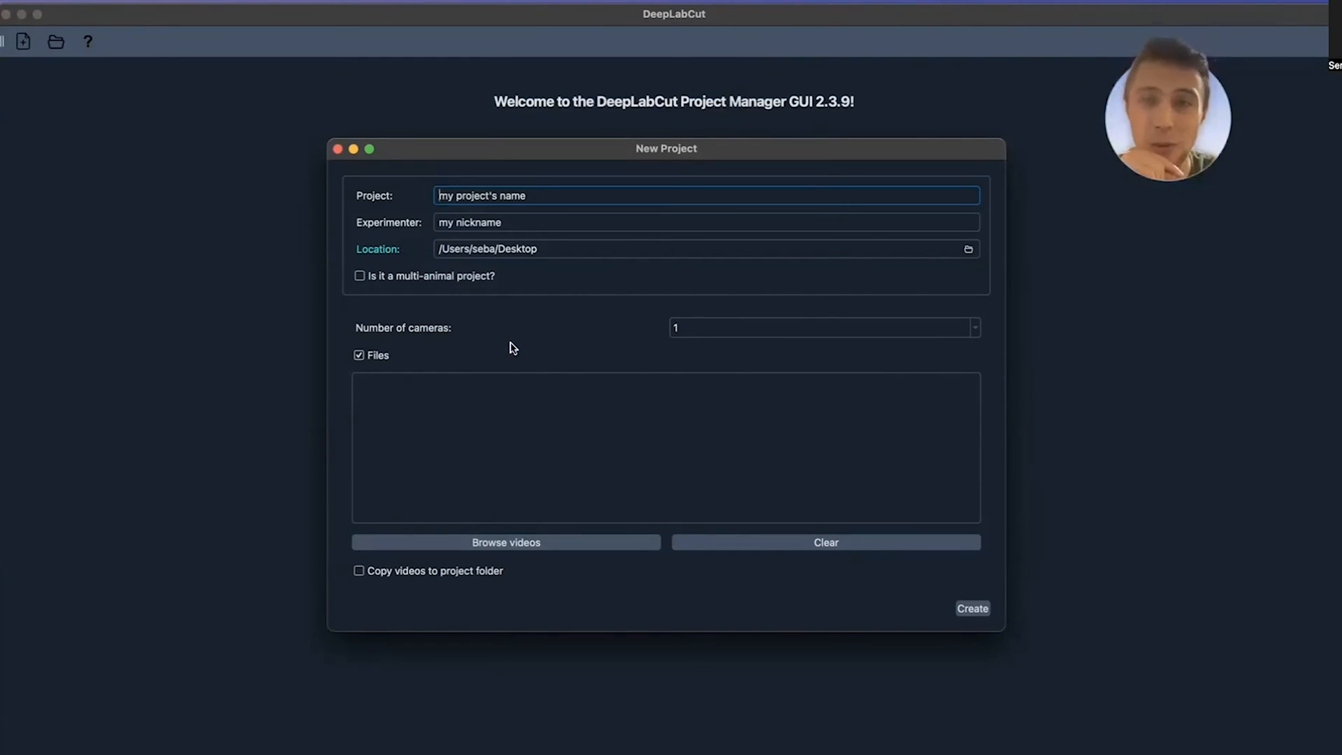
text(H)
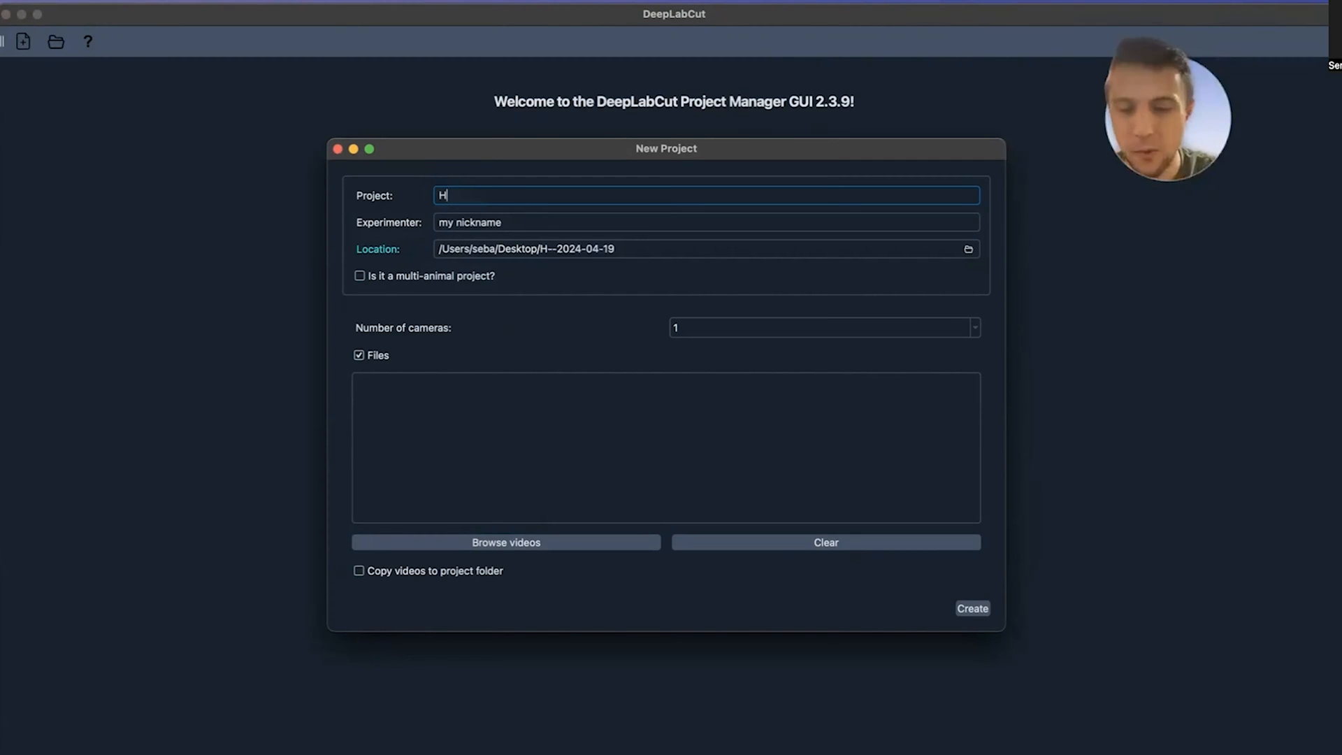
text(AND)
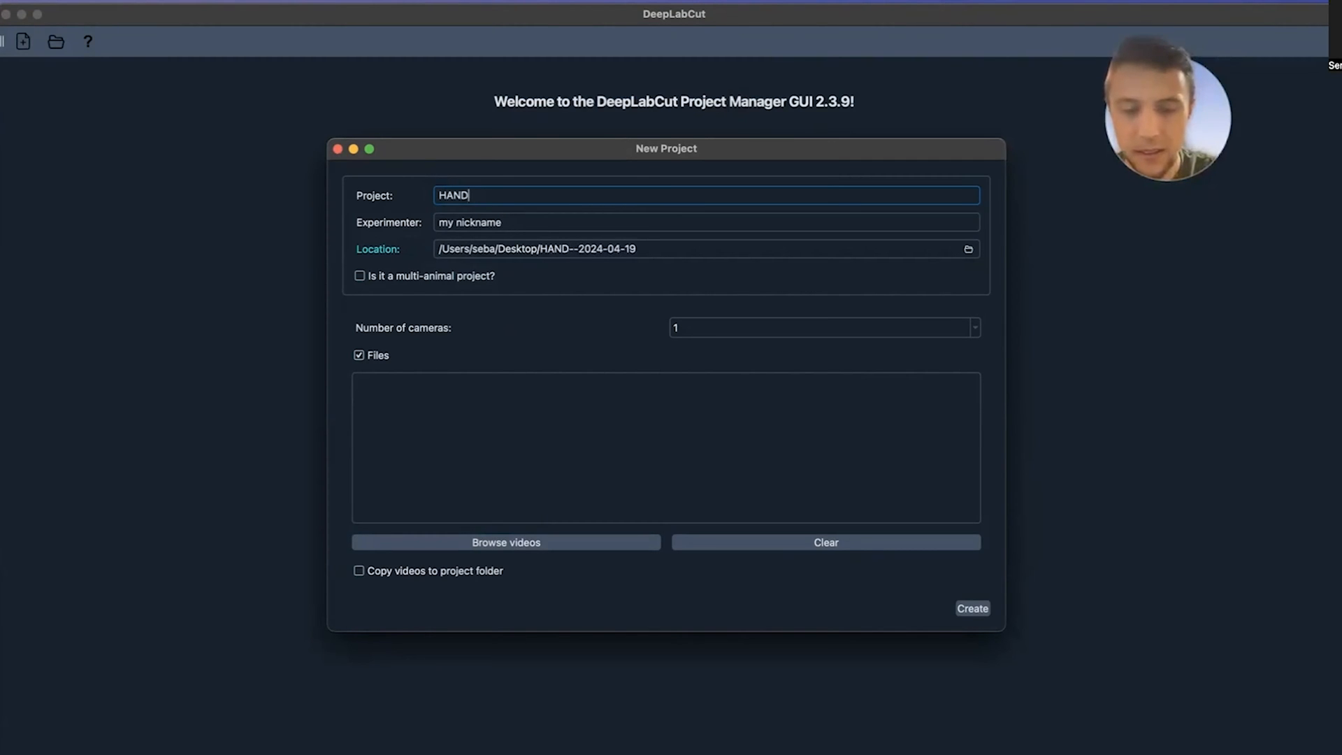
text(KINEMATICS)
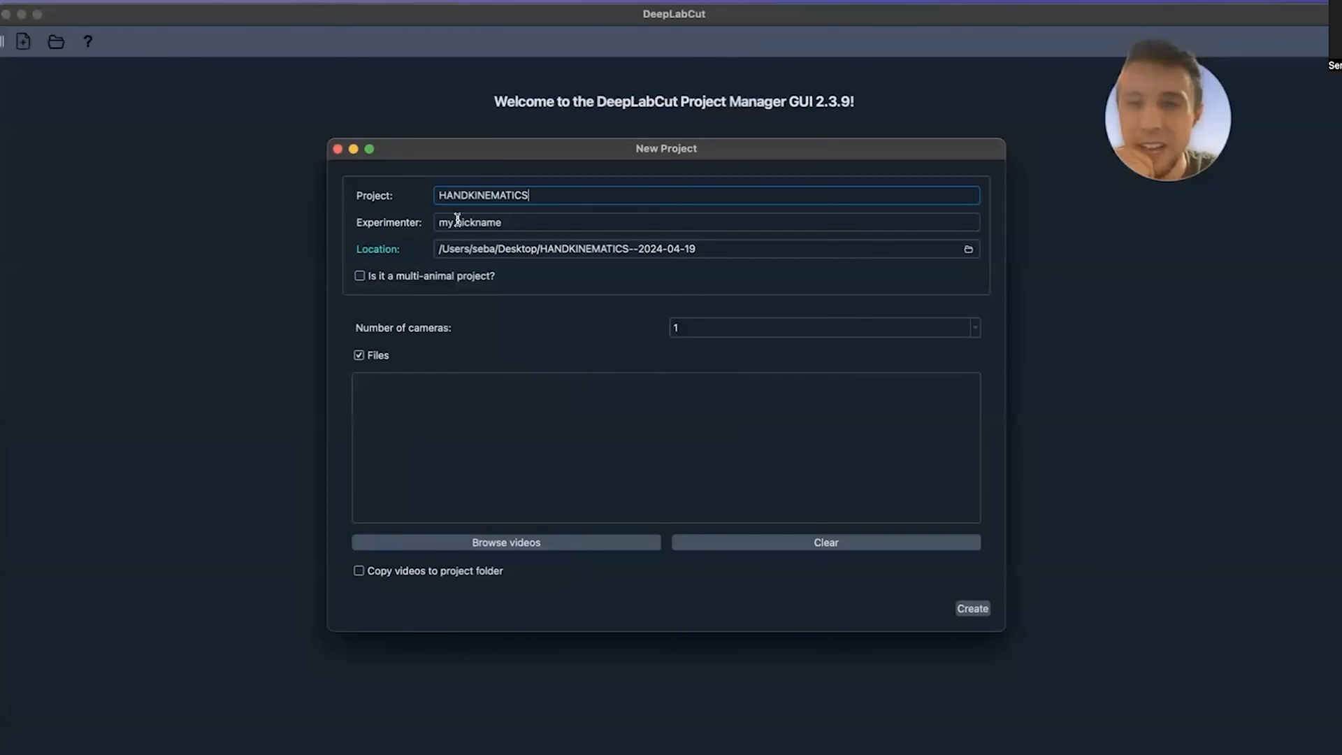
text(BEST_)
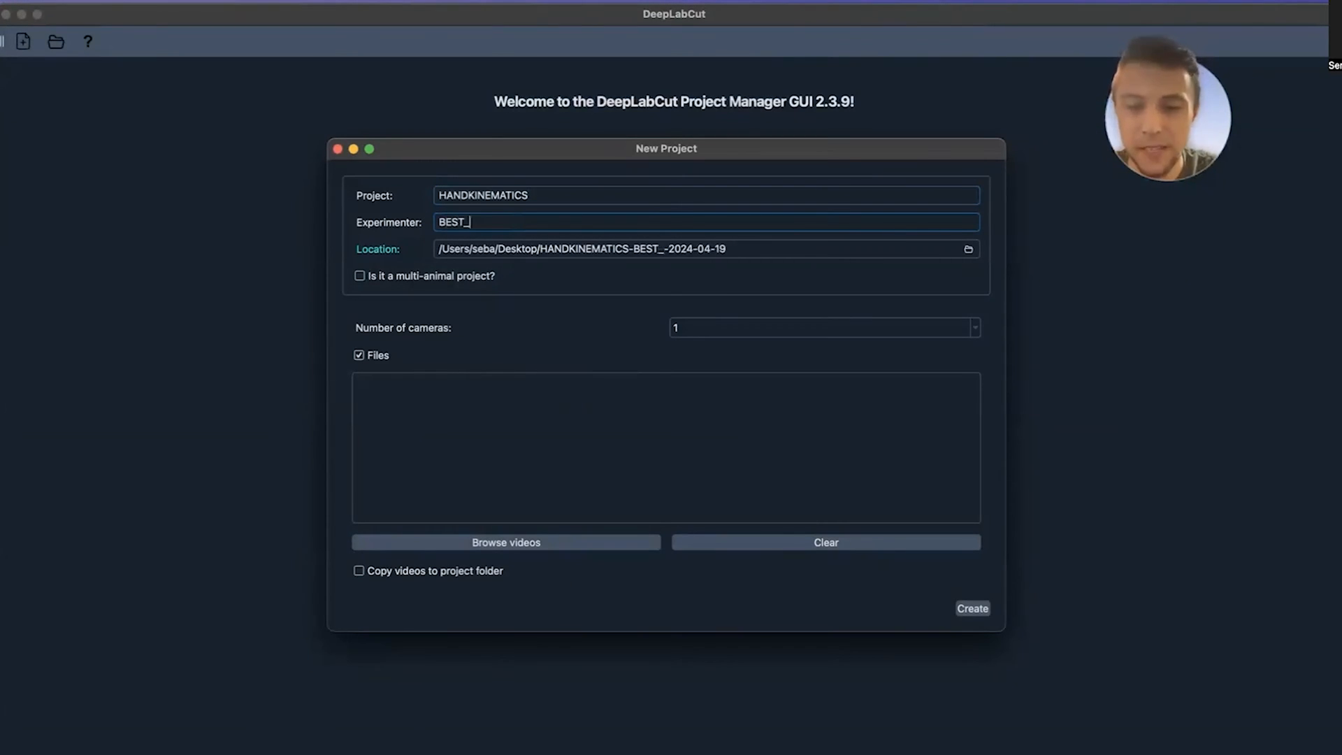
text(RESEARCHER_IN_THE_WOR)
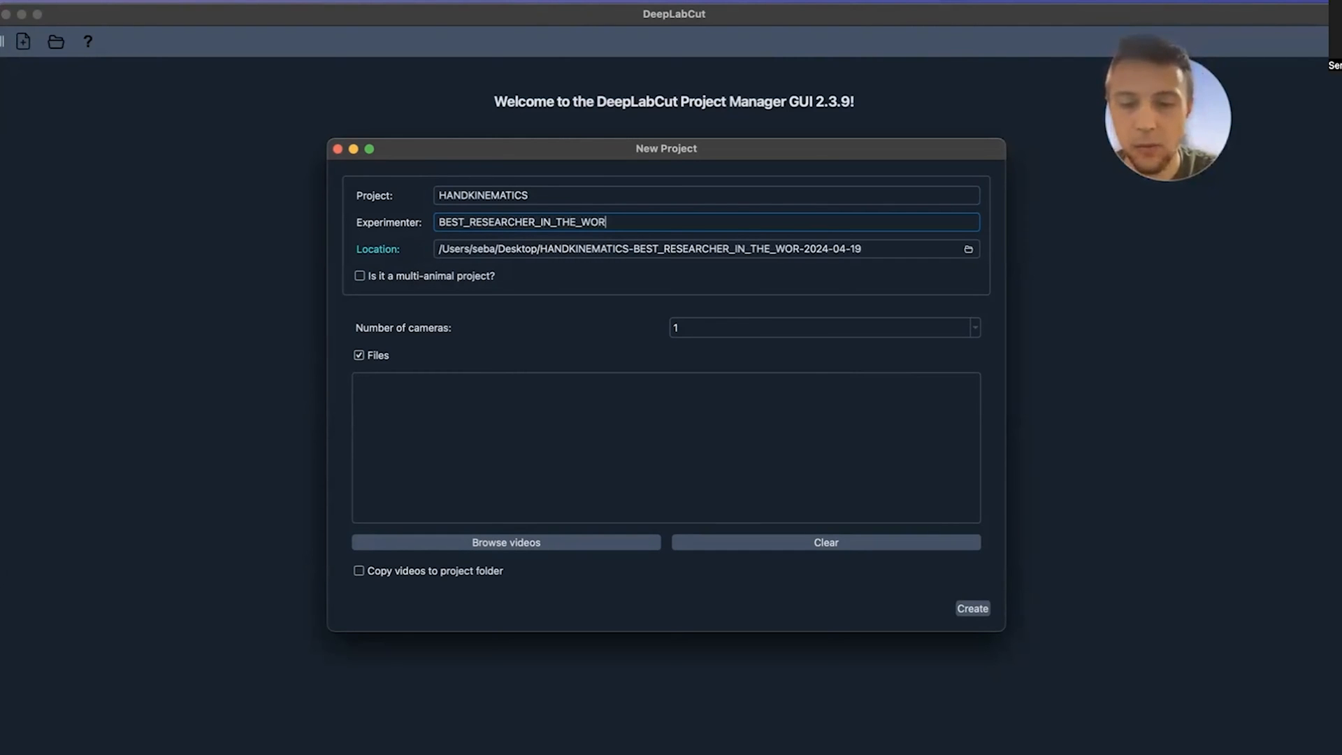
text(LD)
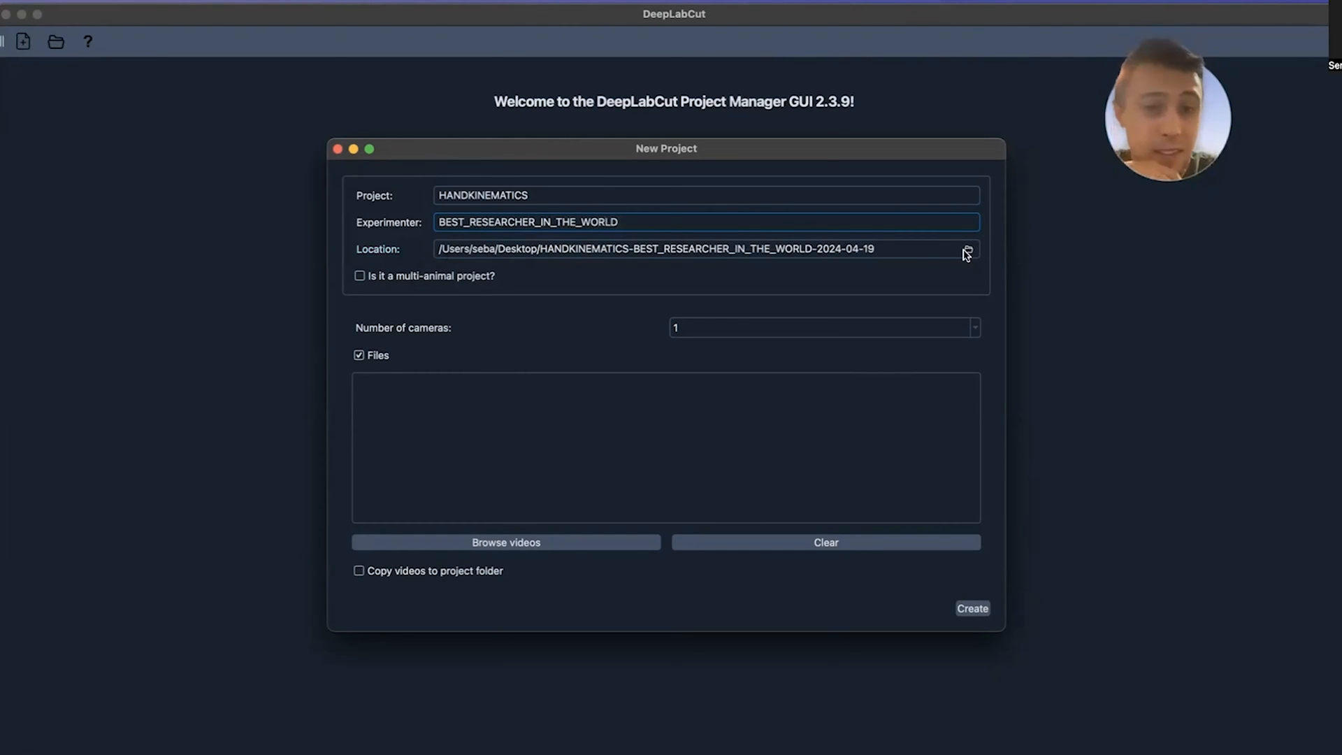
click(967, 249)
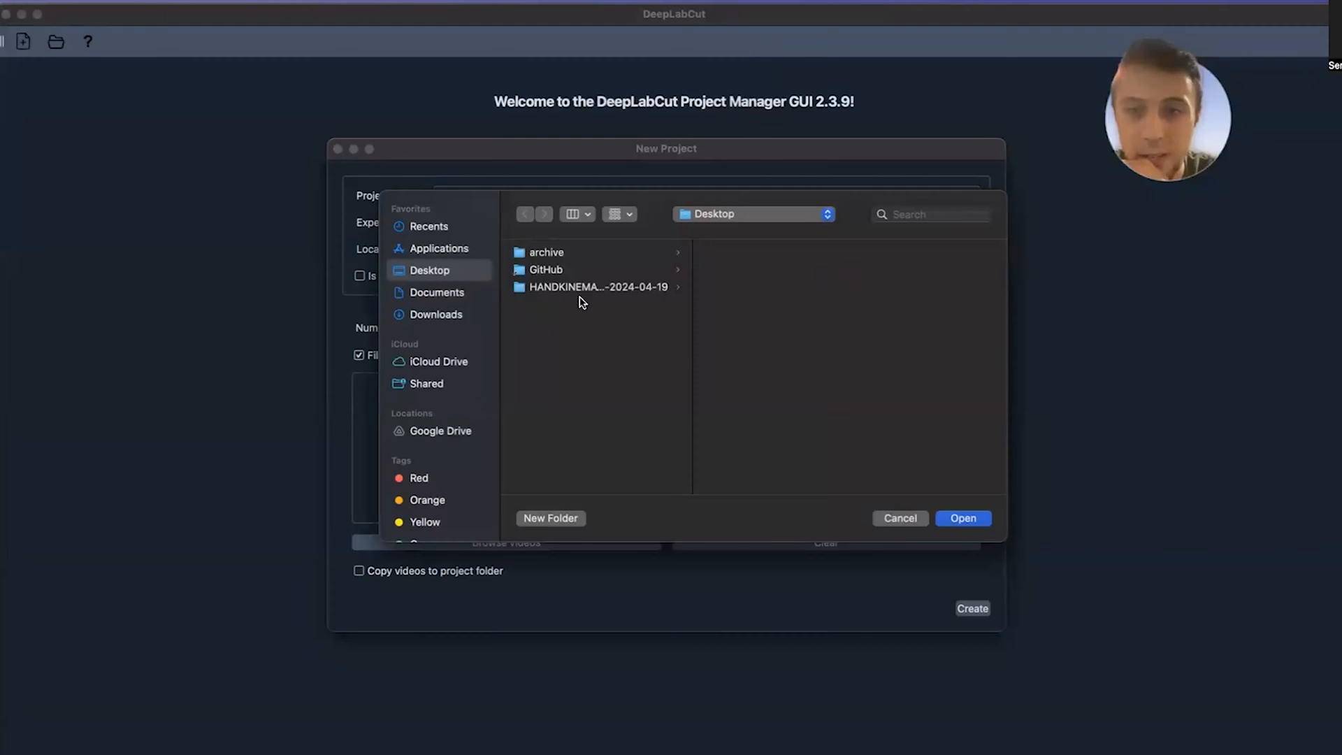
click(440, 431)
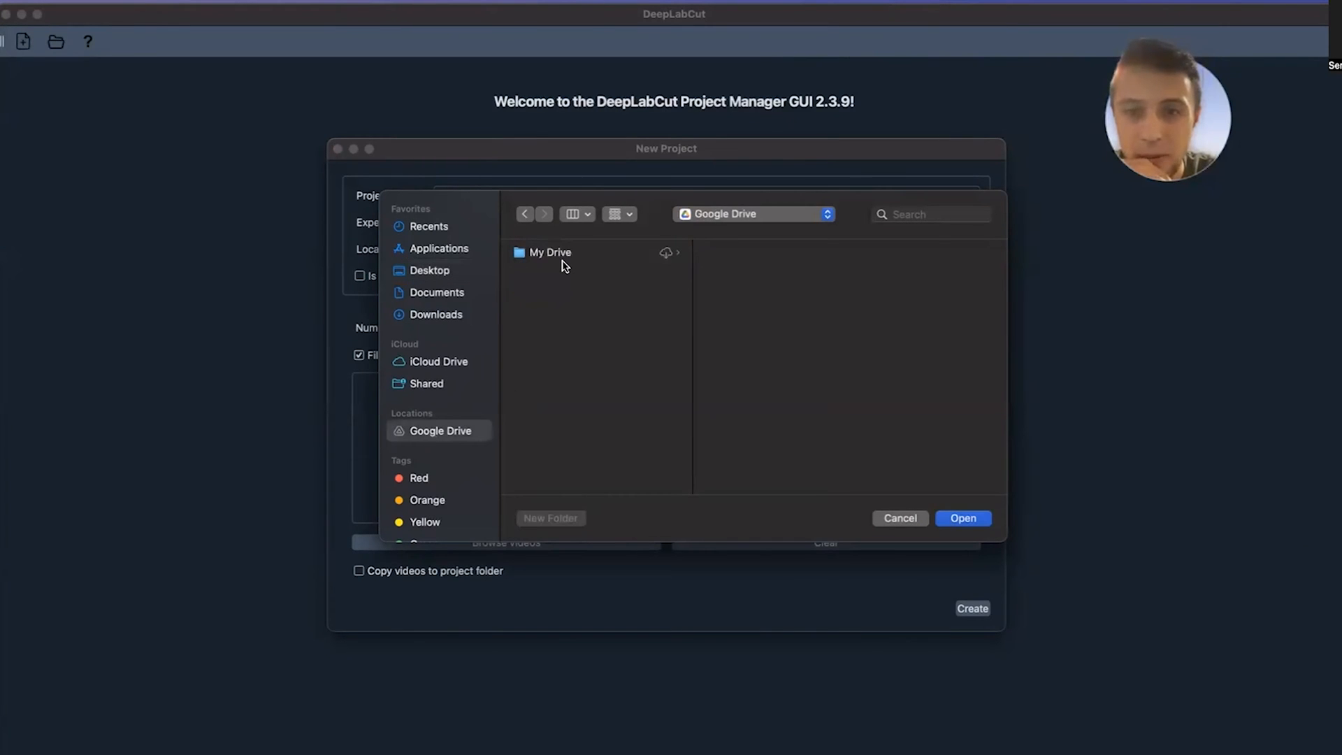
click(962, 518)
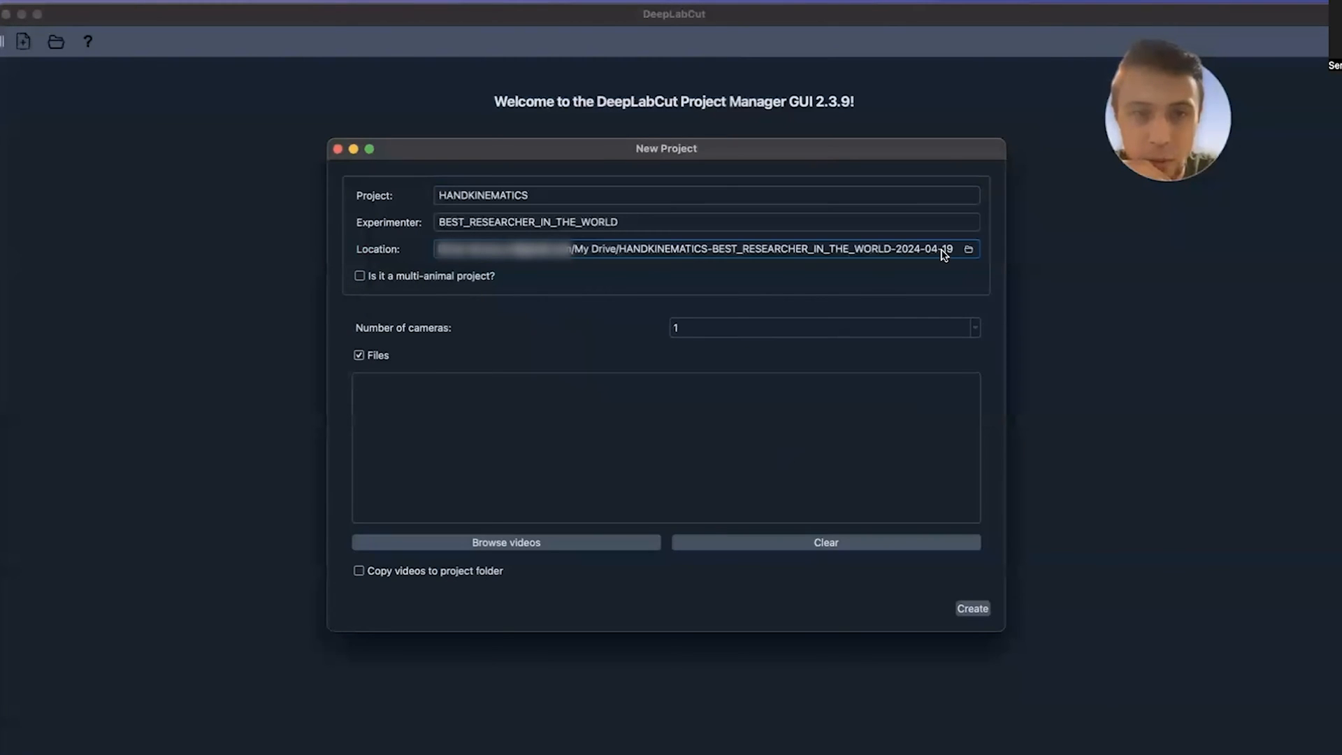
mouse_move(625, 253)
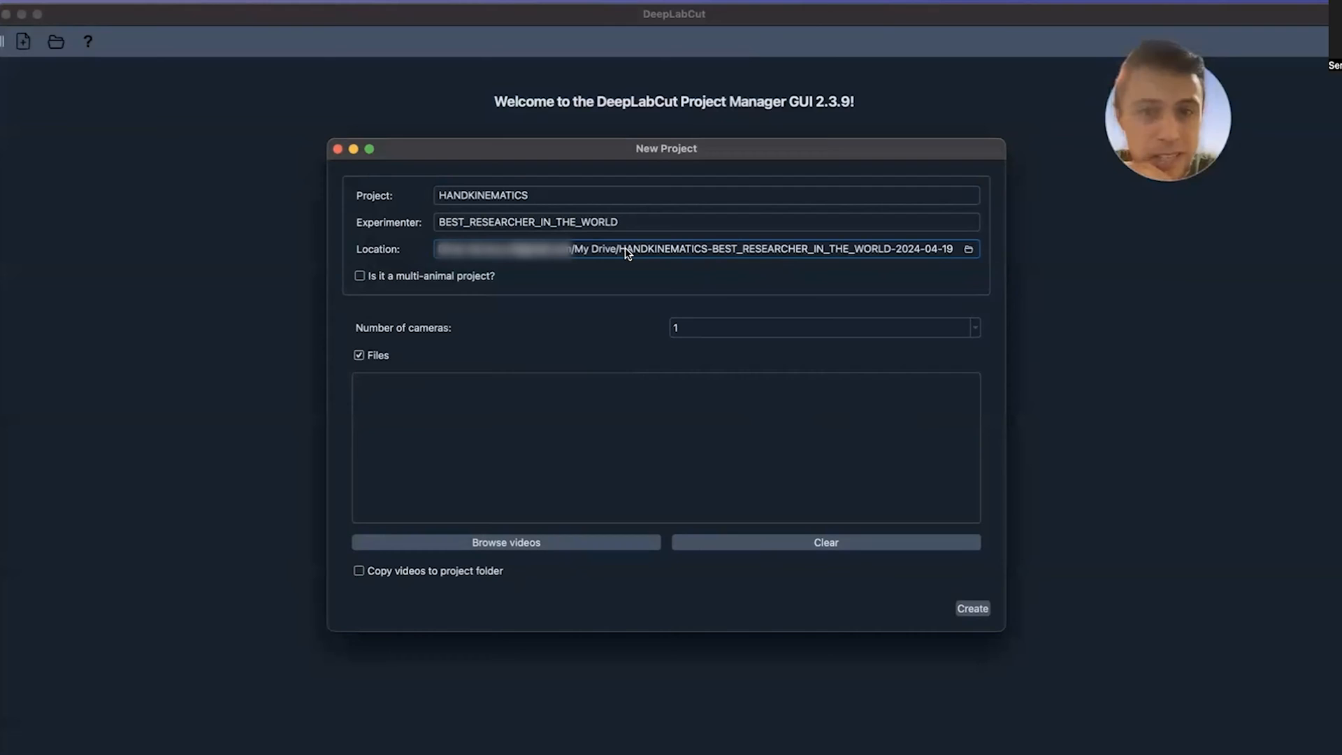
mouse_move(953, 264)
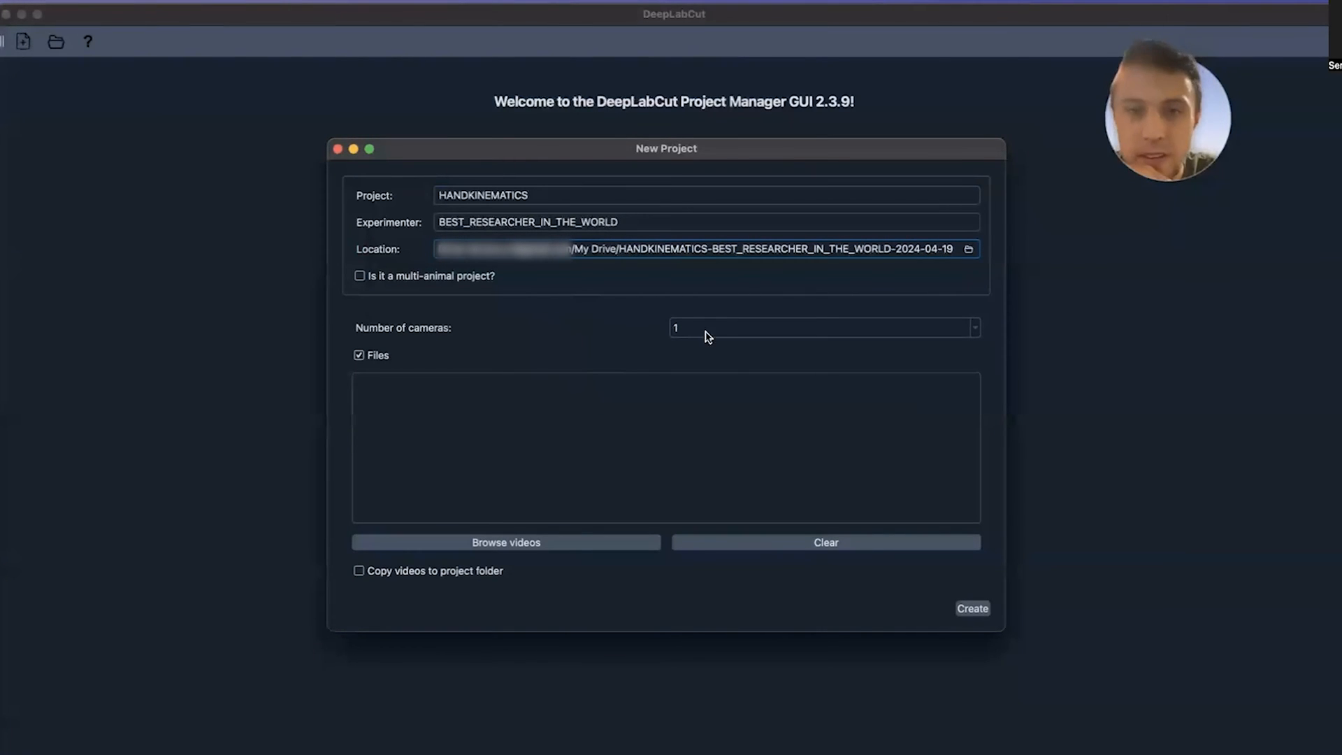
mouse_move(386, 404)
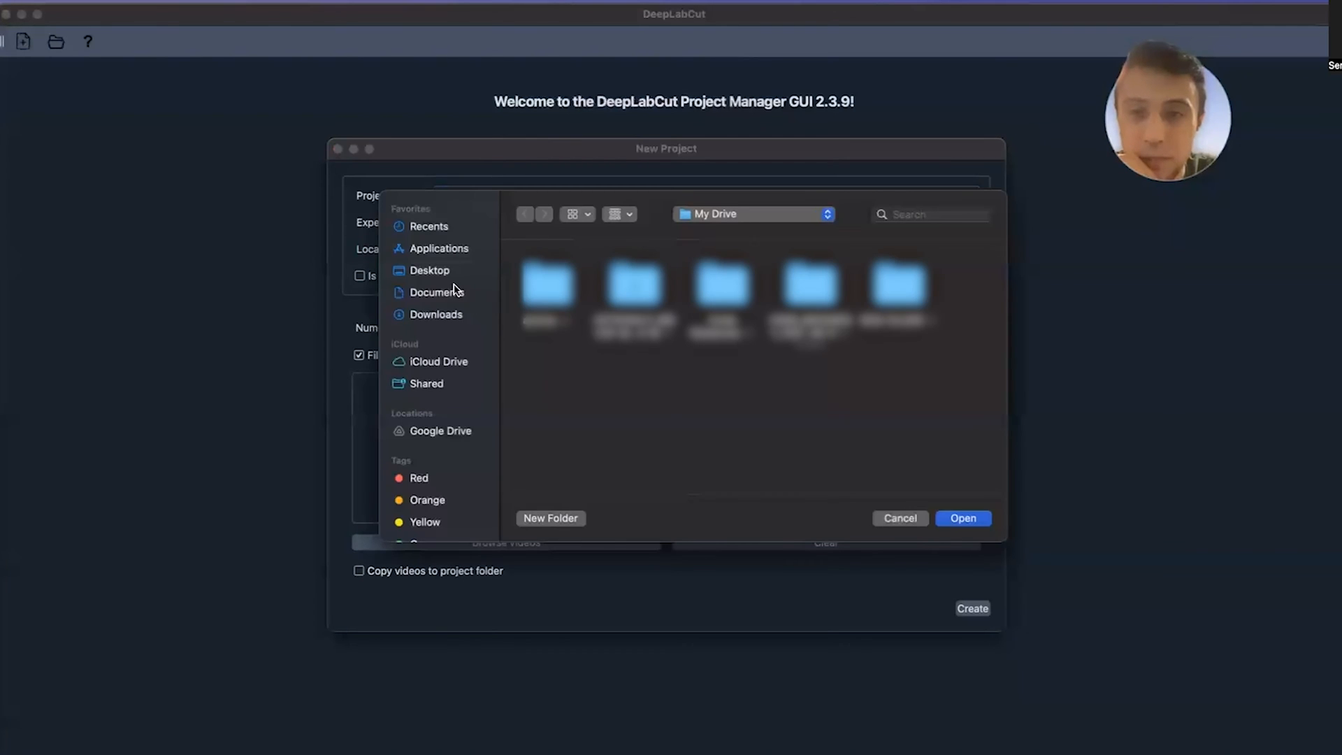
- Add the hand video IMG_1138.mp4 from Downloads, enable Copy videos, and create the project
click(437, 293)
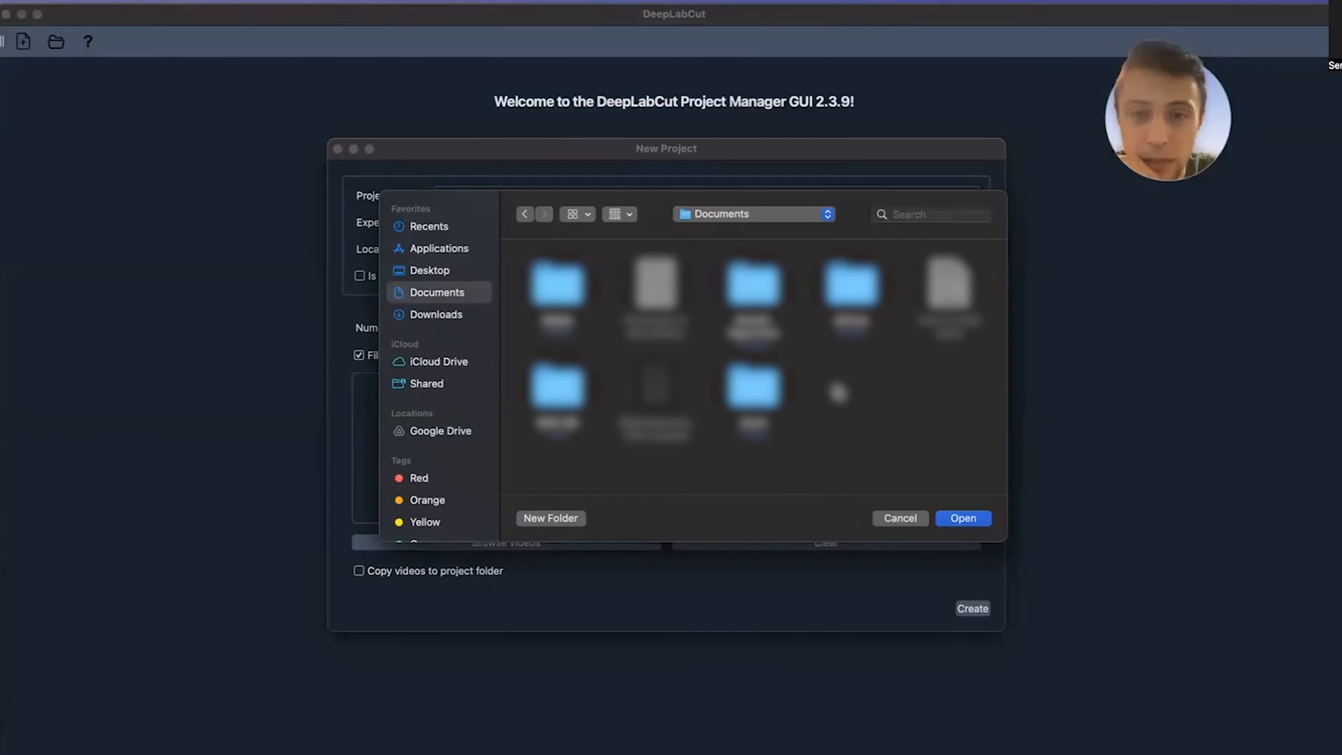
click(435, 313)
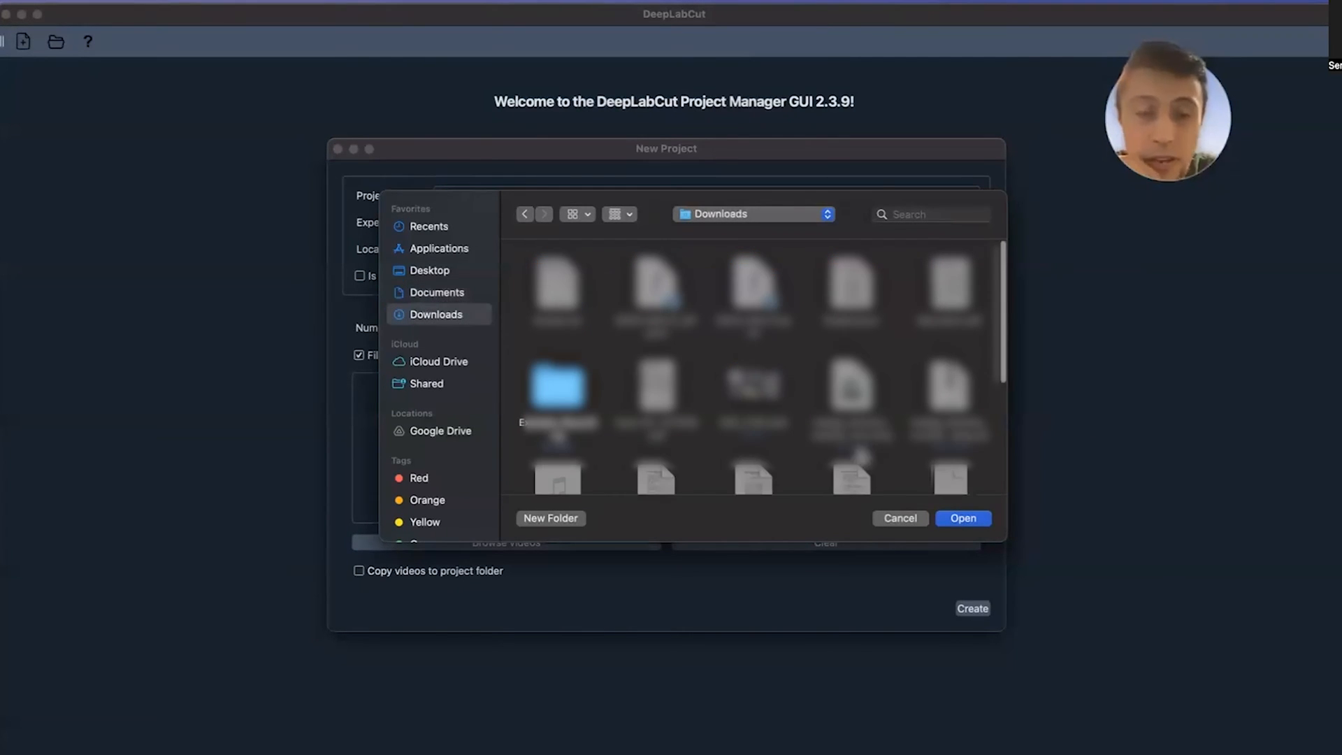
click(962, 518)
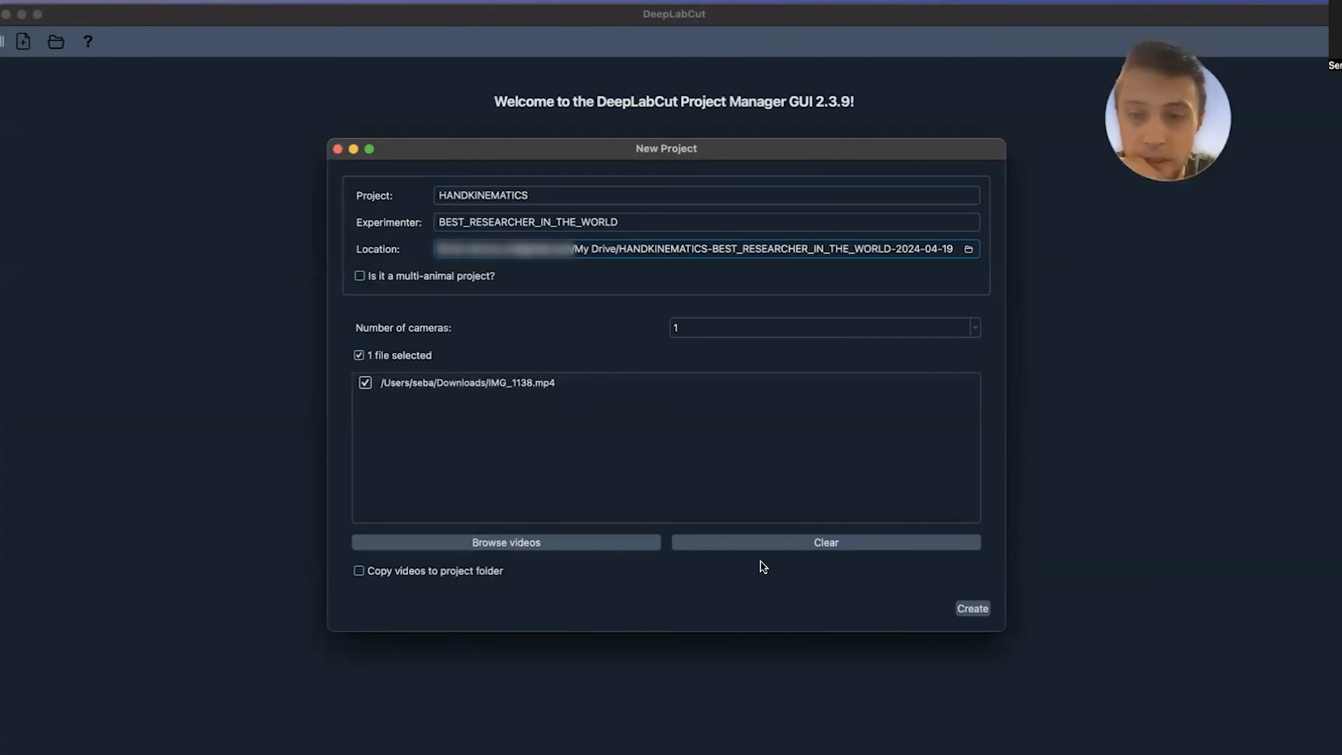
click(358, 571)
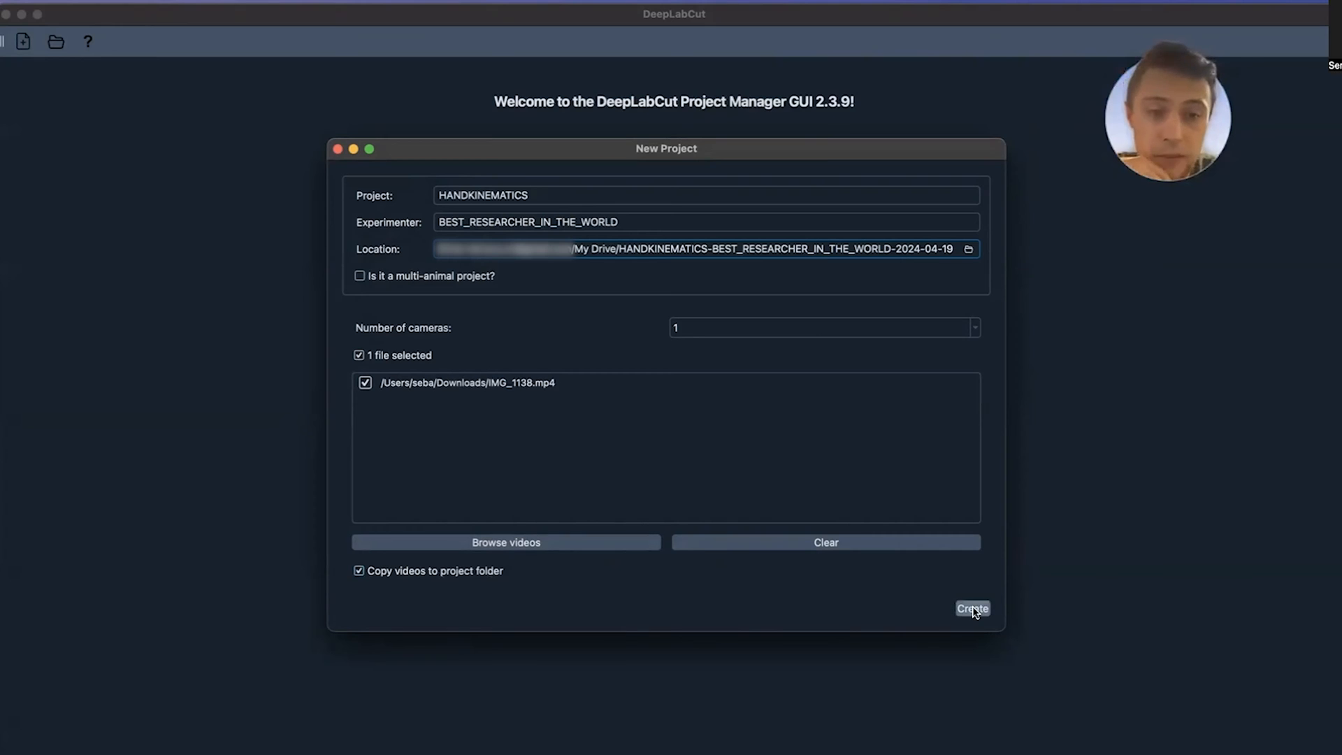
click(971, 608)
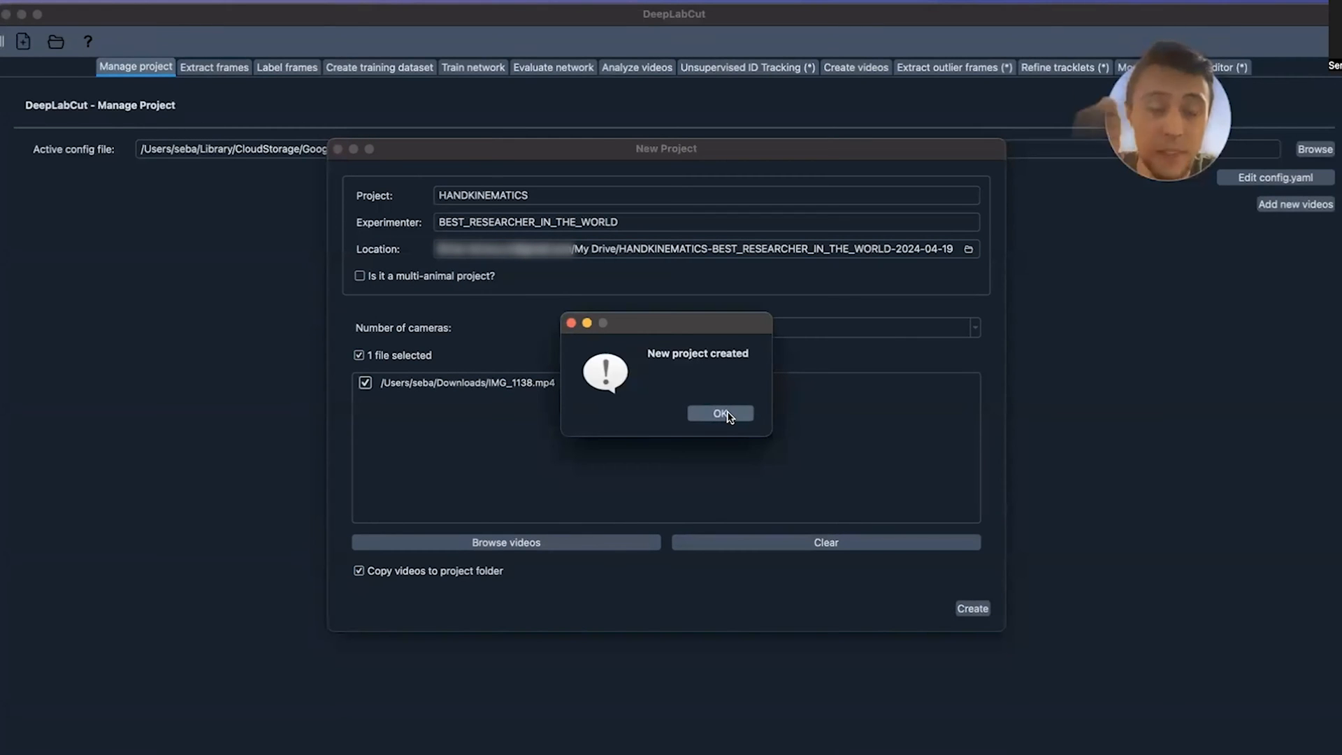
- Extract frames from the project video automatically with k-means and acknowledge the success message
click(720, 413)
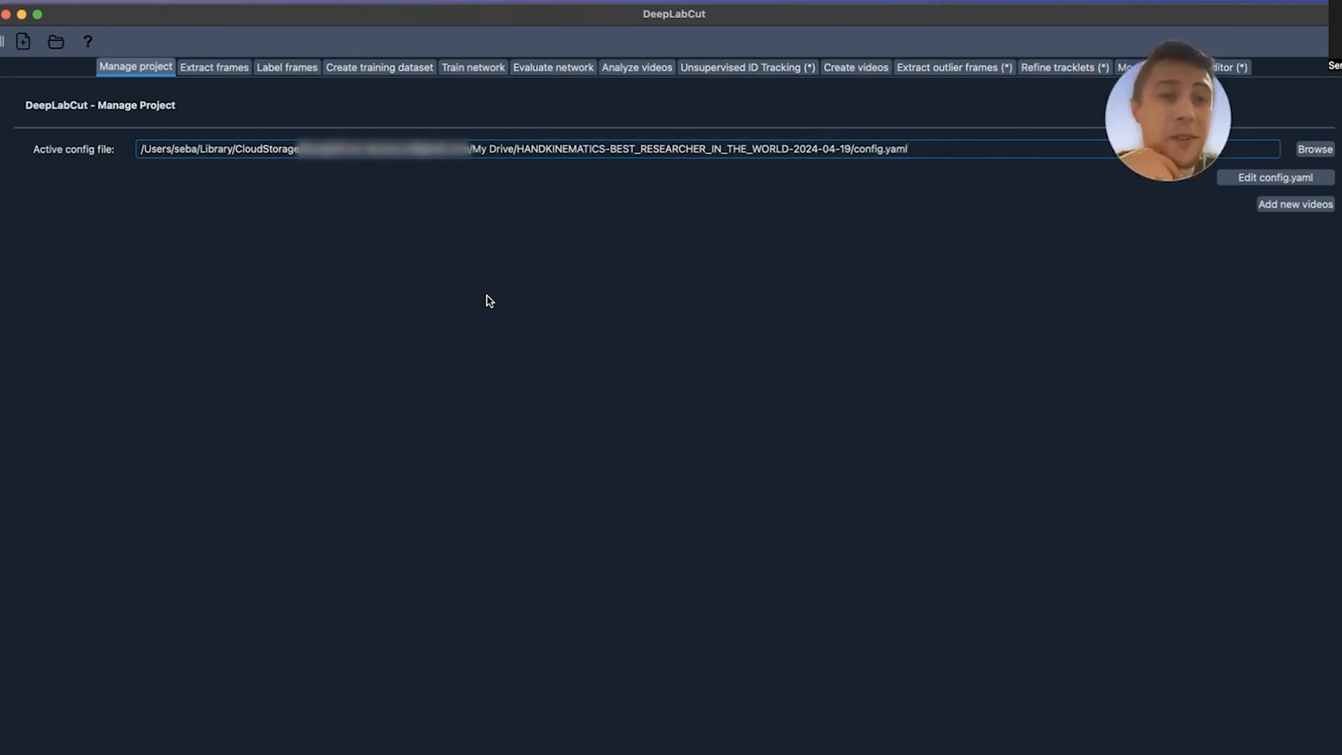
mouse_move(500, 332)
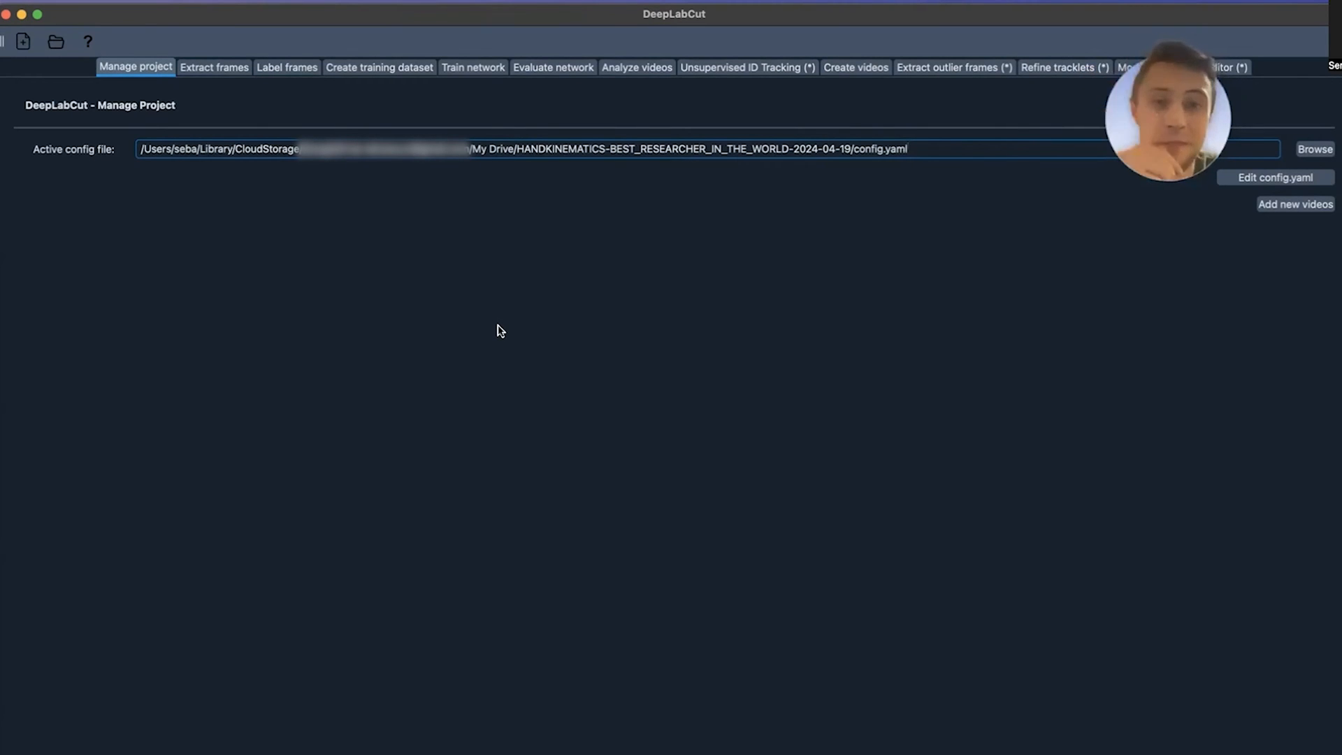
click(214, 68)
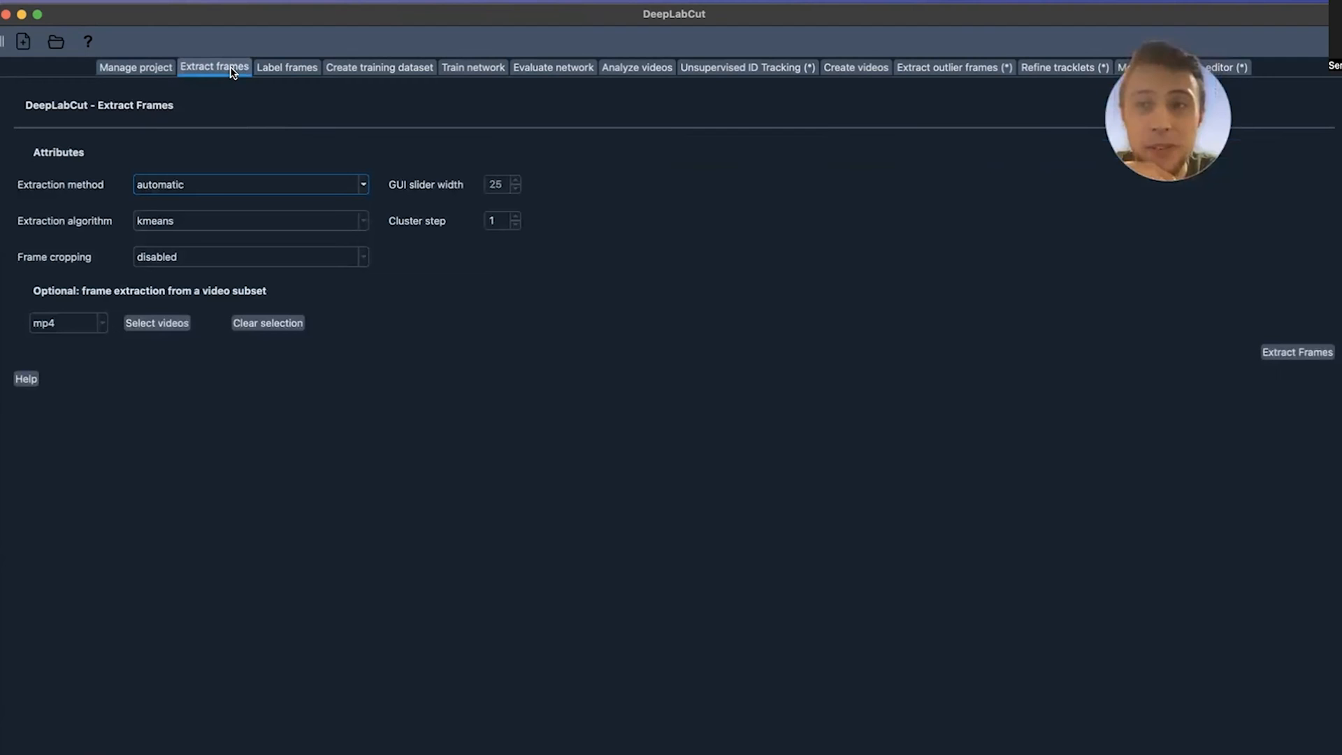
mouse_move(359, 245)
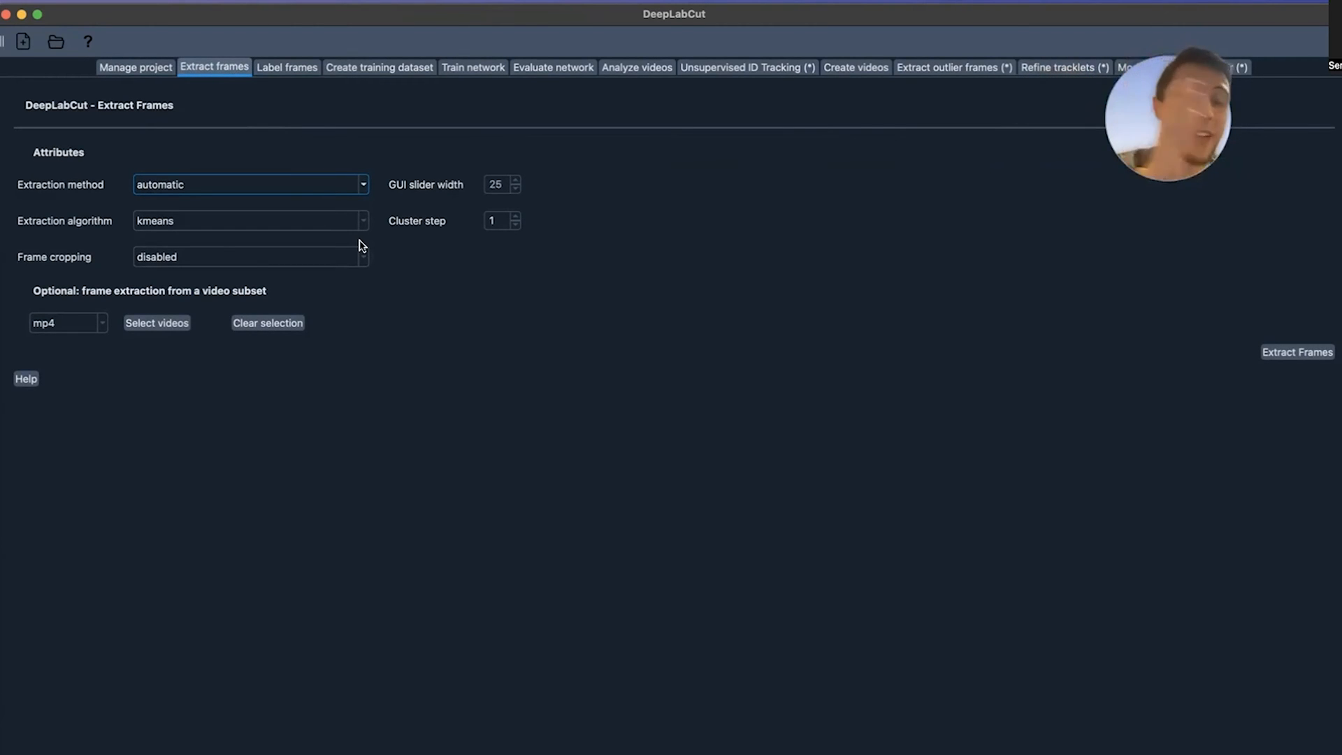
mouse_move(340, 351)
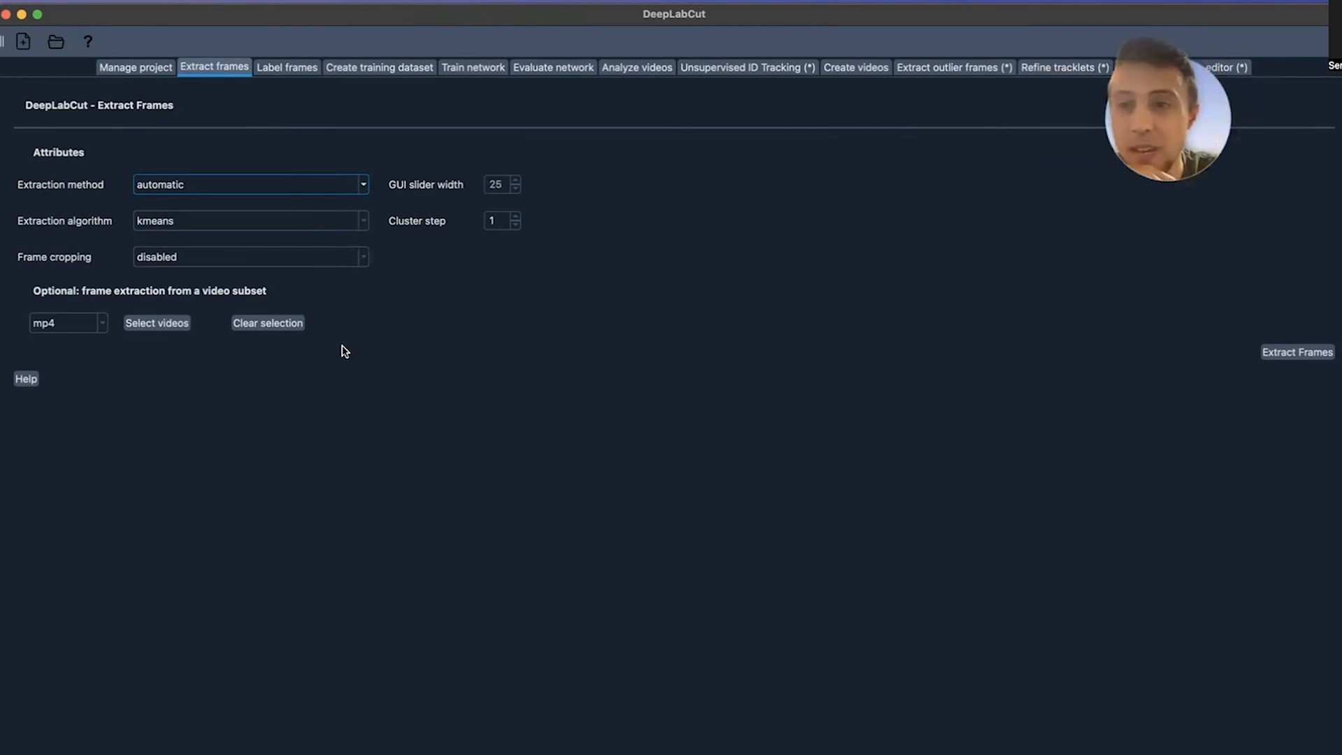
mouse_move(304, 317)
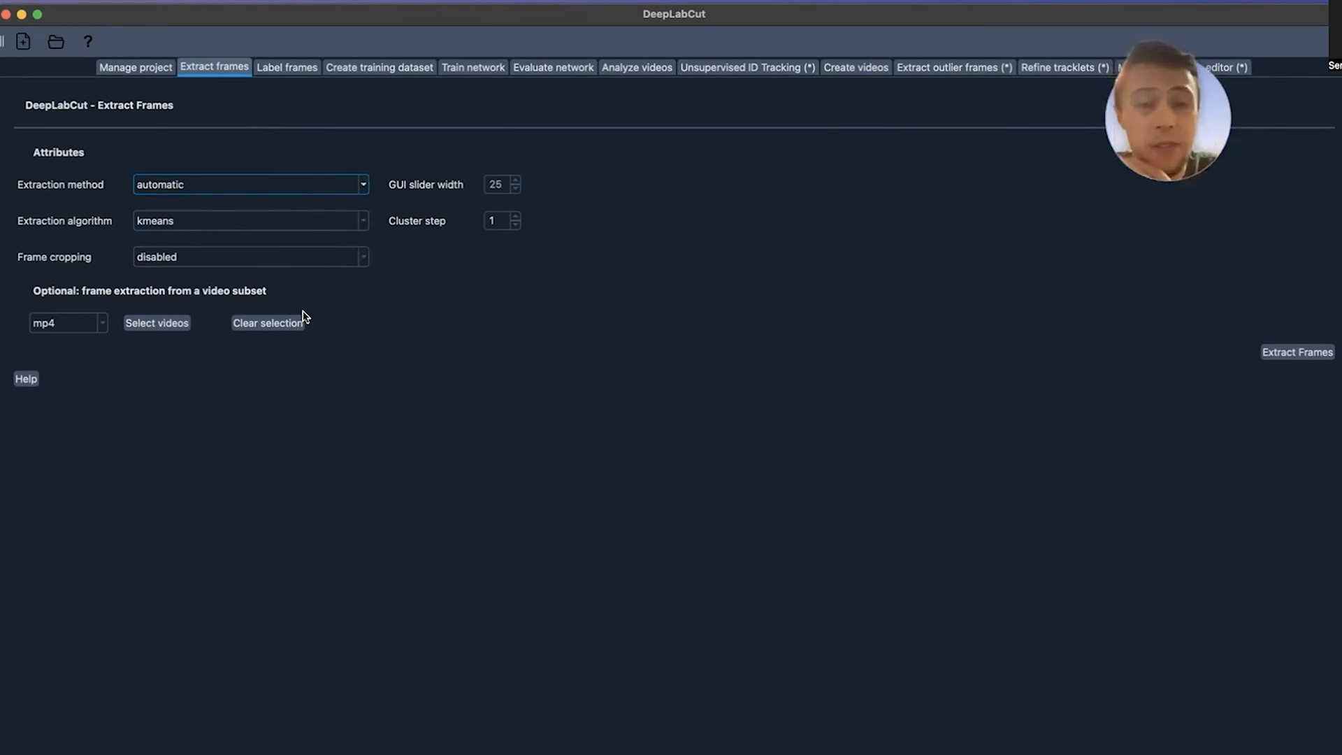
mouse_move(706, 379)
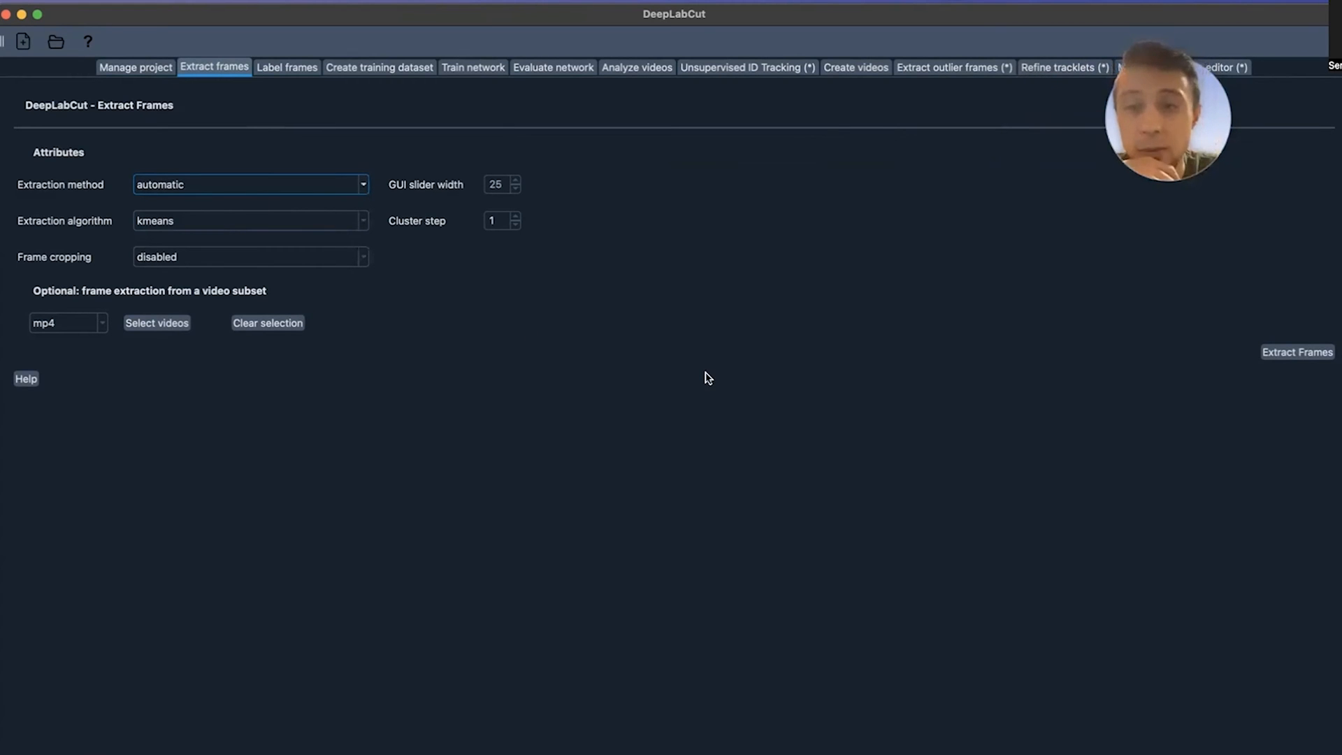
mouse_move(797, 450)
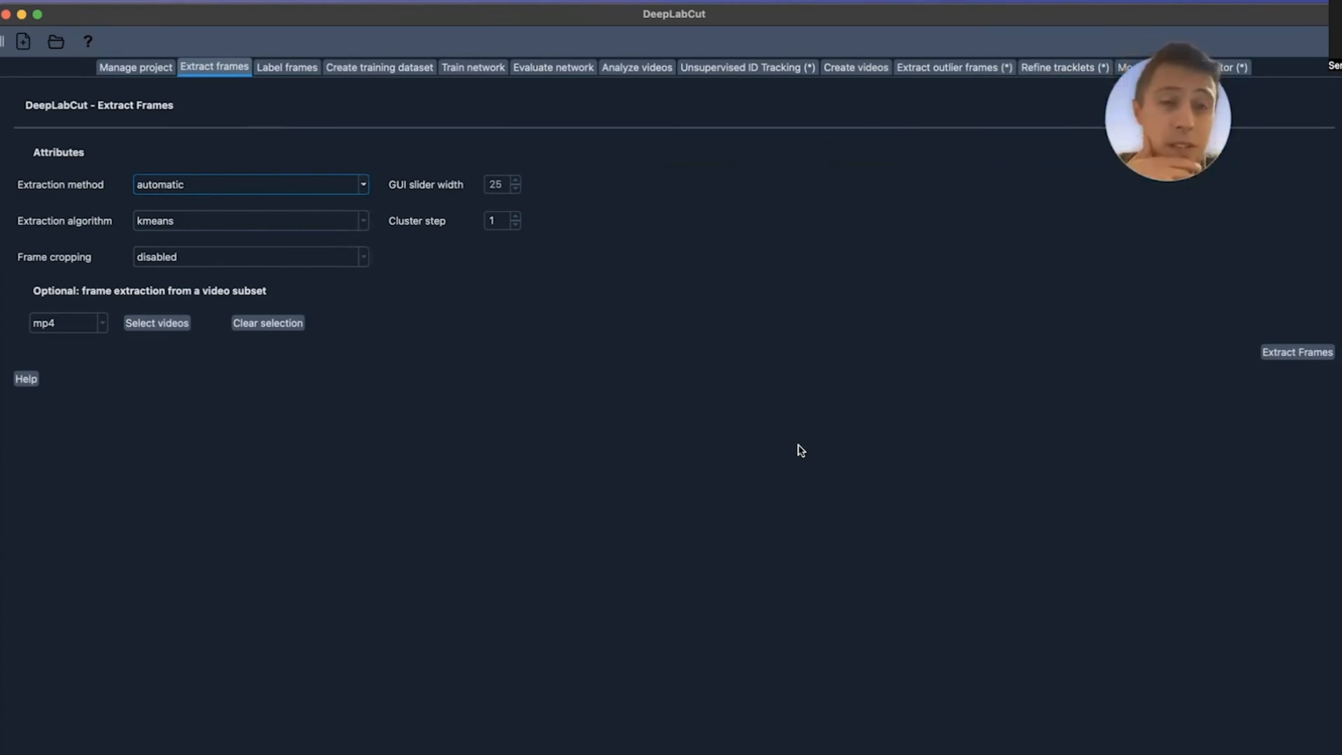
mouse_move(251, 224)
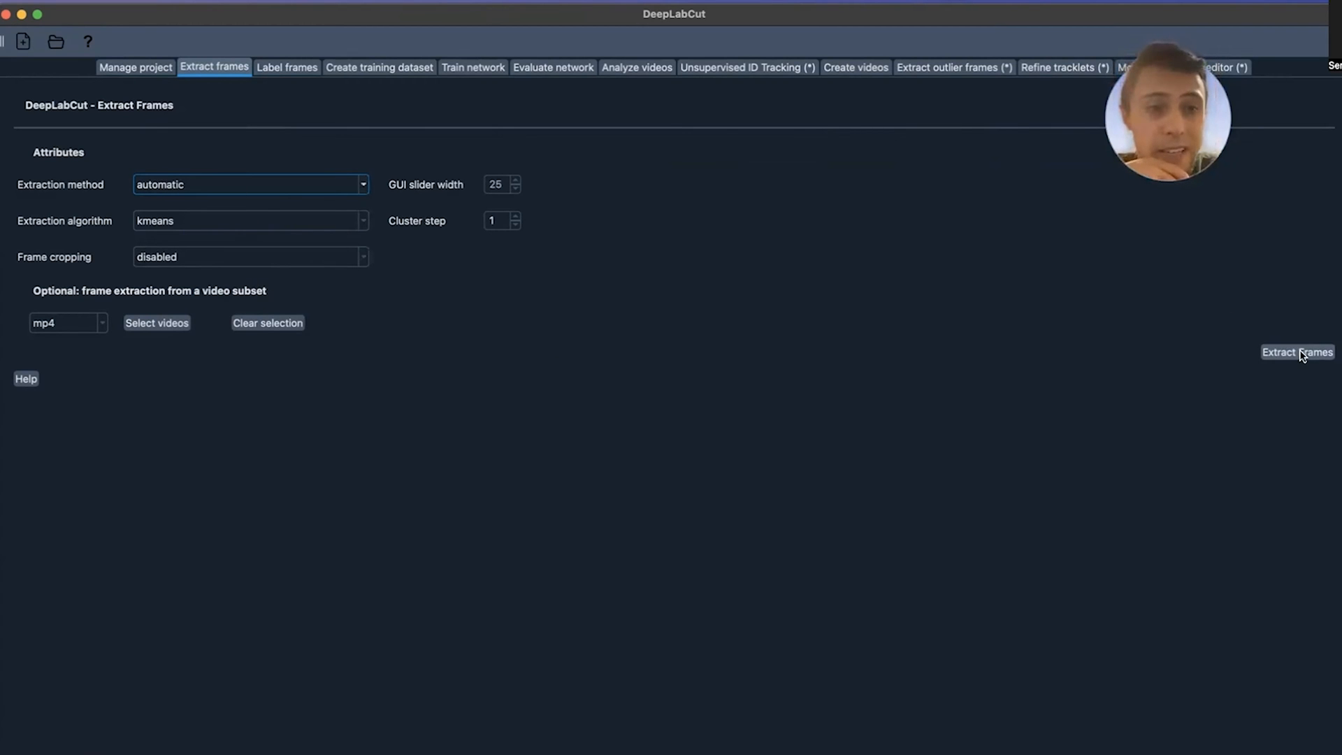
mouse_move(1015, 339)
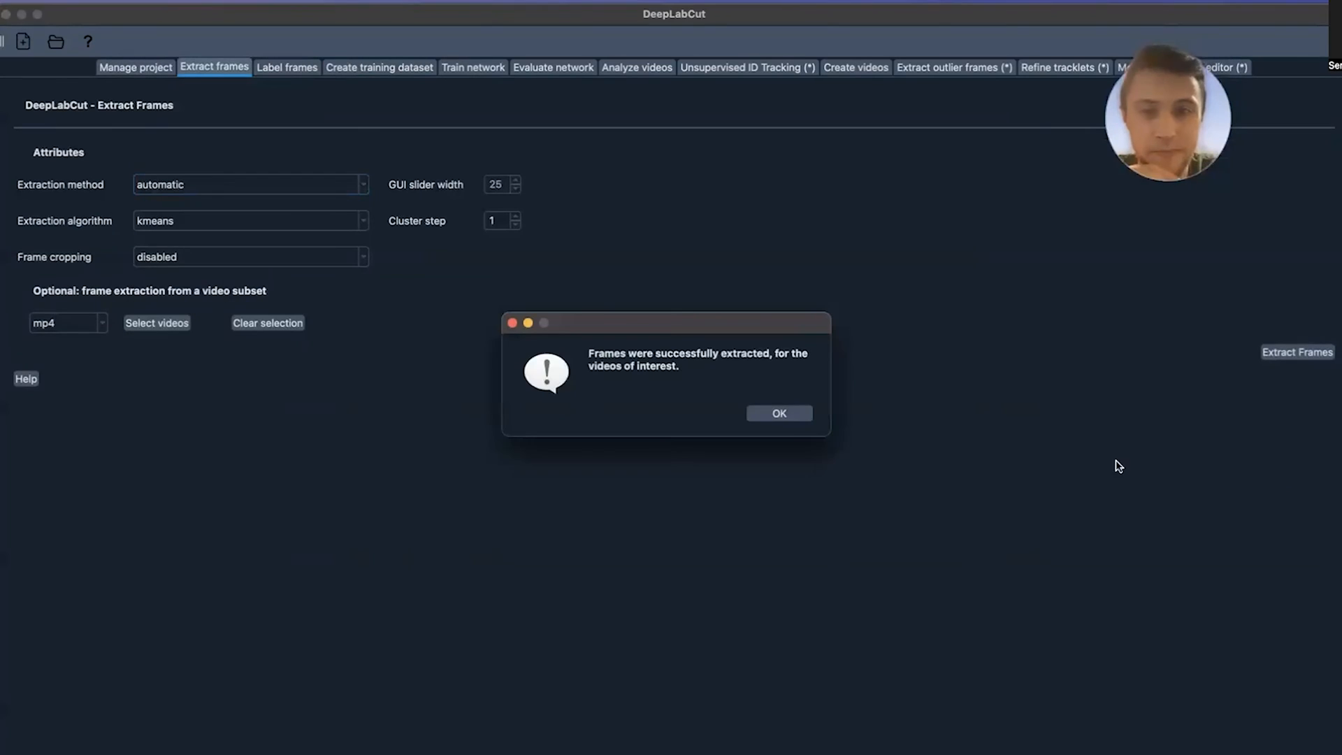
click(778, 413)
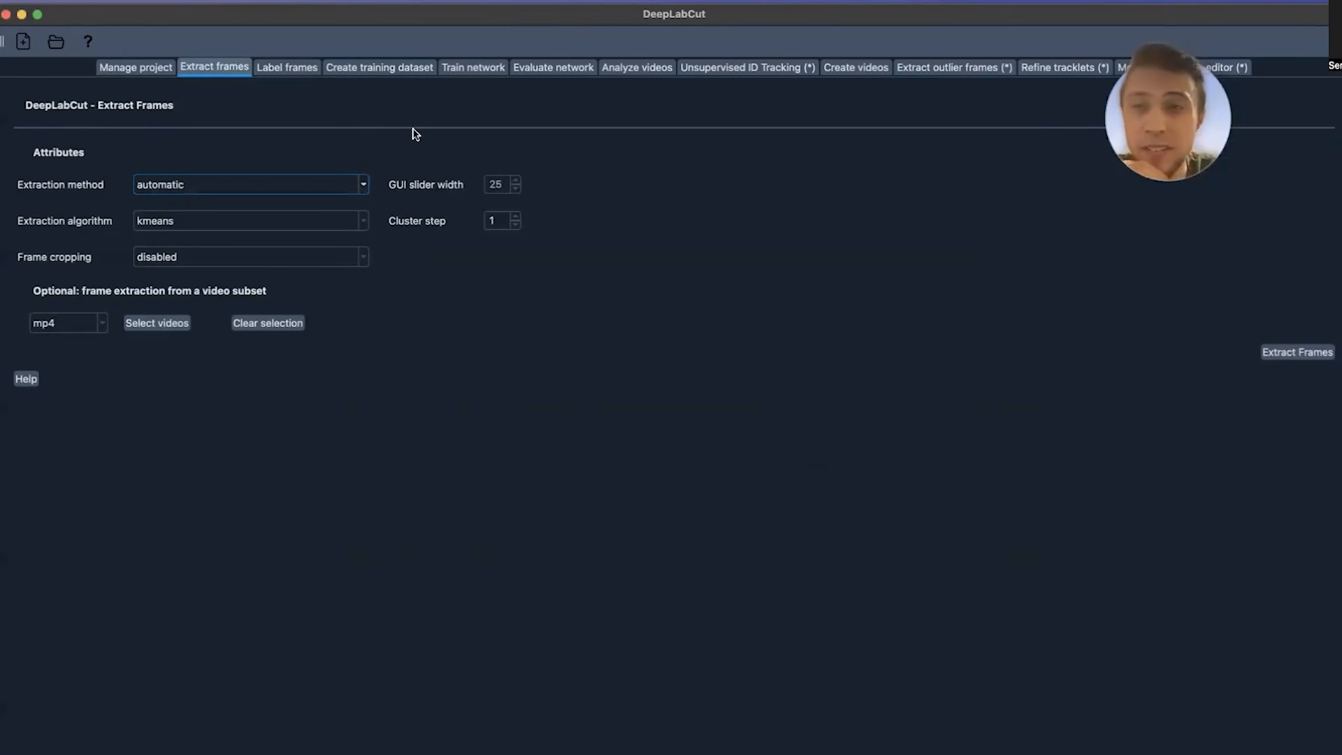
- Switch DeepLabCut to the Label Frames tab
click(286, 68)
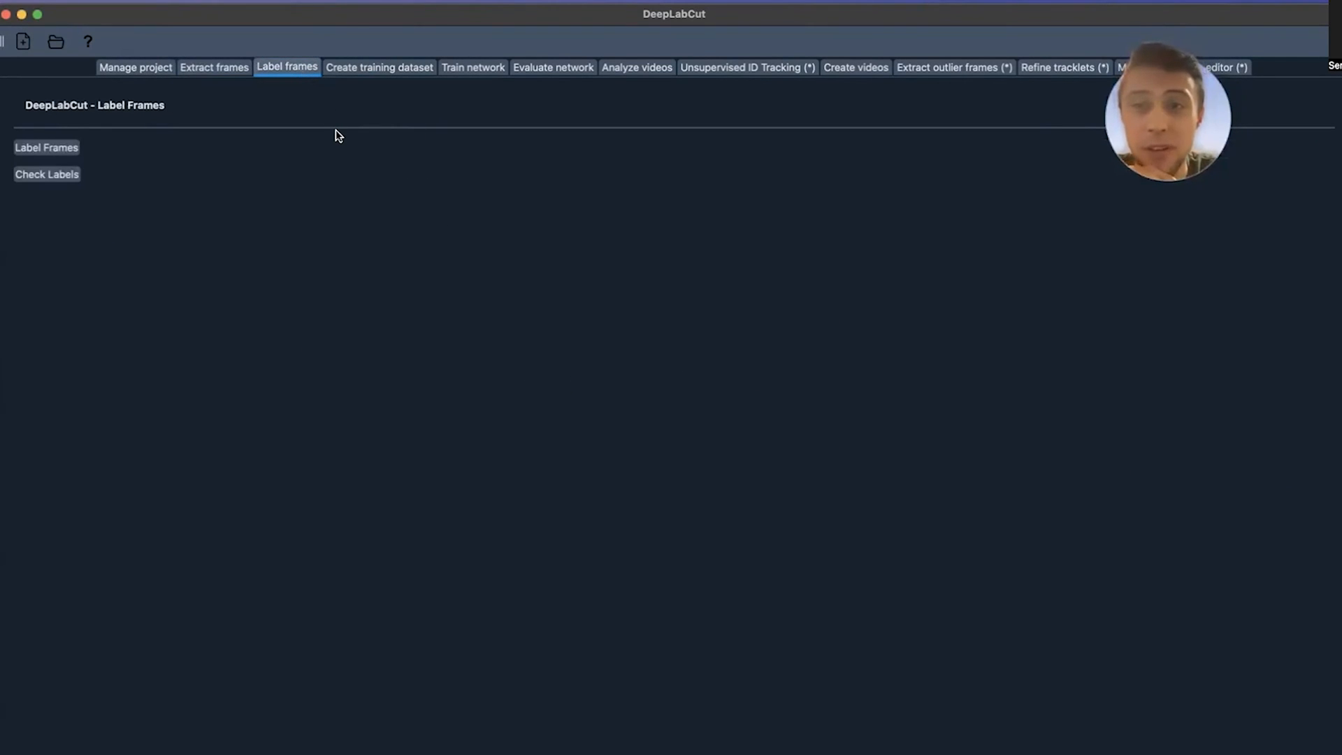
mouse_move(394, 219)
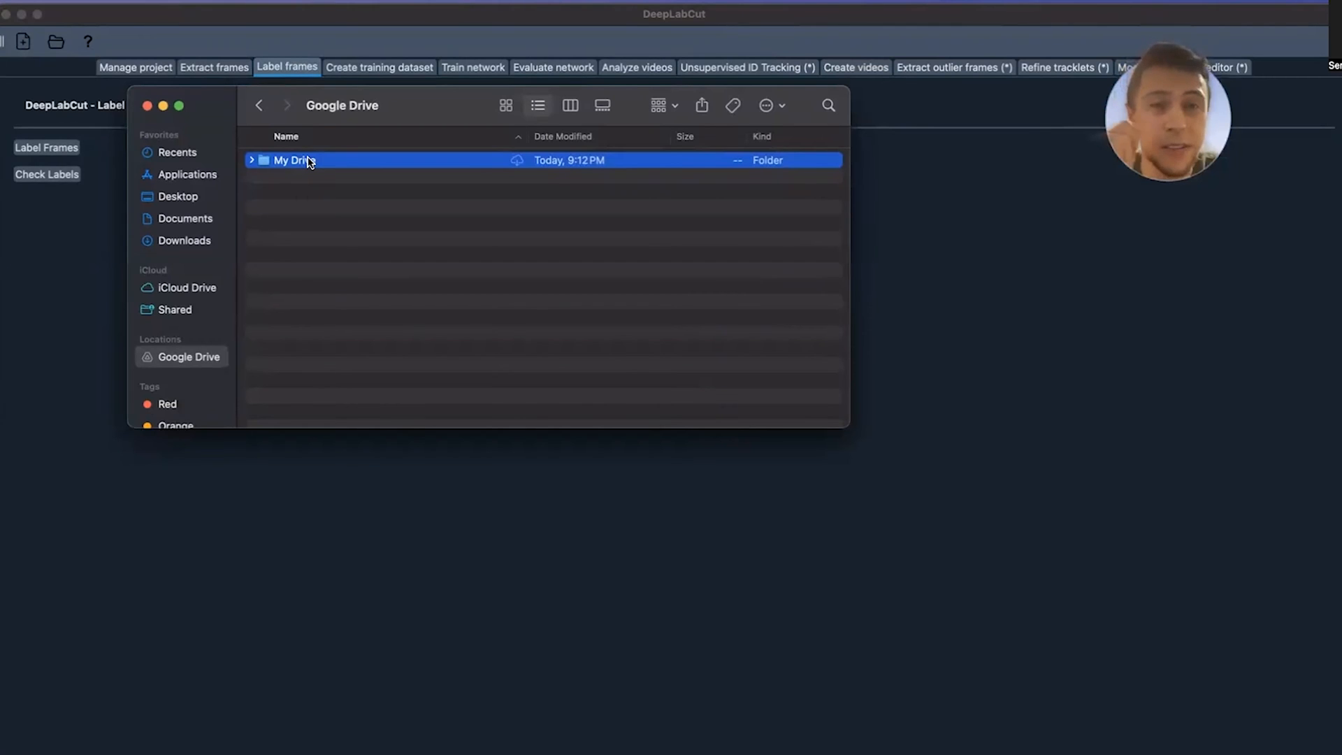
- Open config.yaml from the HANDKINEMATICS project folder on Google Drive in TextEdit
double_click(295, 160)
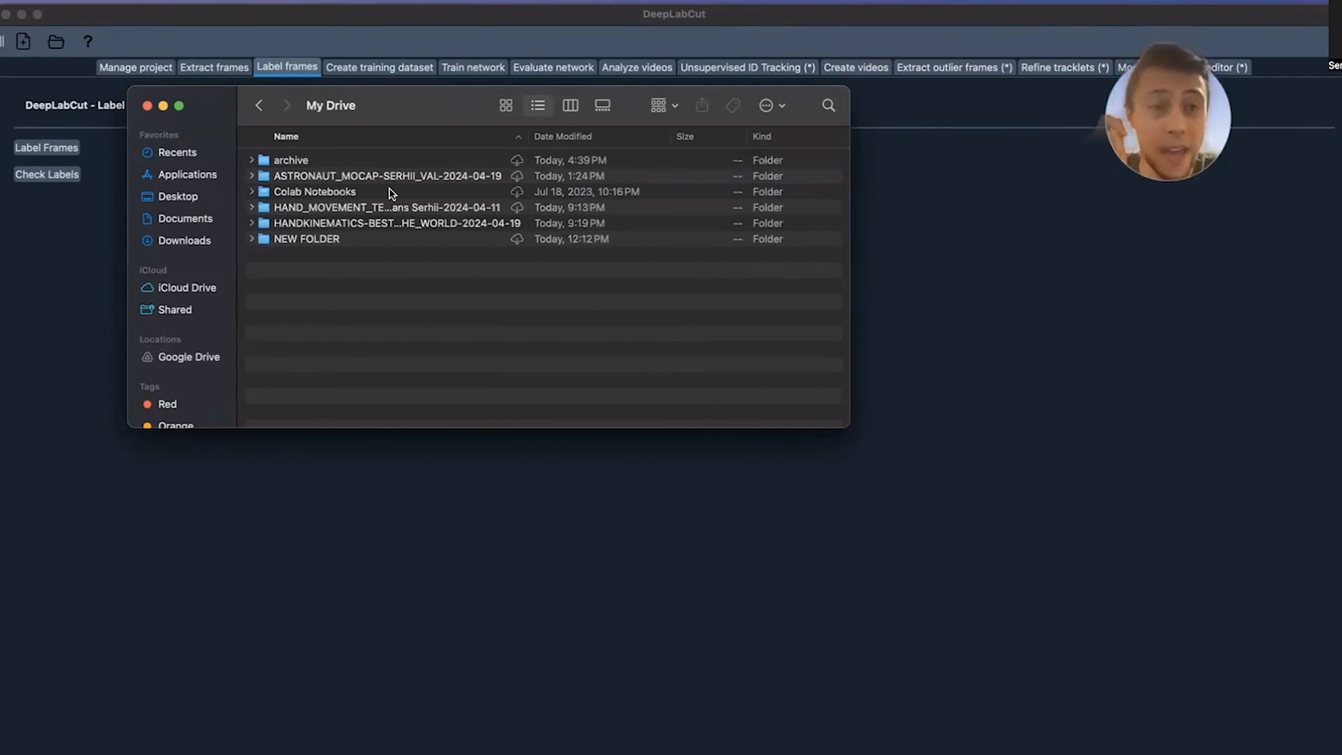
mouse_move(329, 225)
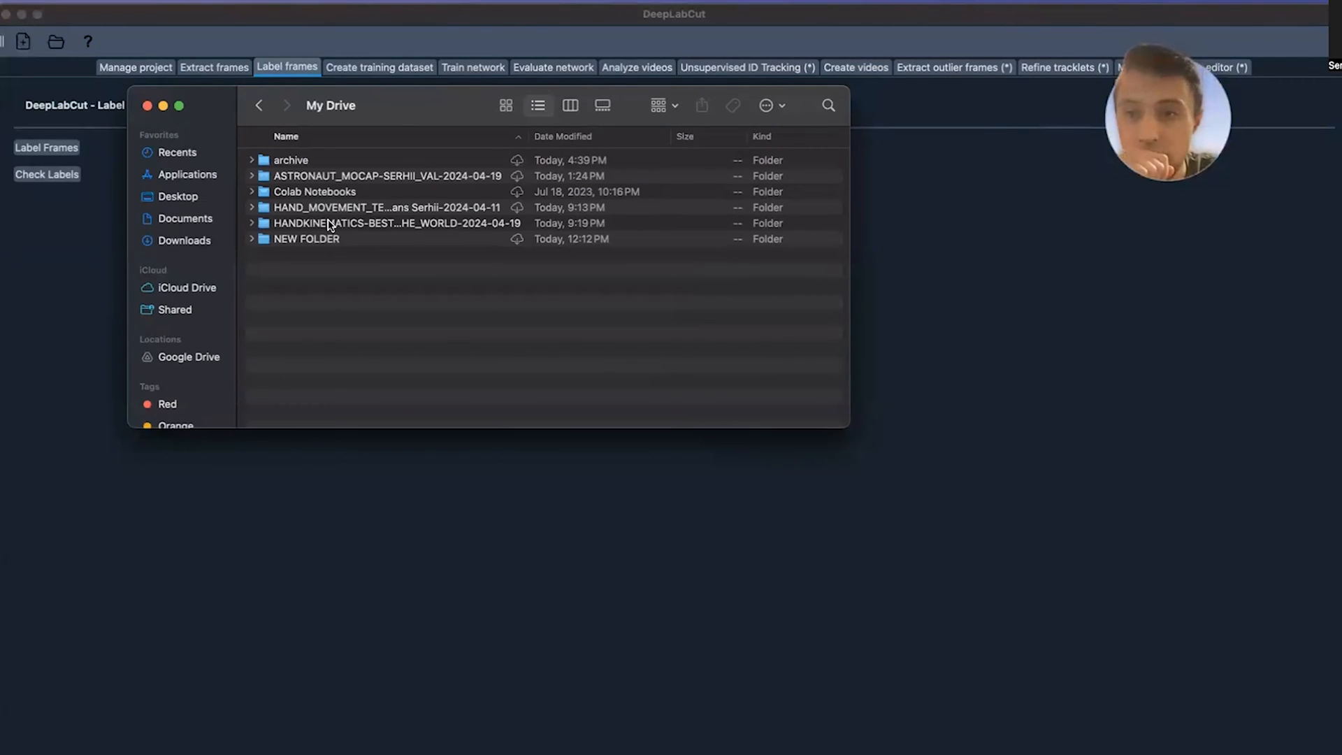
double_click(396, 222)
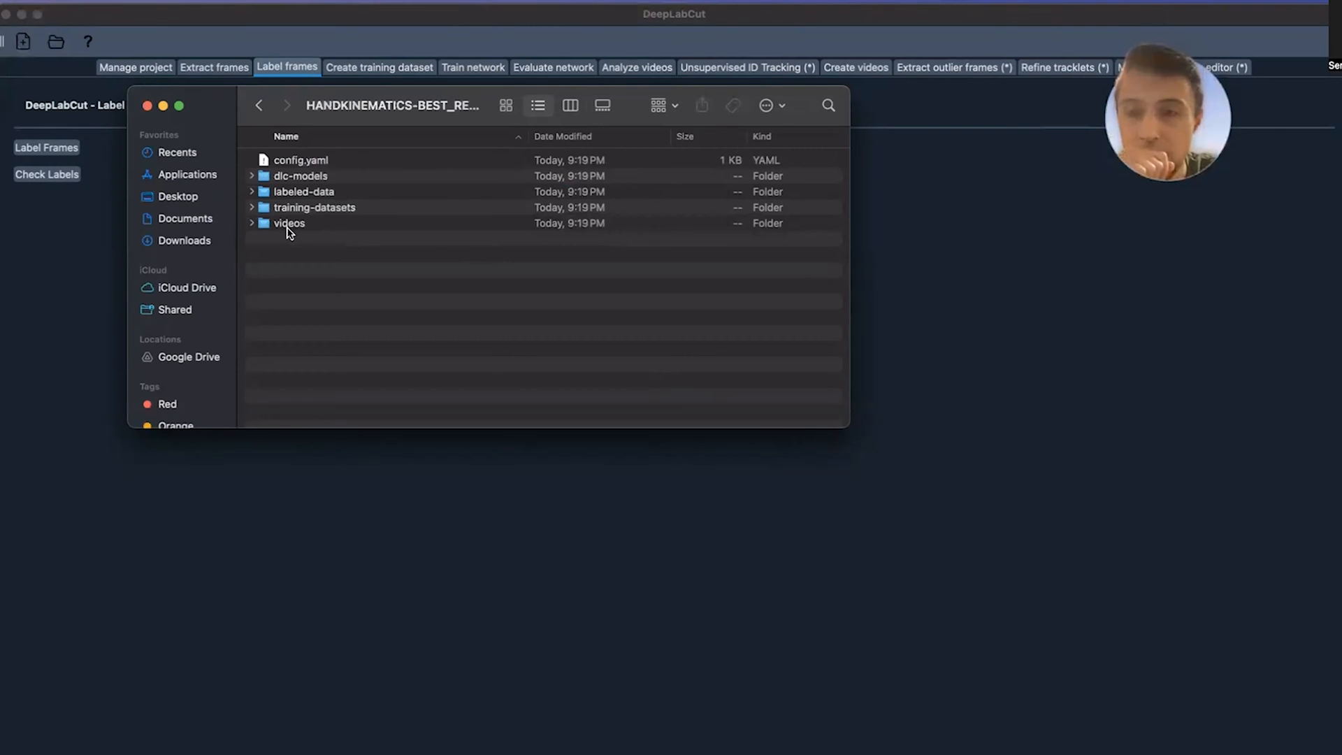
click(300, 161)
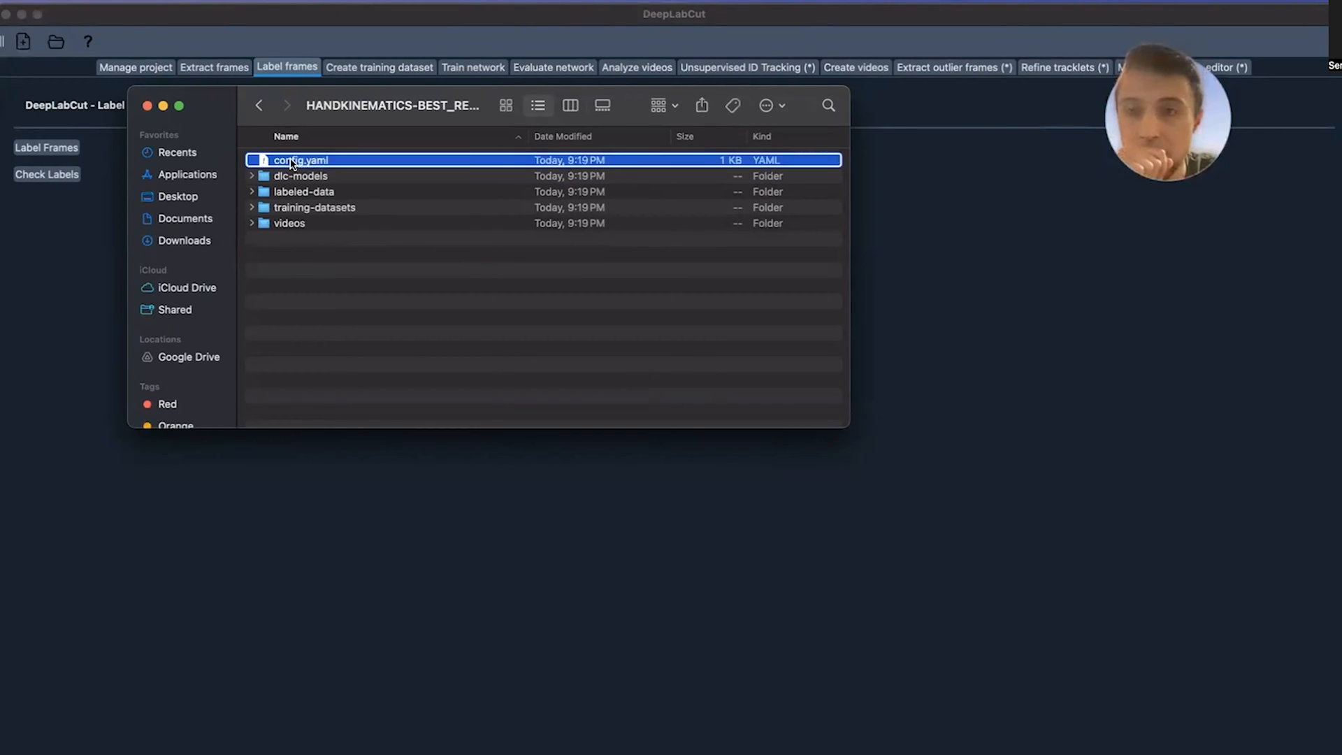
right_click(300, 160)
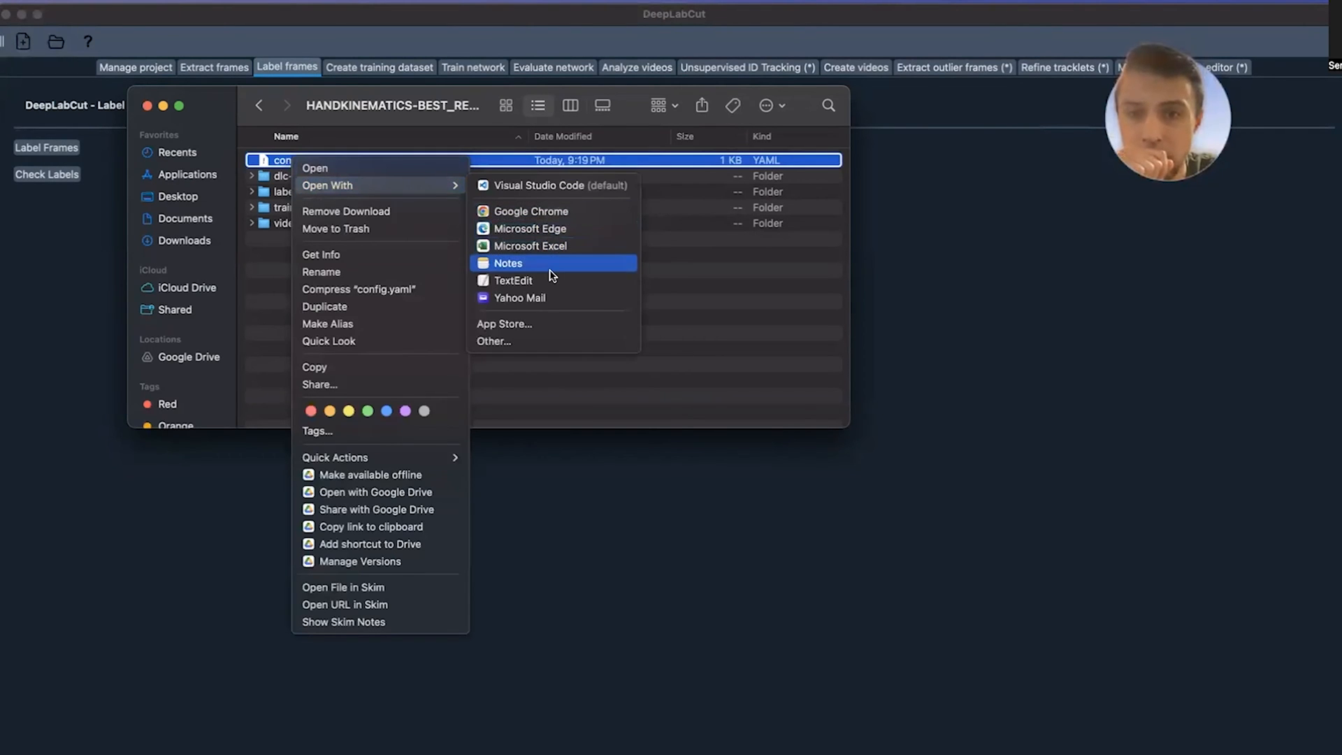
click(512, 280)
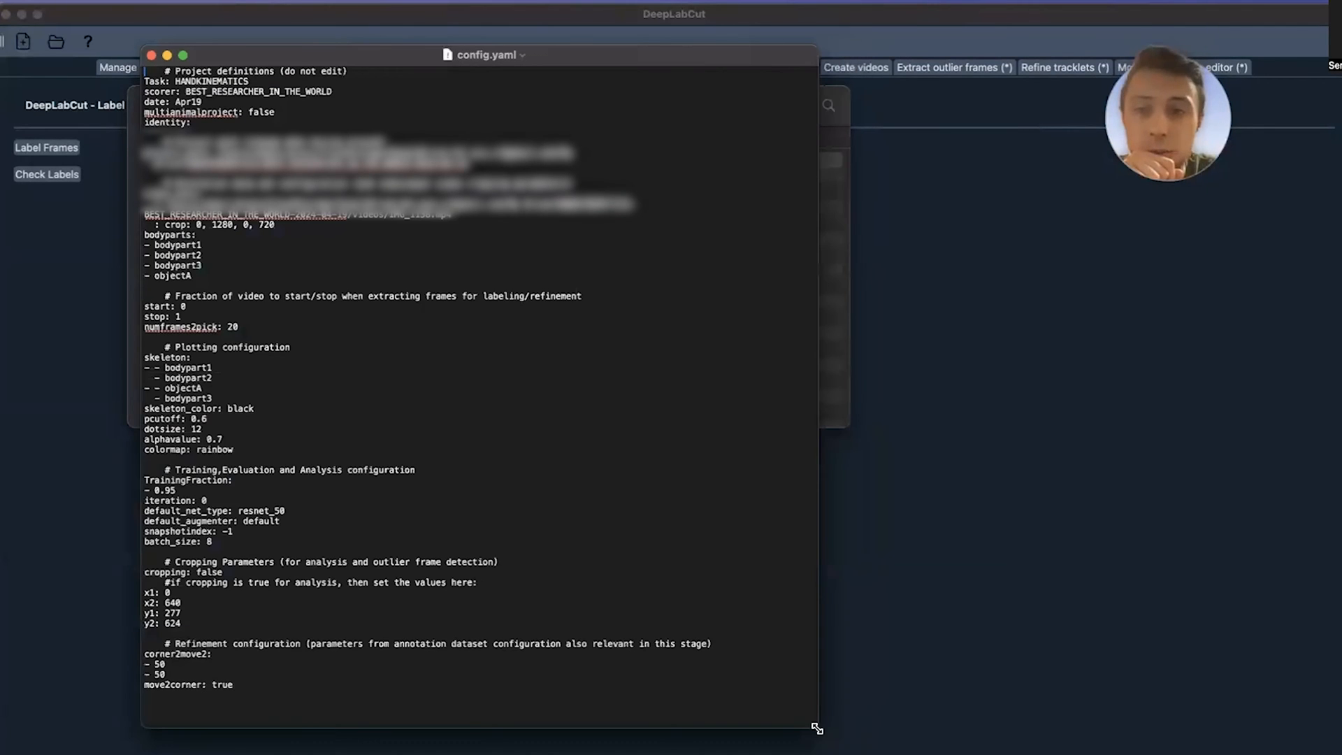
mouse_move(256, 396)
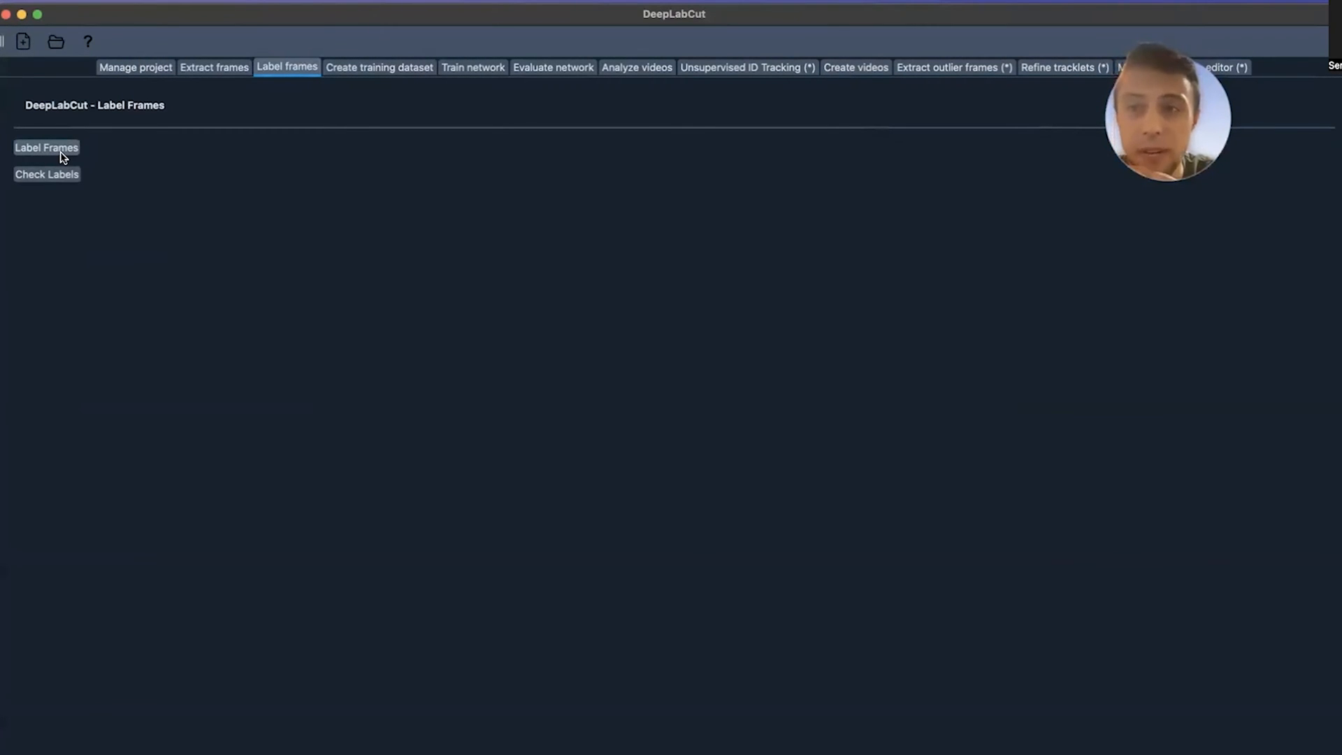
- Load the labeled-data IMG_1138 frames folder into Label Frames
click(47, 148)
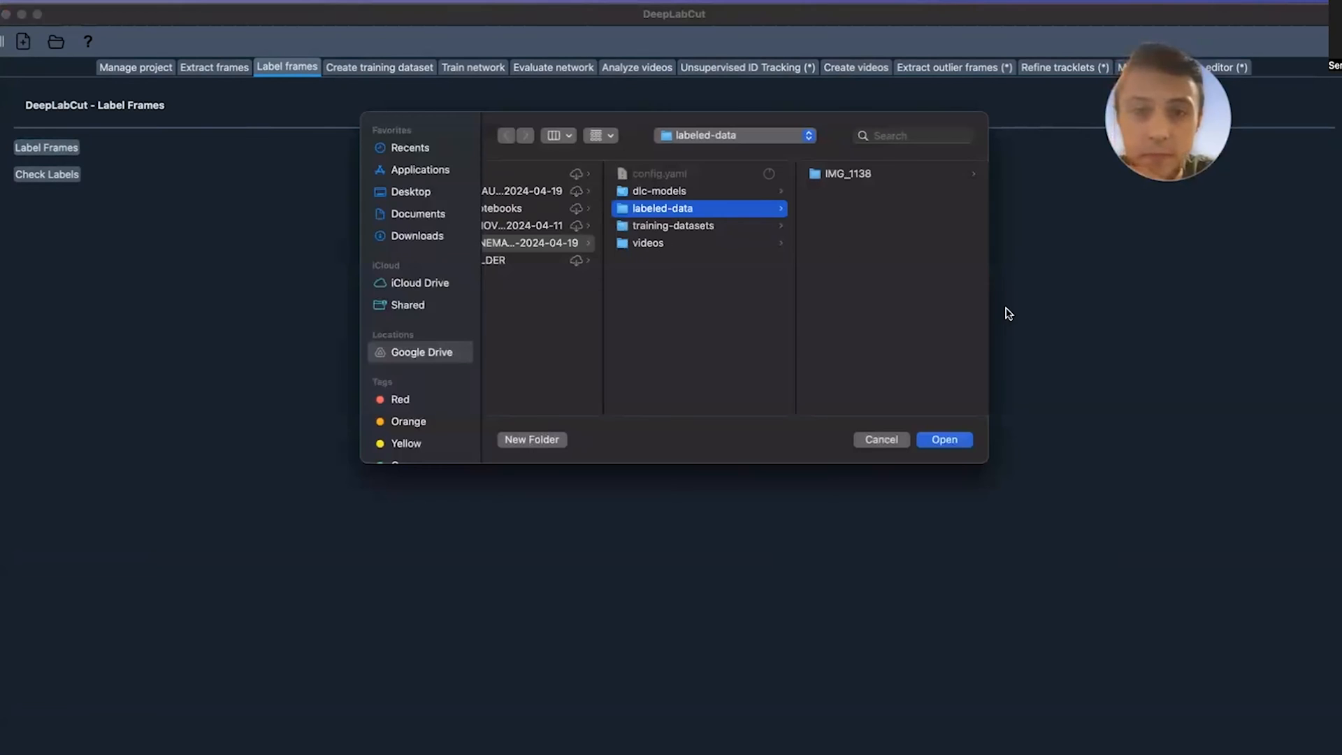
click(848, 174)
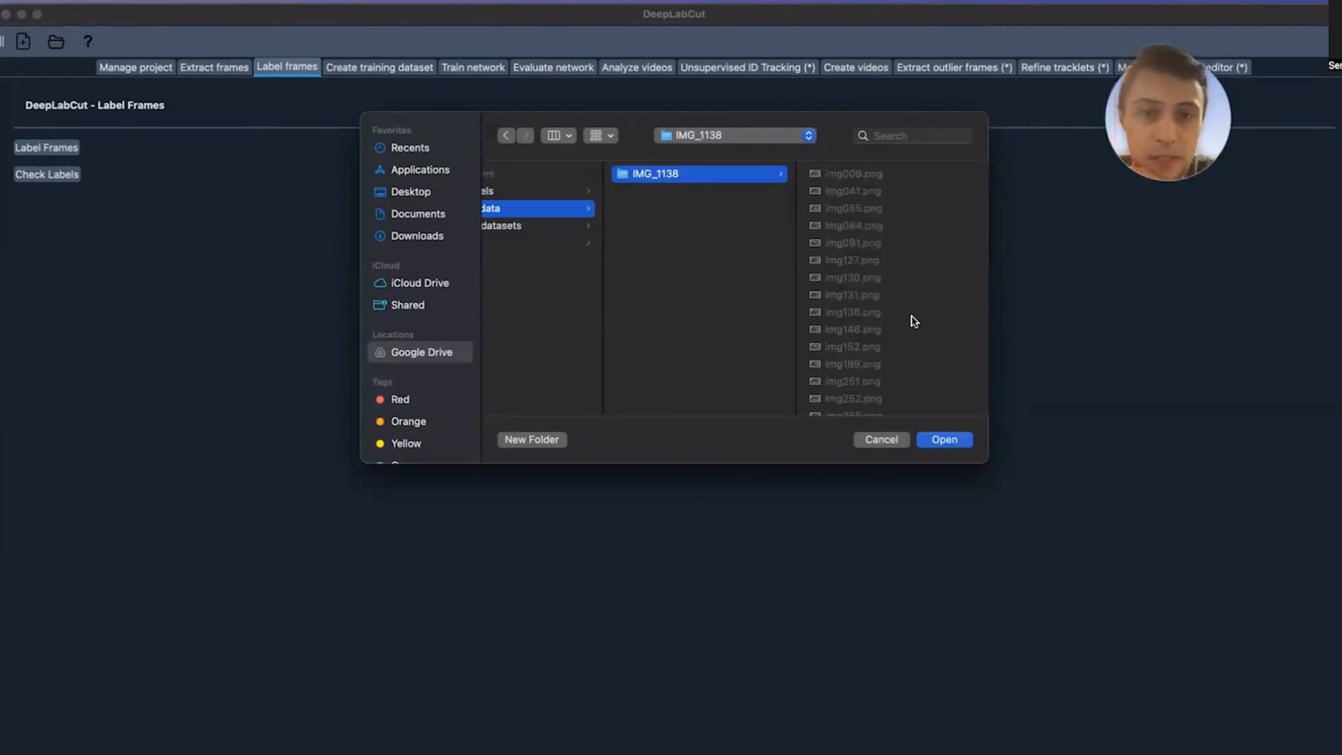
click(945, 439)
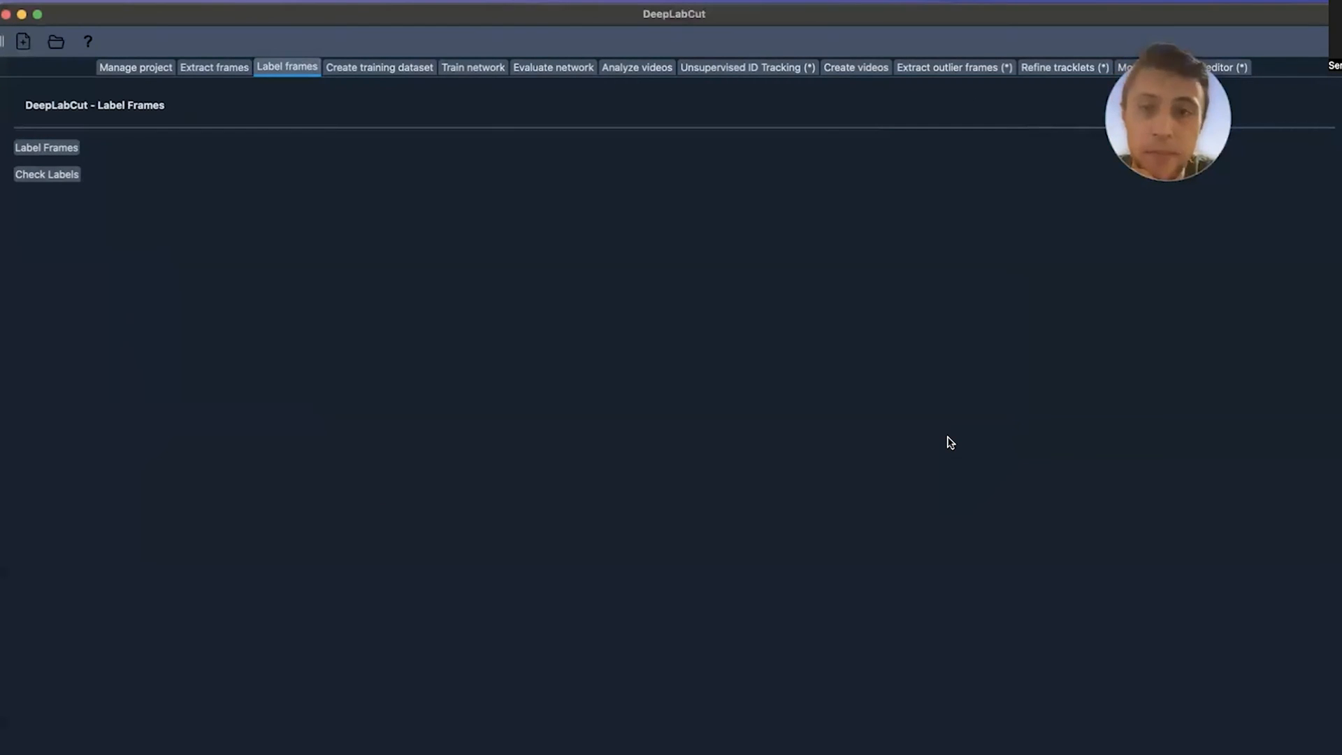
mouse_move(788, 309)
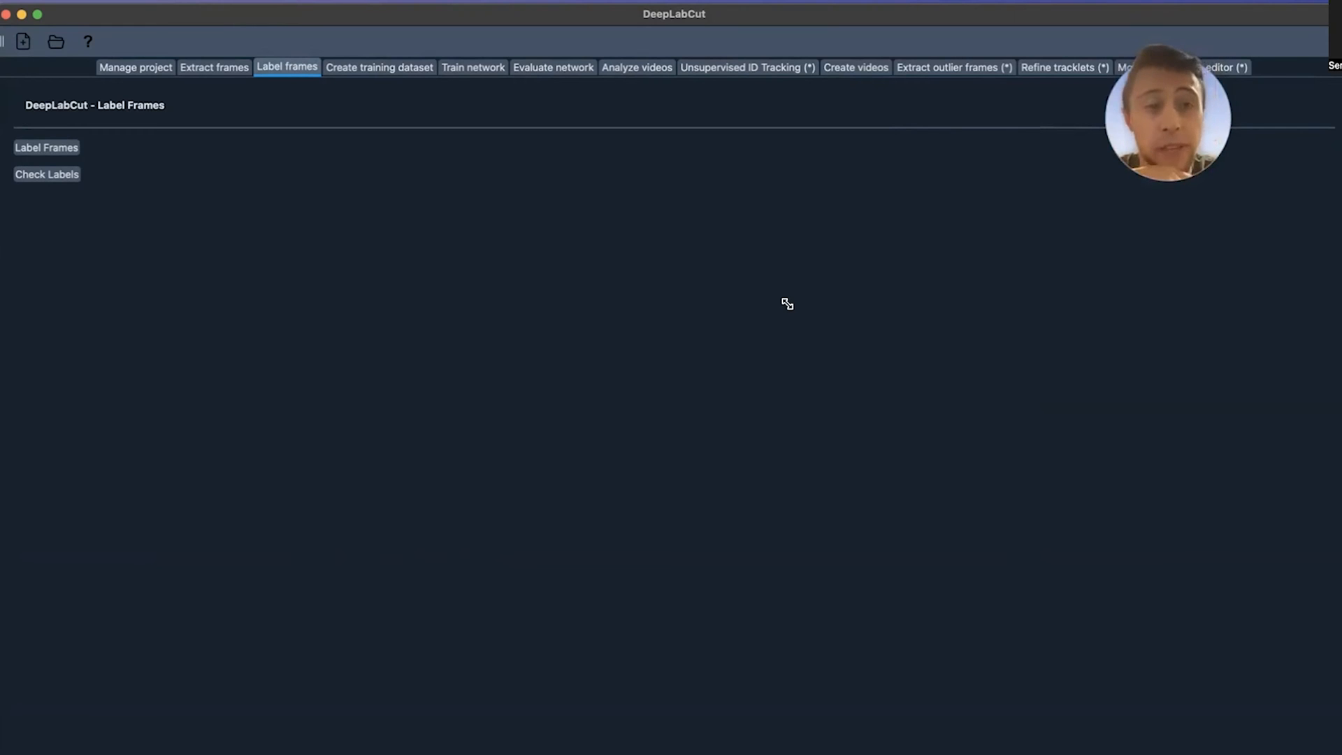
- Review config.yaml's bodyparts list and highlight the numframes2pick setting of 20
click(46, 147)
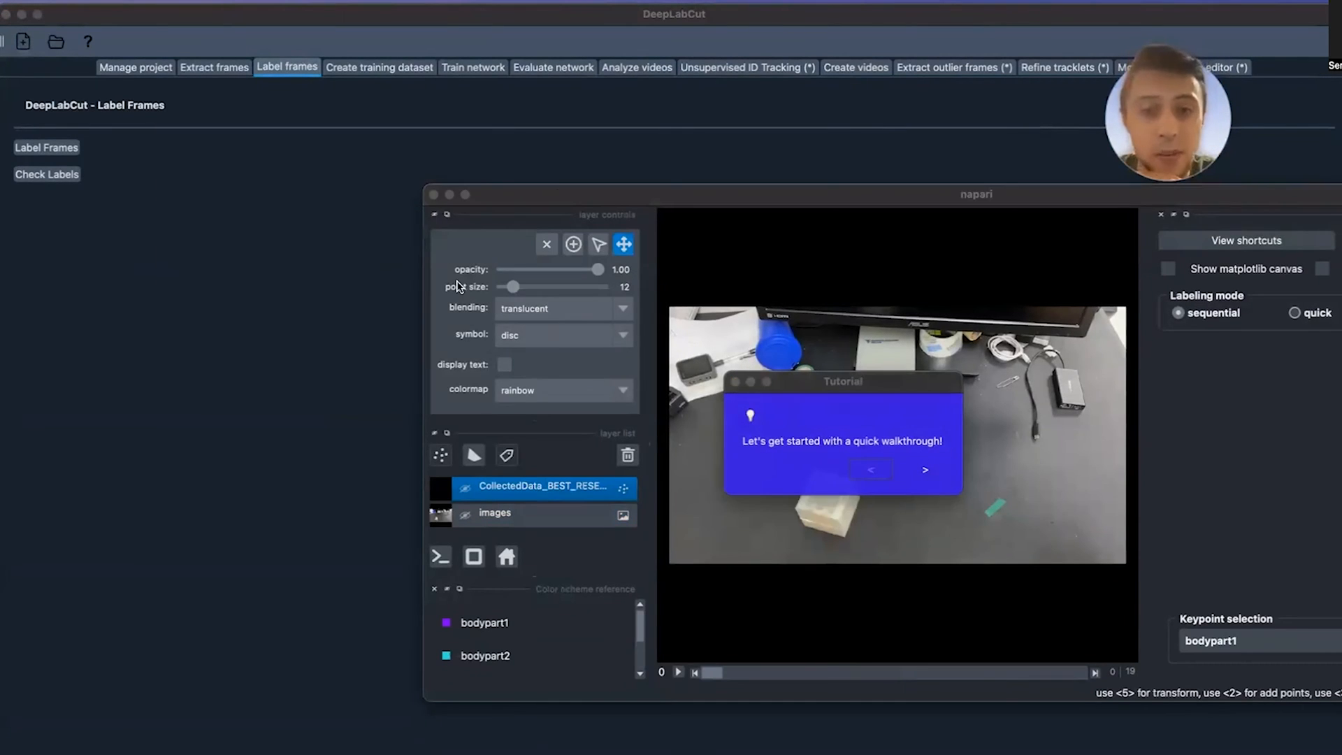
right_click(287, 160)
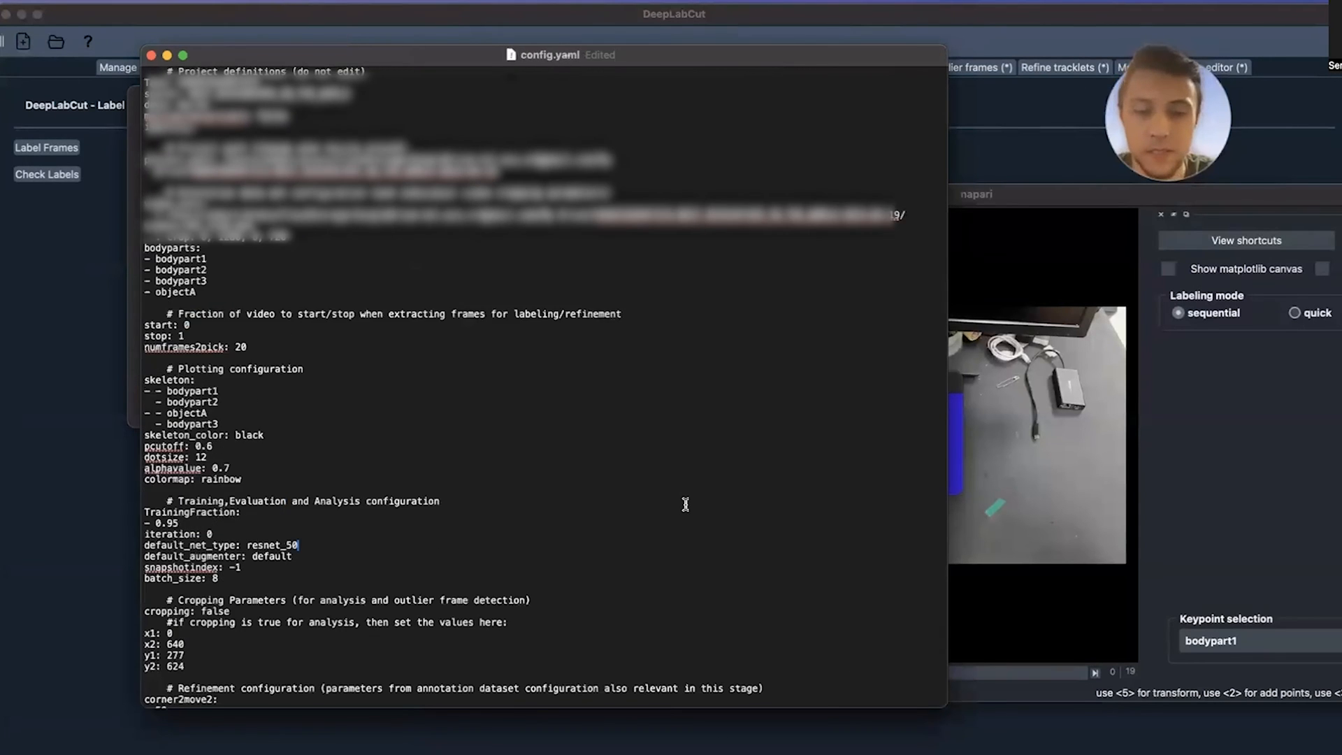
scroll(up, 3)
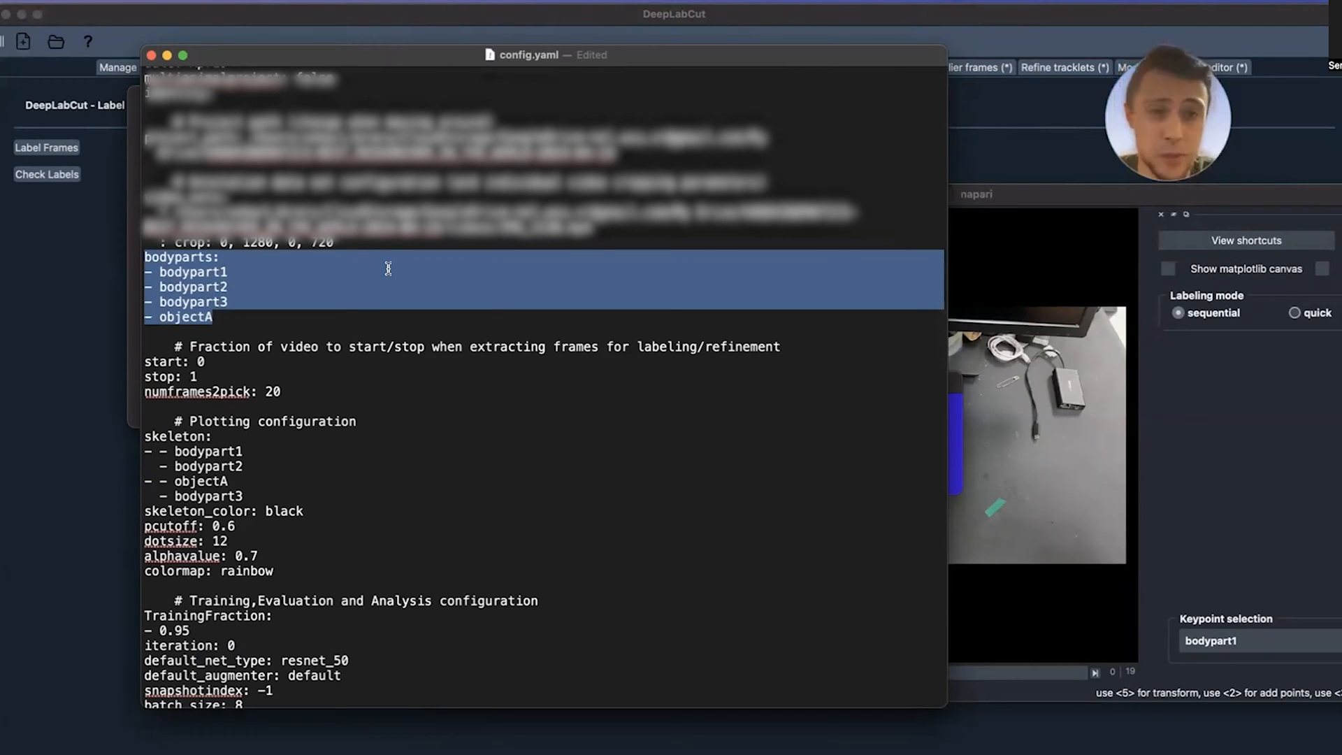
scroll(down, 3)
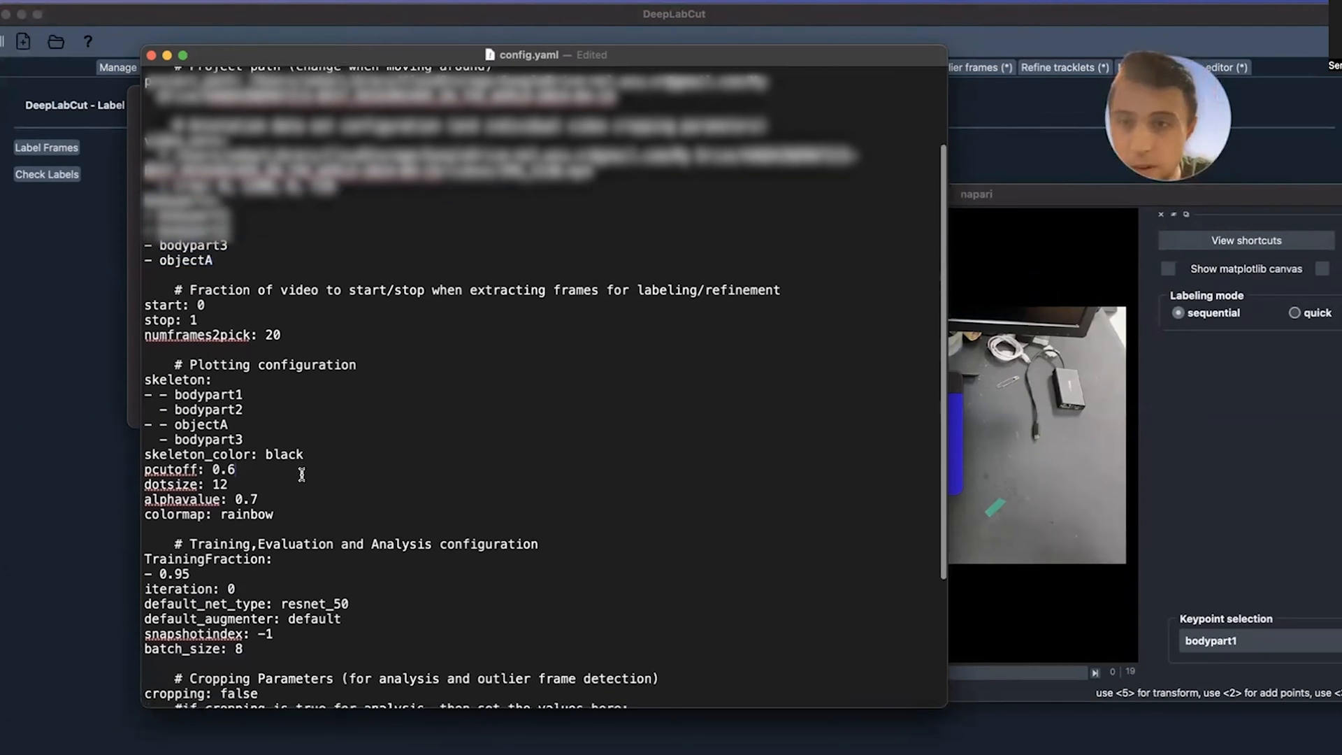
scroll(up, 3)
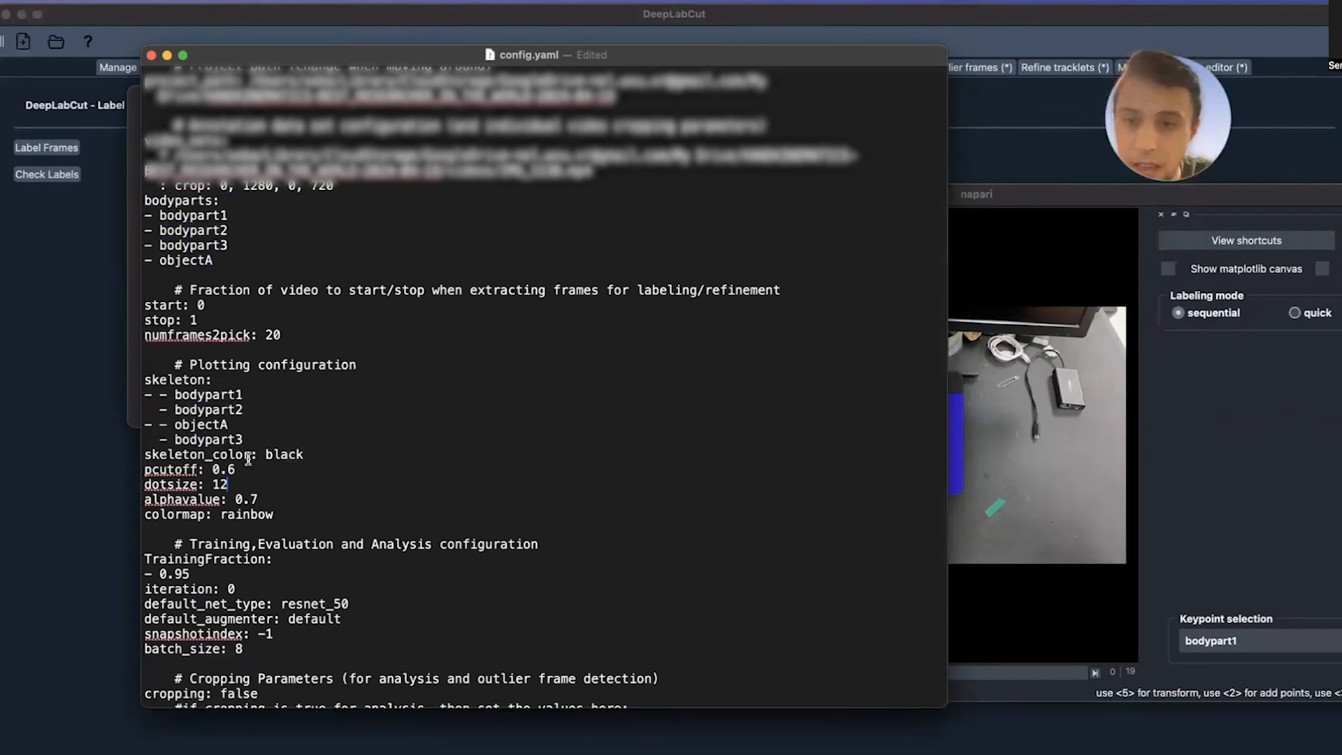
double_click(211, 335)
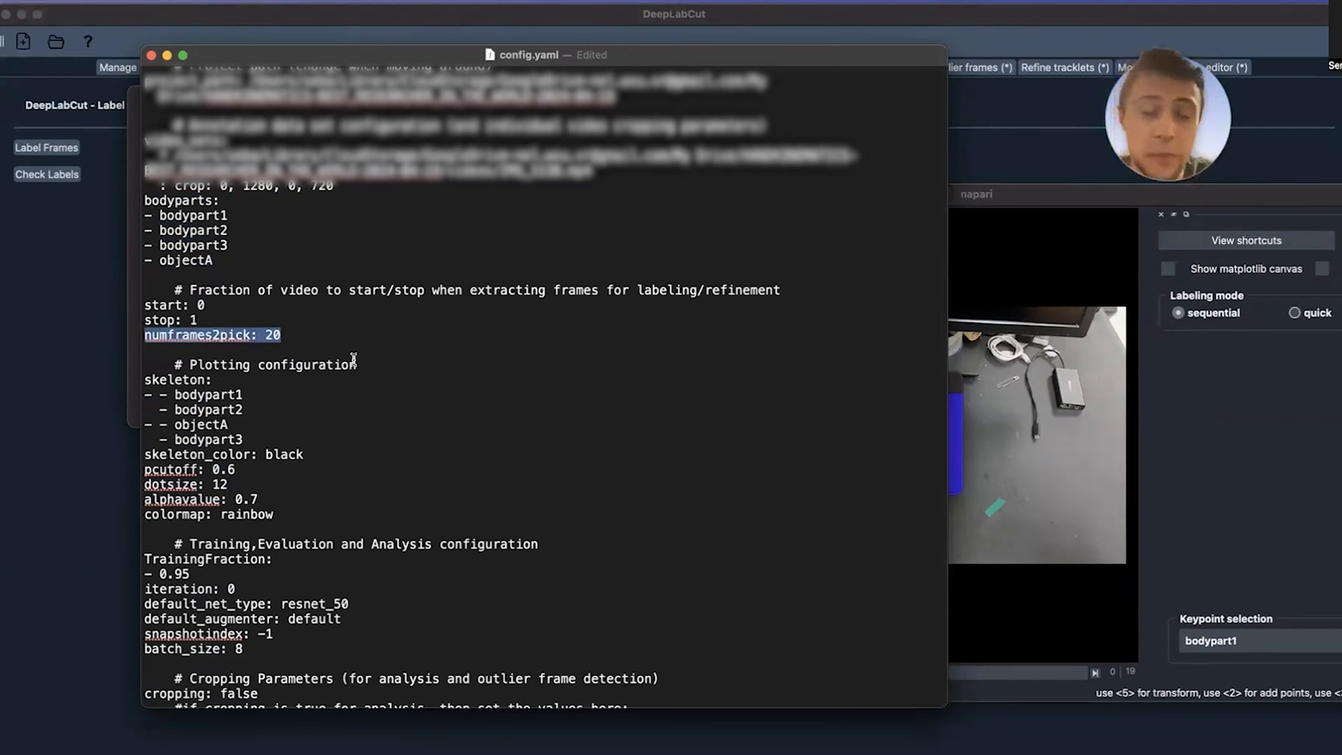
mouse_move(393, 320)
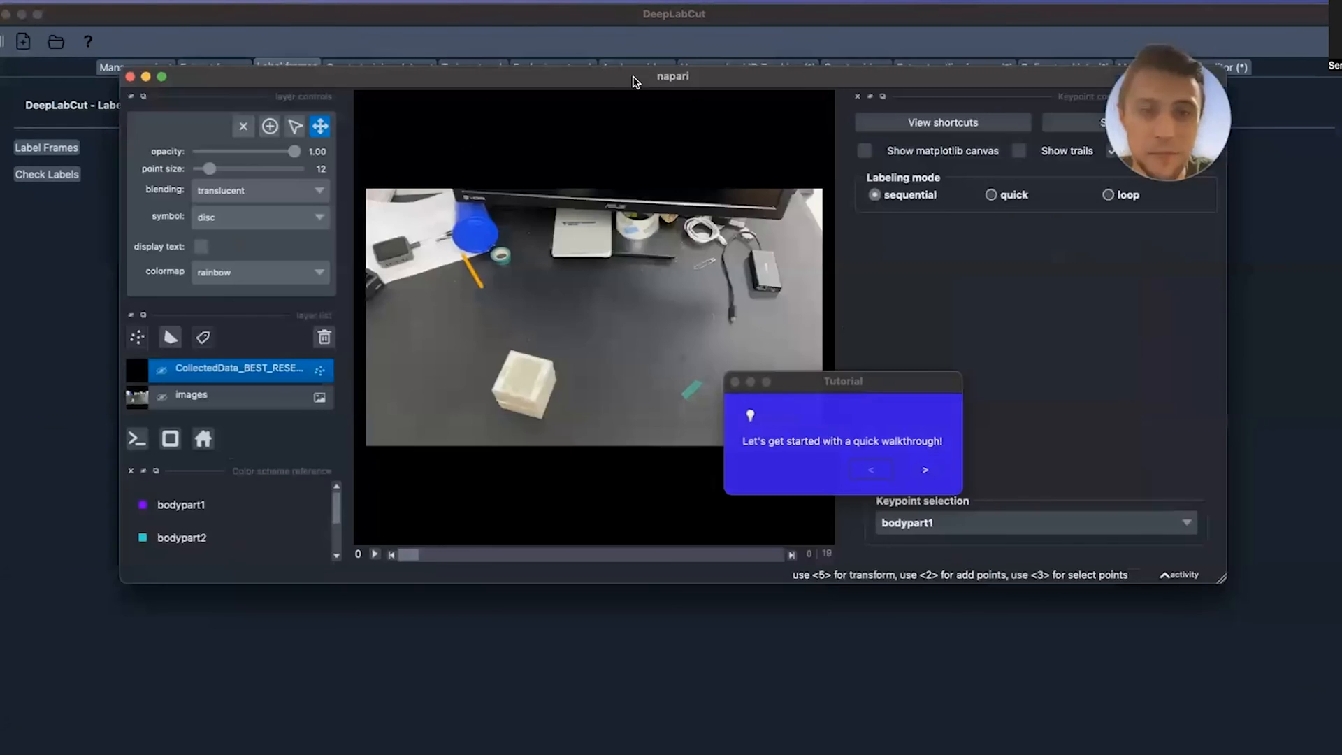
- Step through napari's tutorial tips and close the walkthrough
click(924, 469)
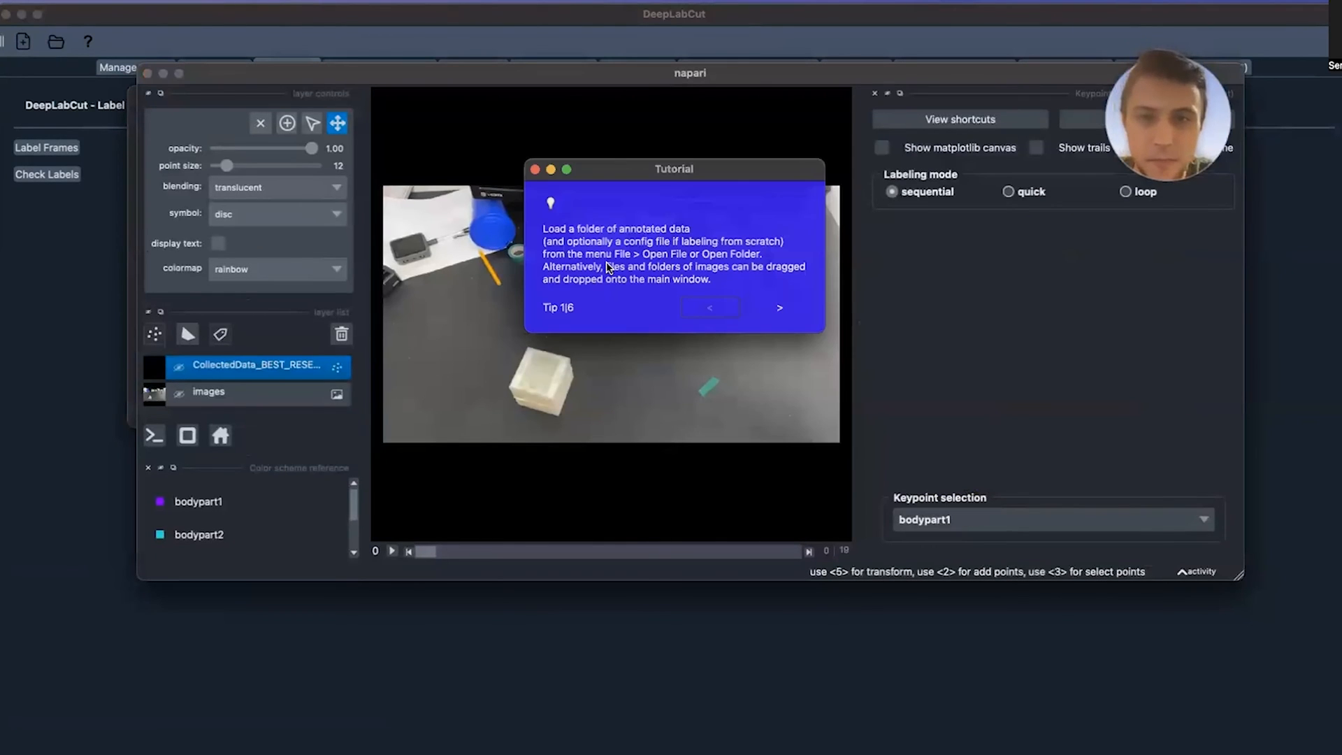
click(779, 307)
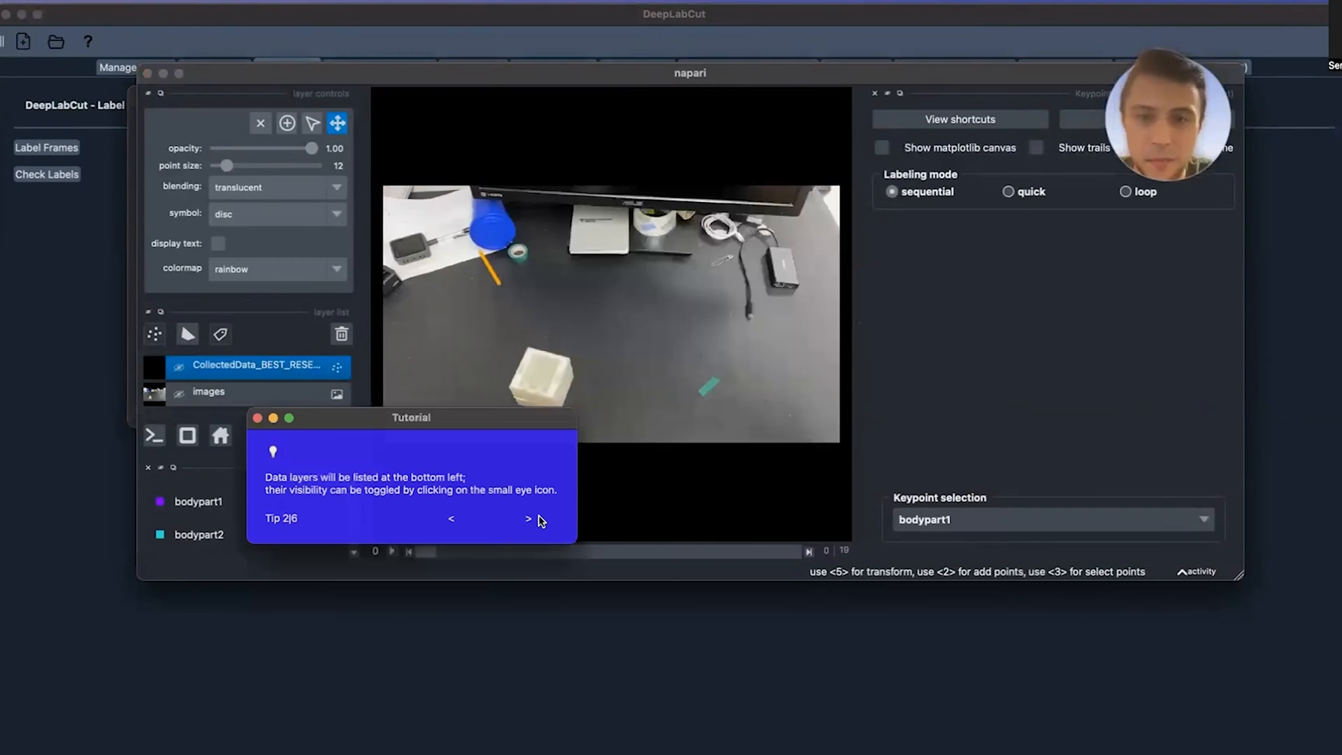
click(527, 519)
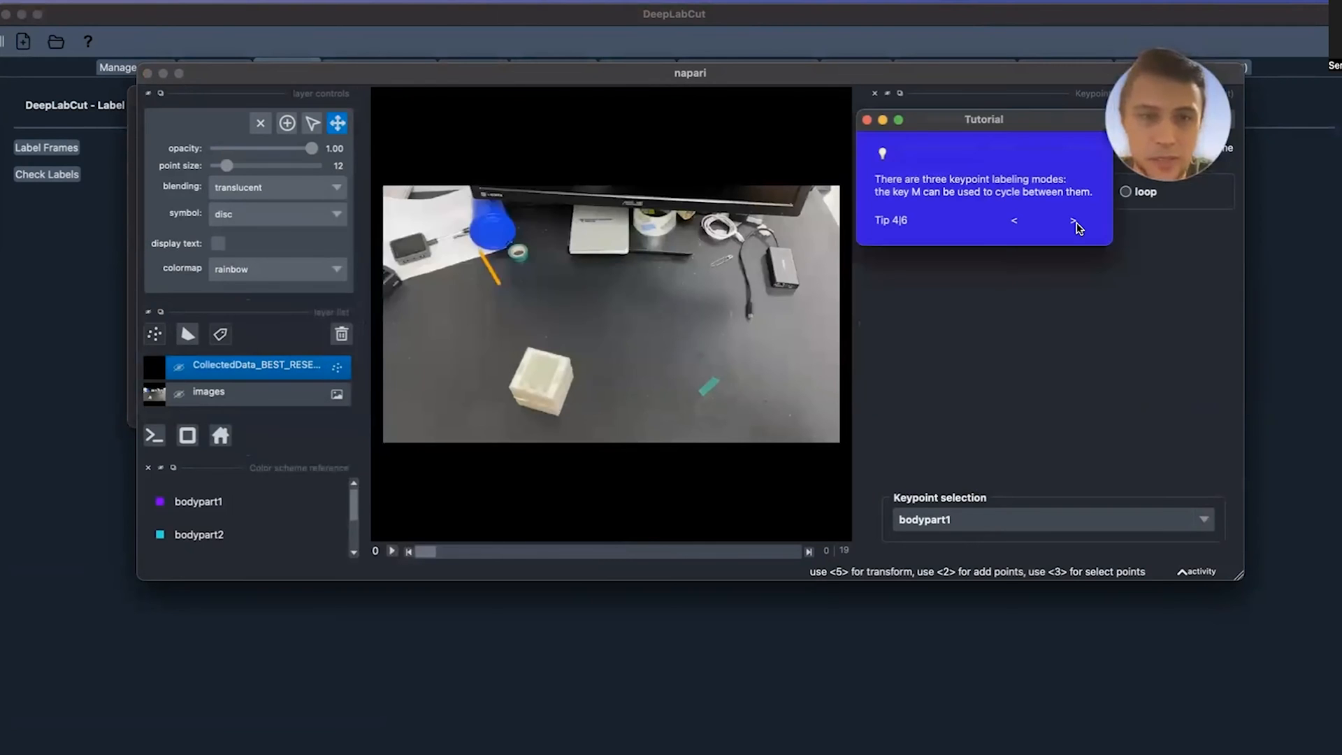
click(1075, 221)
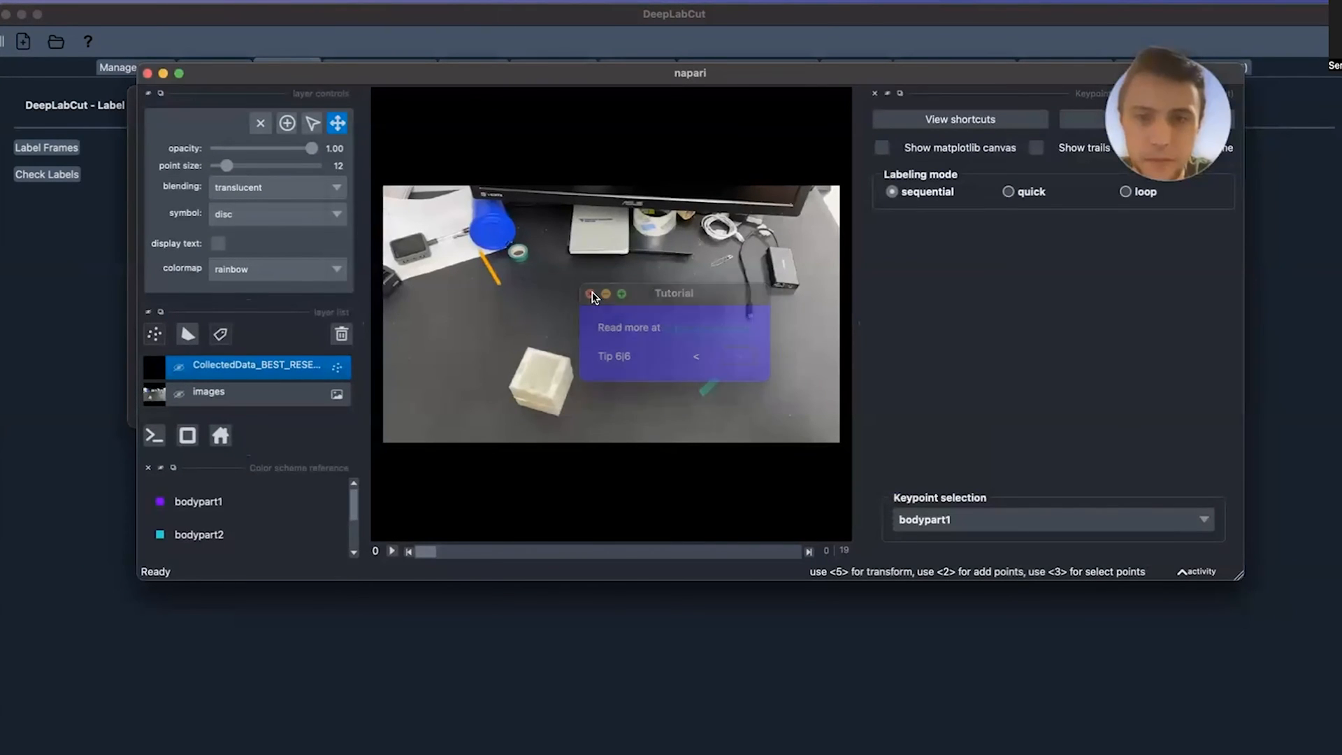
click(588, 293)
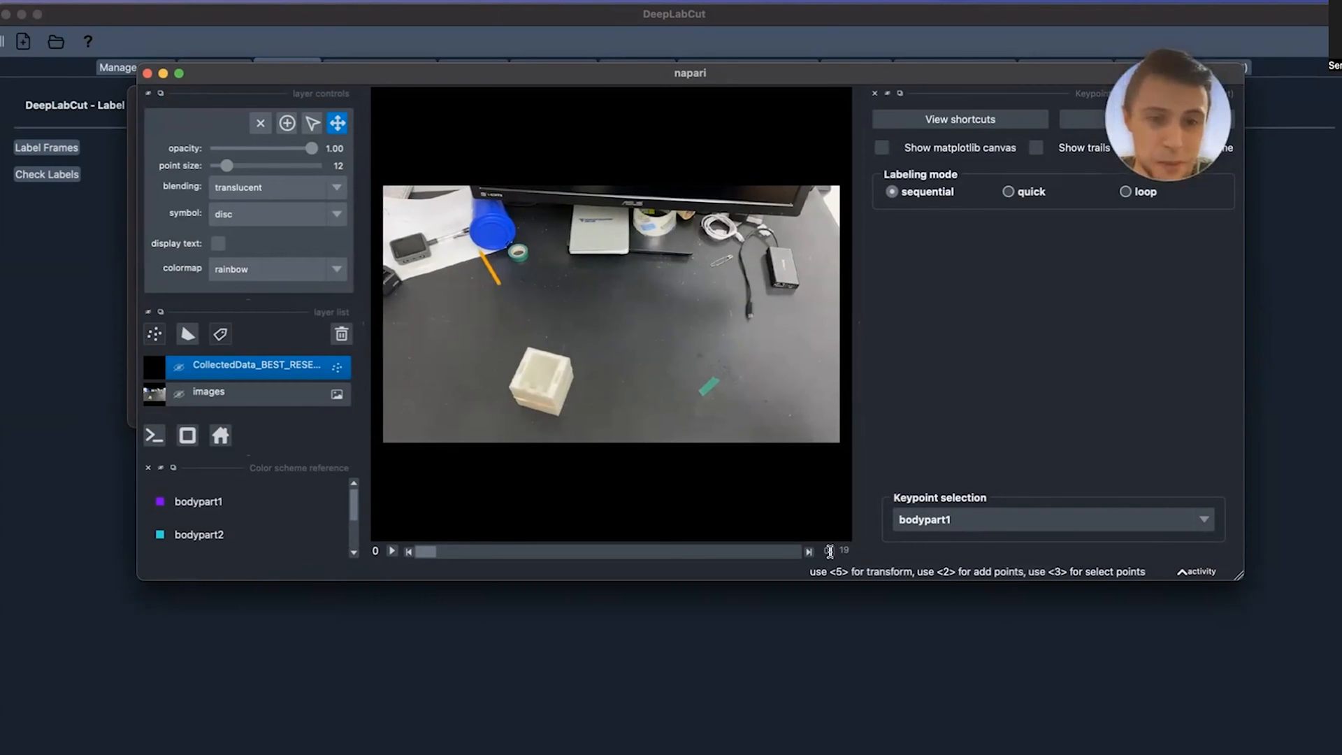
mouse_move(824, 546)
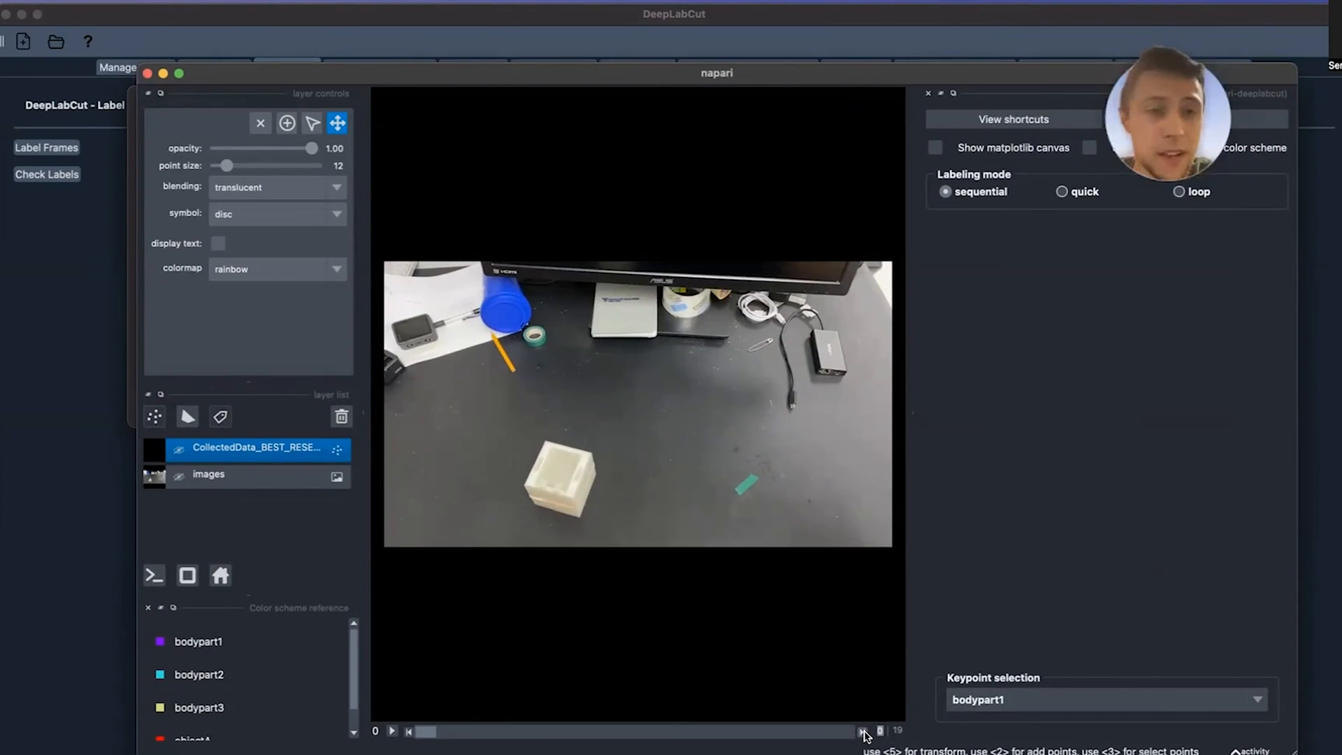
- Jump to frame 17 and set the keypoint markers to a moderate size
click(864, 733)
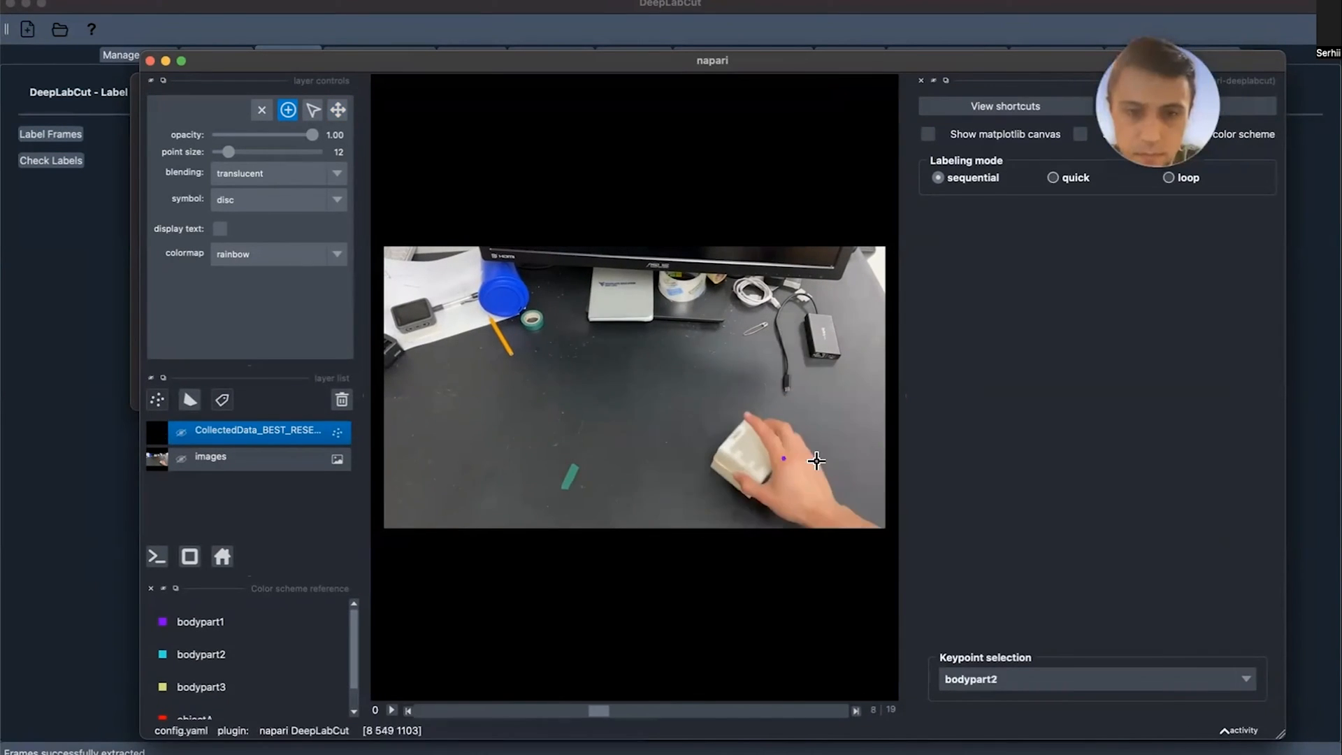
click(855, 710)
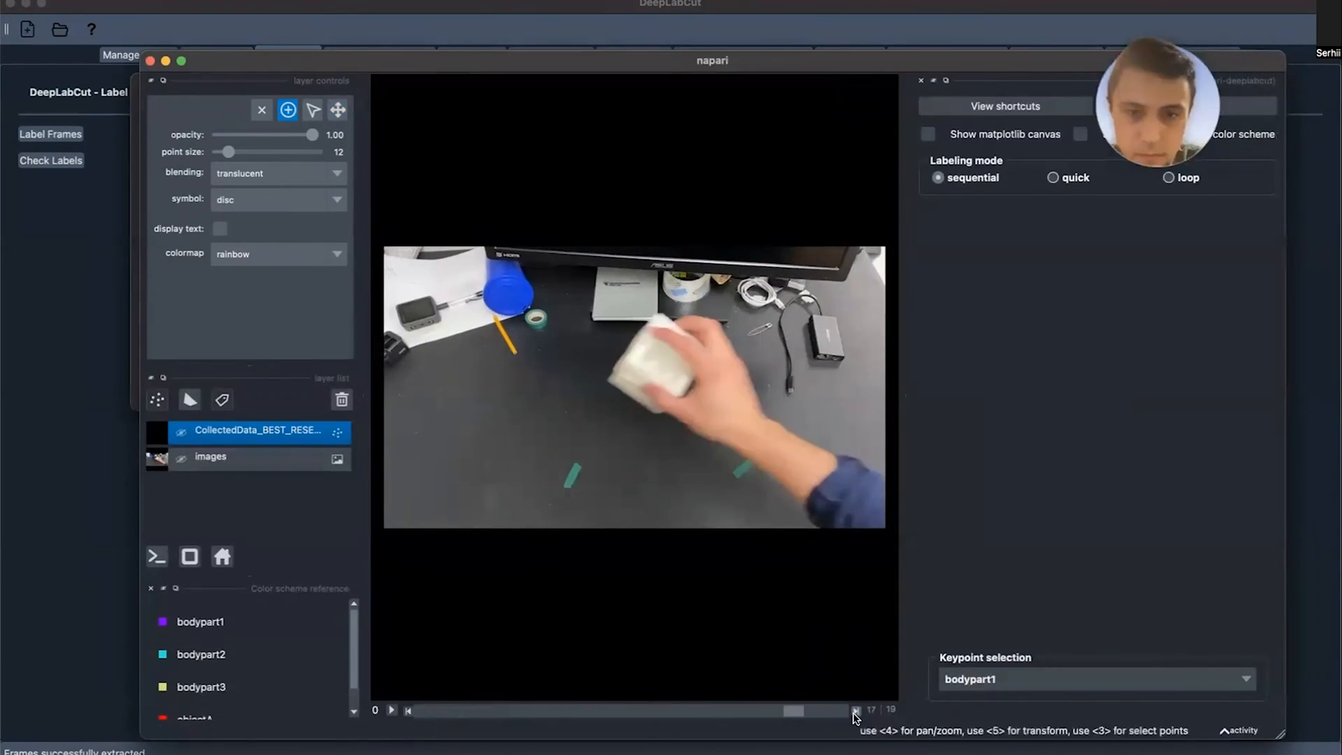
click(855, 710)
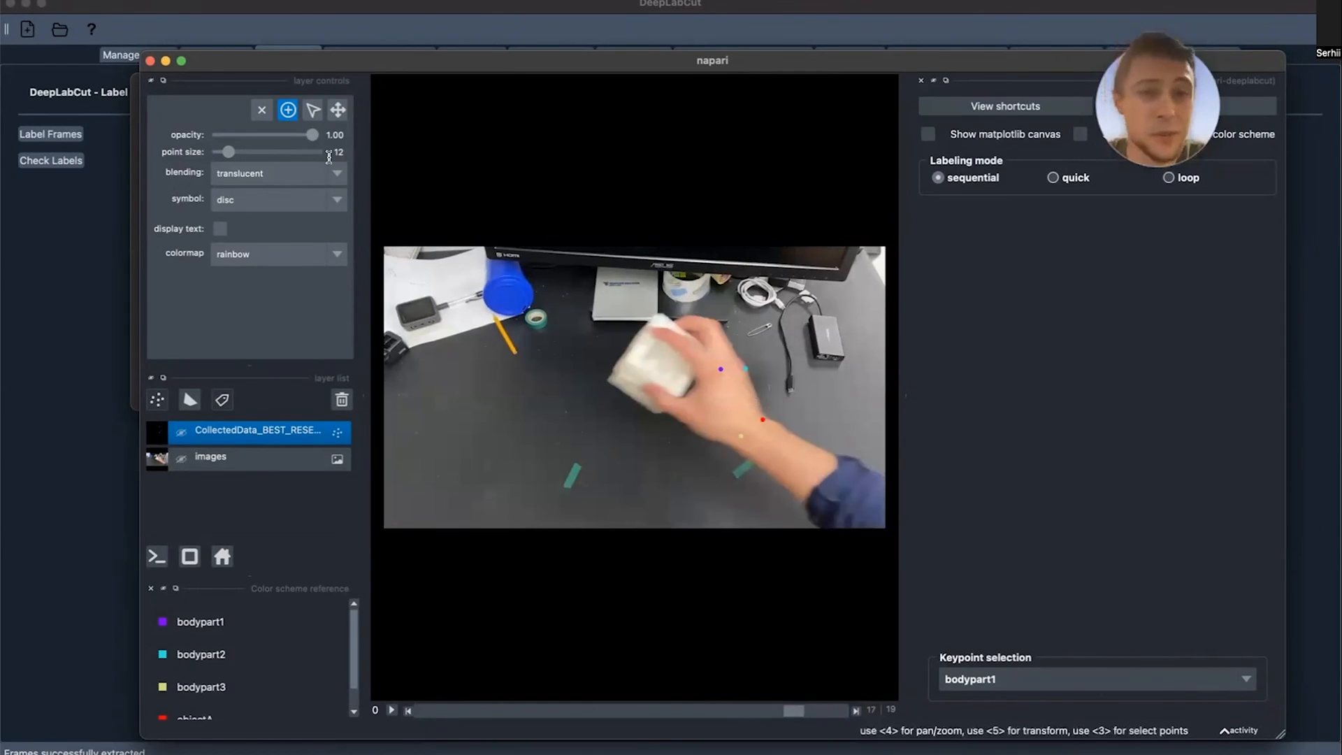
mouse_move(226, 152)
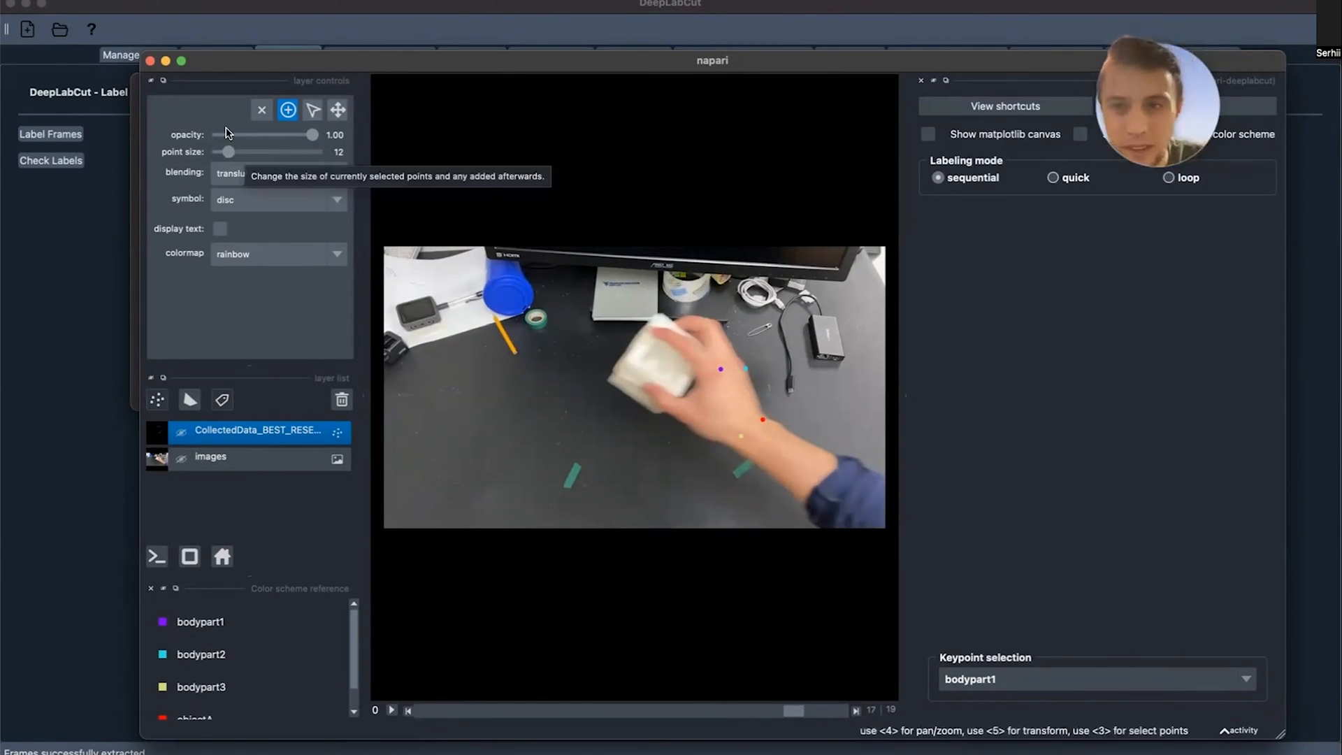
drag(227, 151, 277, 152)
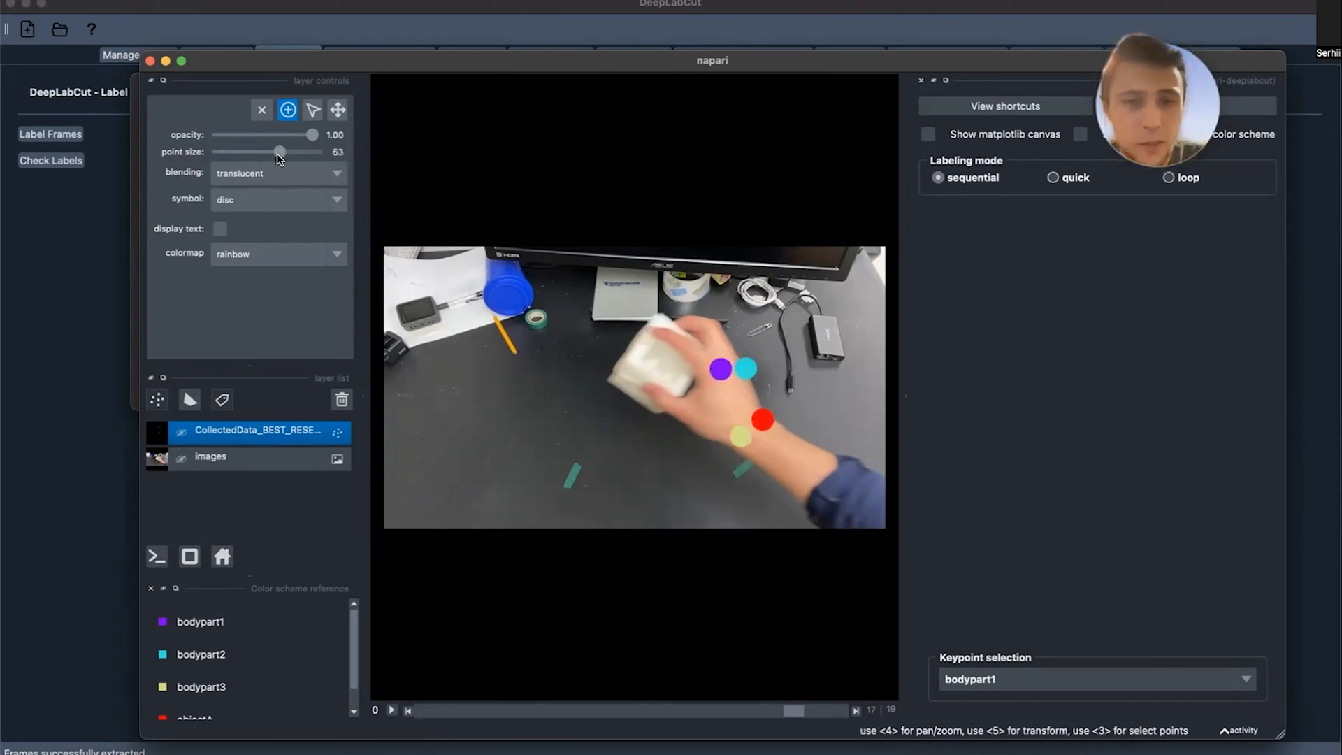
drag(275, 151, 219, 151)
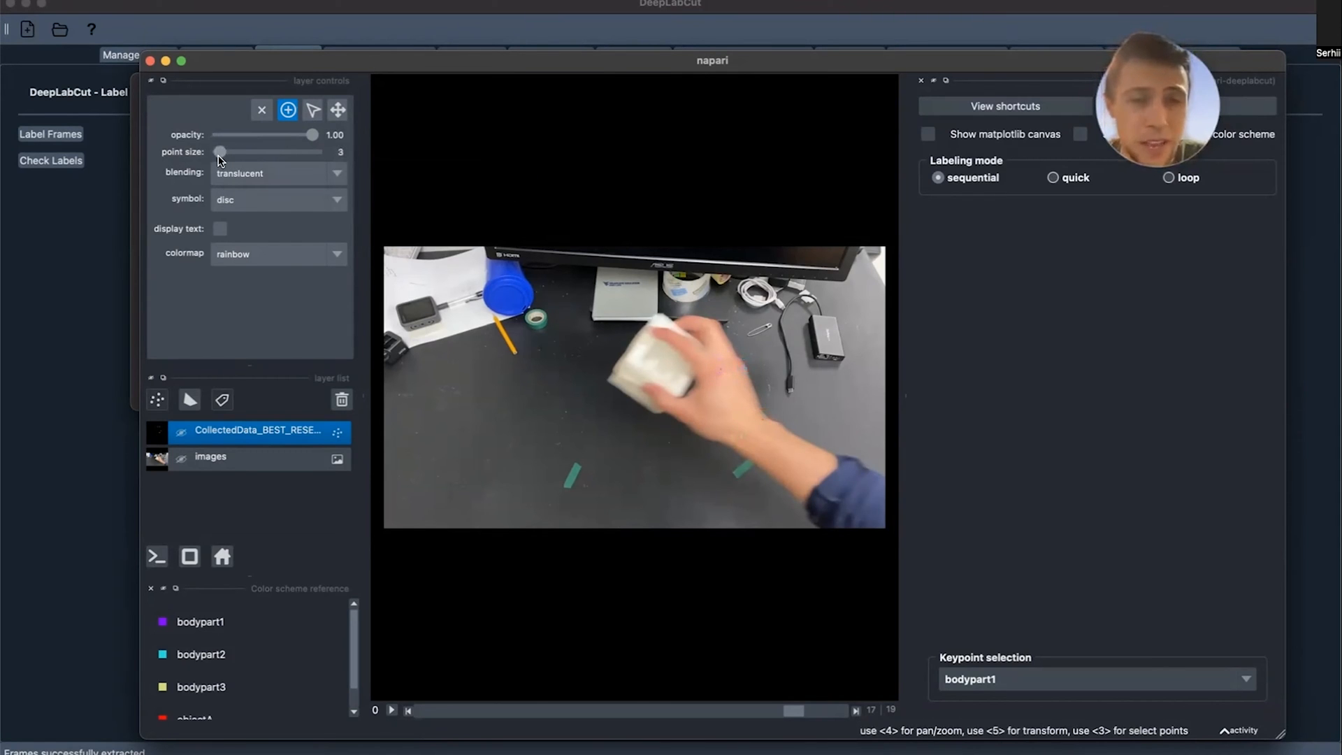
drag(218, 152, 232, 152)
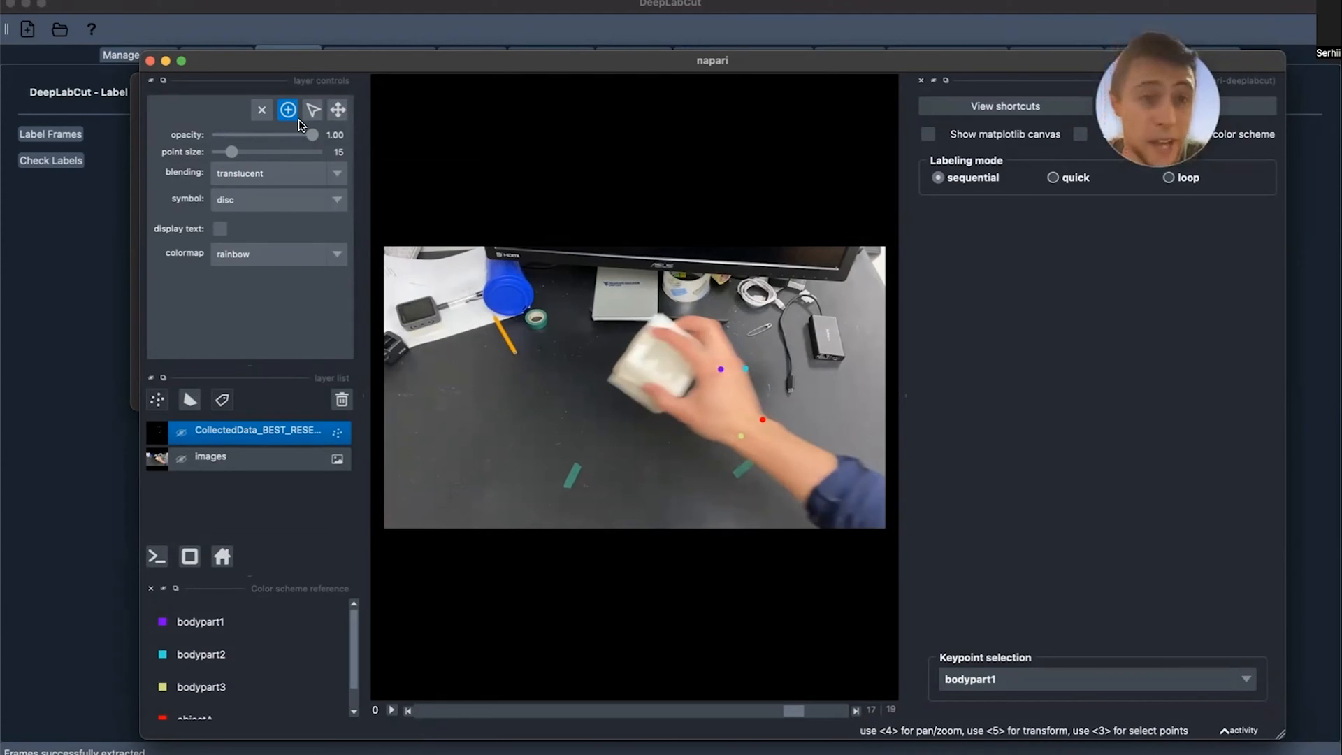
mouse_move(317, 119)
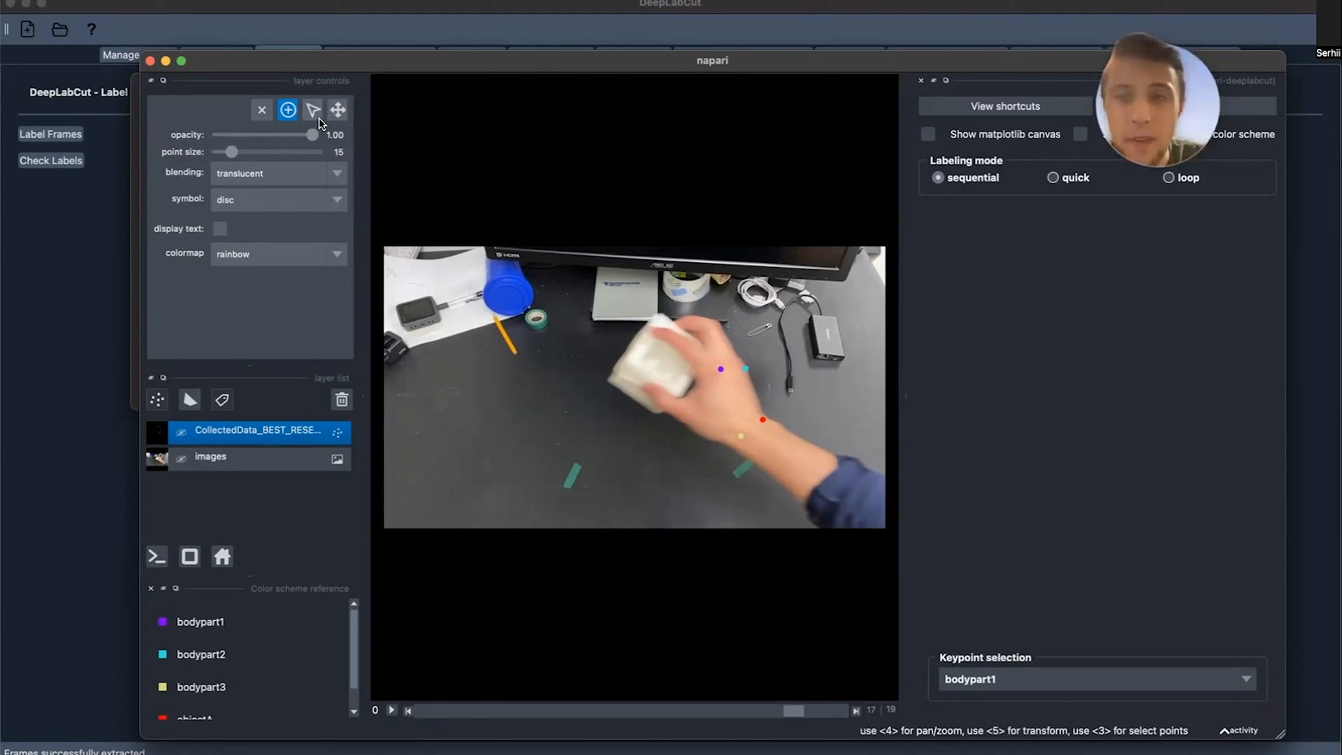
- Choose a body part from the keypoint list and place it on the arm
click(313, 109)
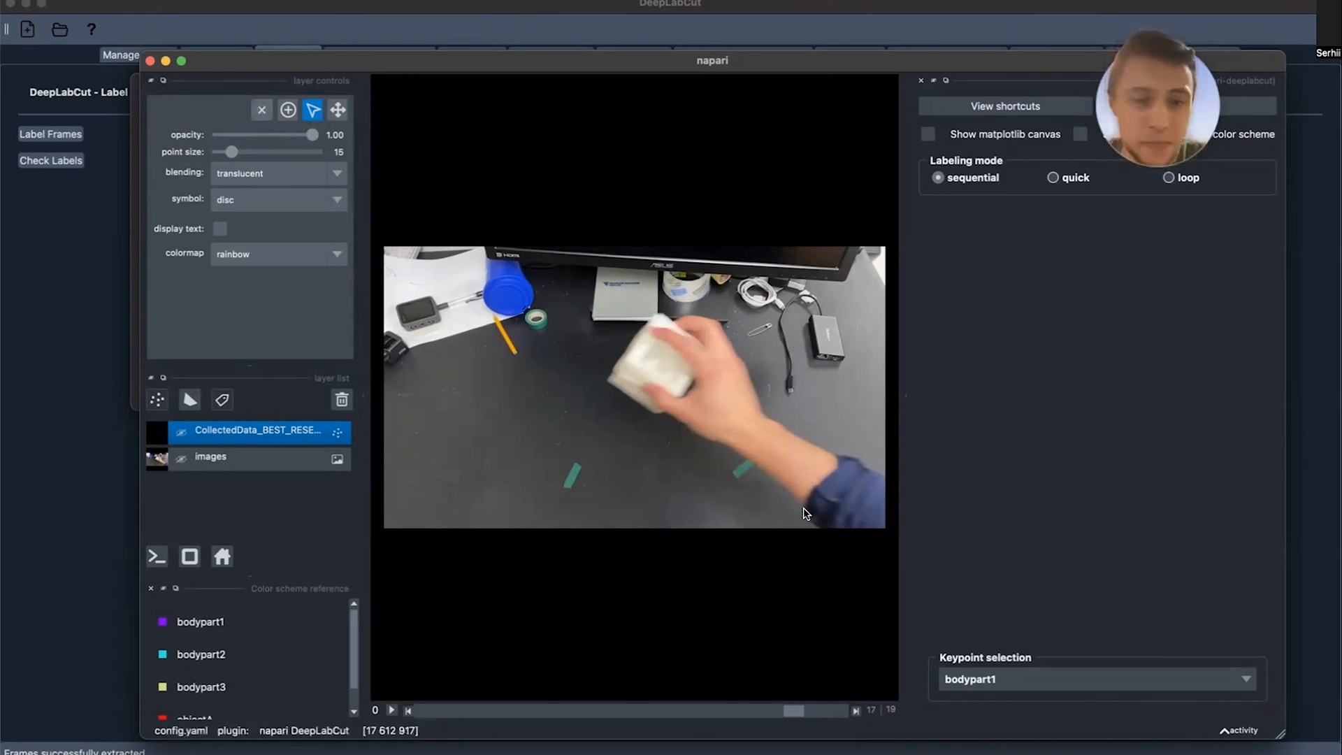
click(1098, 679)
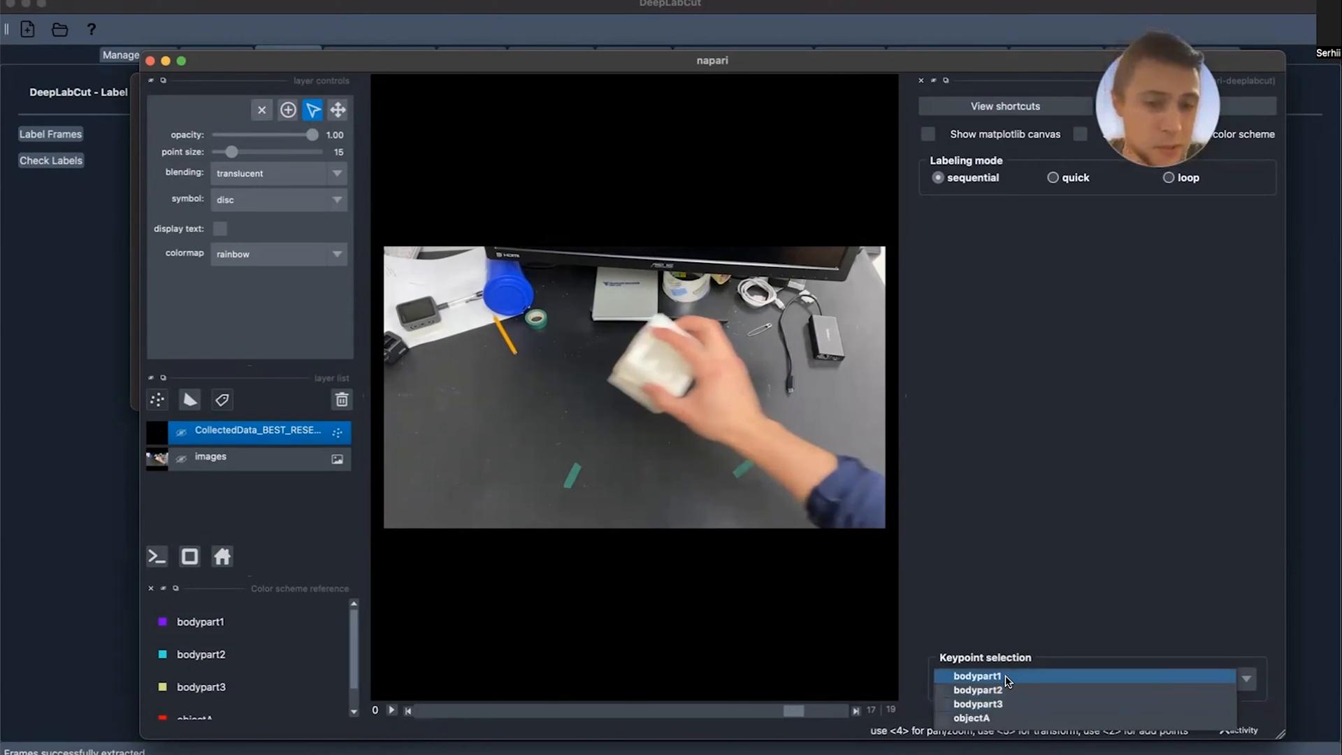
click(976, 676)
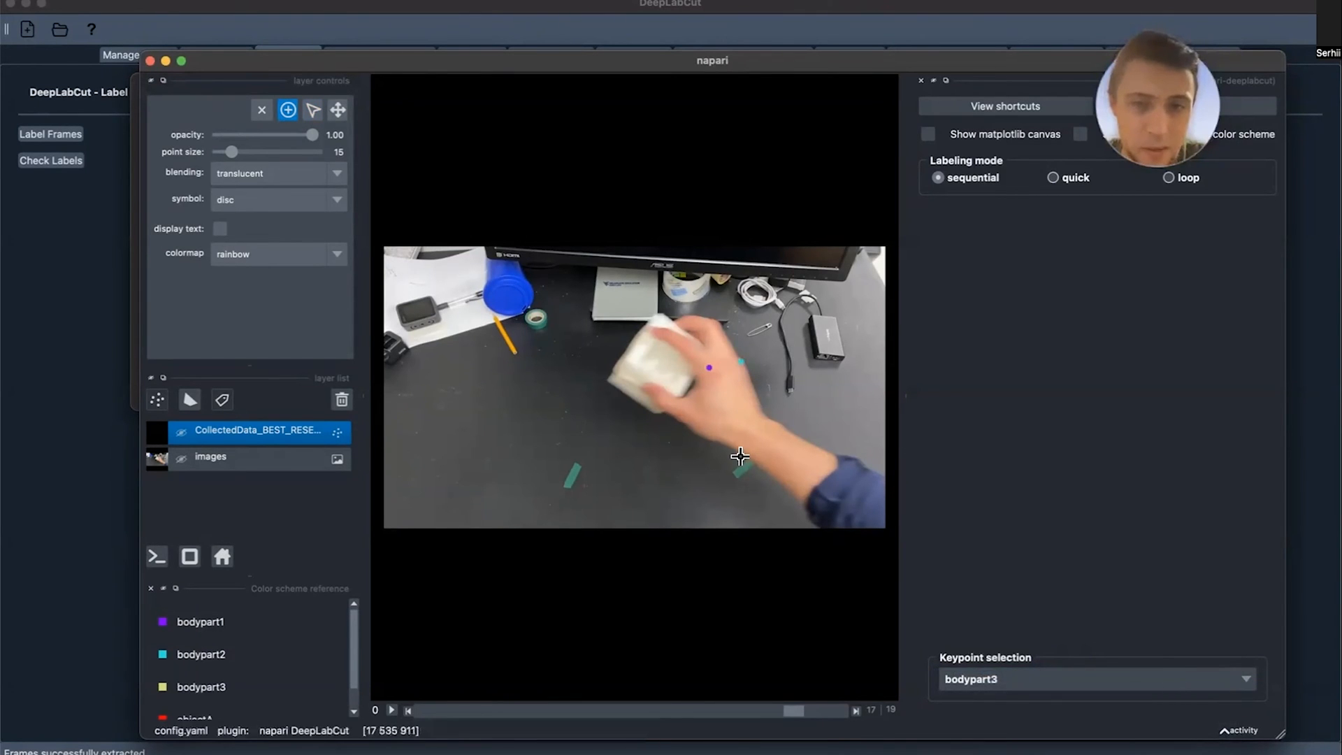
click(762, 421)
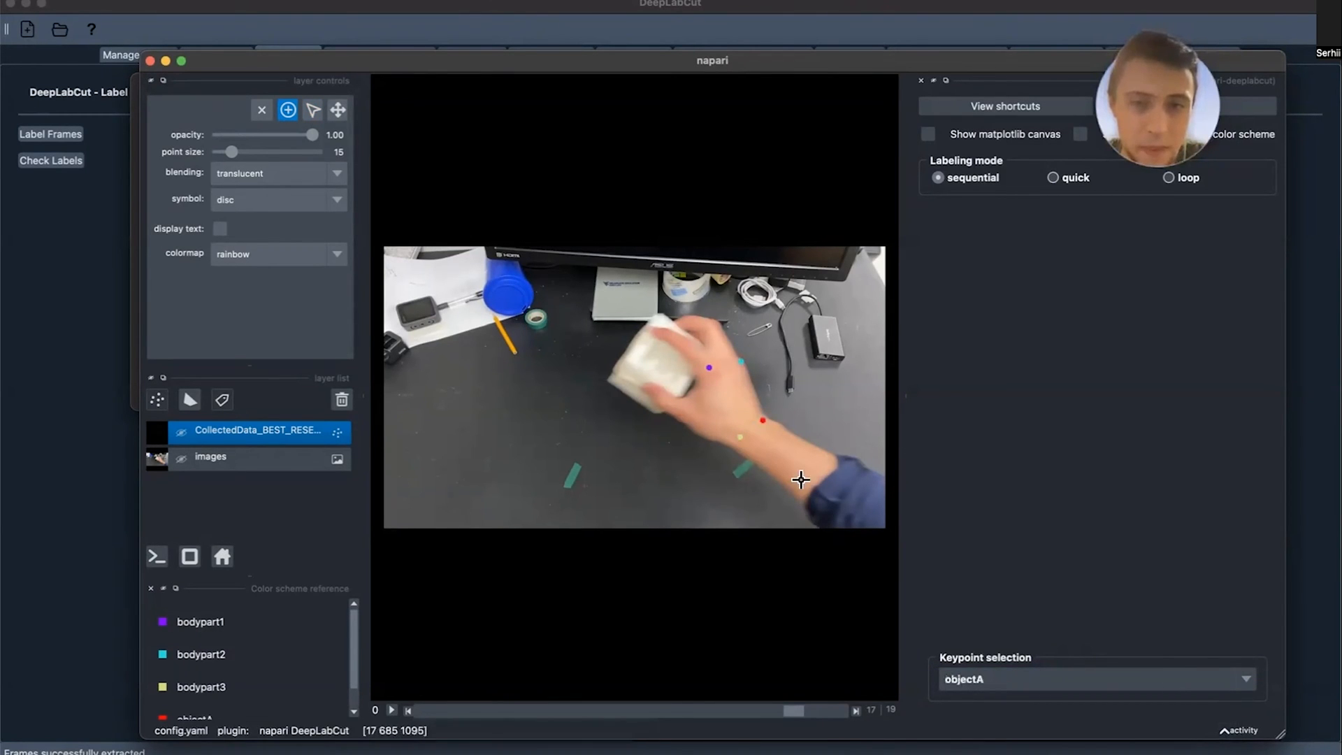
mouse_move(842, 495)
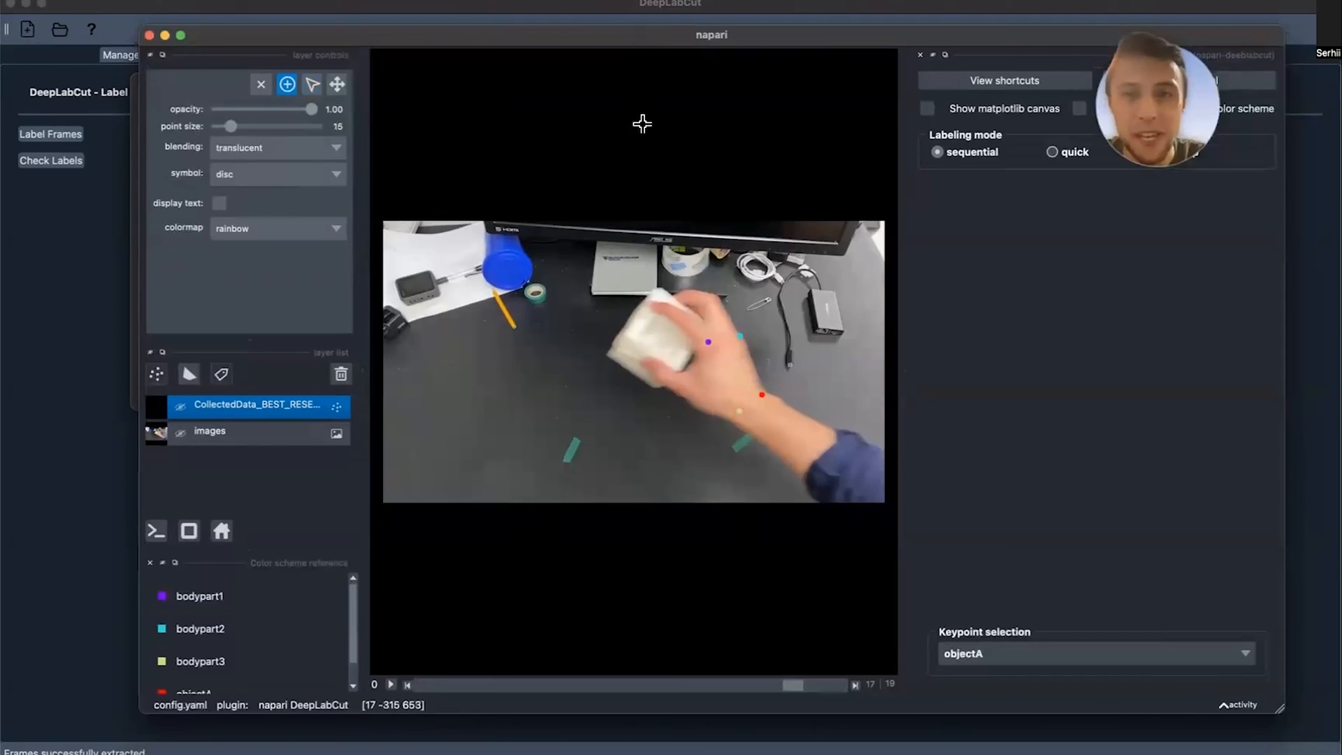
mouse_move(629, 218)
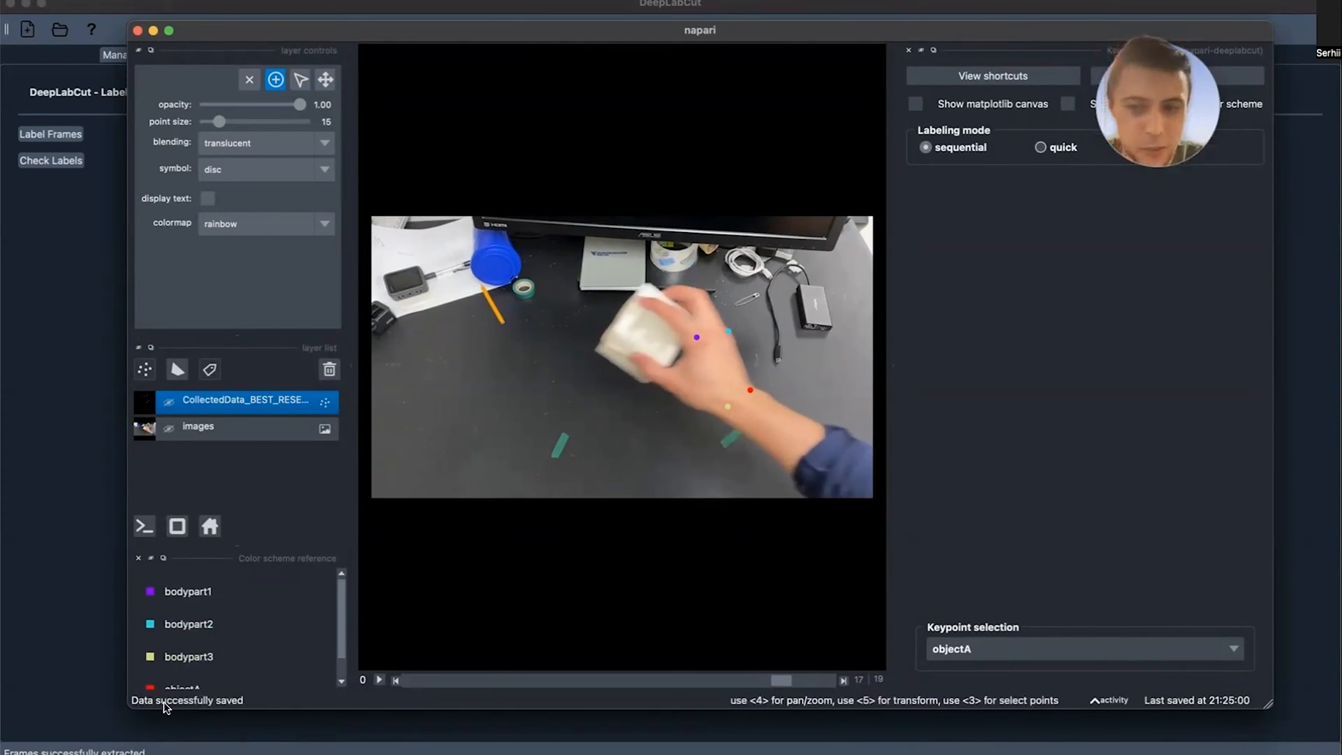
mouse_move(261, 699)
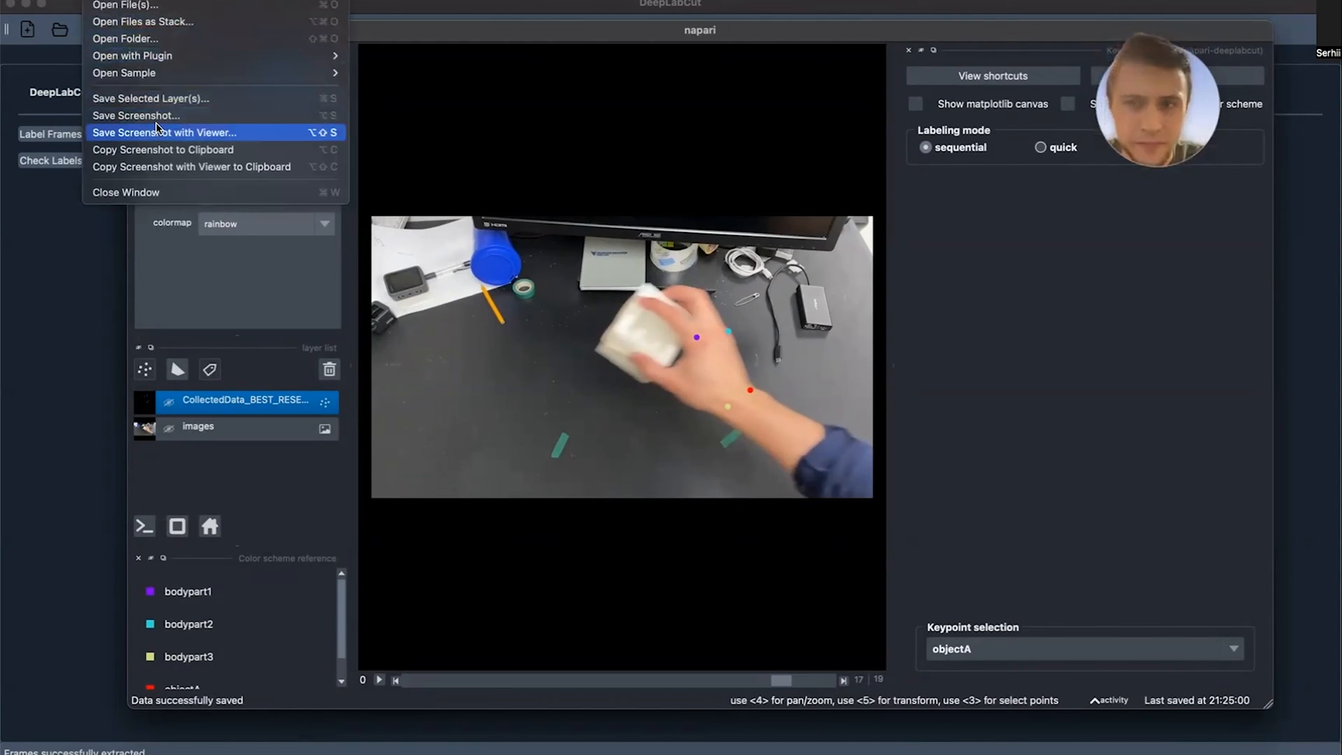
mouse_move(149, 98)
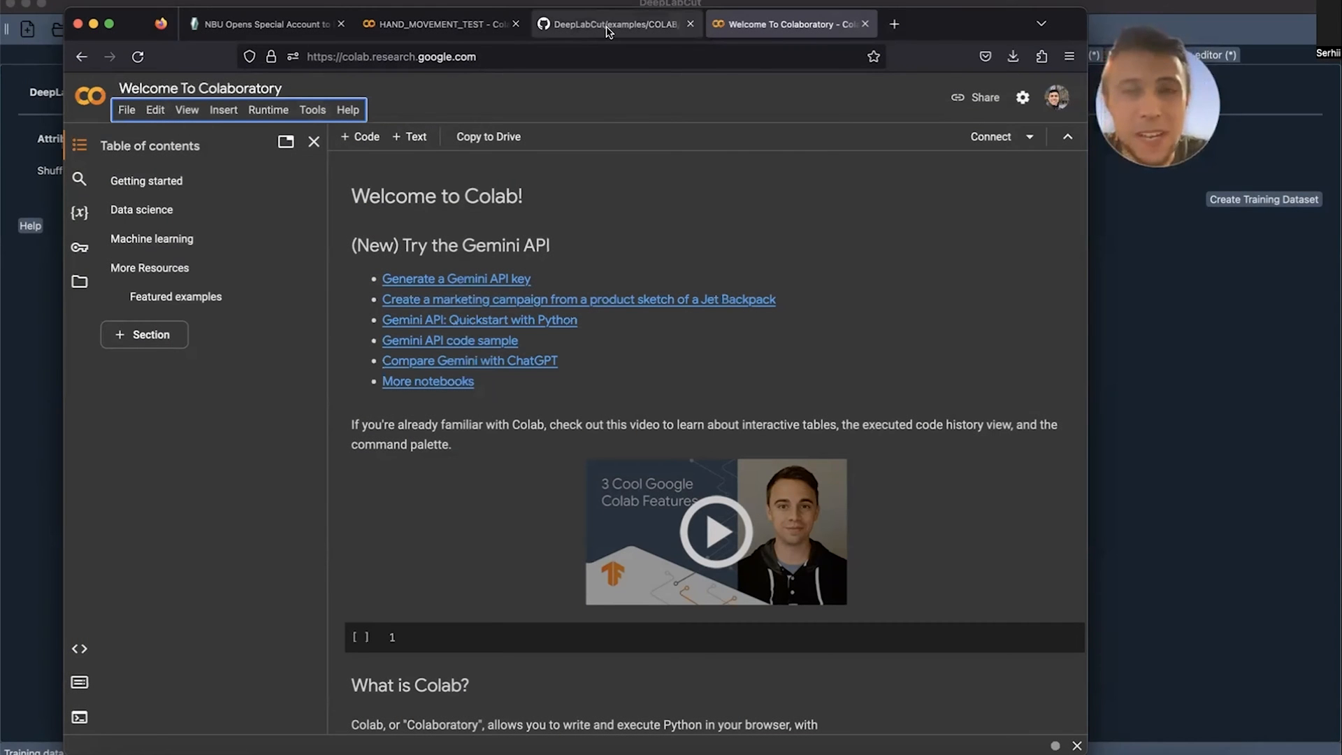
- Download COLAB_YOURDATA_TrainNetwork_VideoAnalysis.ipynb from GitHub and return to the Colab tab
click(612, 23)
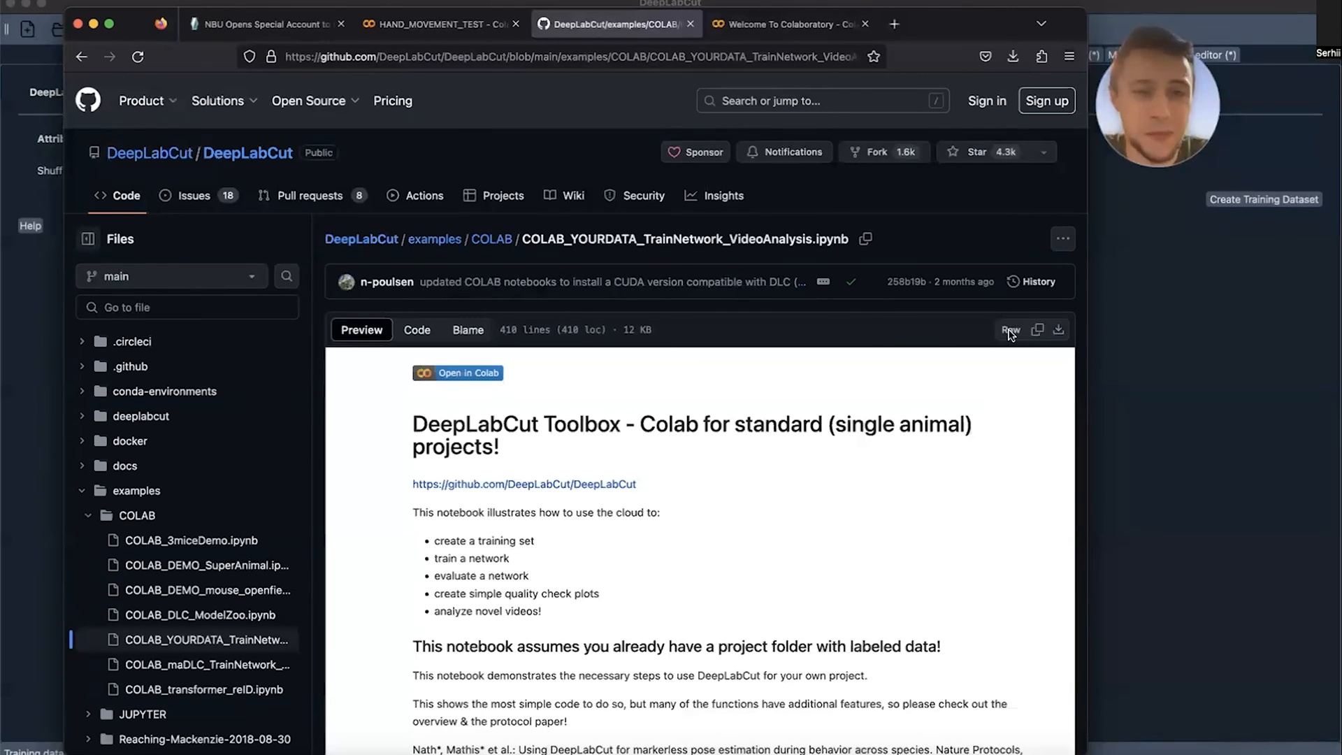
scroll(down, 3)
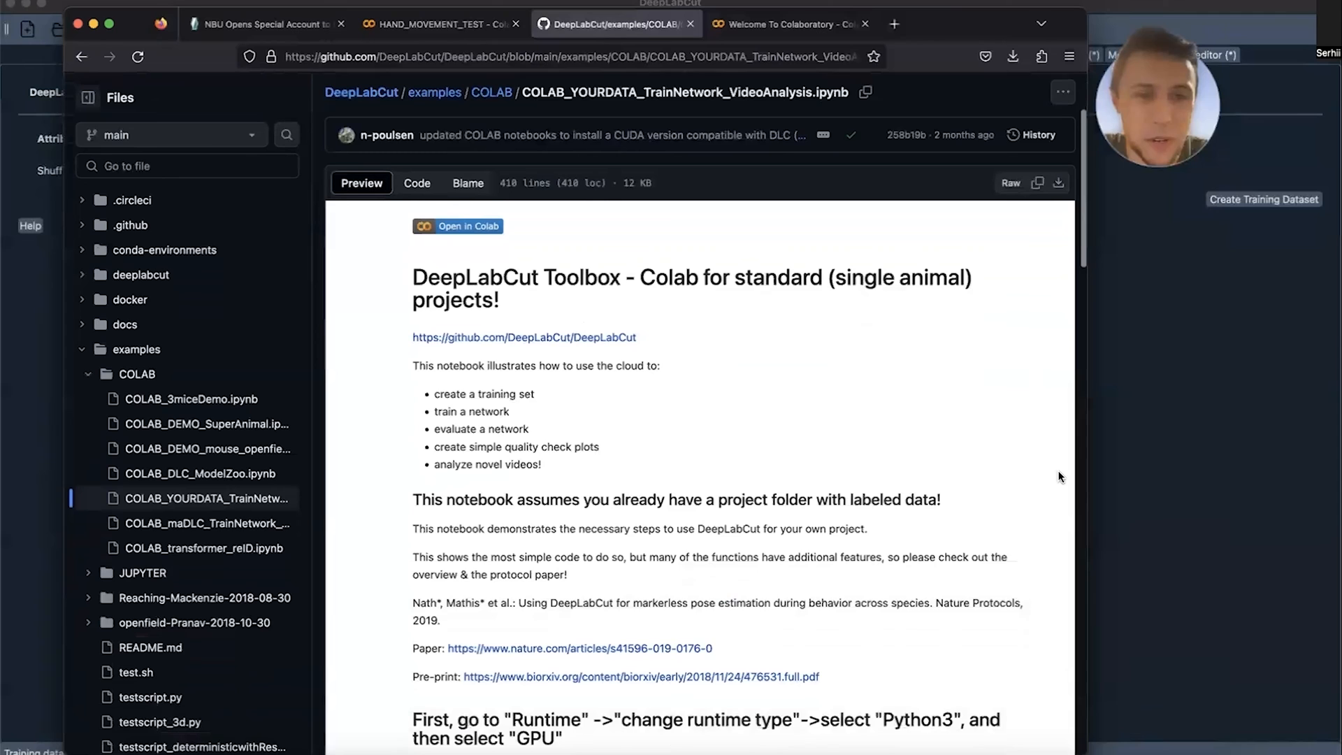
click(1013, 56)
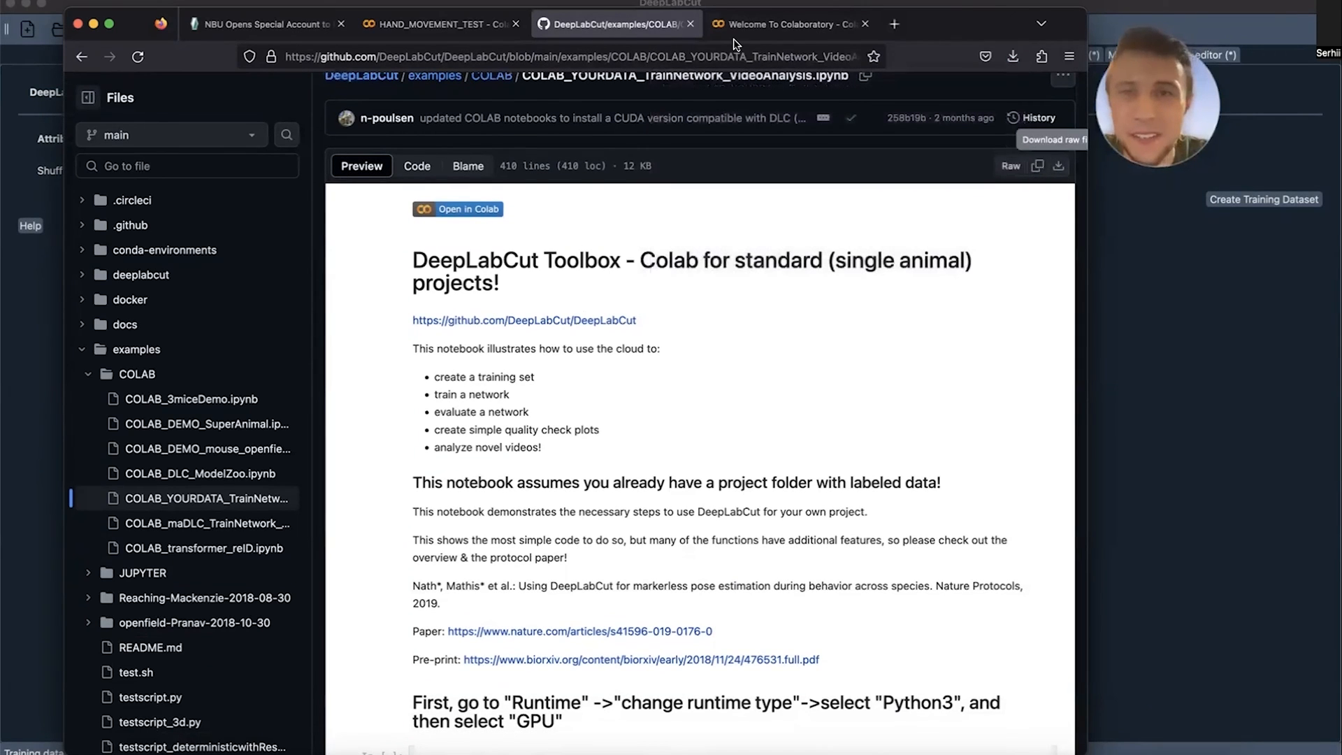
click(788, 23)
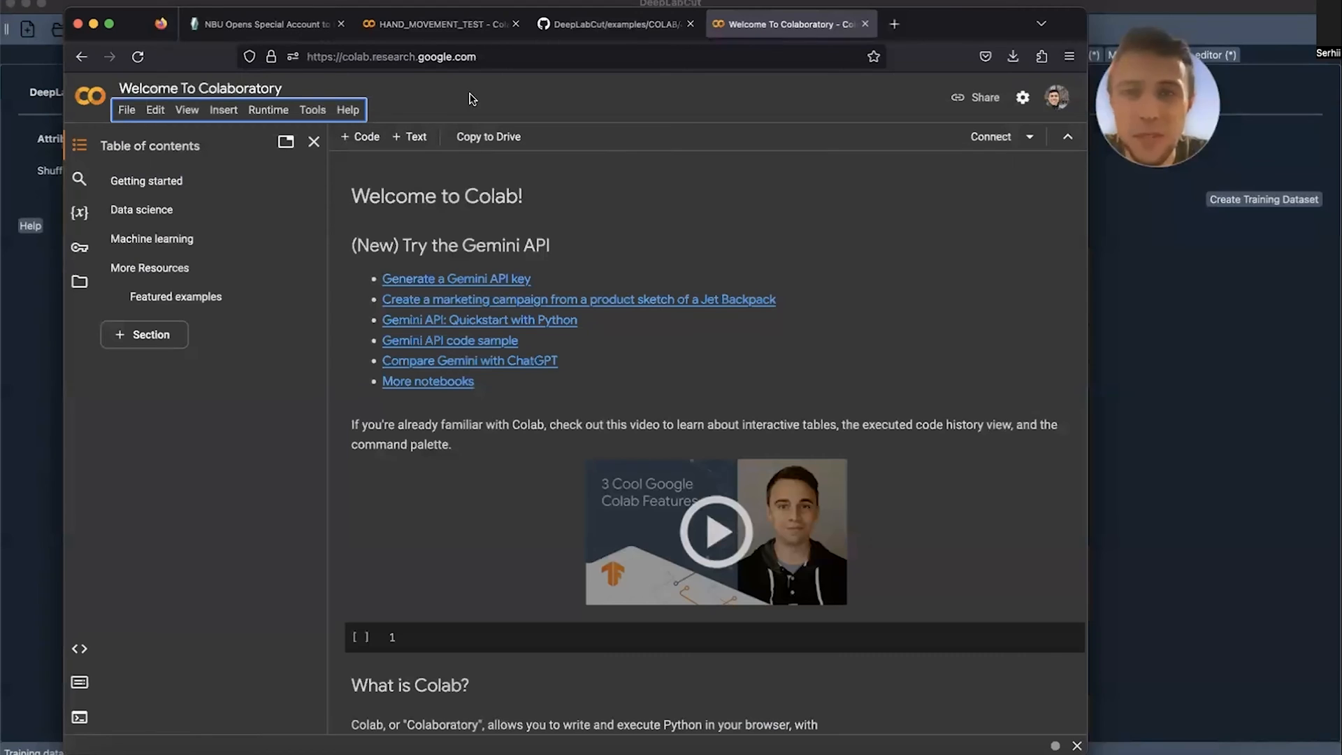
- Upload the downloaded DeepLabCut training notebook to Colab and close the release notes
click(126, 110)
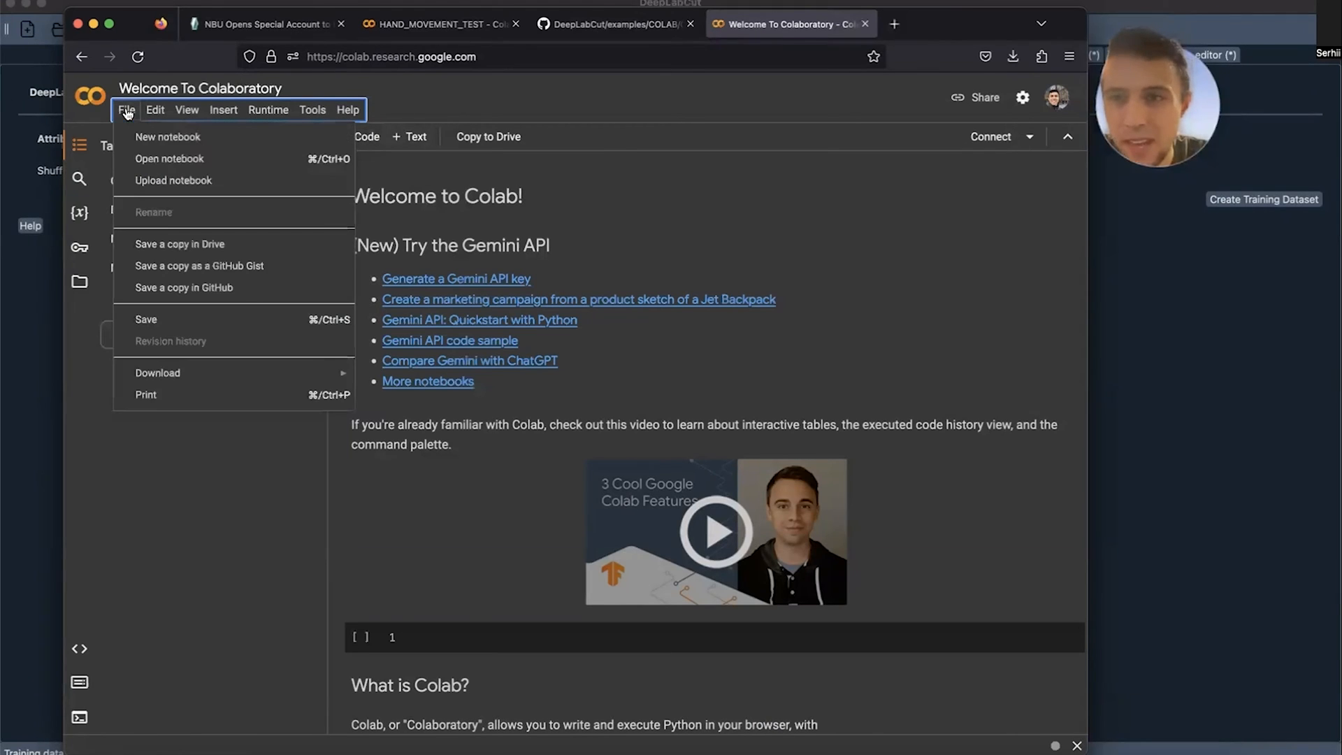
mouse_move(174, 180)
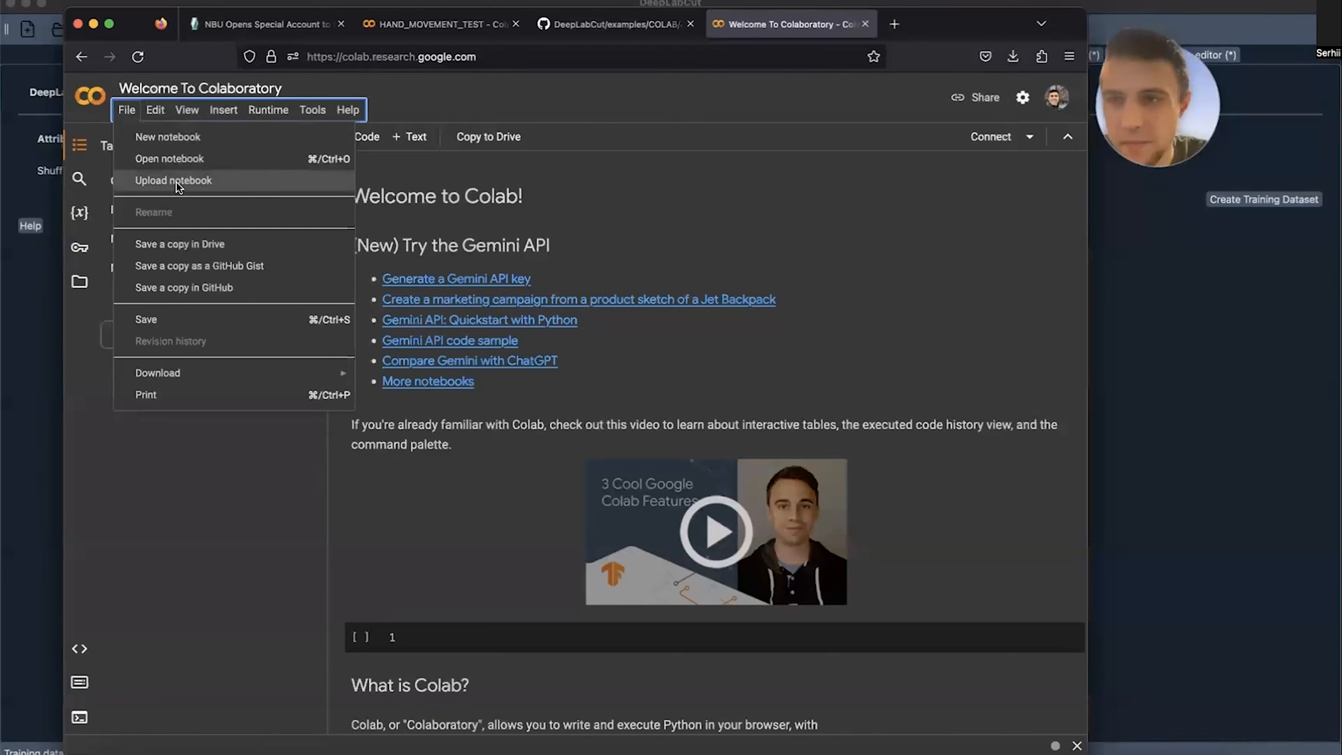
click(174, 180)
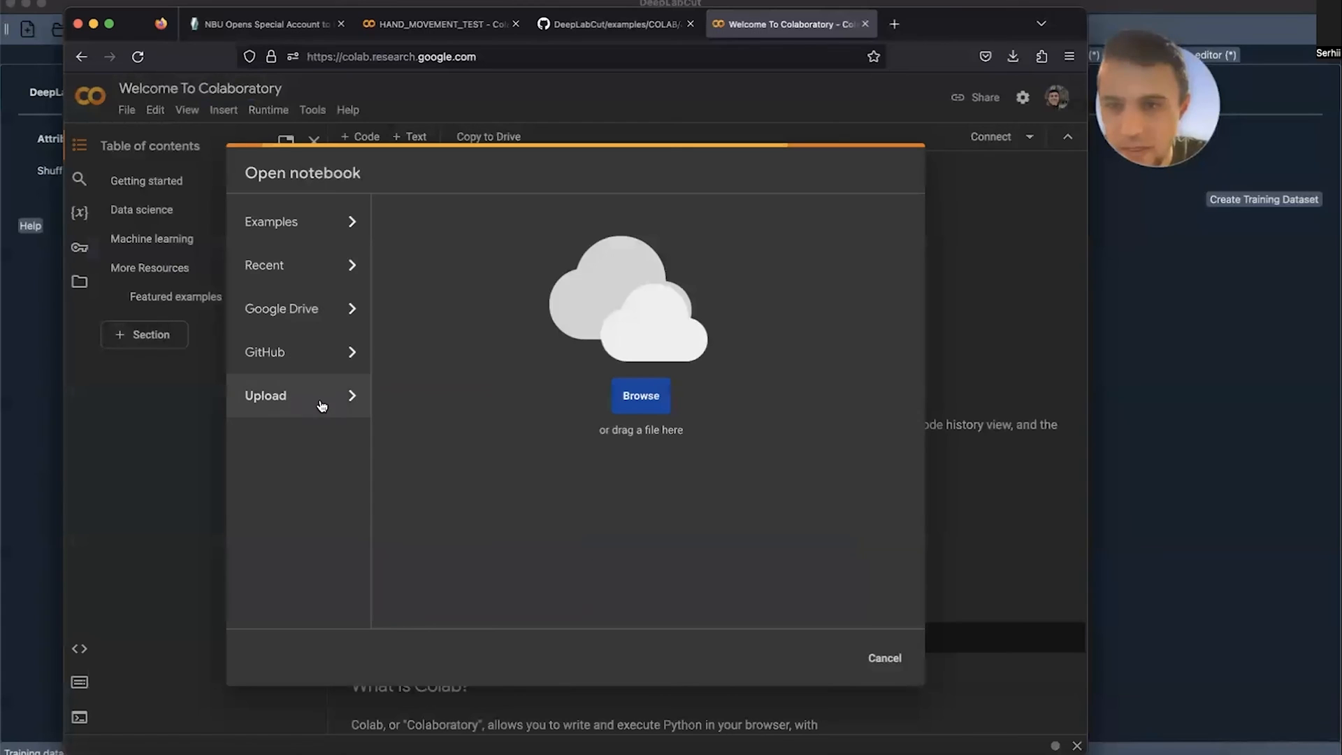
click(640, 395)
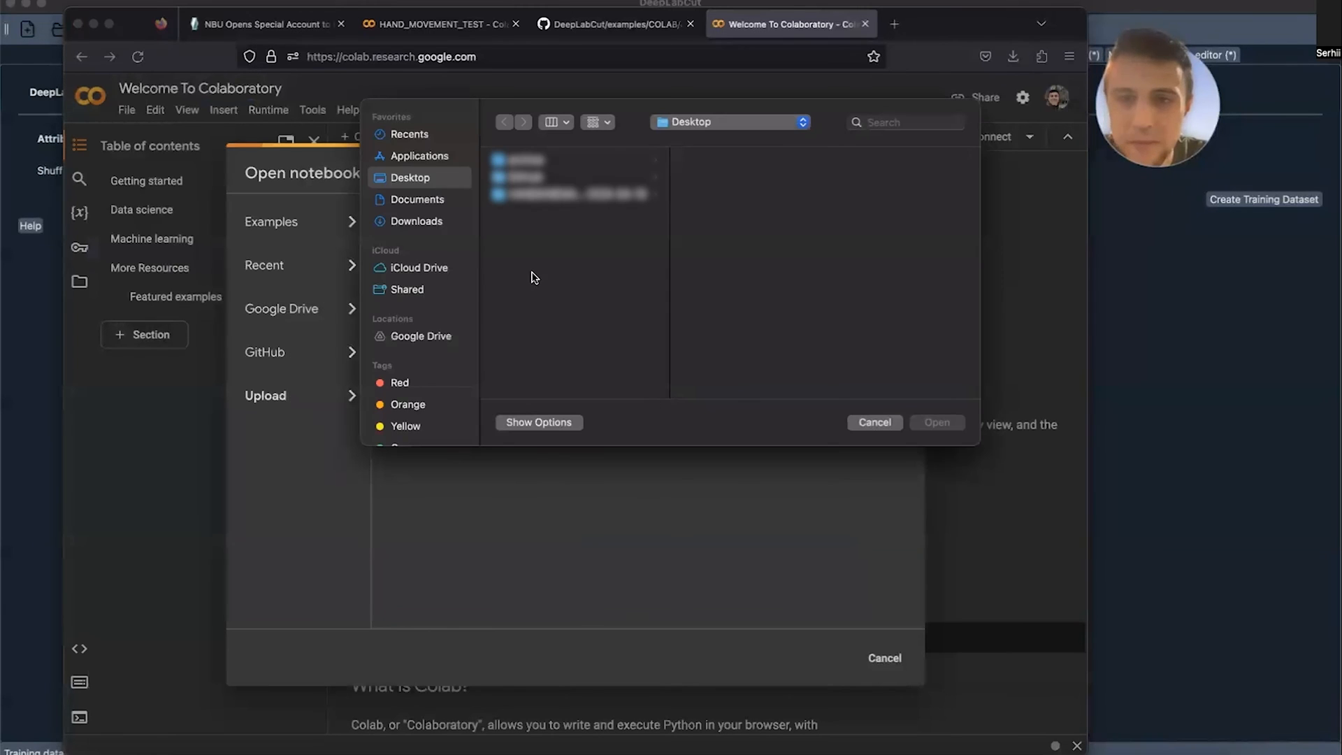
click(416, 221)
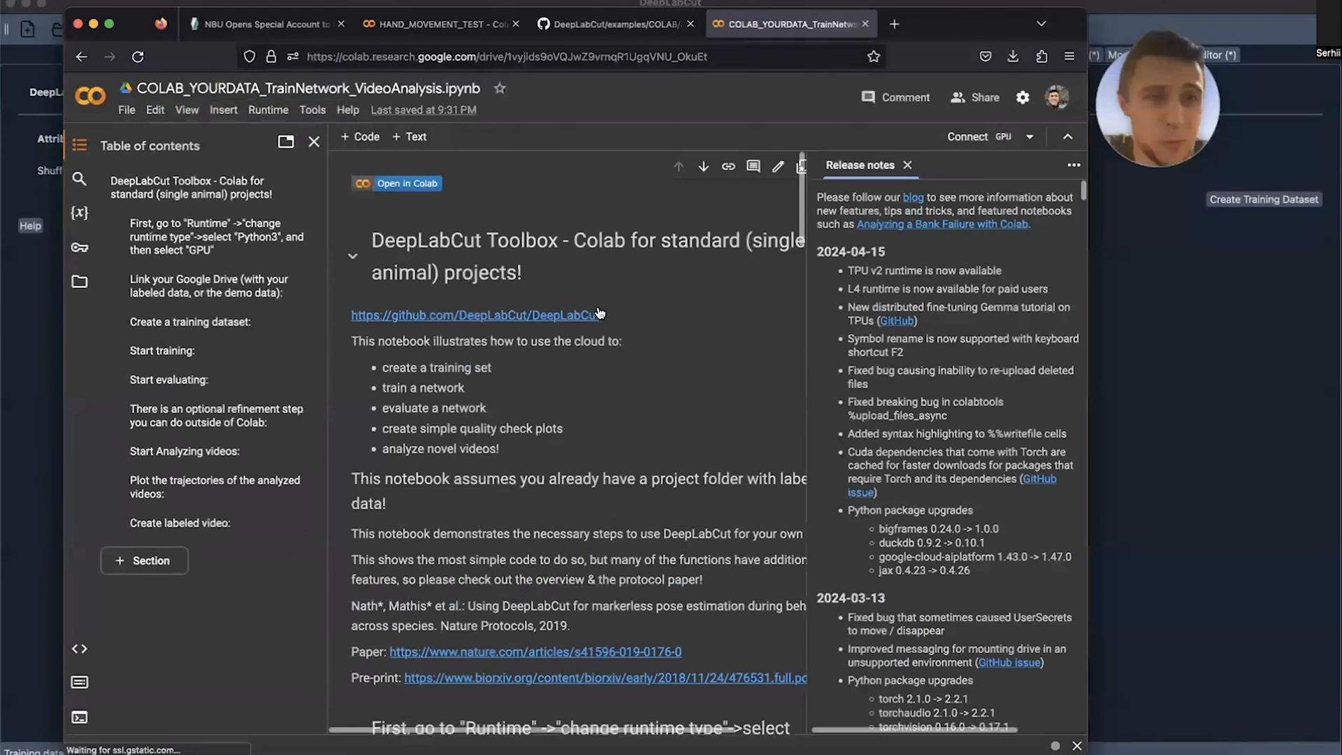
scroll(down, 3)
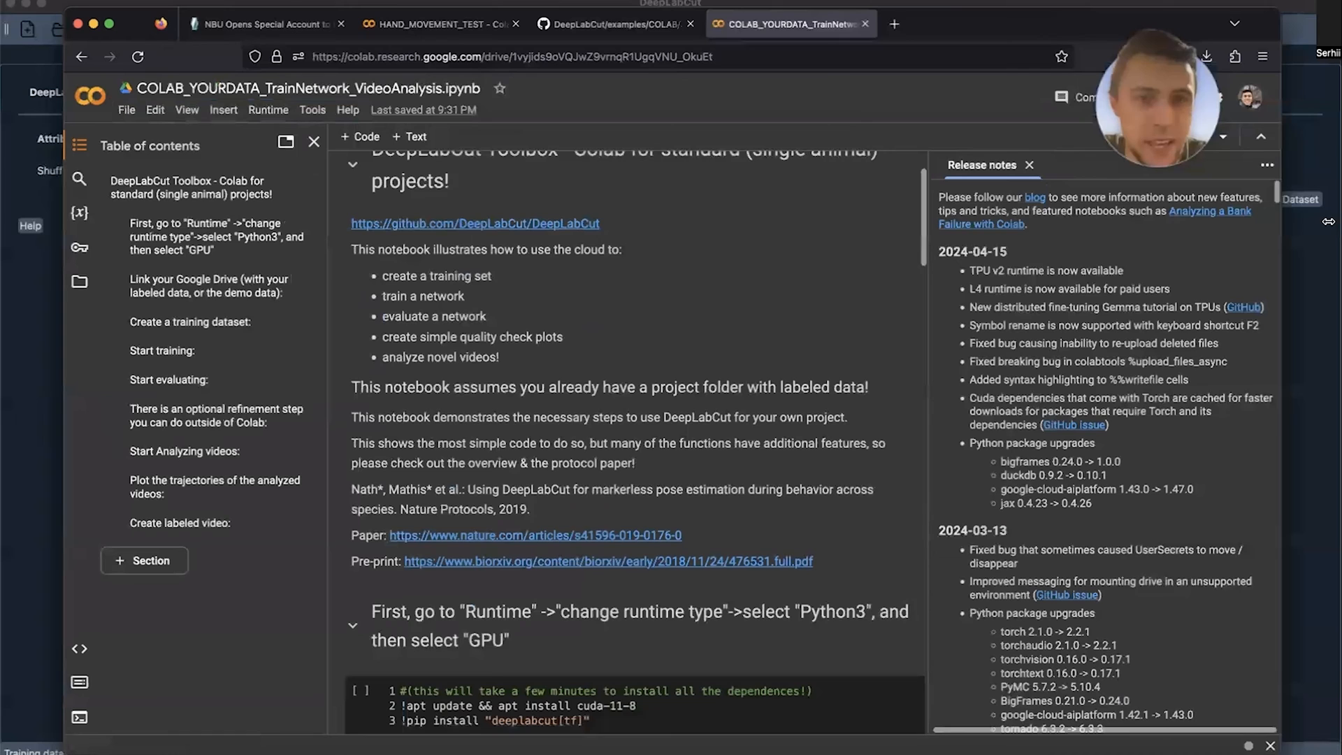
click(1030, 165)
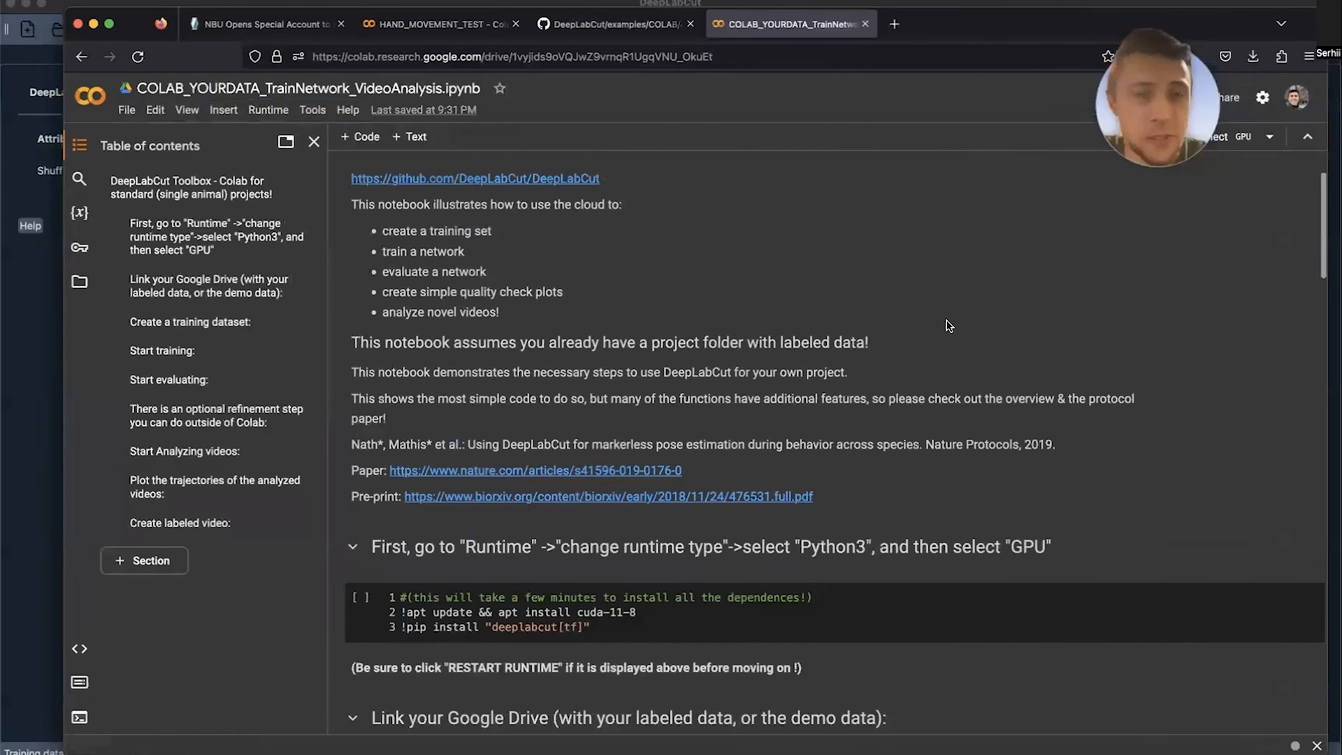
- Run the DeepLabCut dependency install cell
scroll(down, 3)
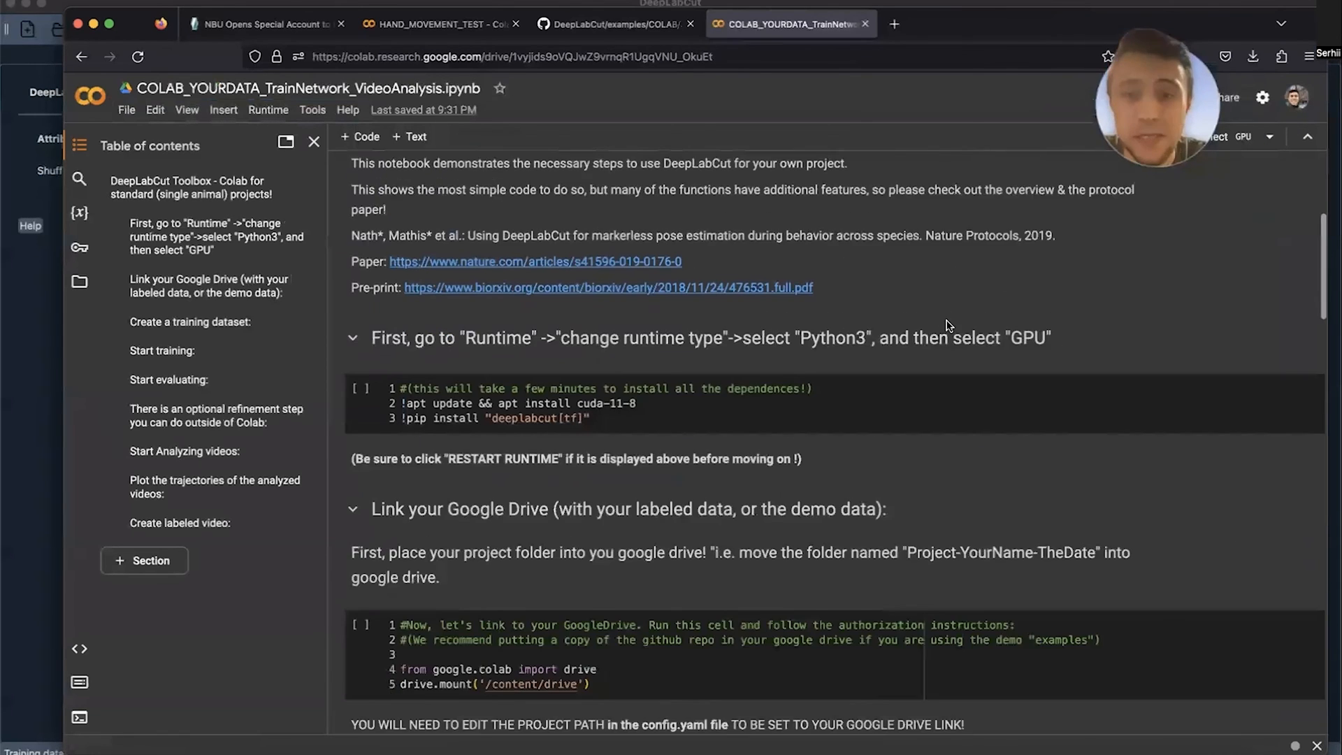
click(360, 298)
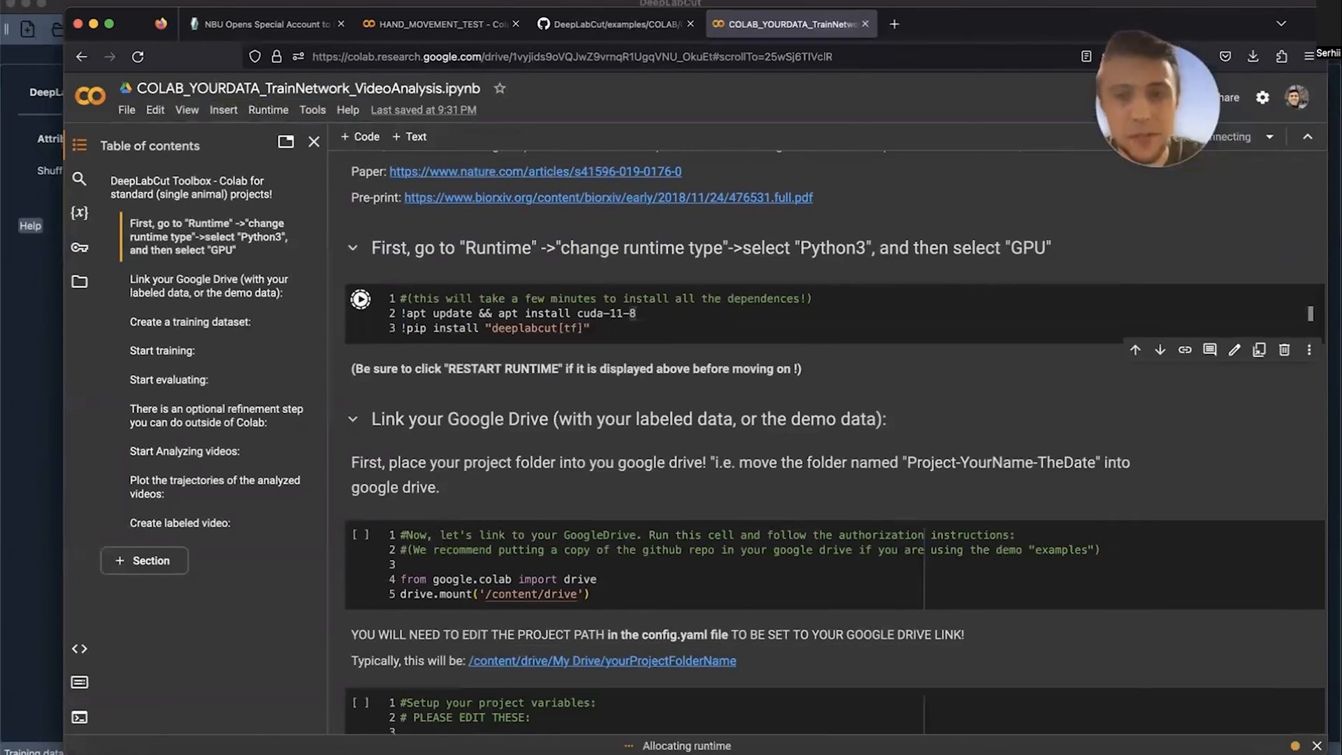
scroll(down, 3)
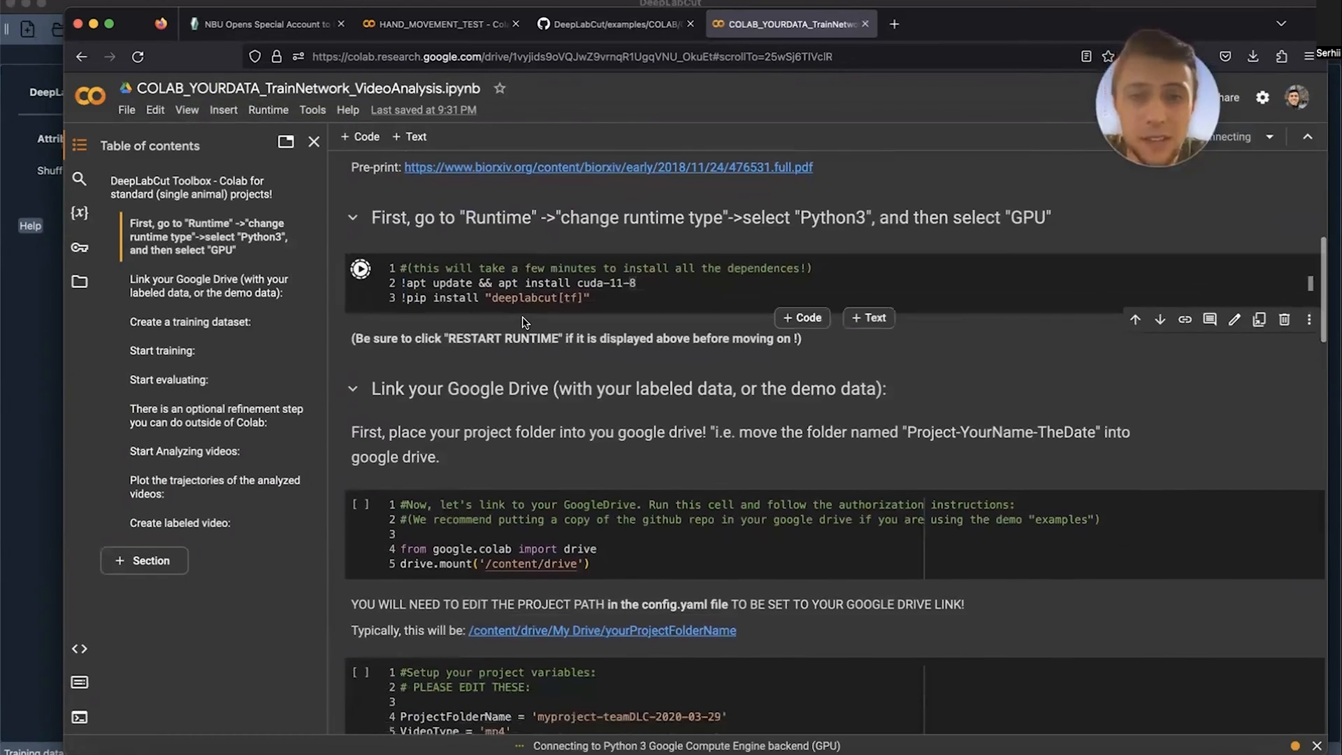
scroll(up, 3)
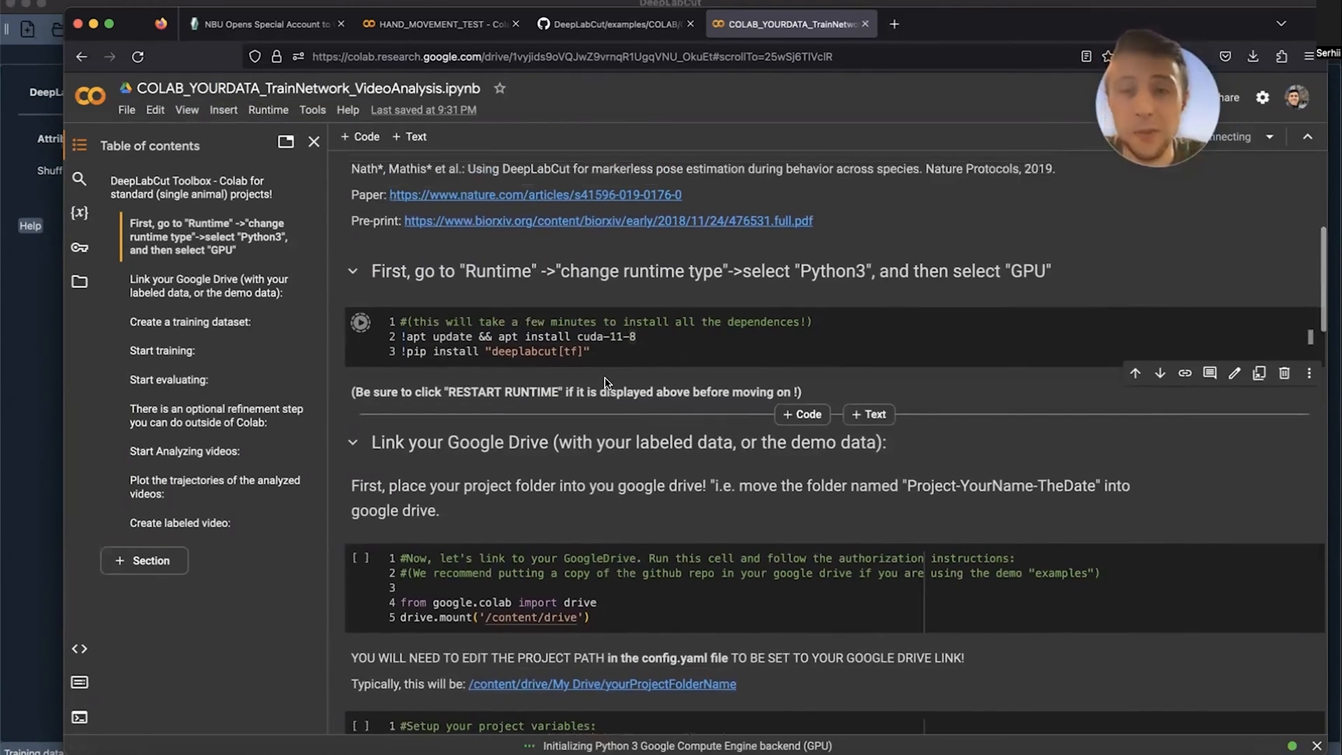
scroll(down, 3)
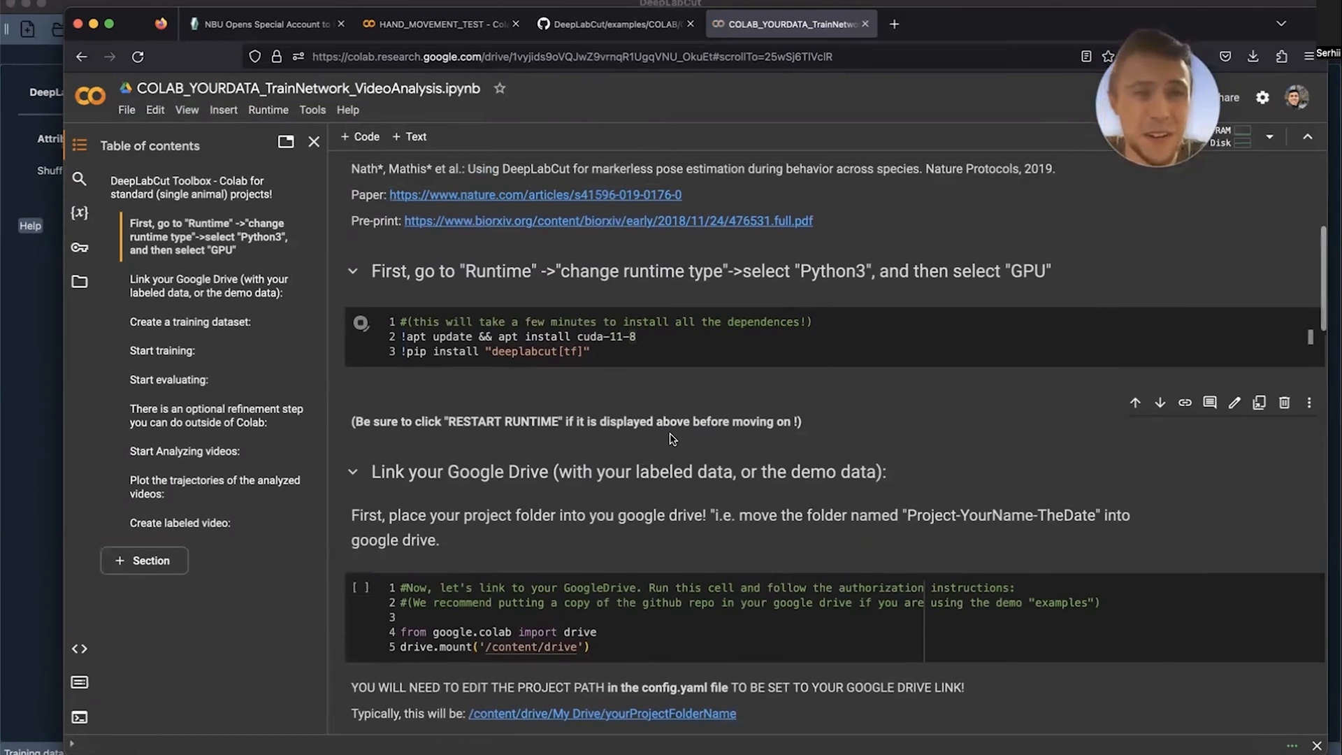
click(361, 321)
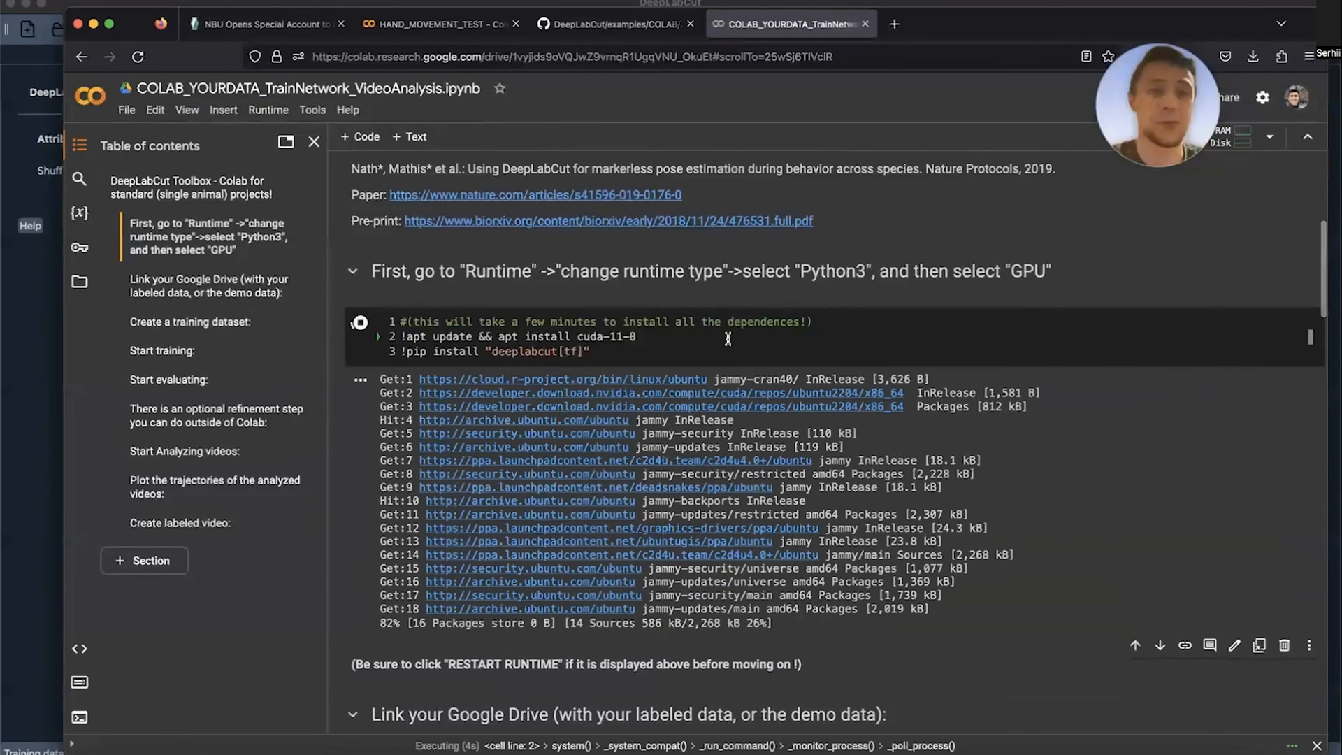
scroll(down, 3)
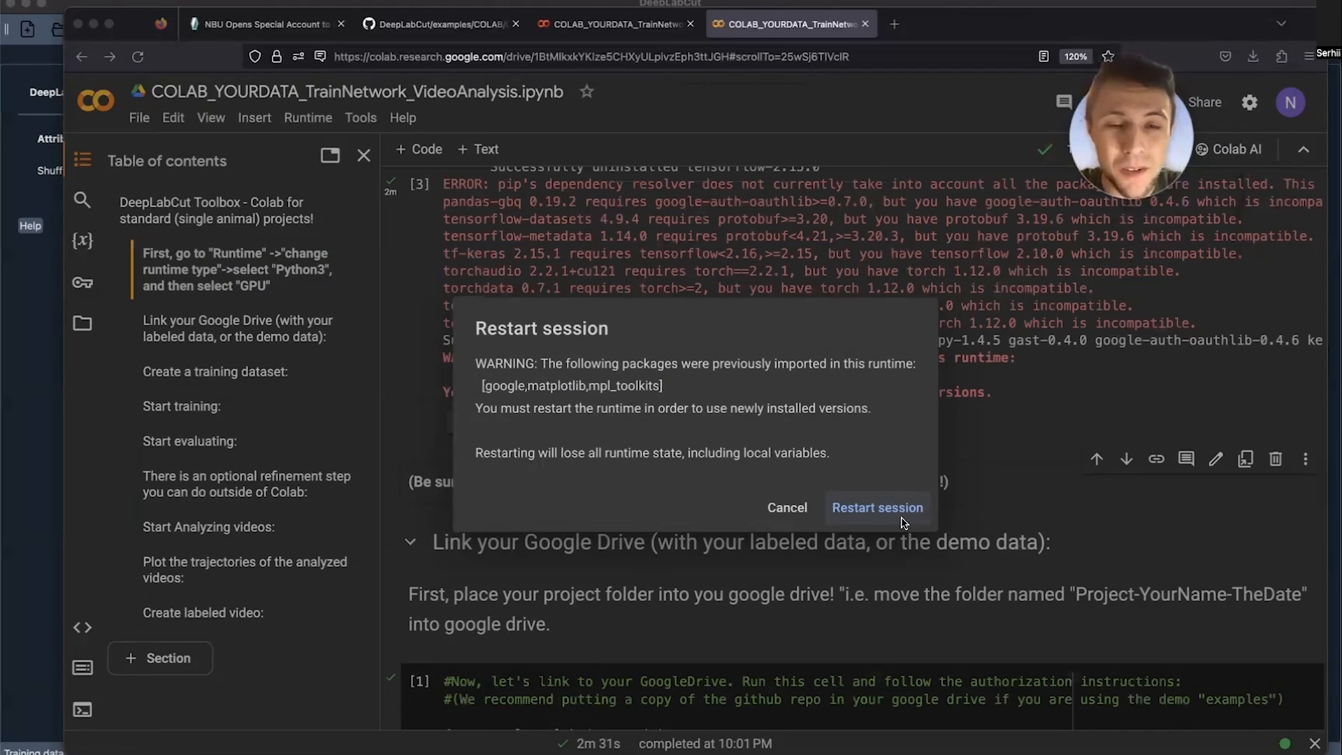
mouse_move(938, 503)
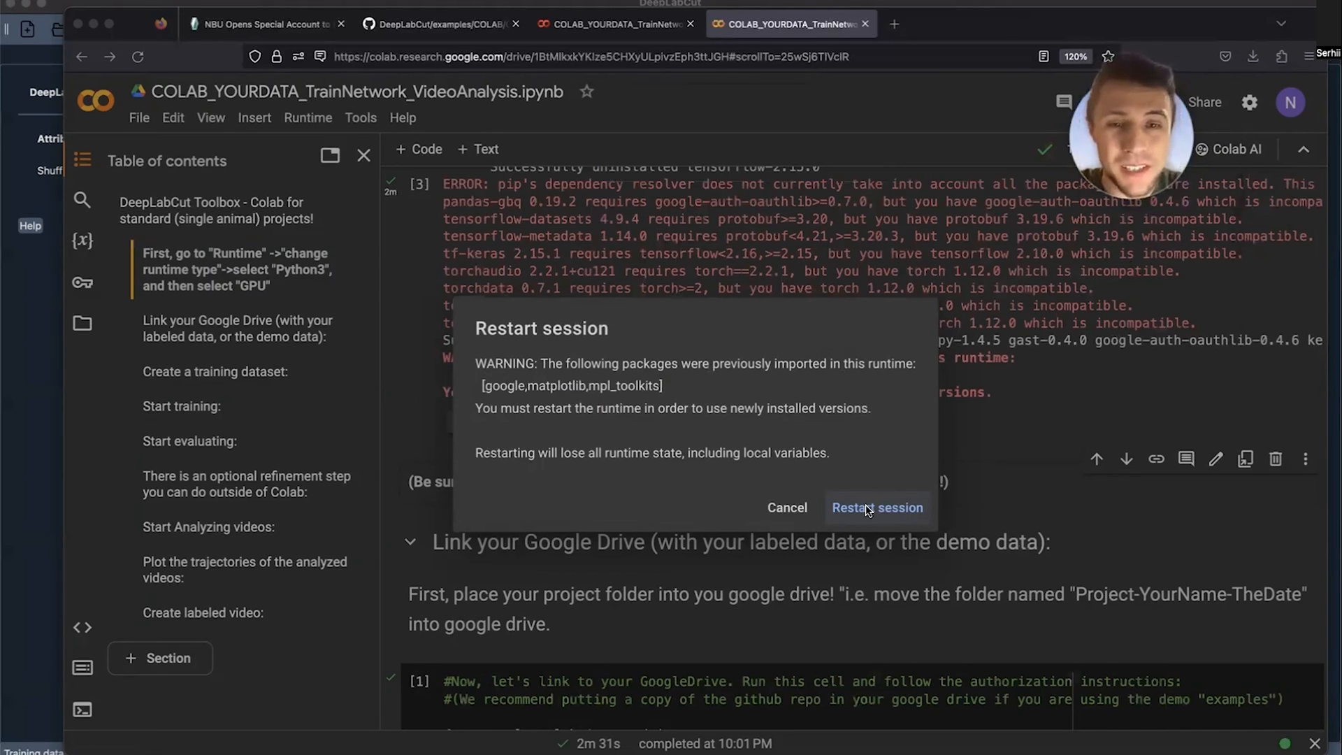
- Restart the Colab session and scroll to the Google Drive mount cell
click(876, 507)
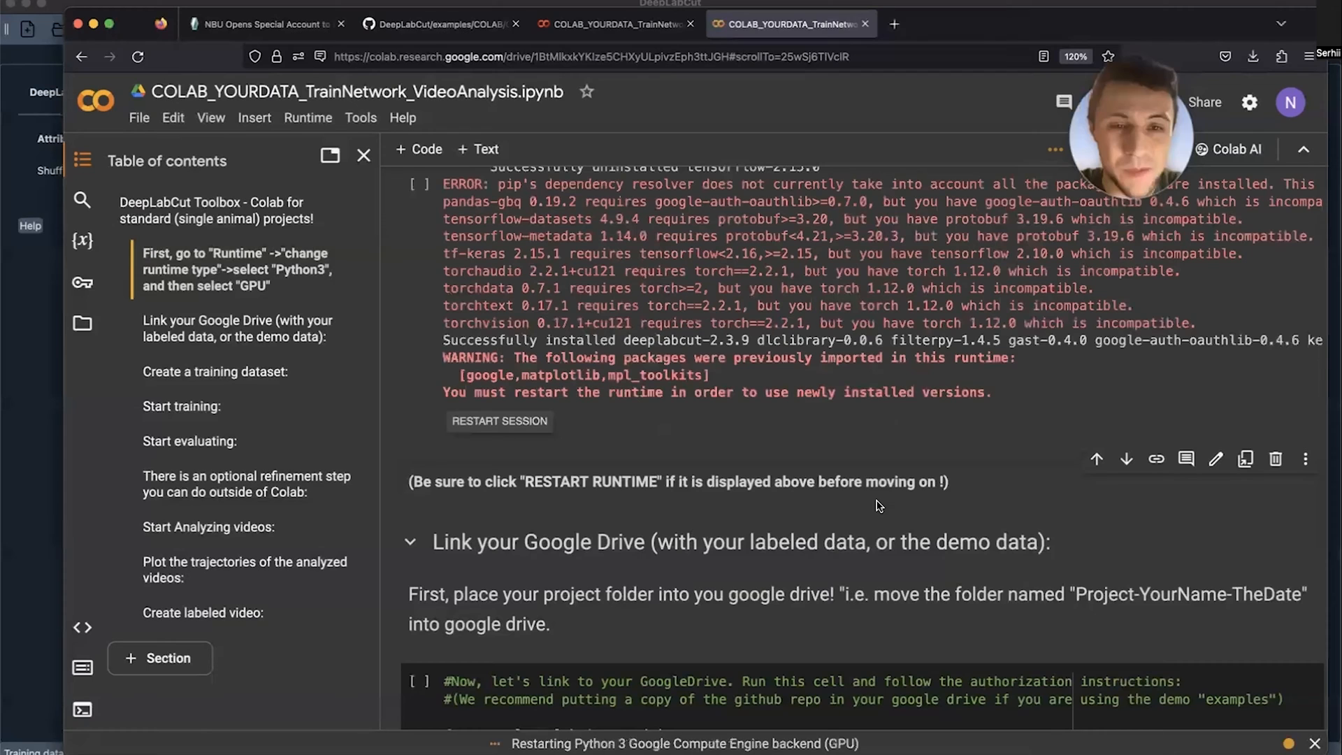
scroll(down, 3)
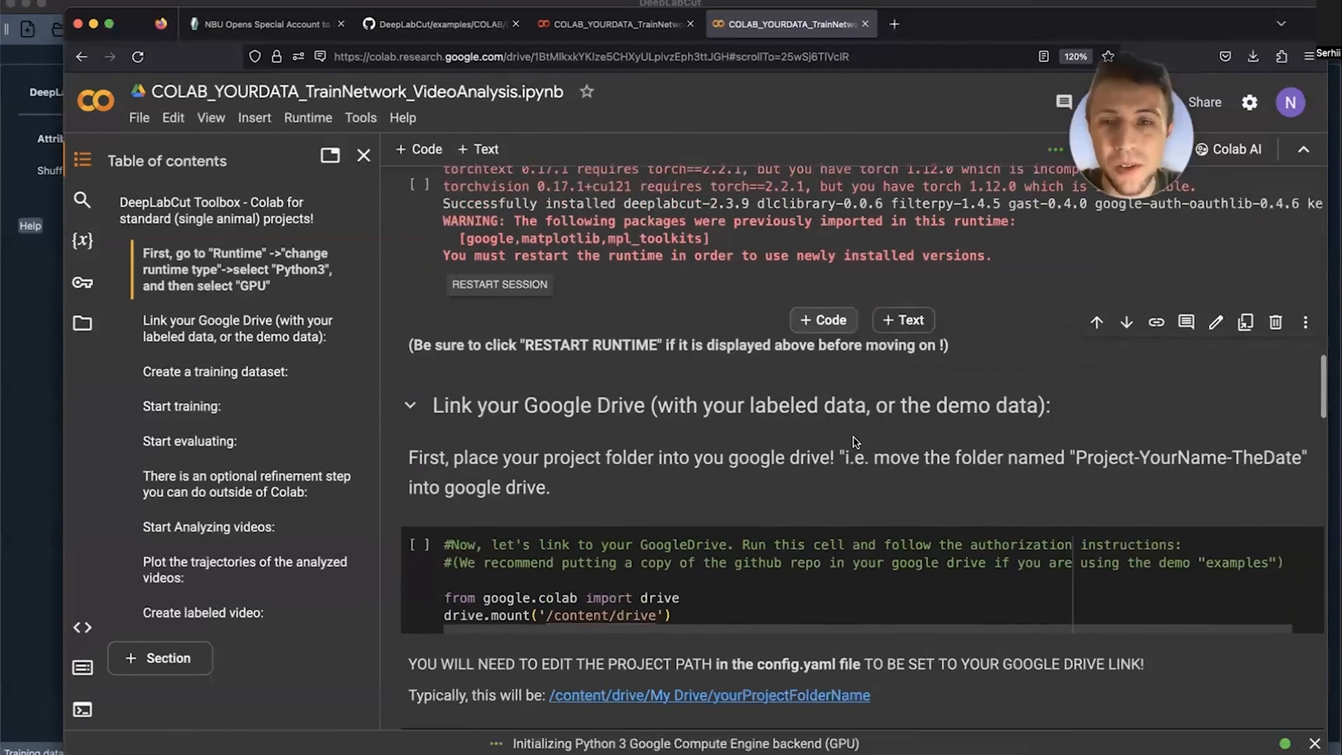
scroll(down, 3)
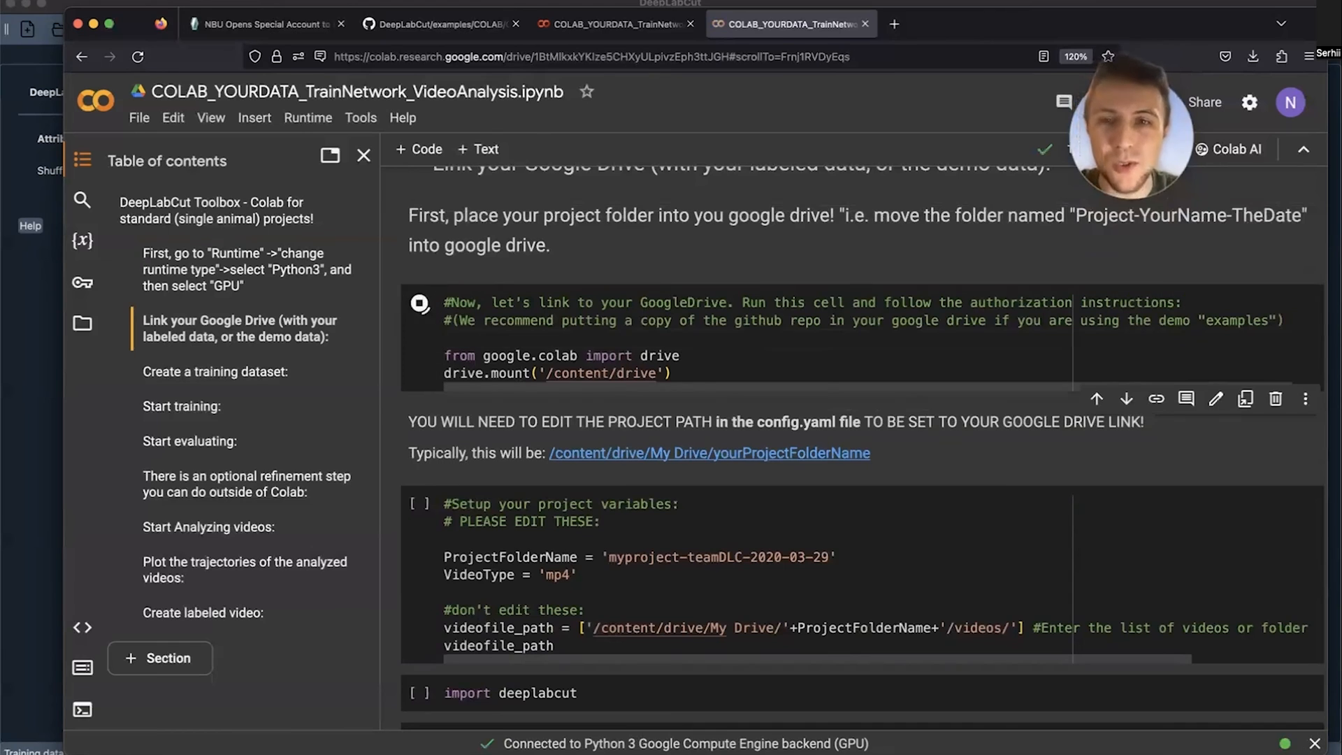
- Mount Google Drive at /content/drive, granting the notebook access with the chosen Google account
click(419, 303)
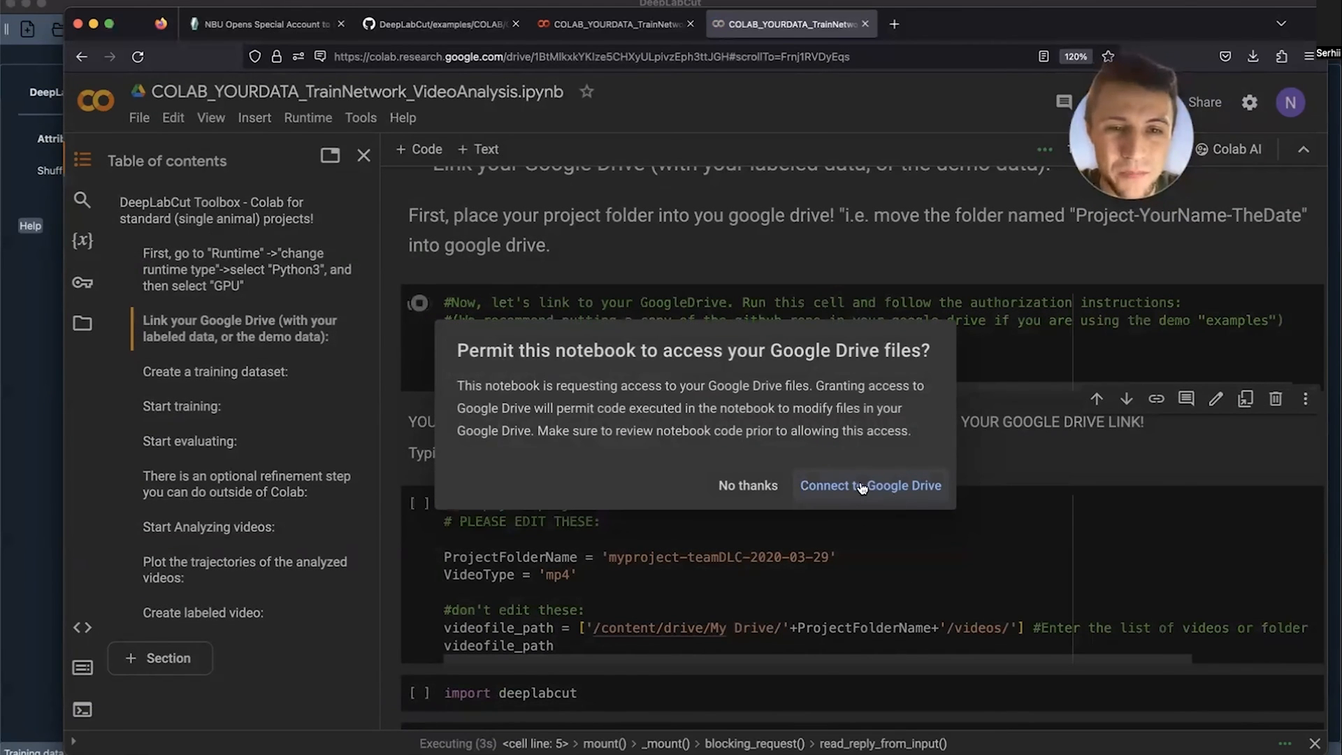
click(870, 485)
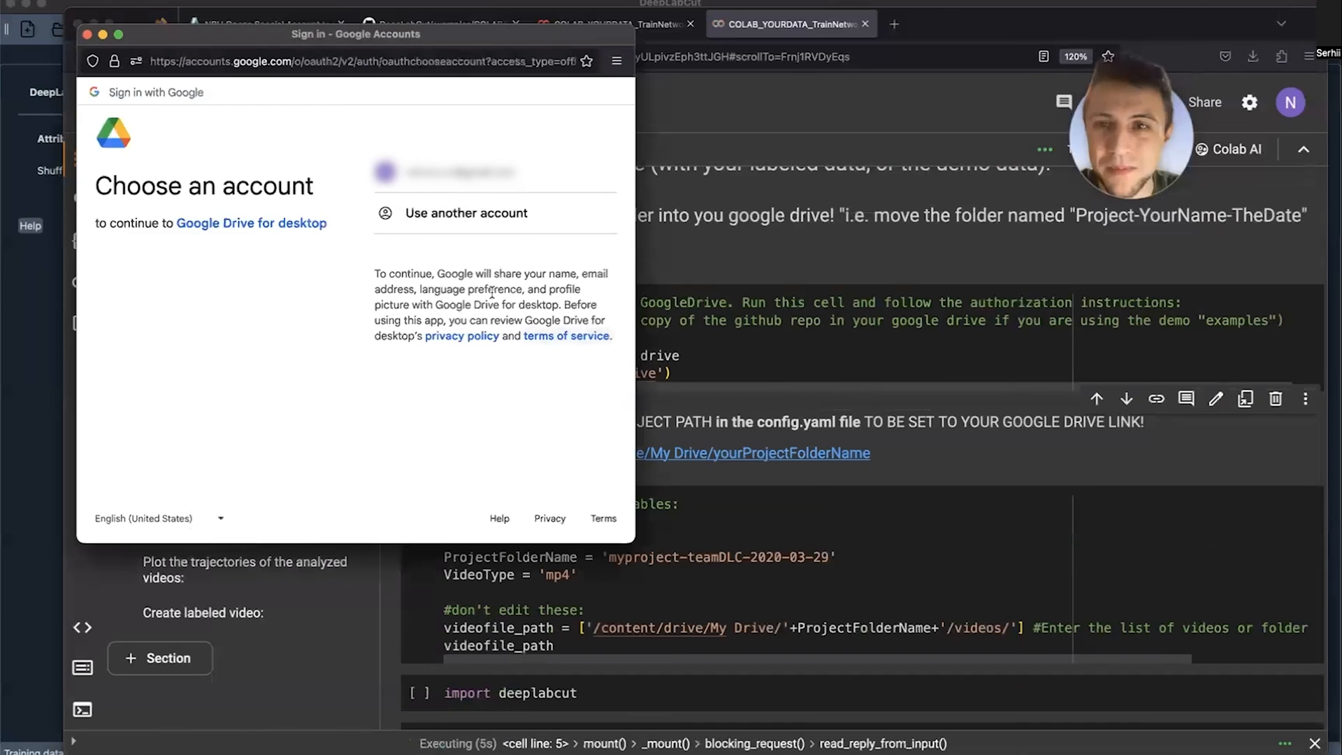
click(460, 172)
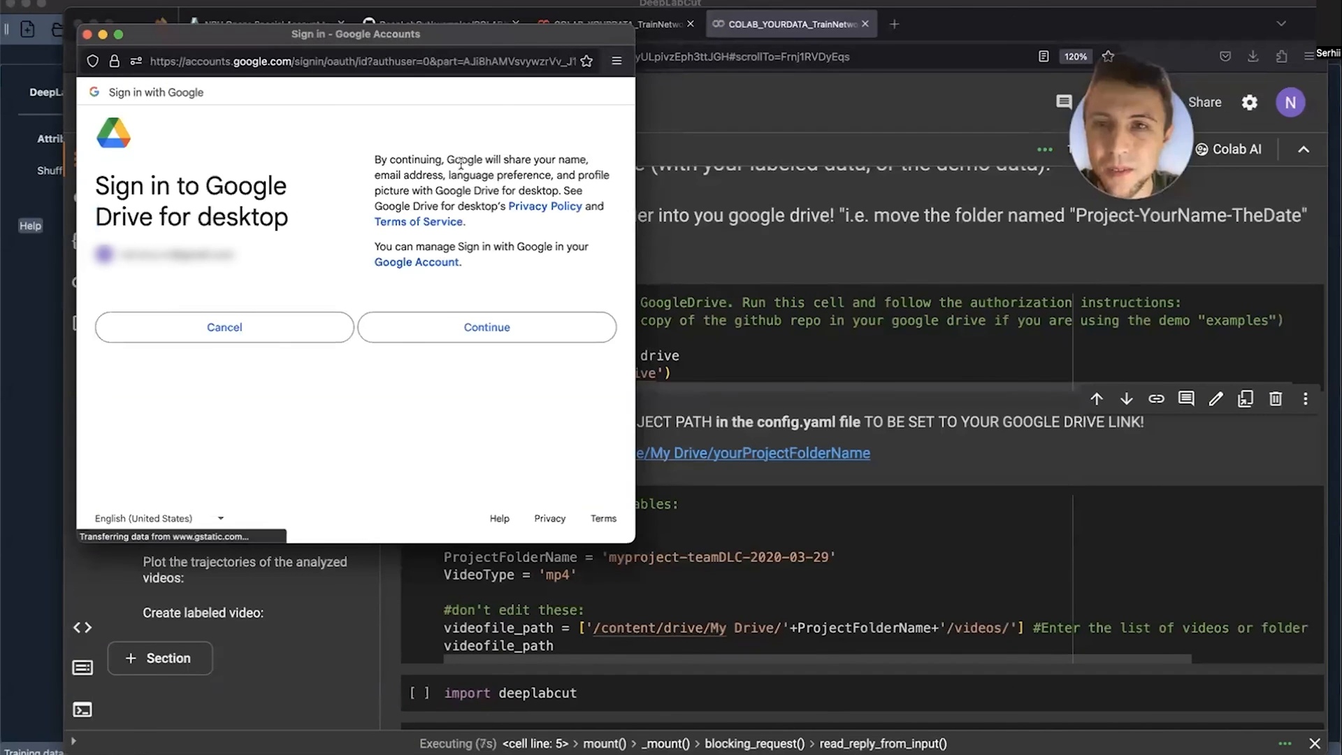
click(485, 327)
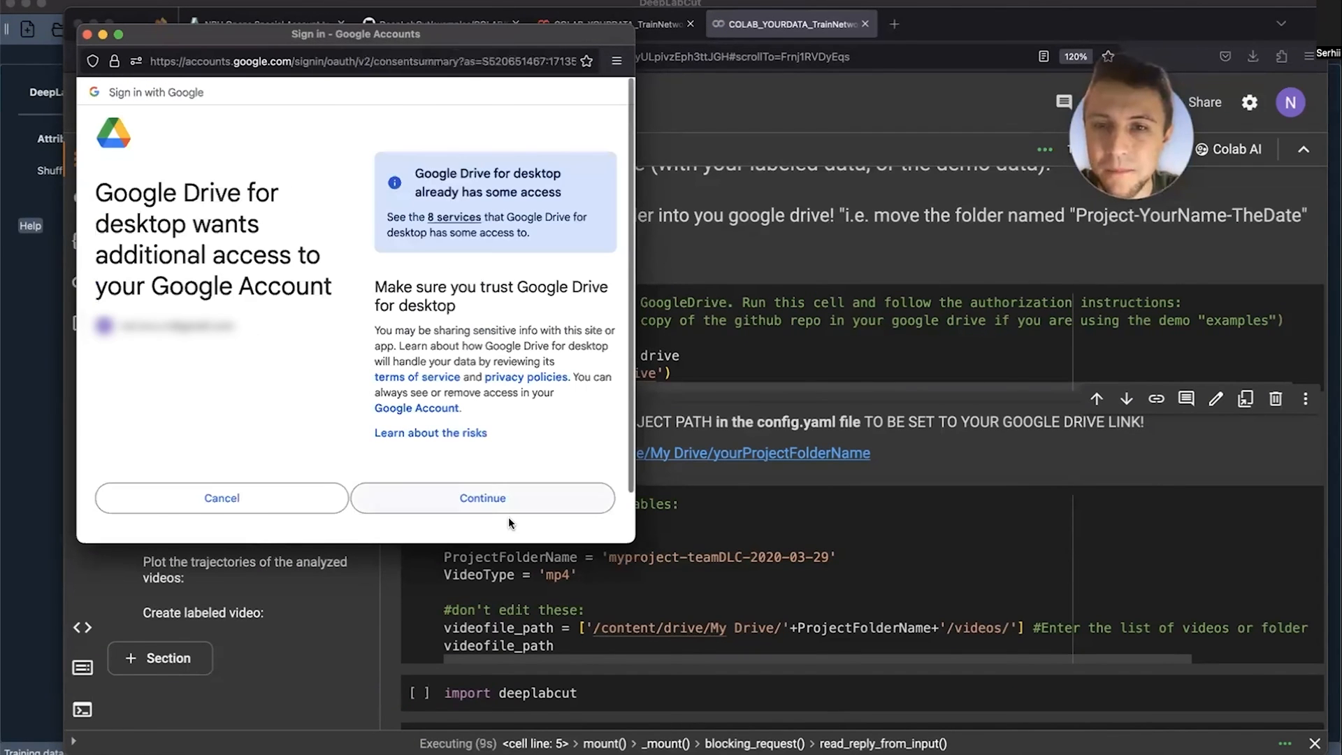
click(481, 497)
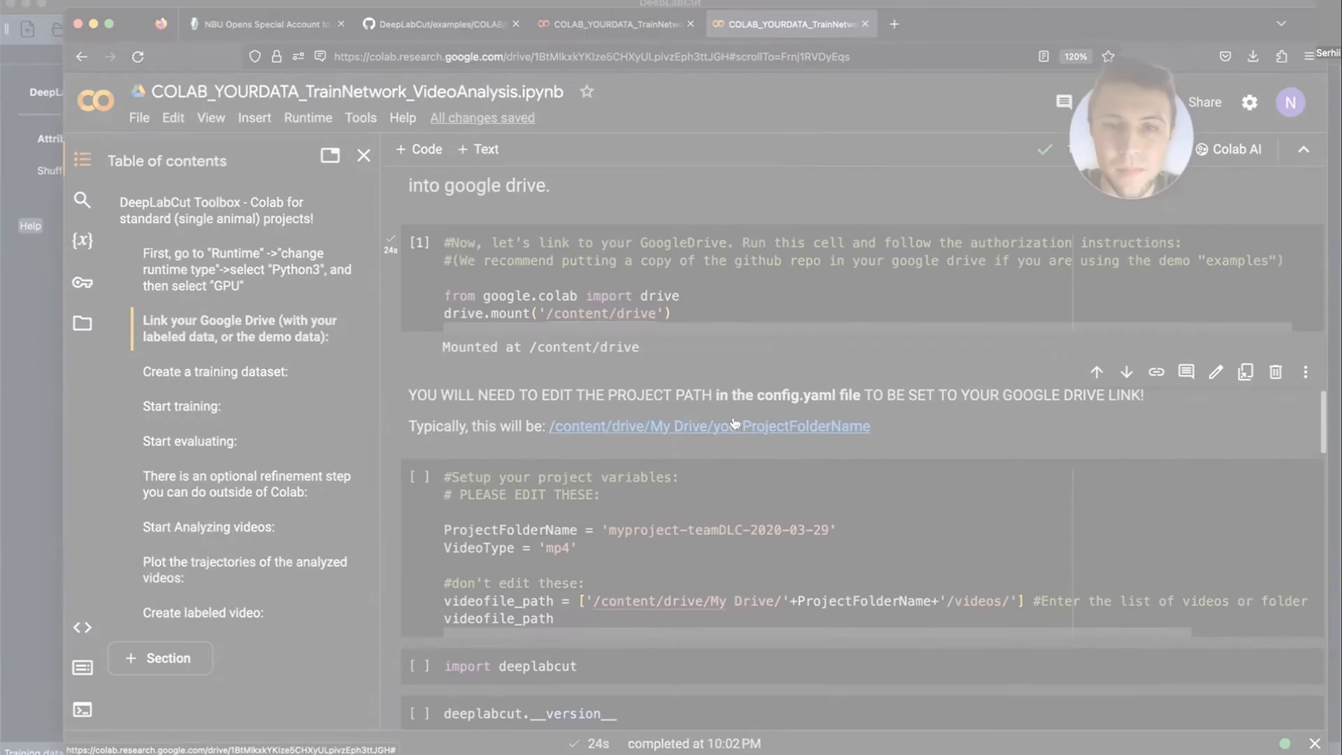
scroll(up, 3)
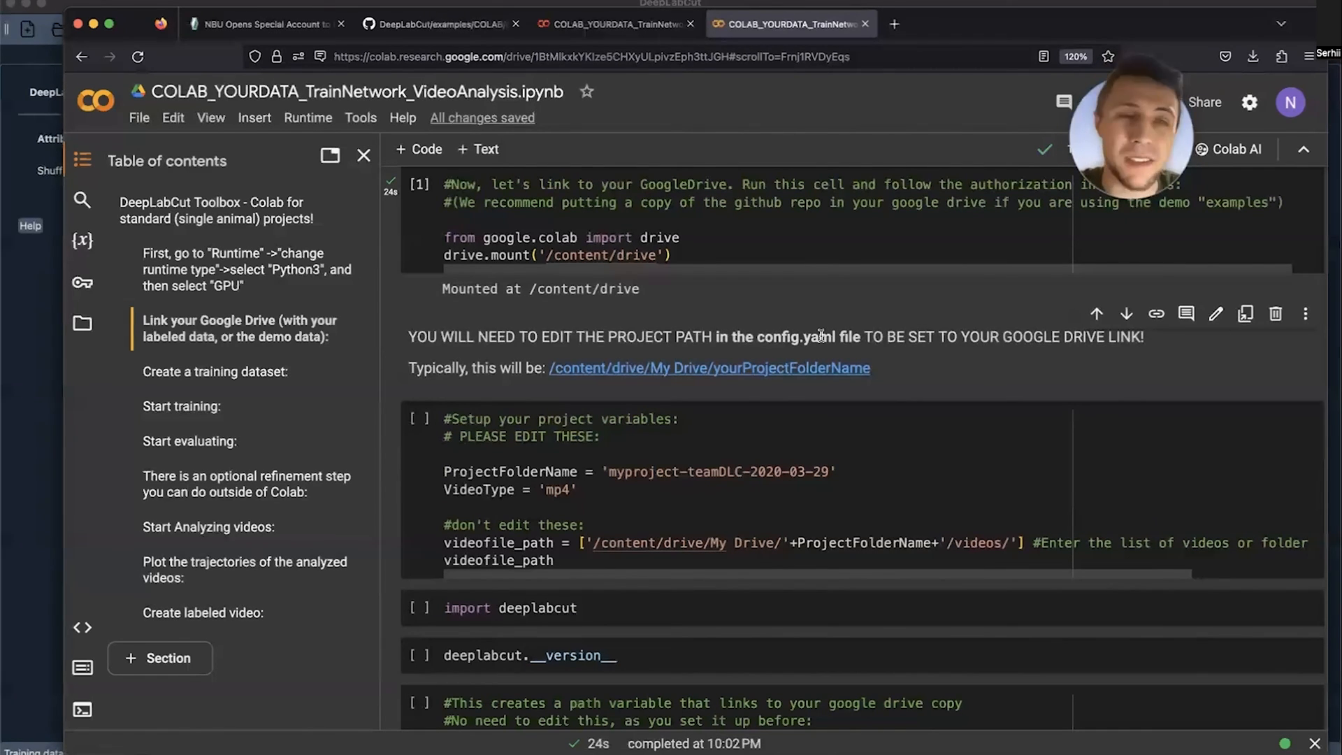
mouse_move(873, 394)
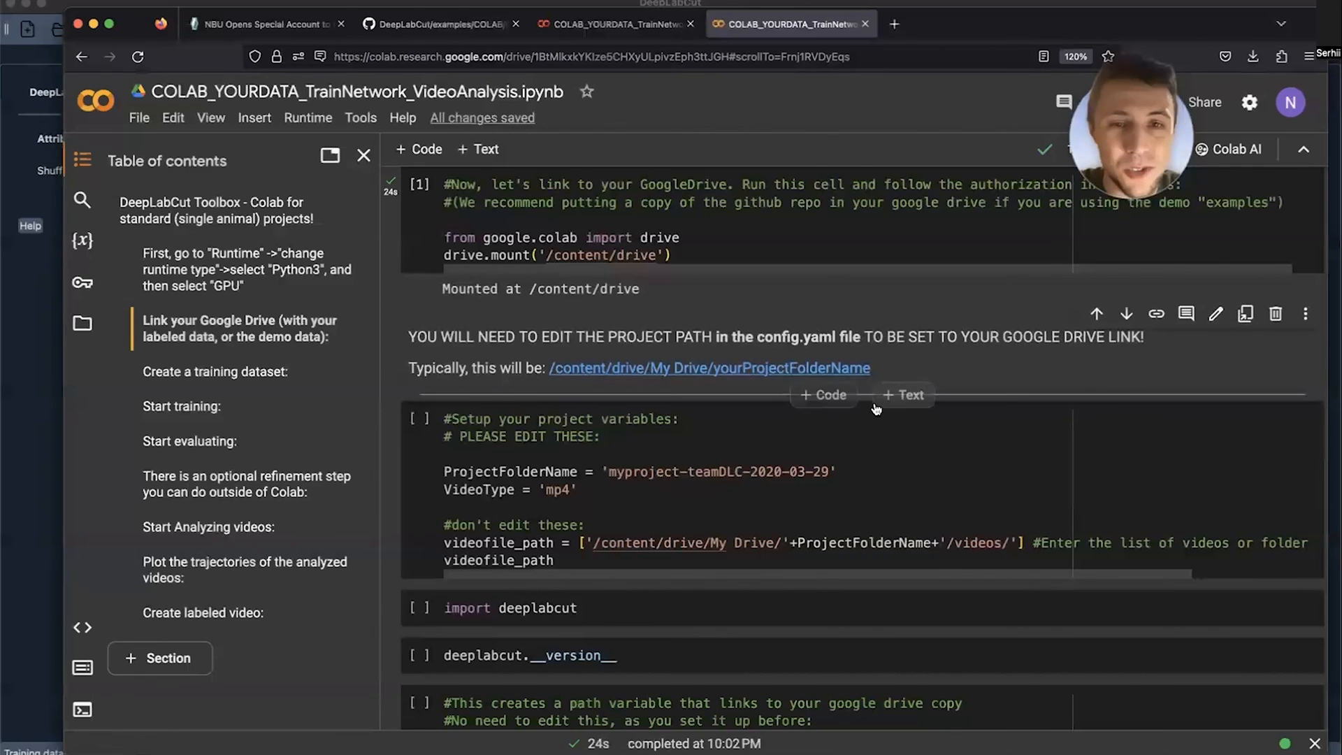
mouse_move(539, 369)
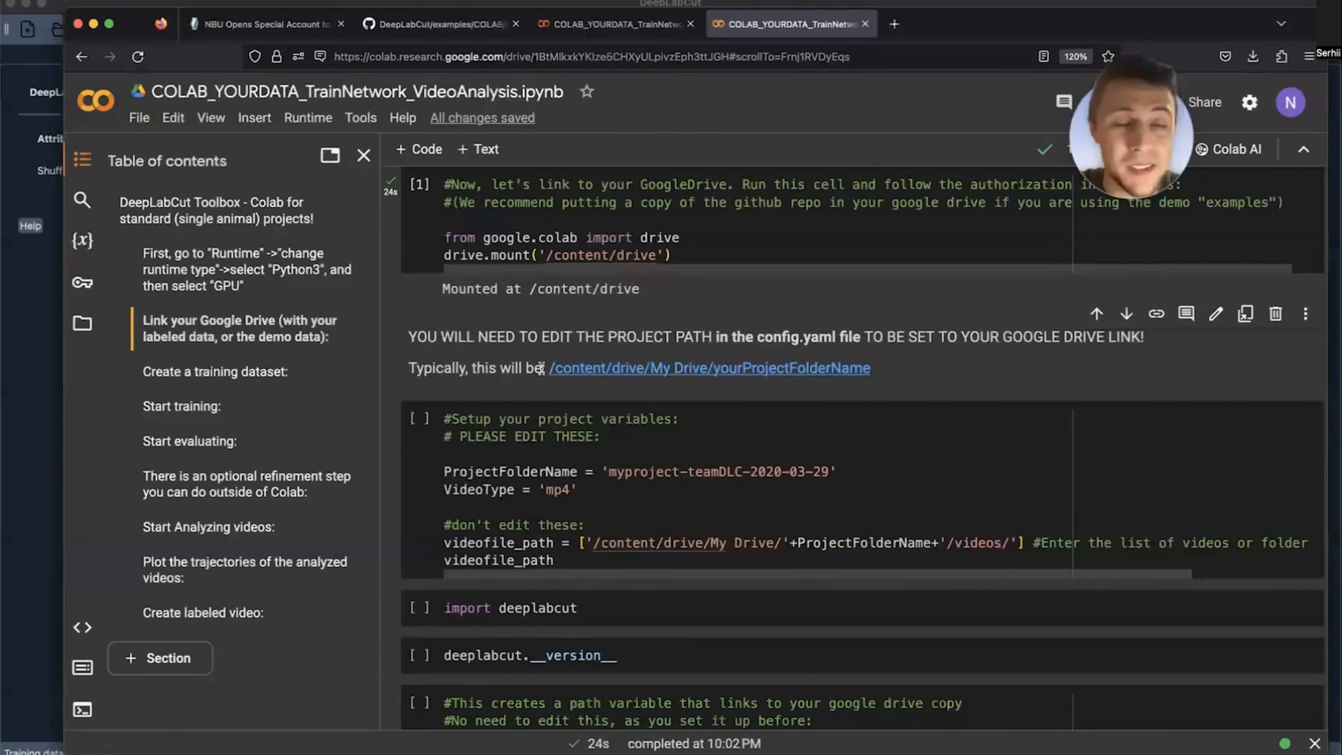
mouse_move(290, 509)
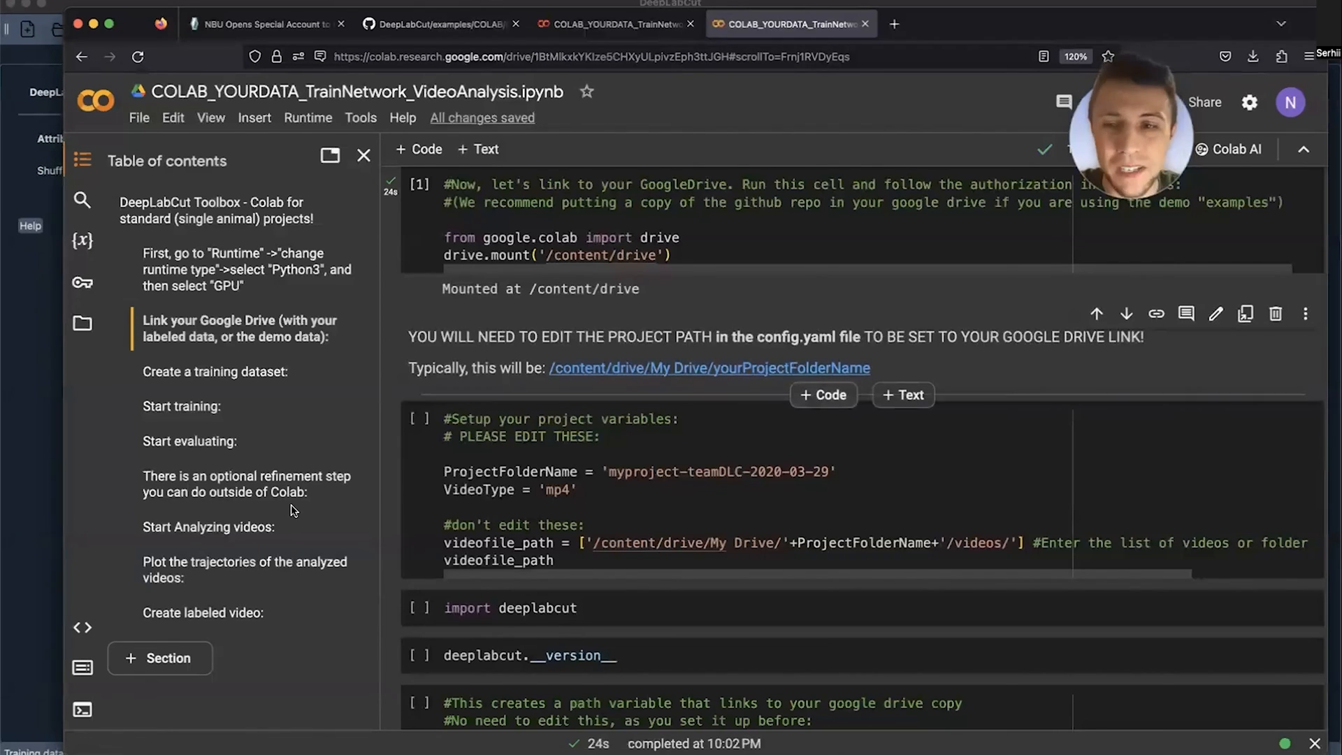
mouse_move(351, 365)
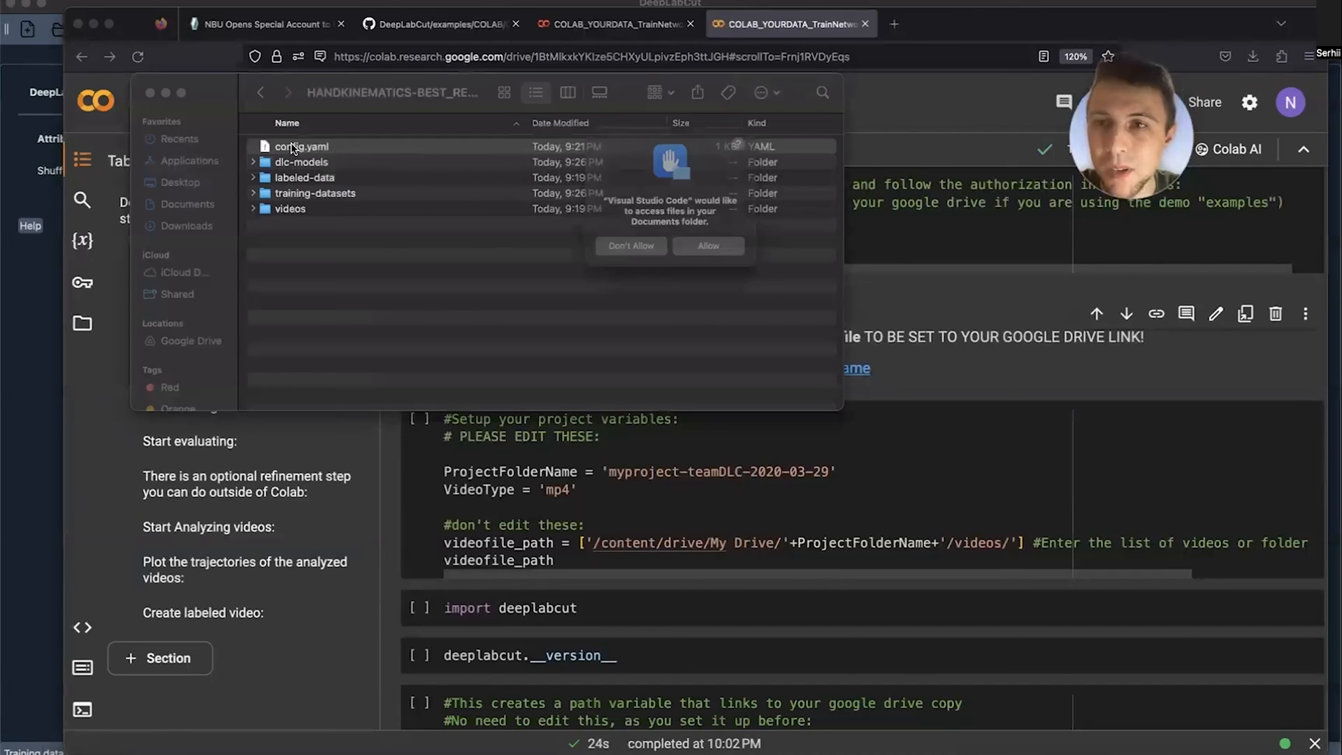
- Decline the editor's Documents access request and open config.yaml in TextEdit
click(301, 146)
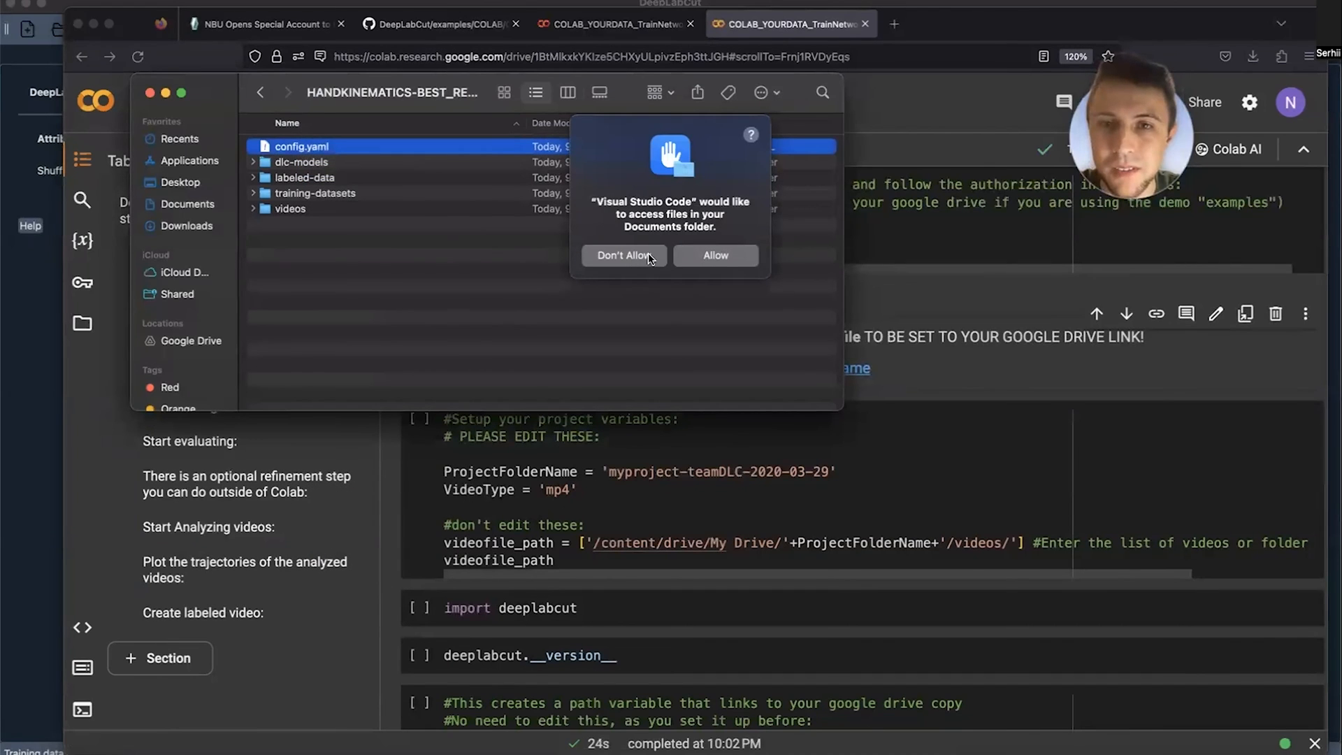
click(624, 256)
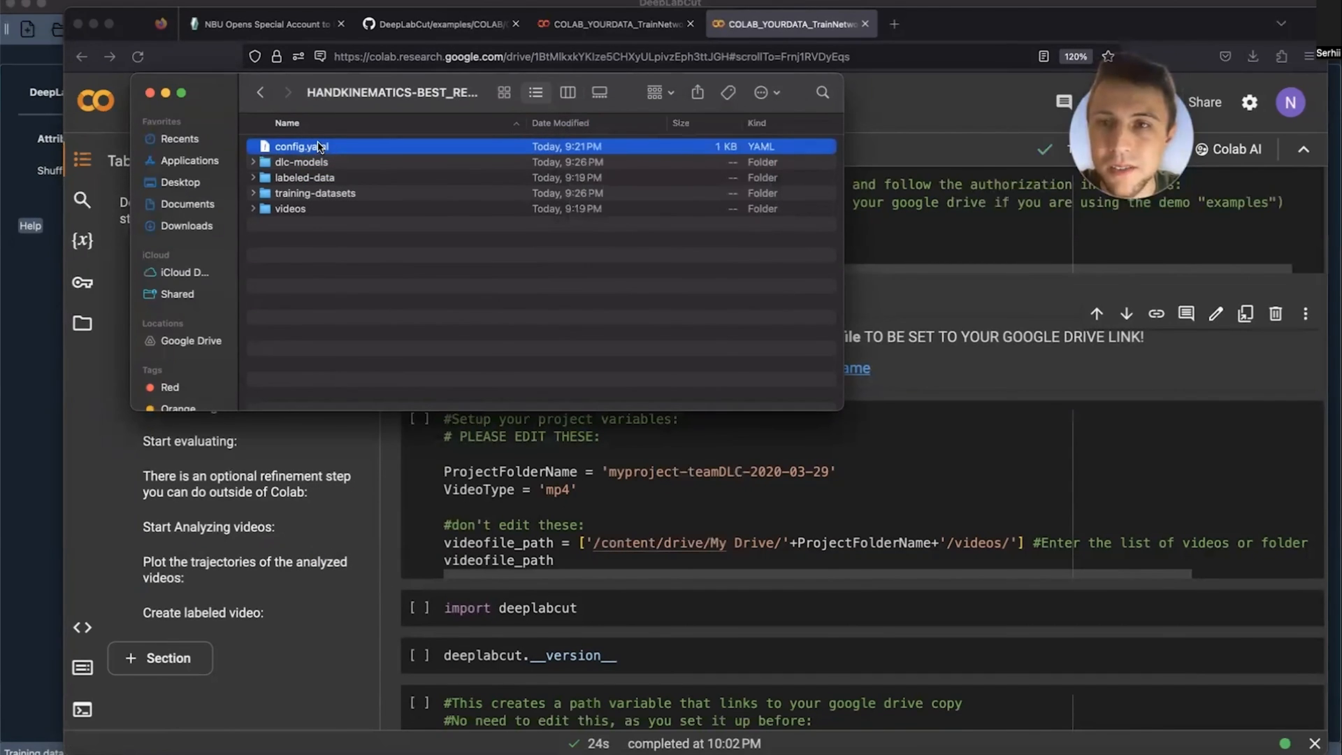
right_click(300, 146)
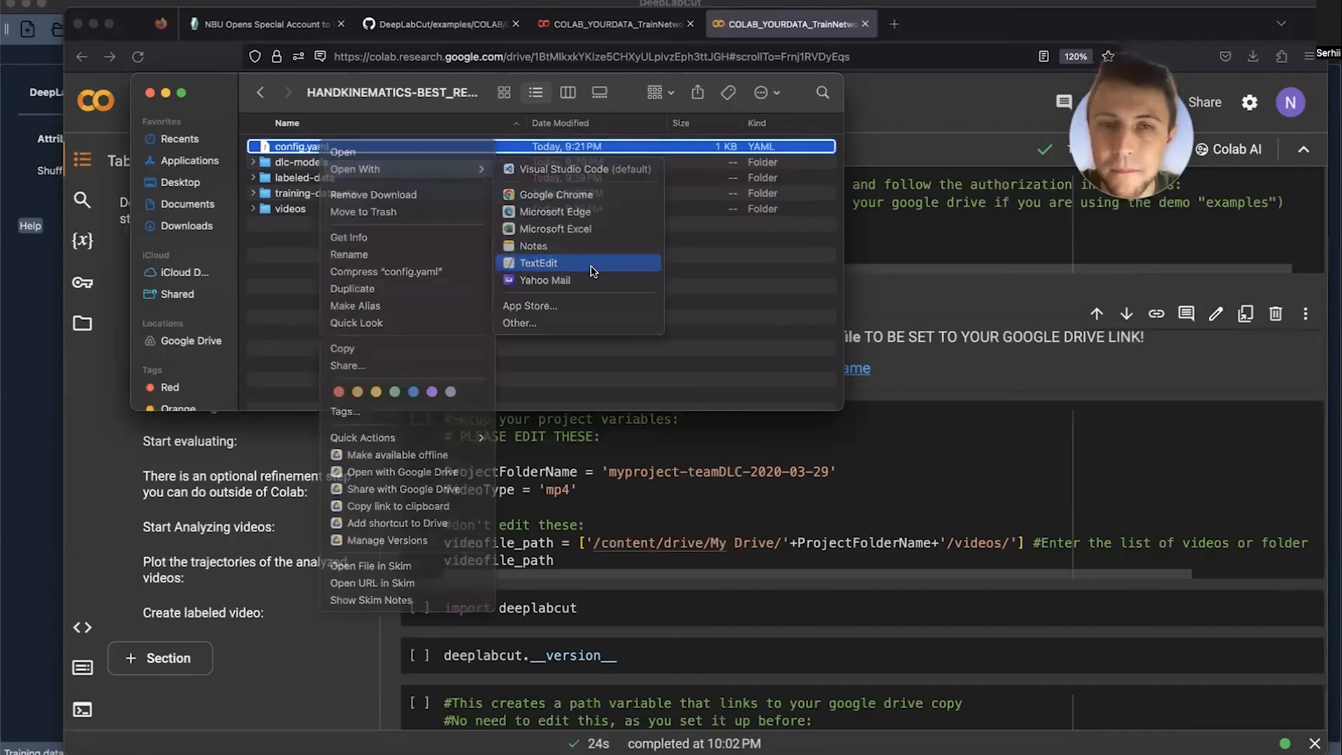
click(539, 263)
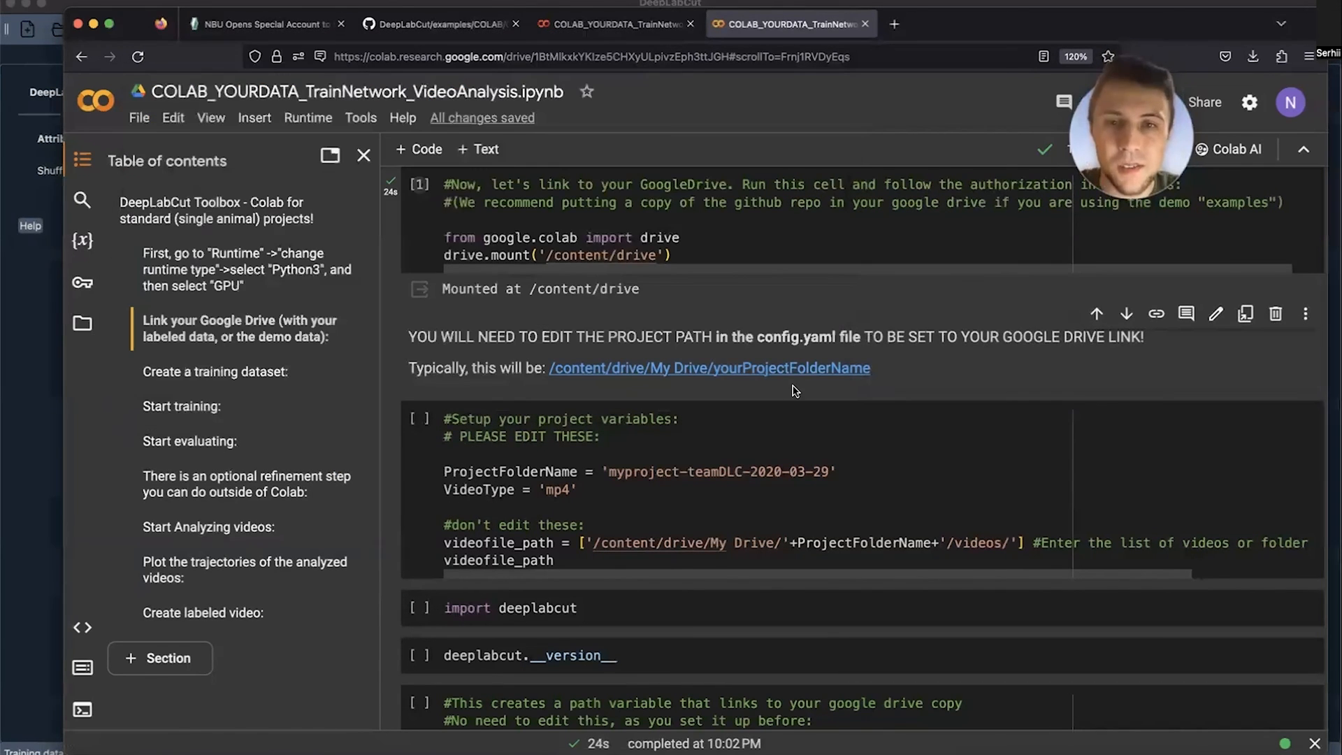
double_click(709, 367)
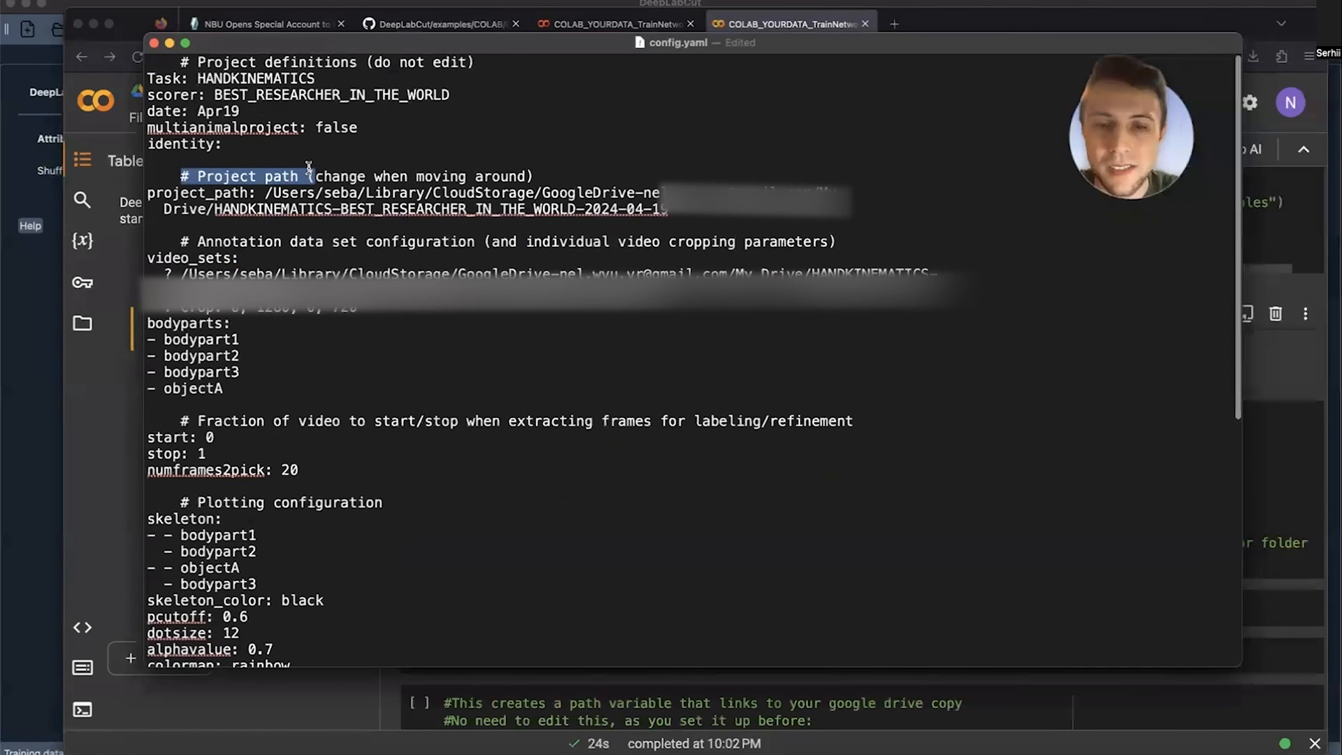
- Replace config.yaml's project_path with the Colab Drive path, removing yourProjectFolderName
scroll(up, 3)
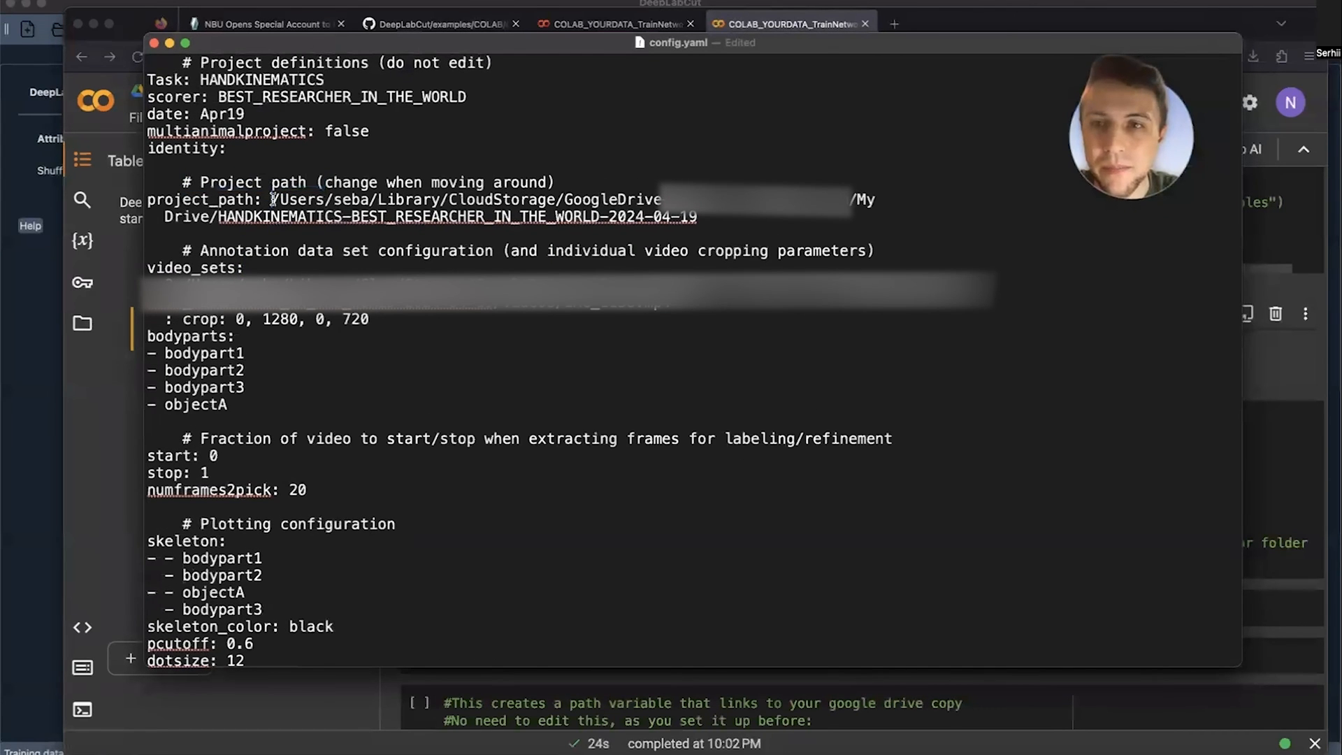
drag(270, 200, 698, 217)
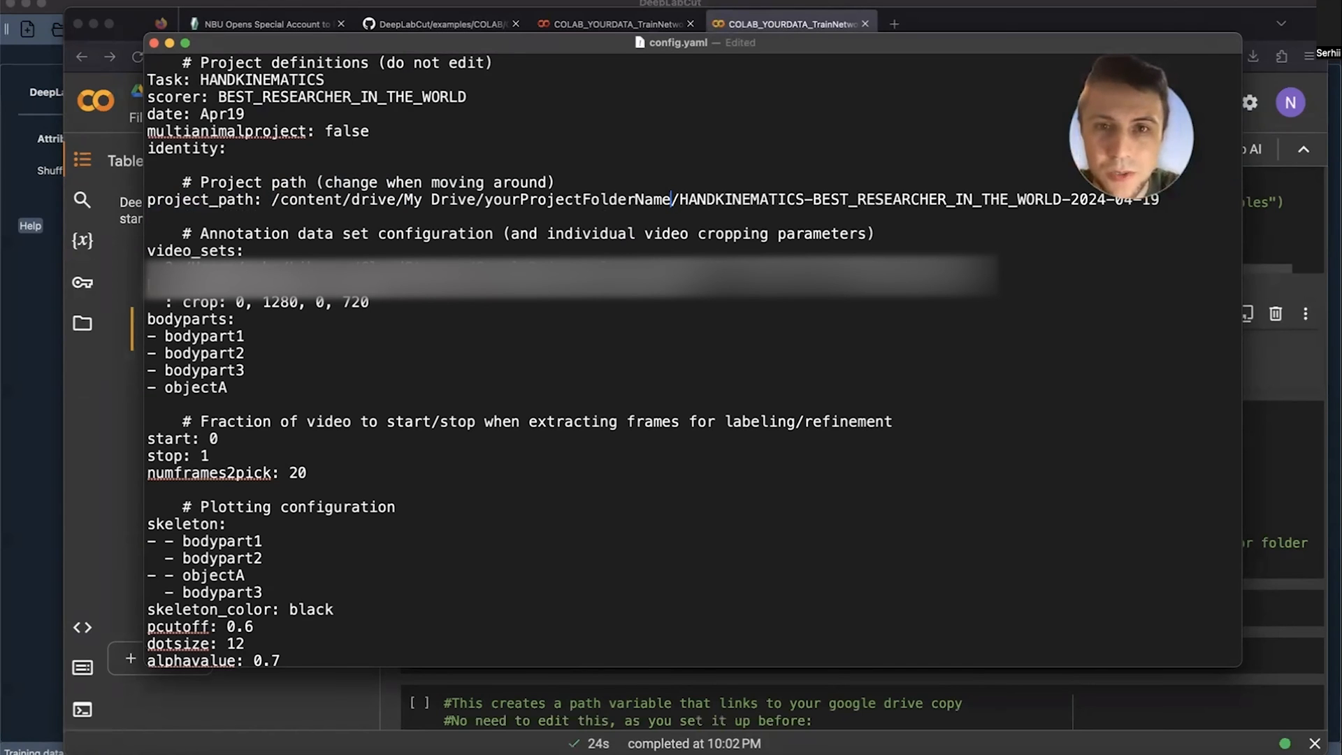
double_click(599, 200)
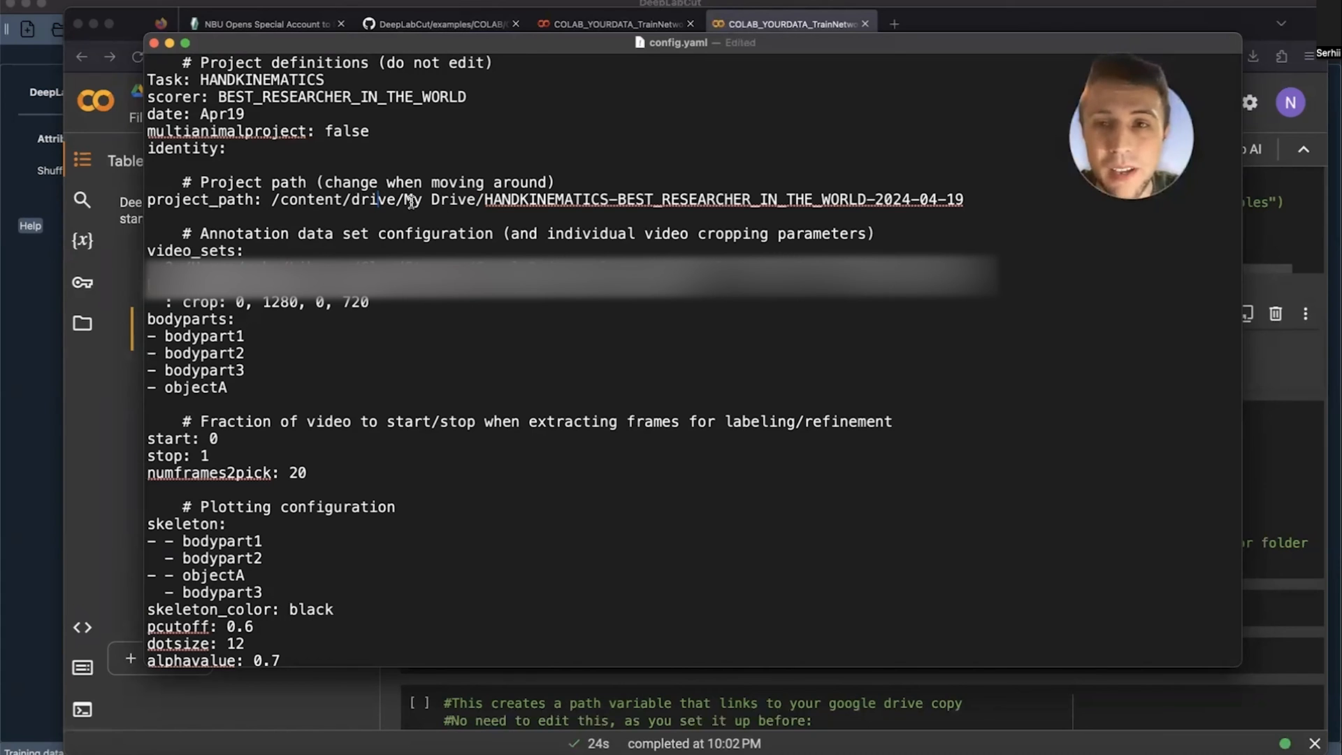
double_click(438, 199)
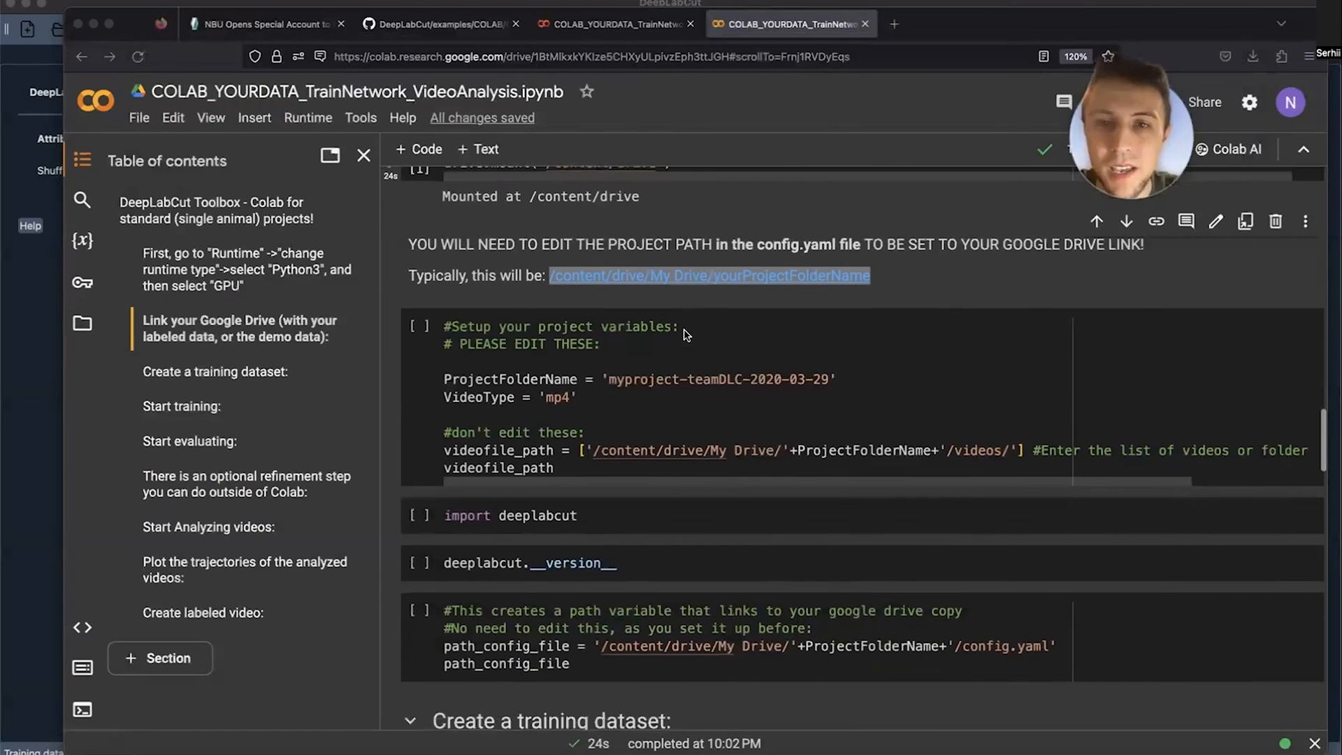
- Reopen config.yaml in the code editor to verify the saved edit, answering the access prompt
scroll(down, 3)
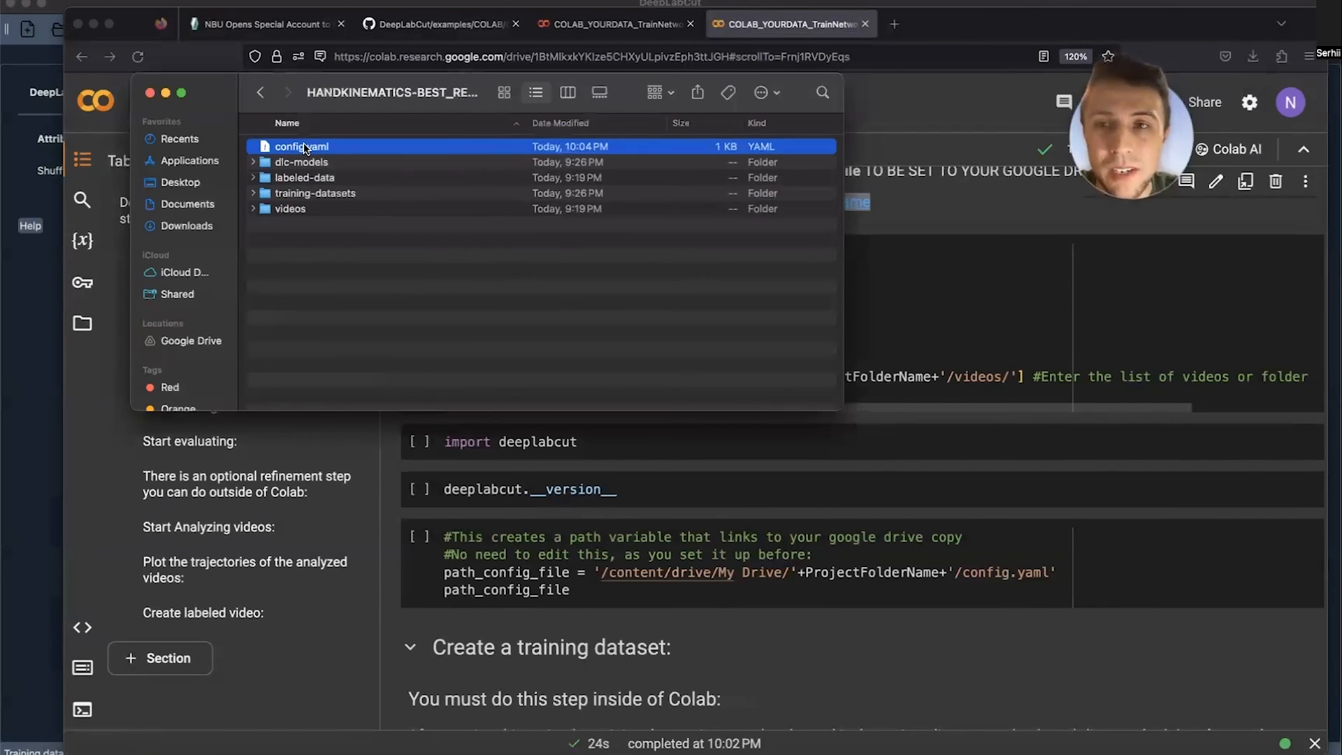
double_click(301, 146)
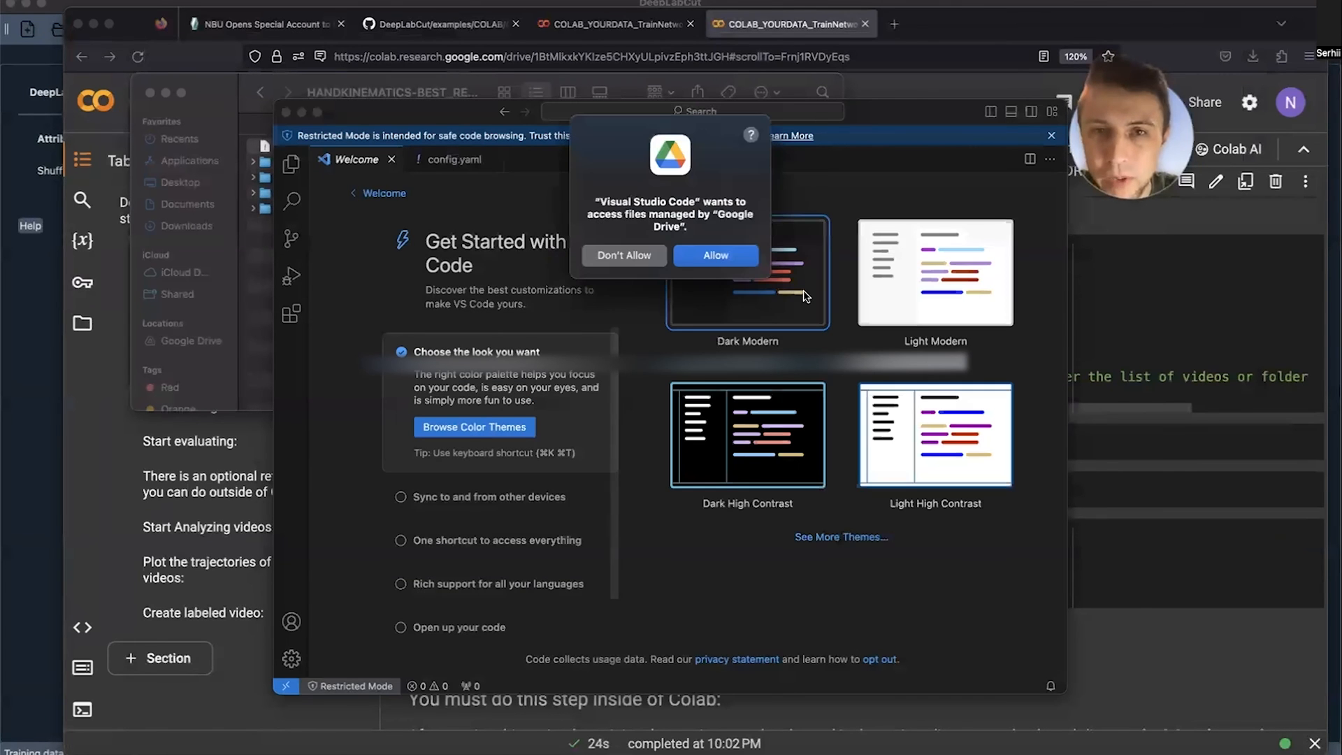
click(623, 255)
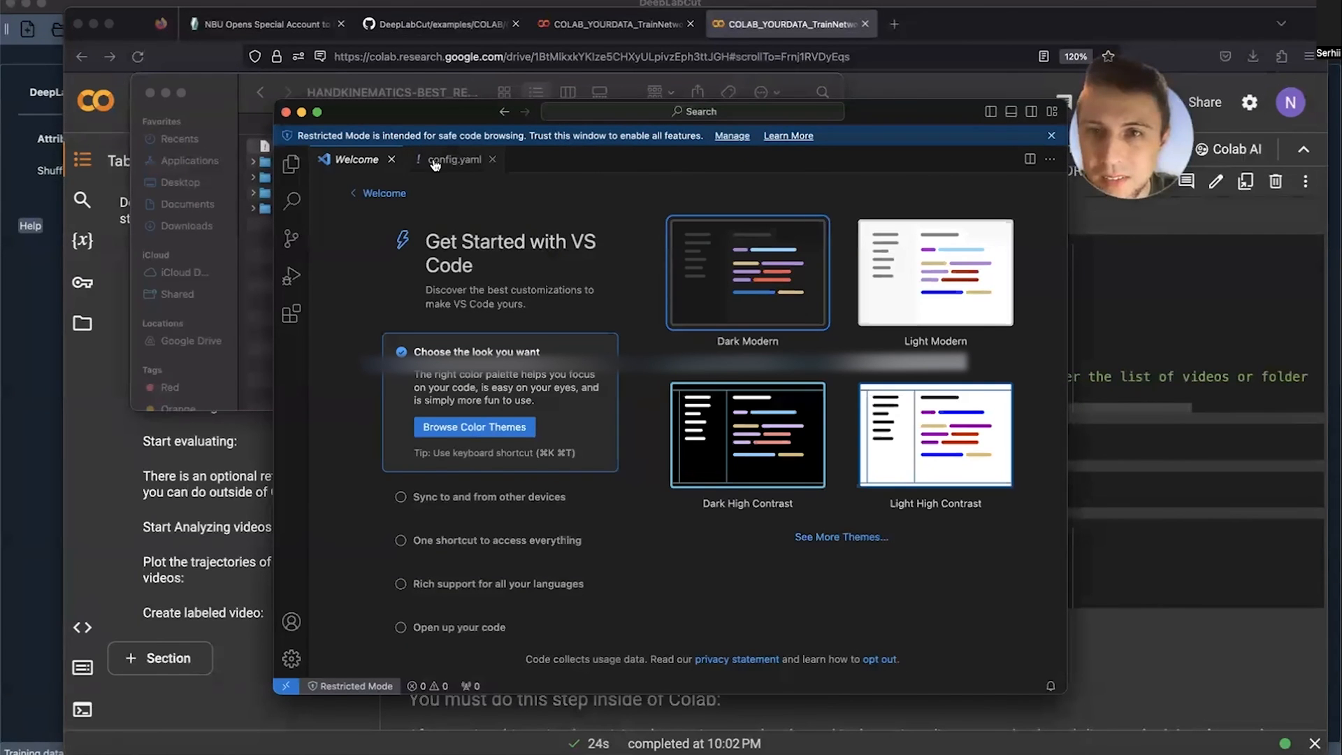
click(453, 167)
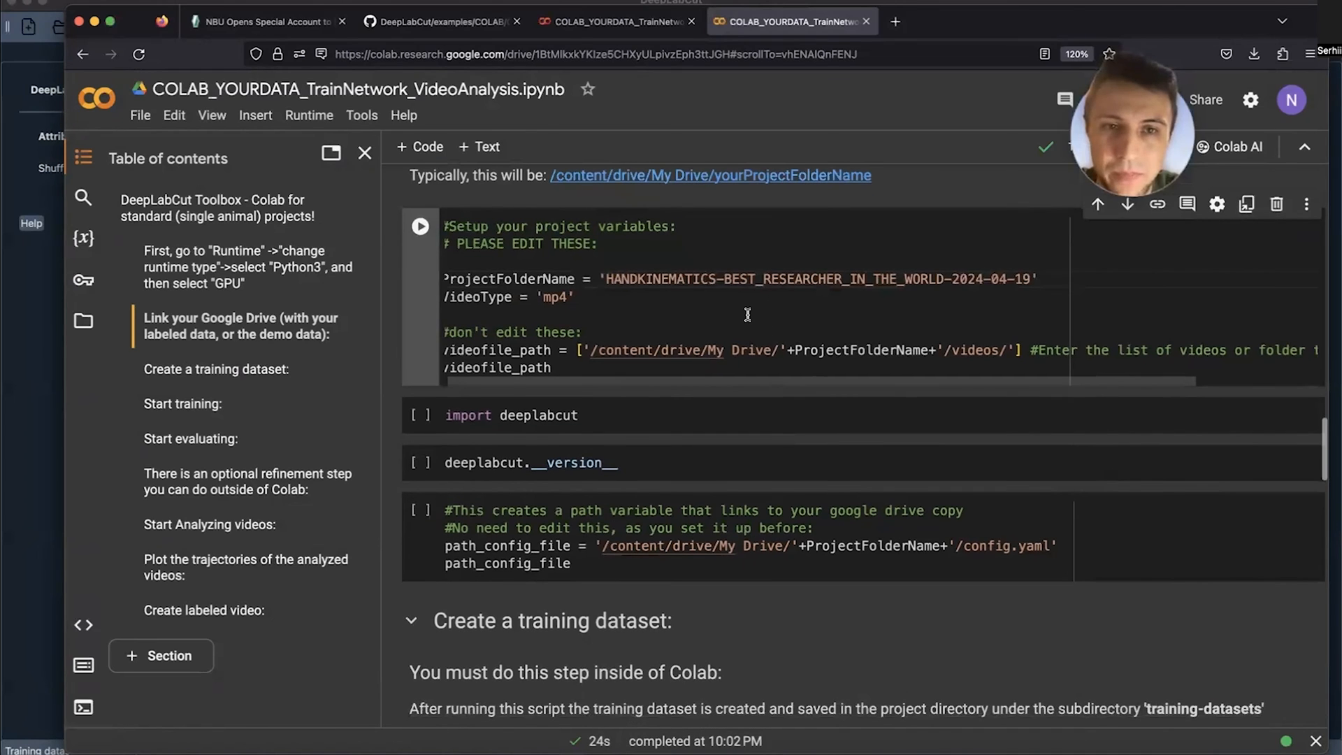
- Run the project-variables cell and the import deeplabcut cell
scroll(down, 3)
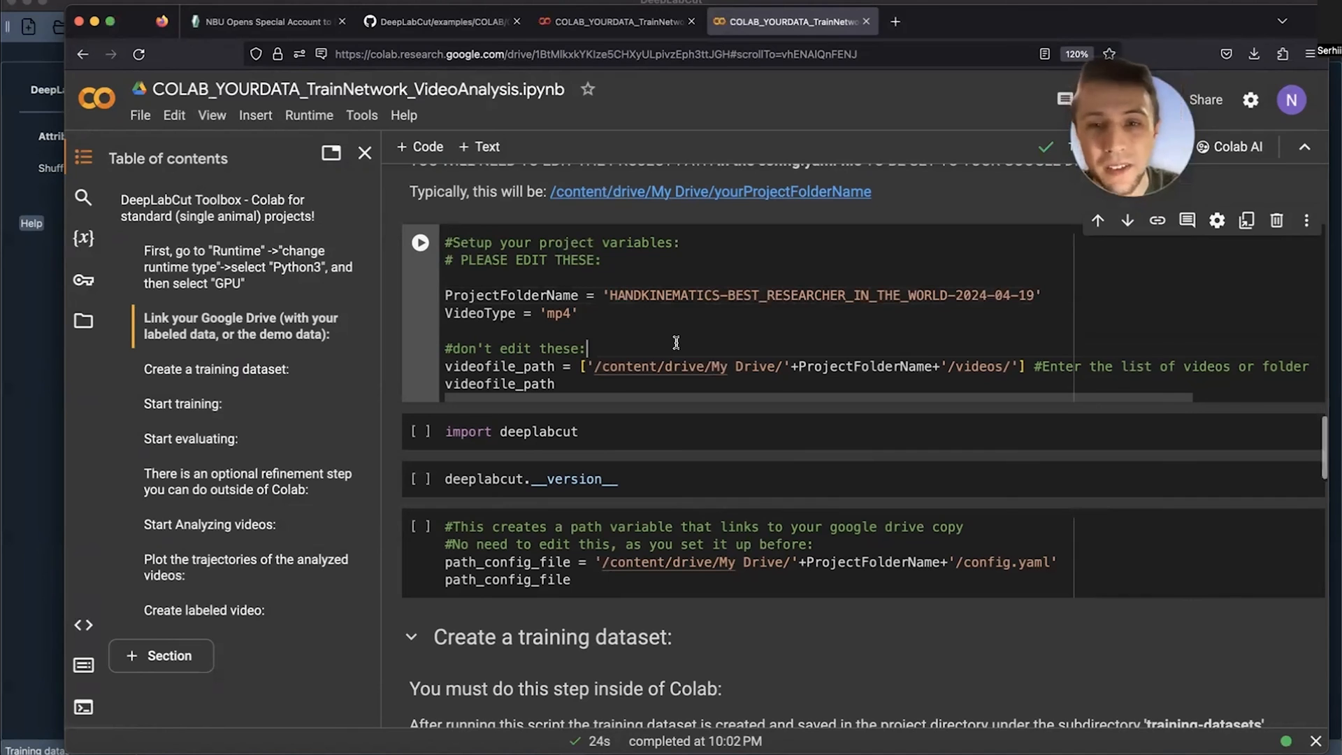
click(420, 243)
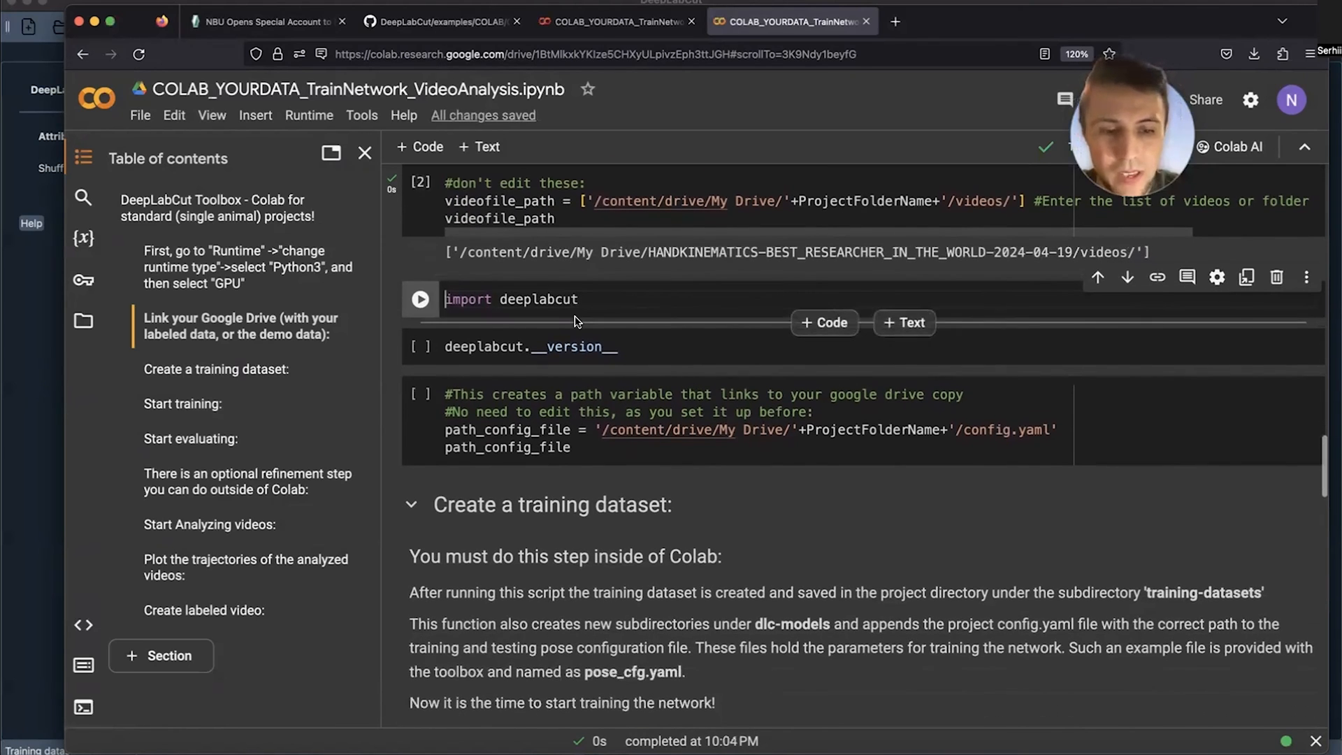
click(420, 299)
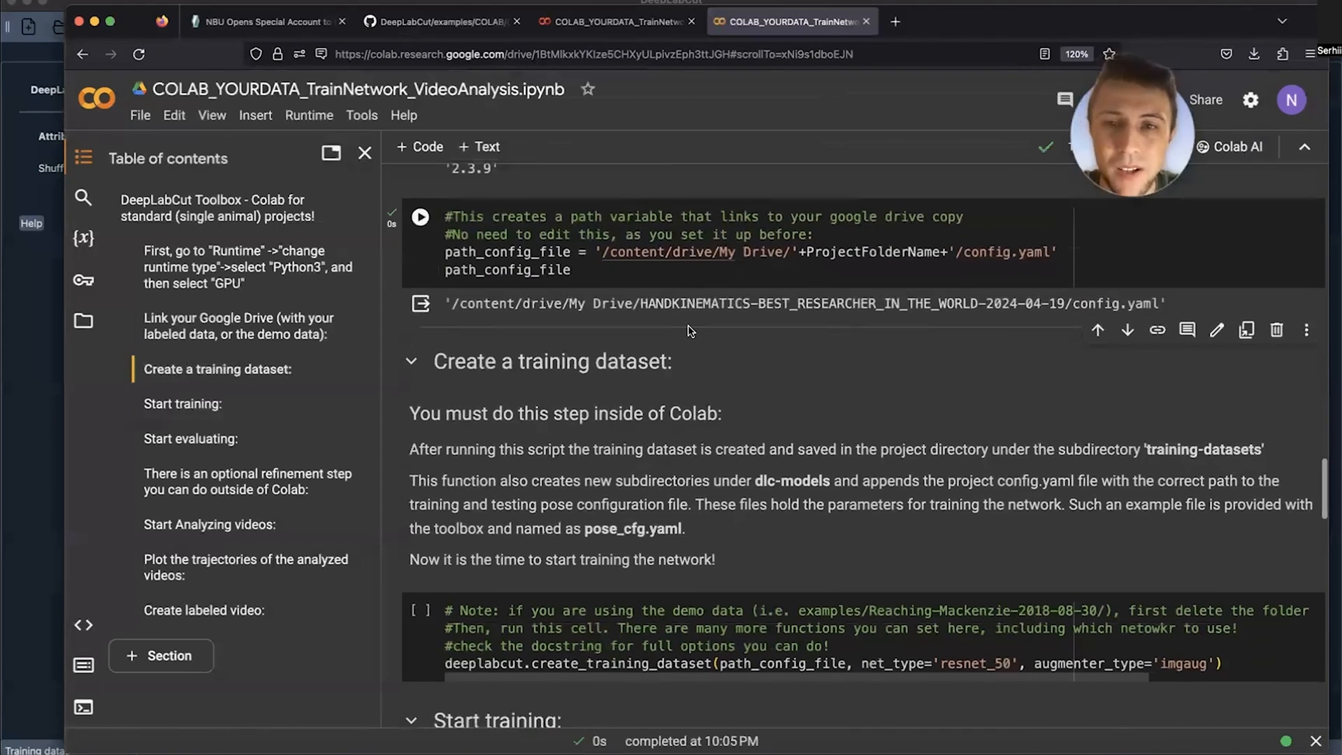
- Select net_type in the create_training_dataset cell to change it to resnet_101
scroll(down, 3)
text(101)
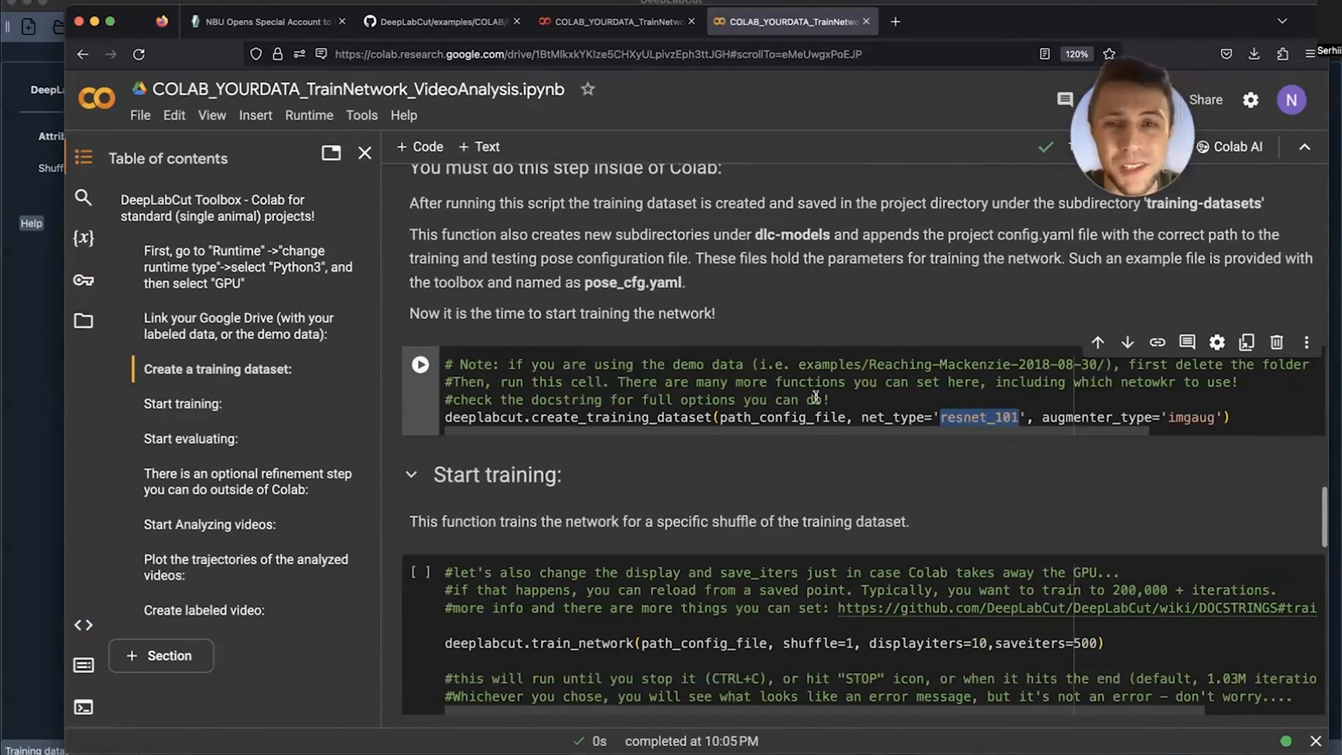
scroll(down, 3)
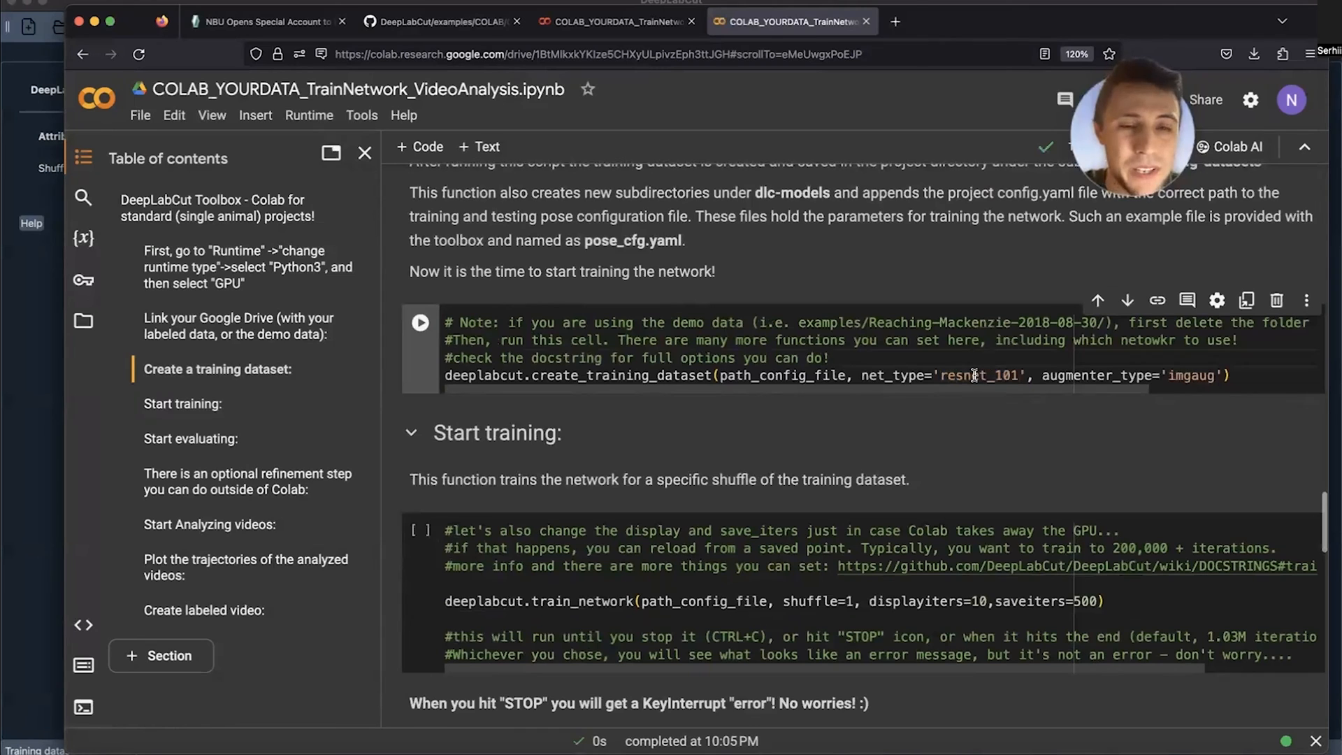
double_click(980, 376)
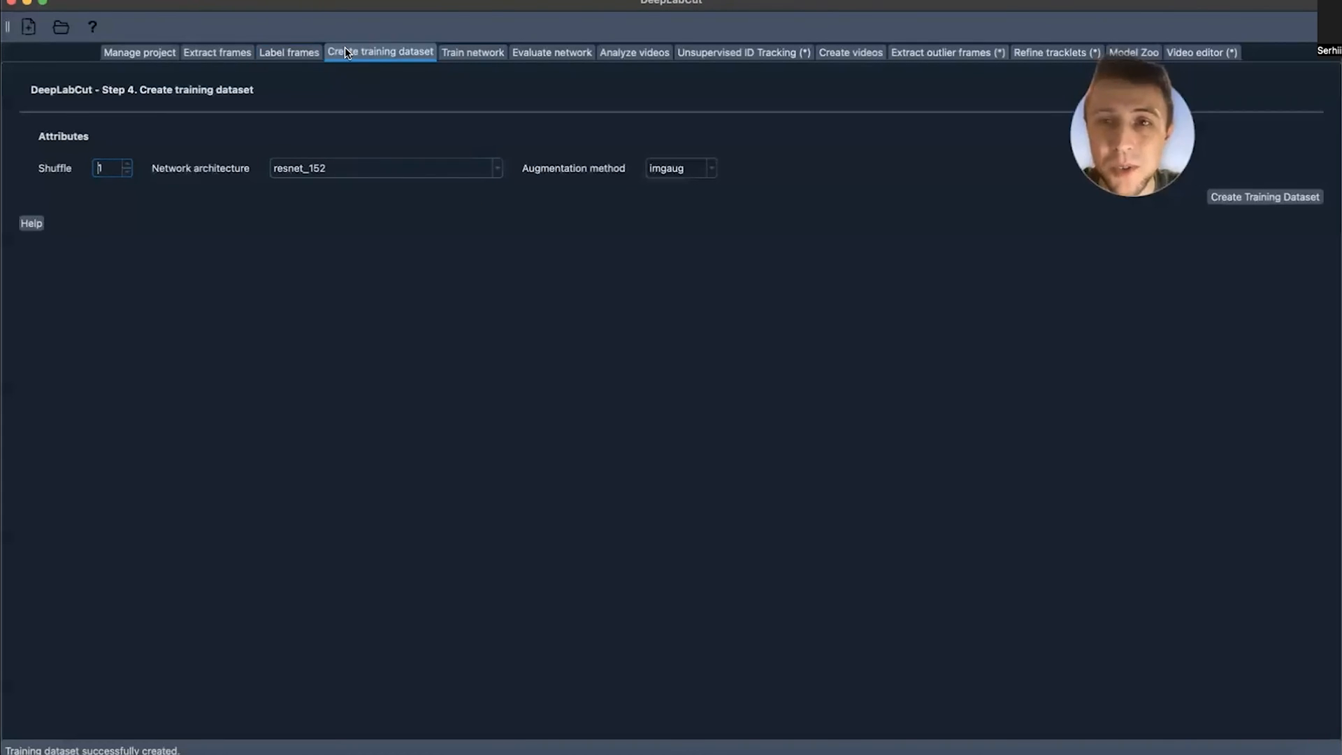
mouse_move(420, 92)
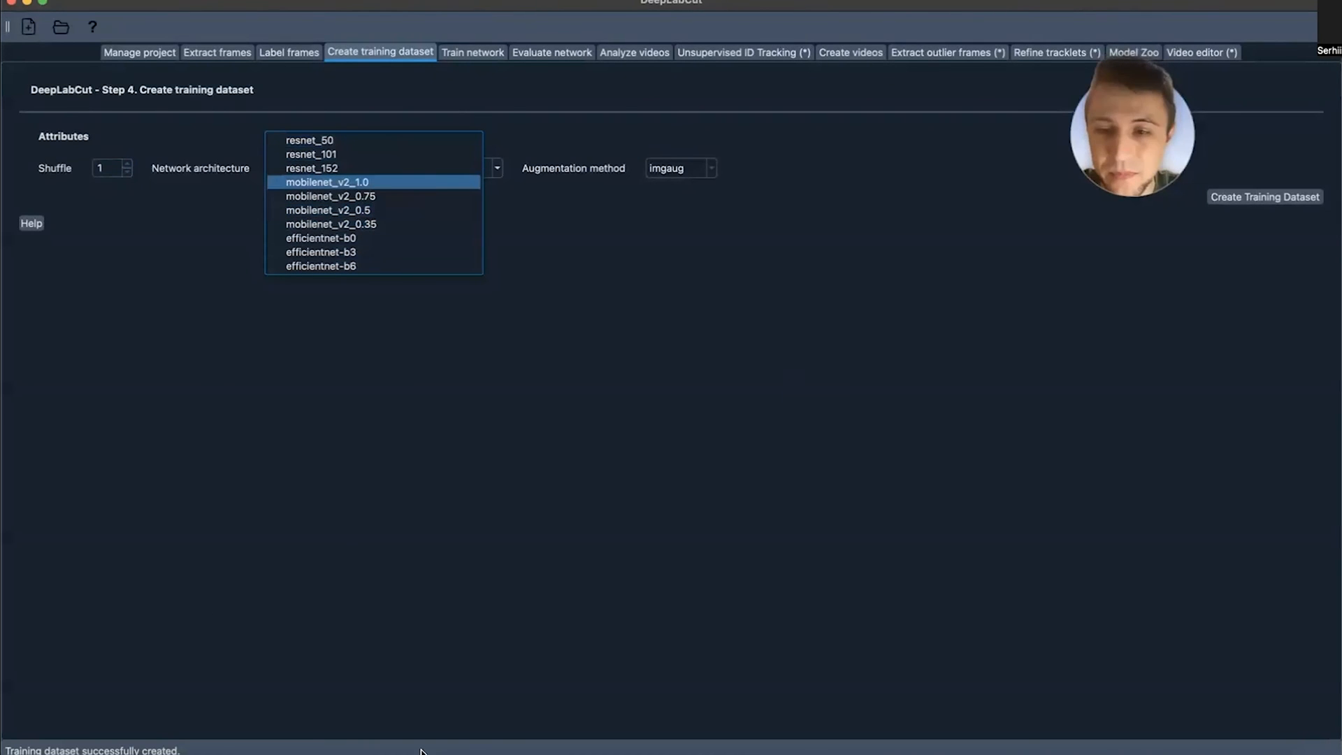
- Choose resnet_152 as DeepLabCut's network architecture
click(310, 168)
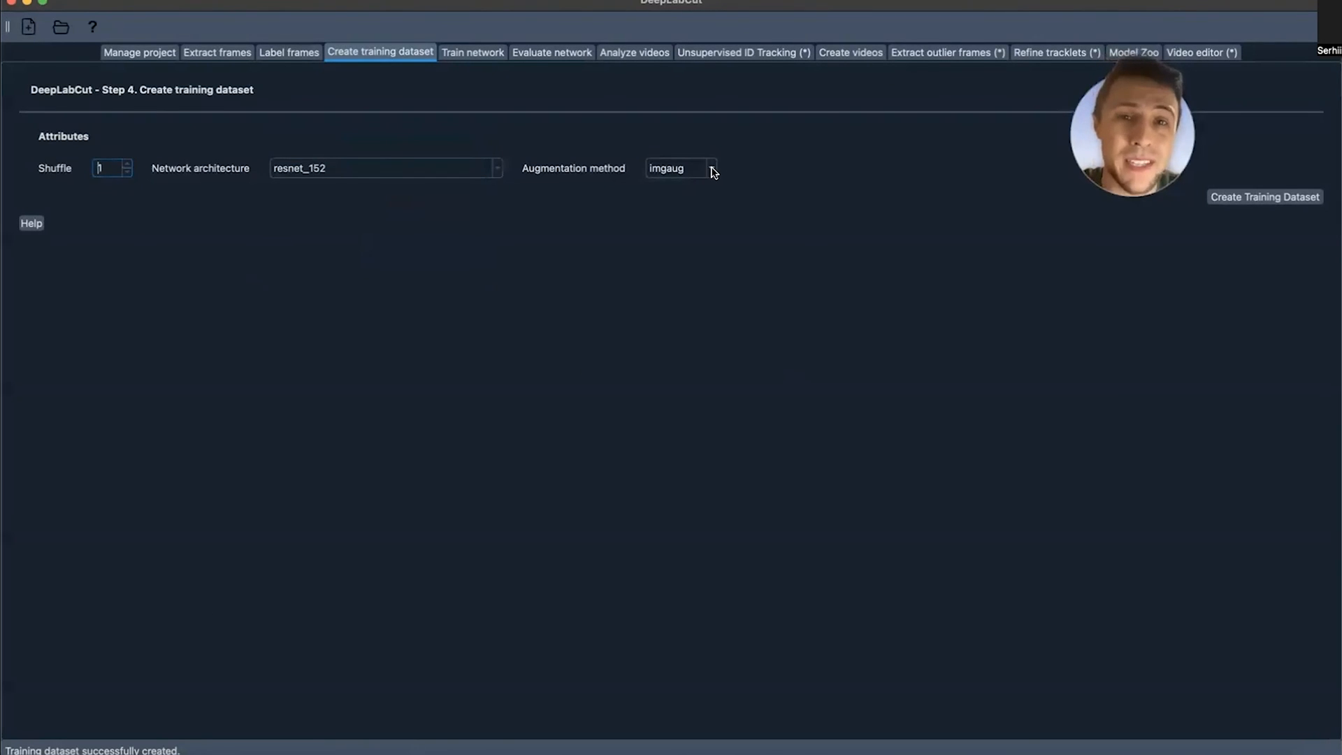
click(709, 168)
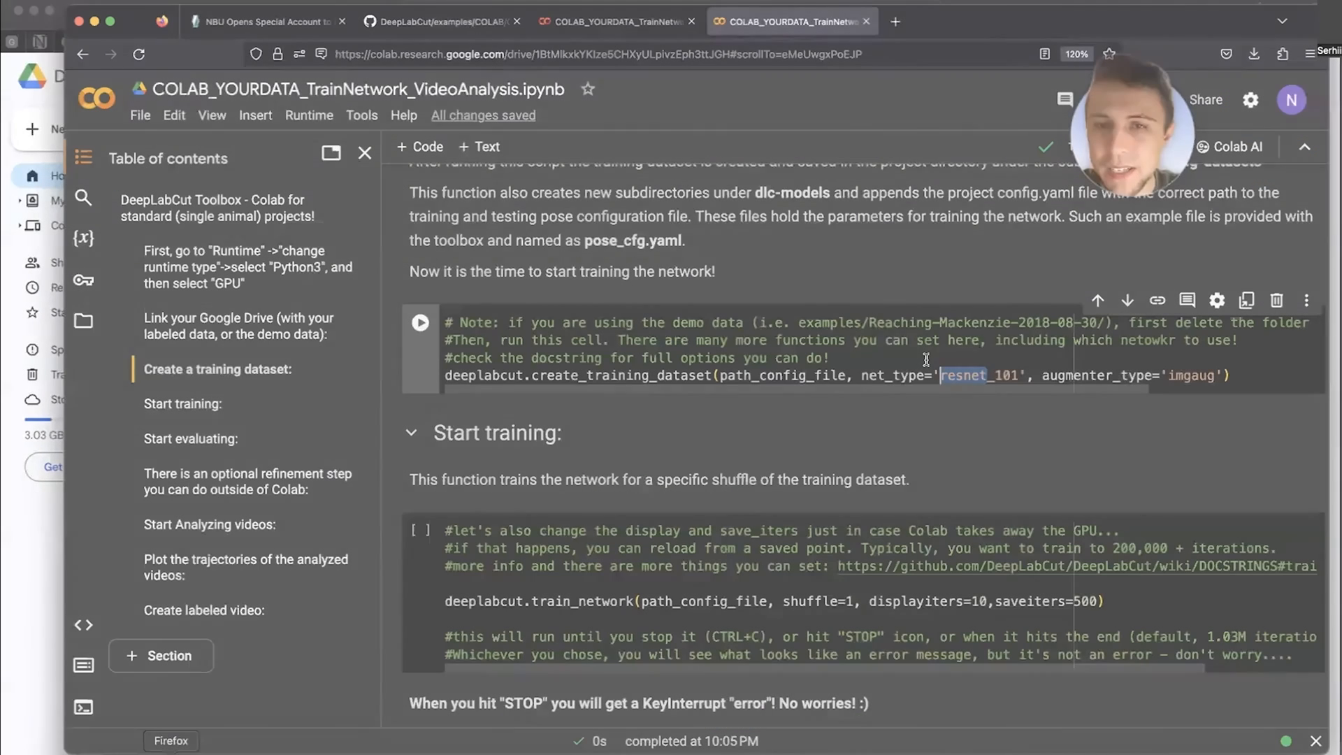
- Run the create_training_dataset cell, then scroll down to the Start training section
scroll(down, 3)
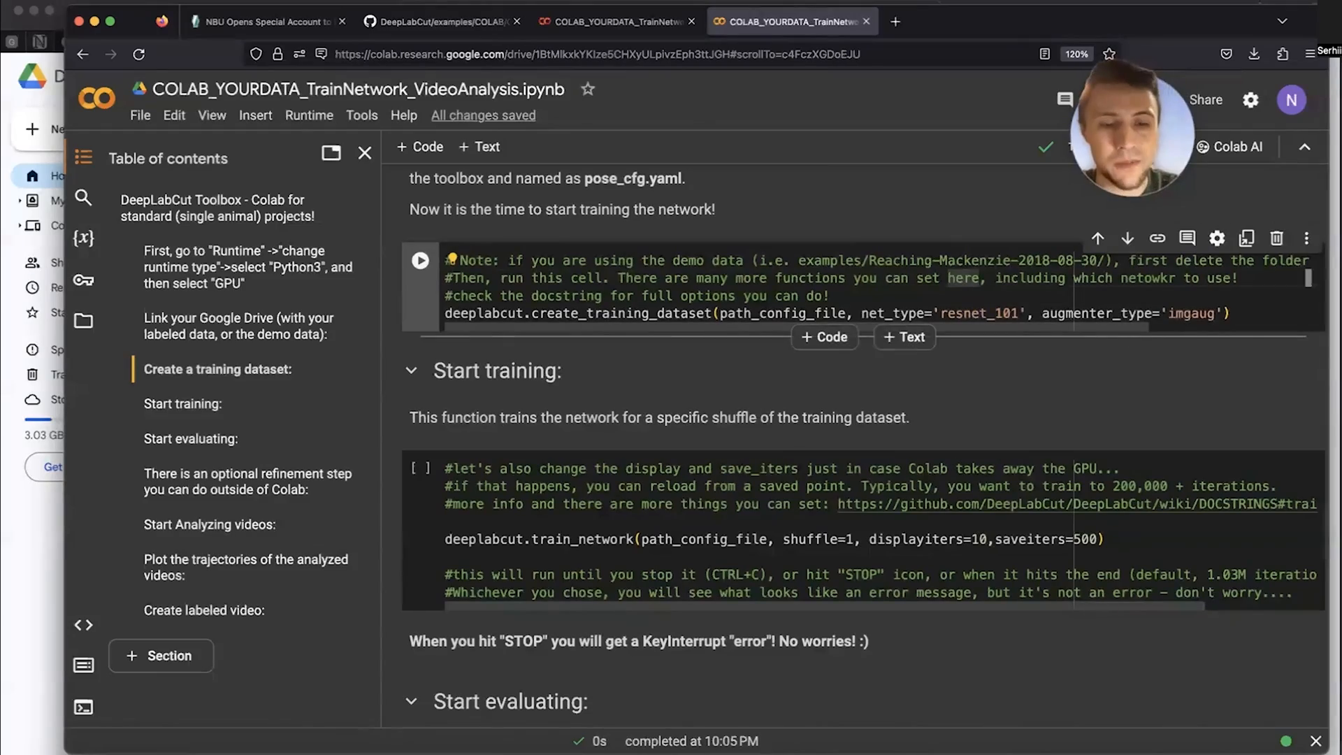
click(420, 260)
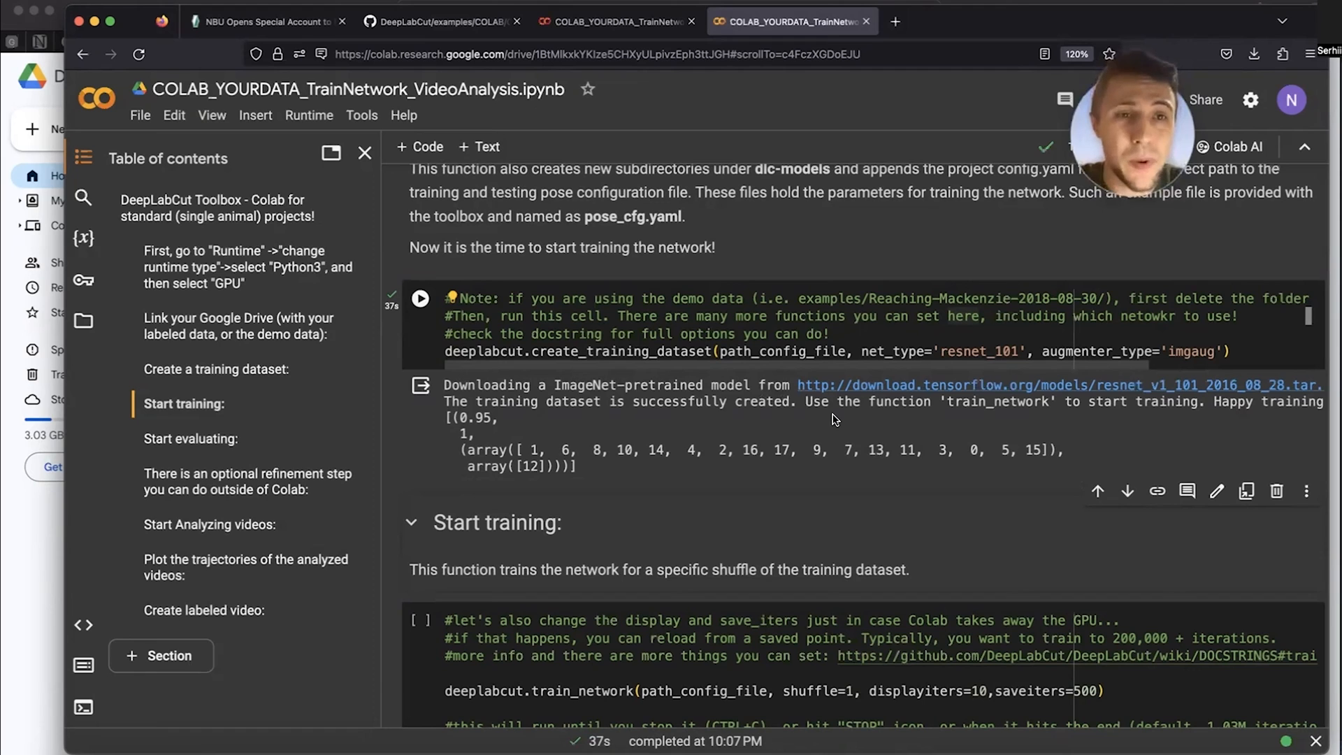
mouse_move(886, 430)
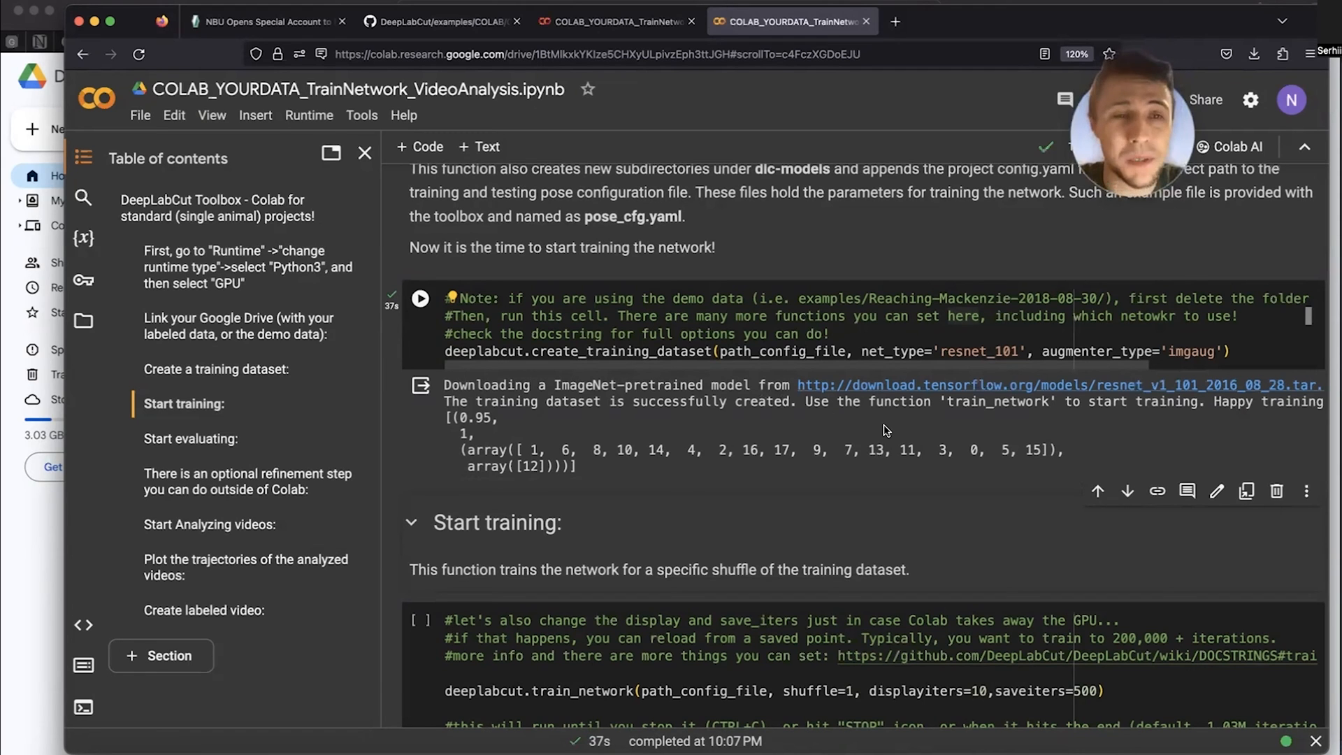
scroll(down, 3)
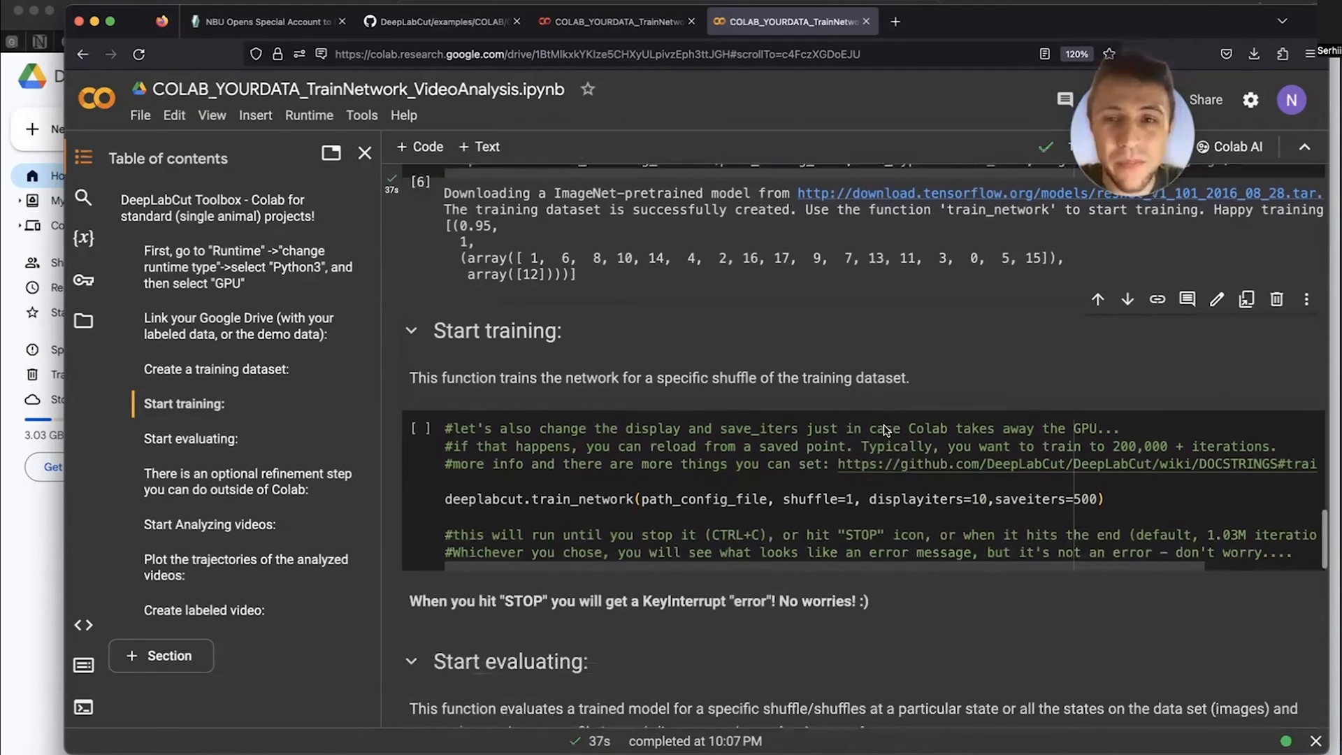
scroll(down, 3)
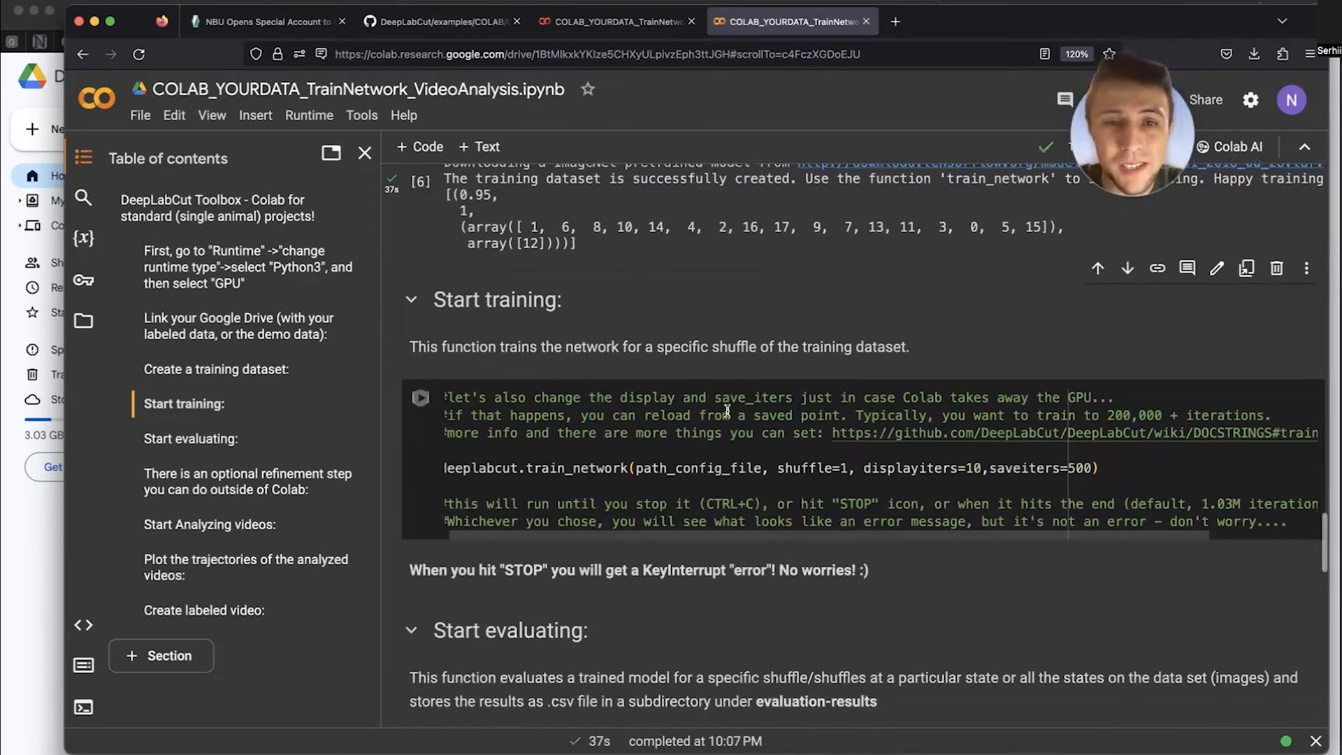
scroll(down, 3)
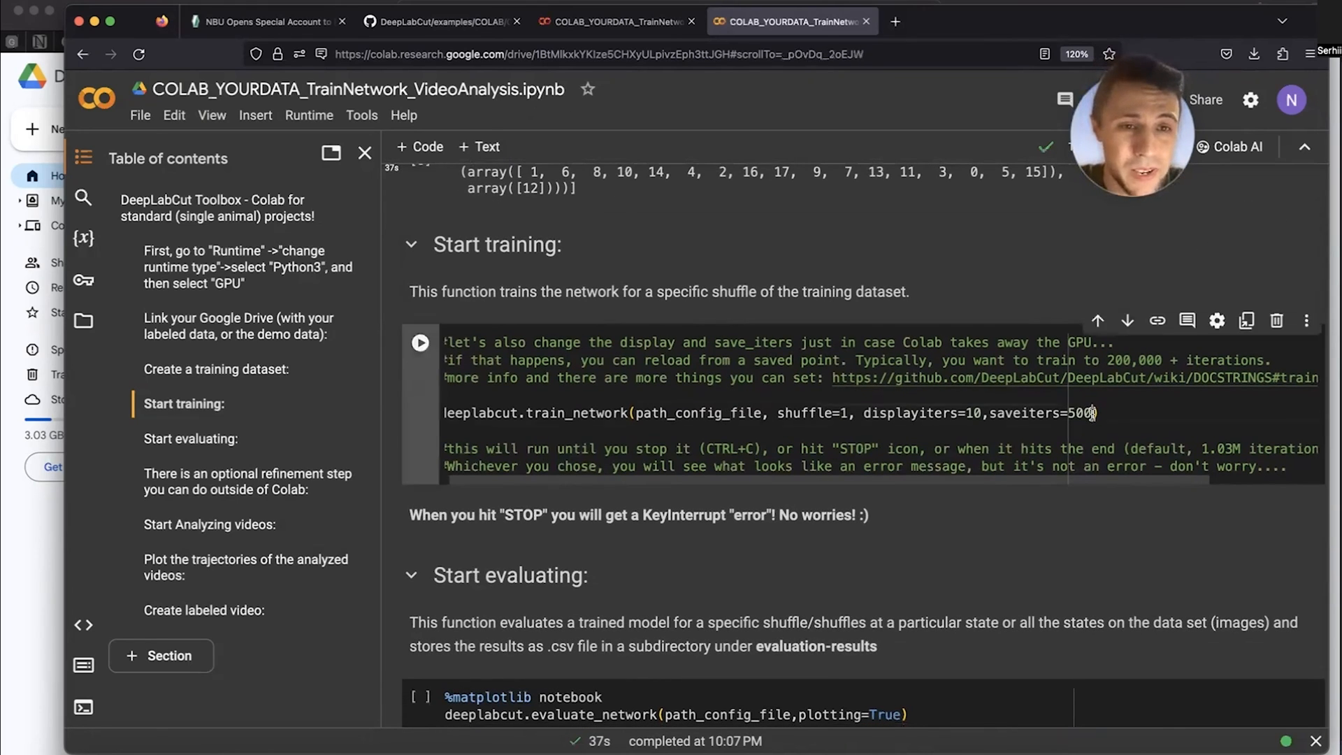
- Add maxiters=10000 to the train_network call
text(, maxiters=10000))
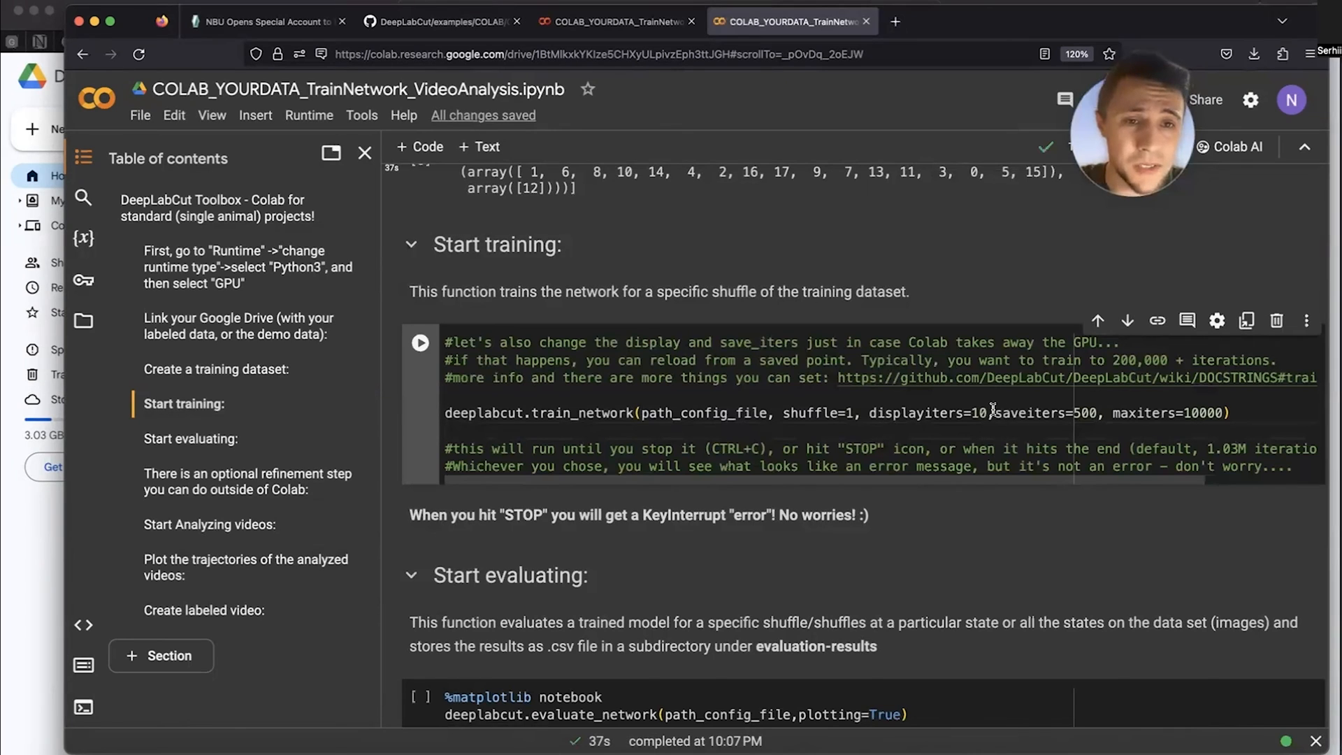
mouse_move(1027, 412)
text(1)
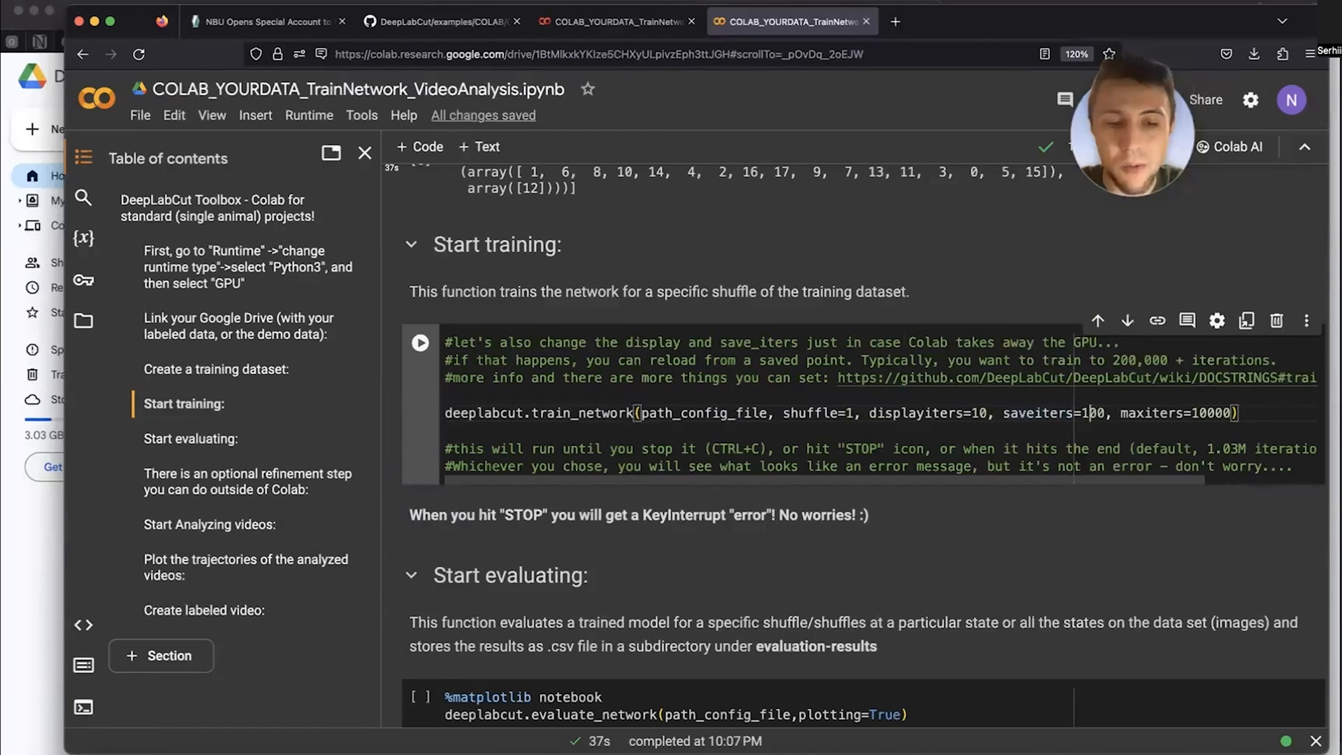
scroll(up, 3)
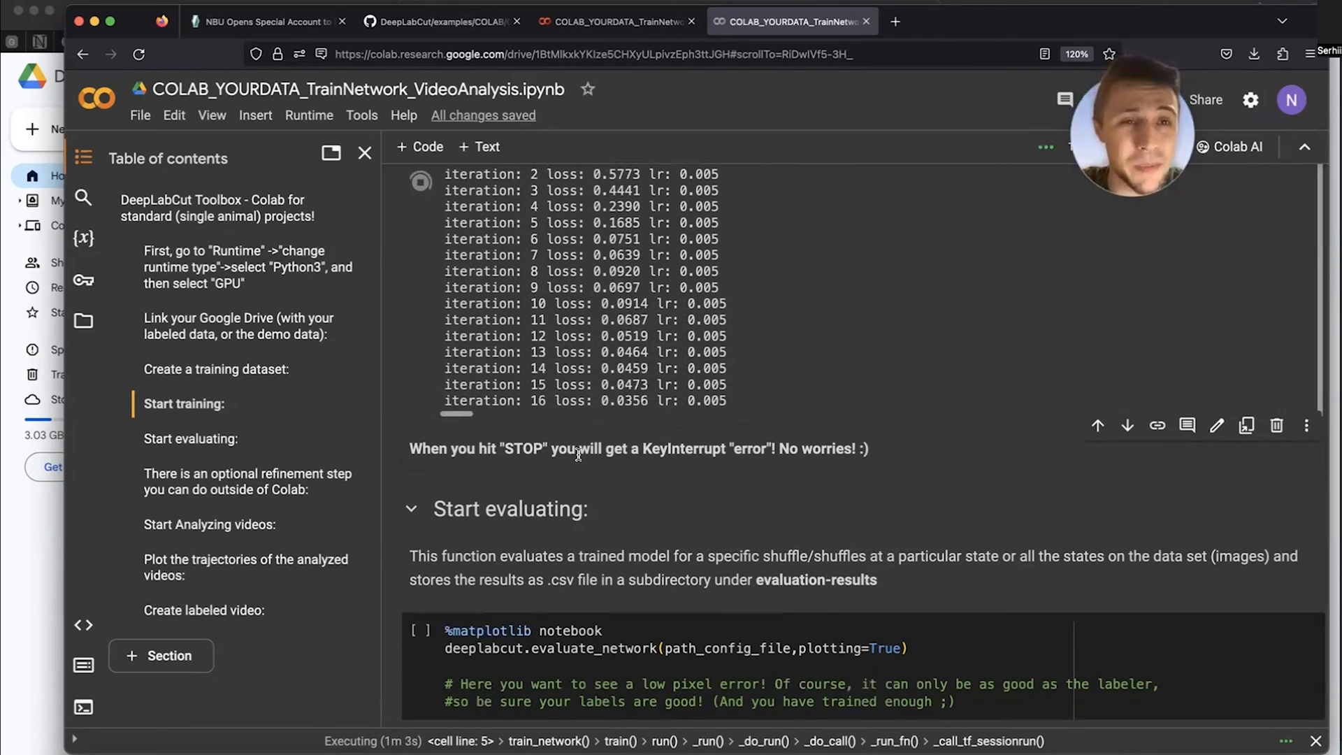
mouse_move(420, 181)
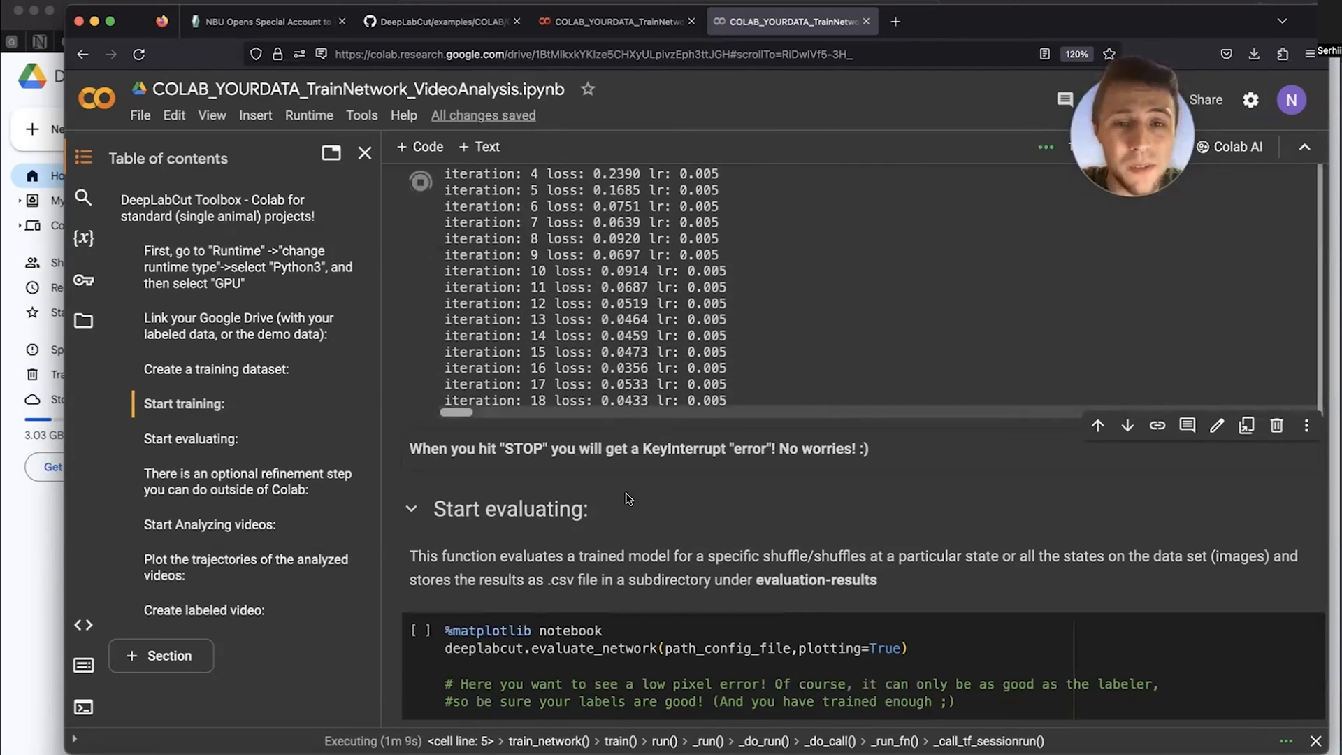
mouse_move(695, 448)
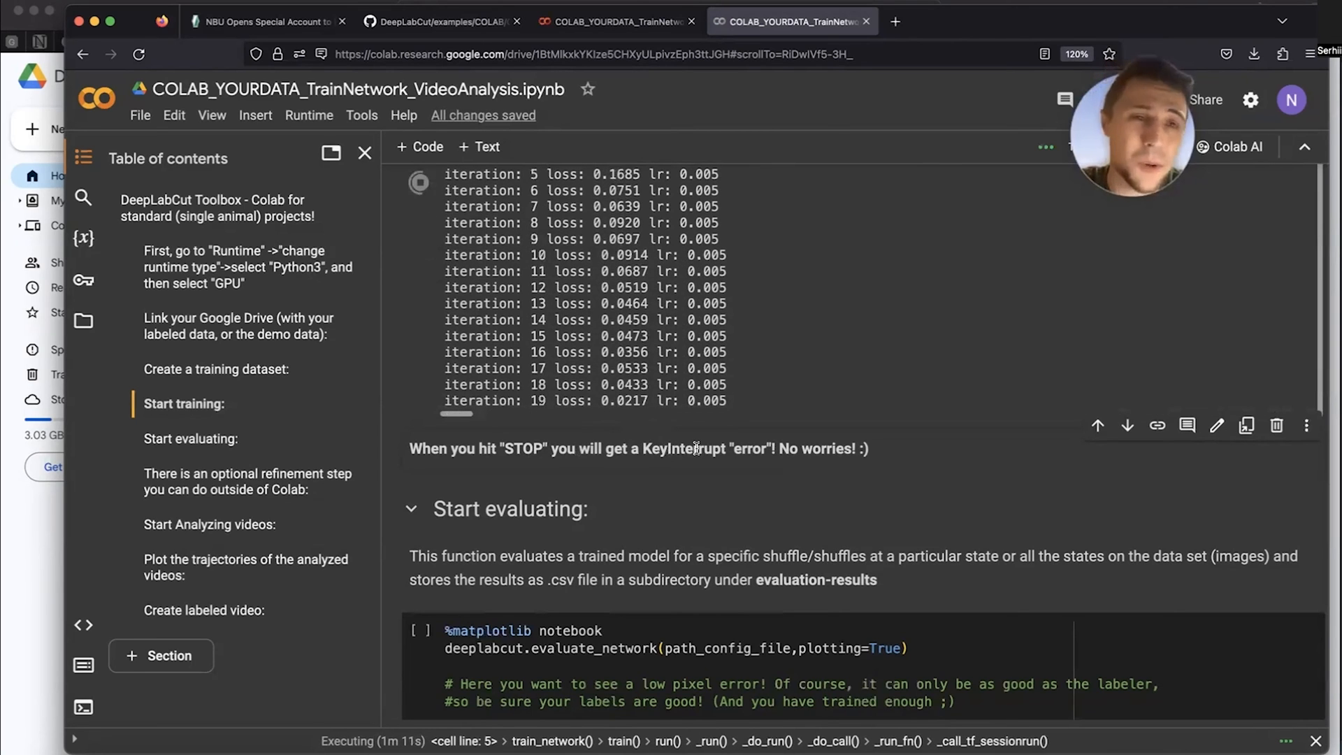
- Scroll through the training log as iterations pass 3137 with loss near 0.01
scroll(down, 3)
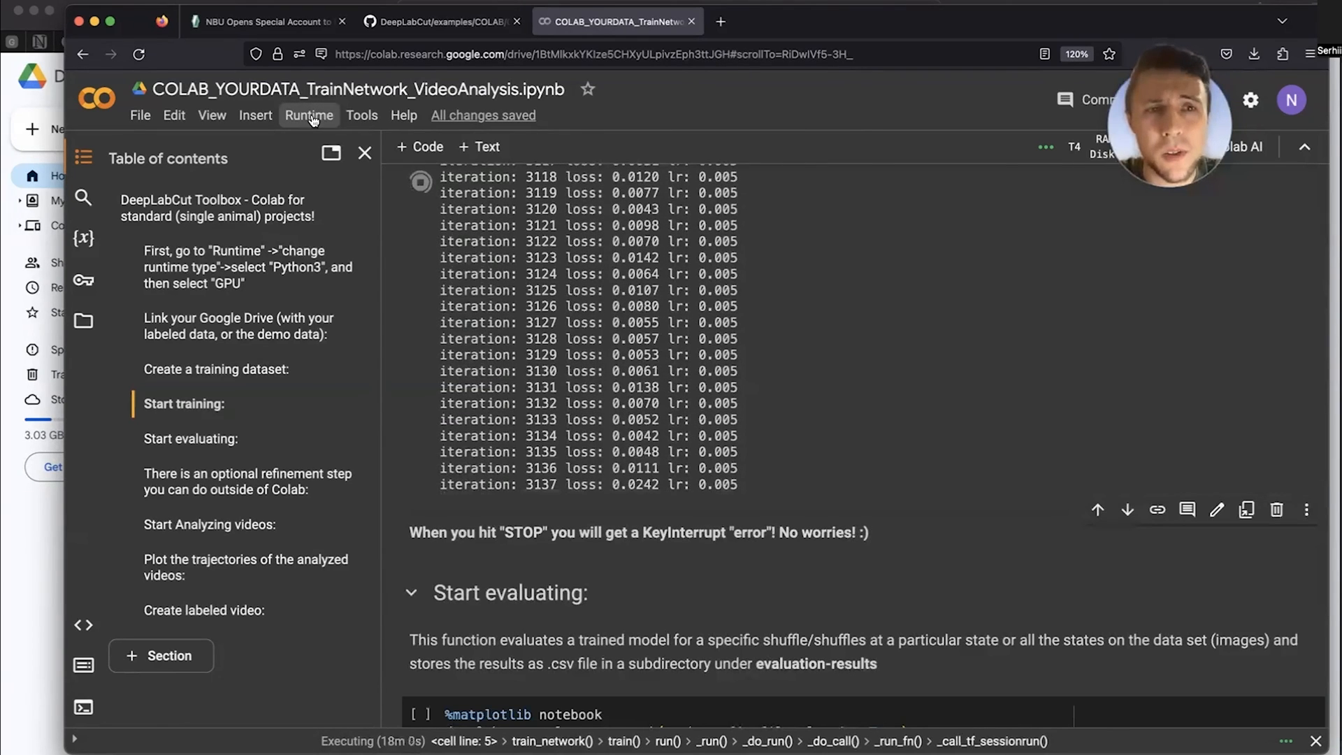
- Check active GPU sessions, then interrupt execution to stop training at iteration 3375
click(308, 114)
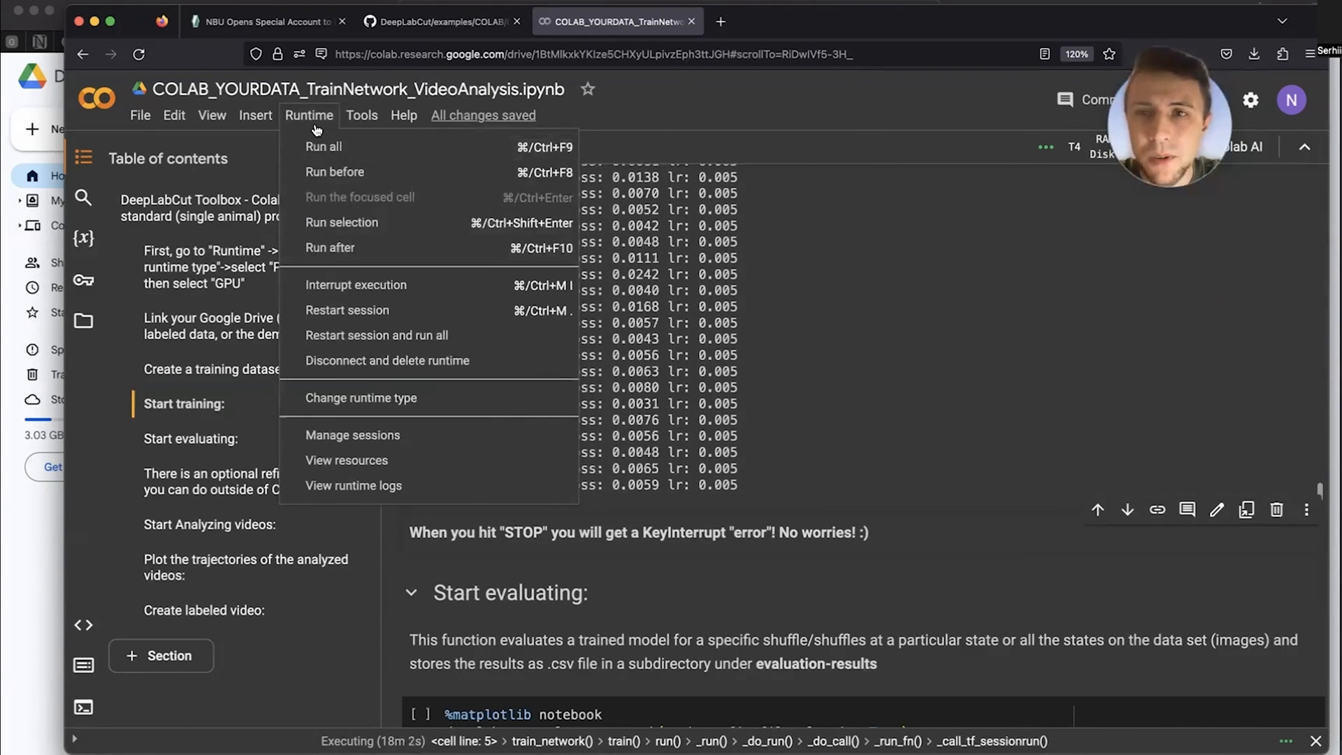
click(351, 434)
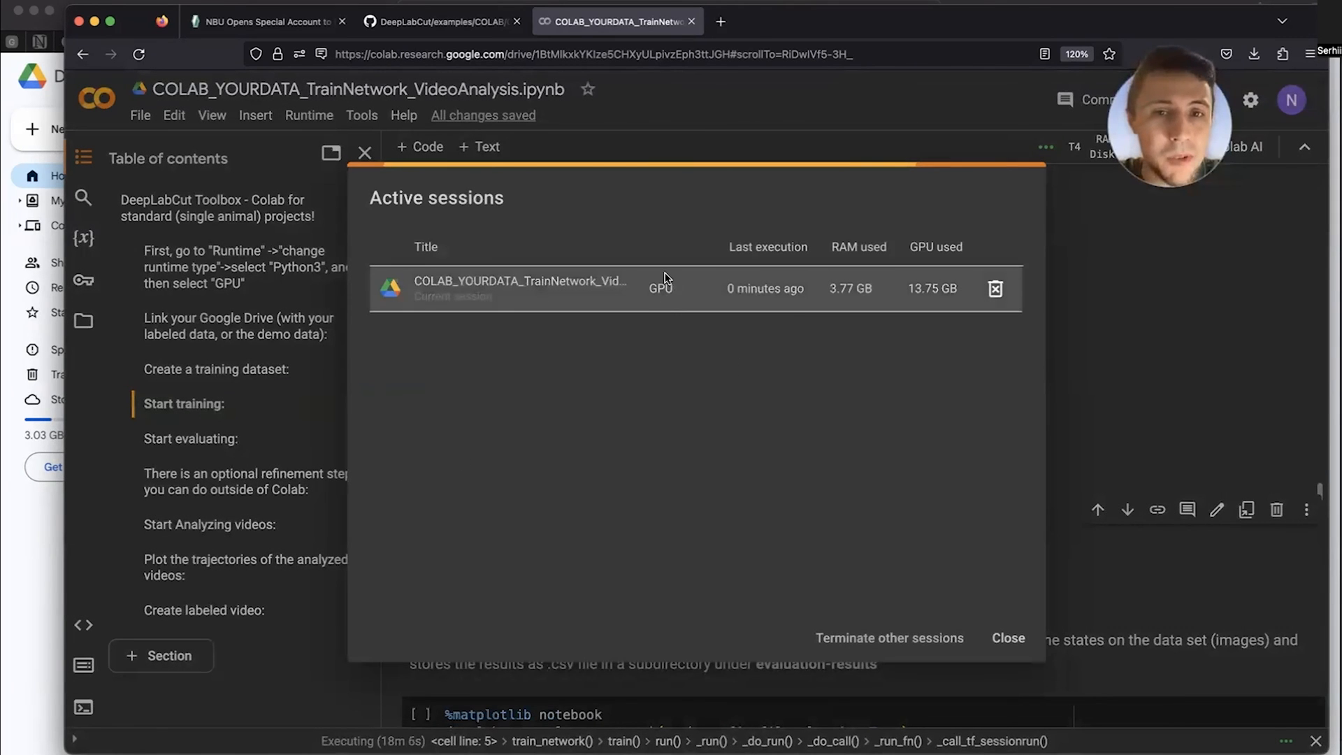
mouse_move(813, 472)
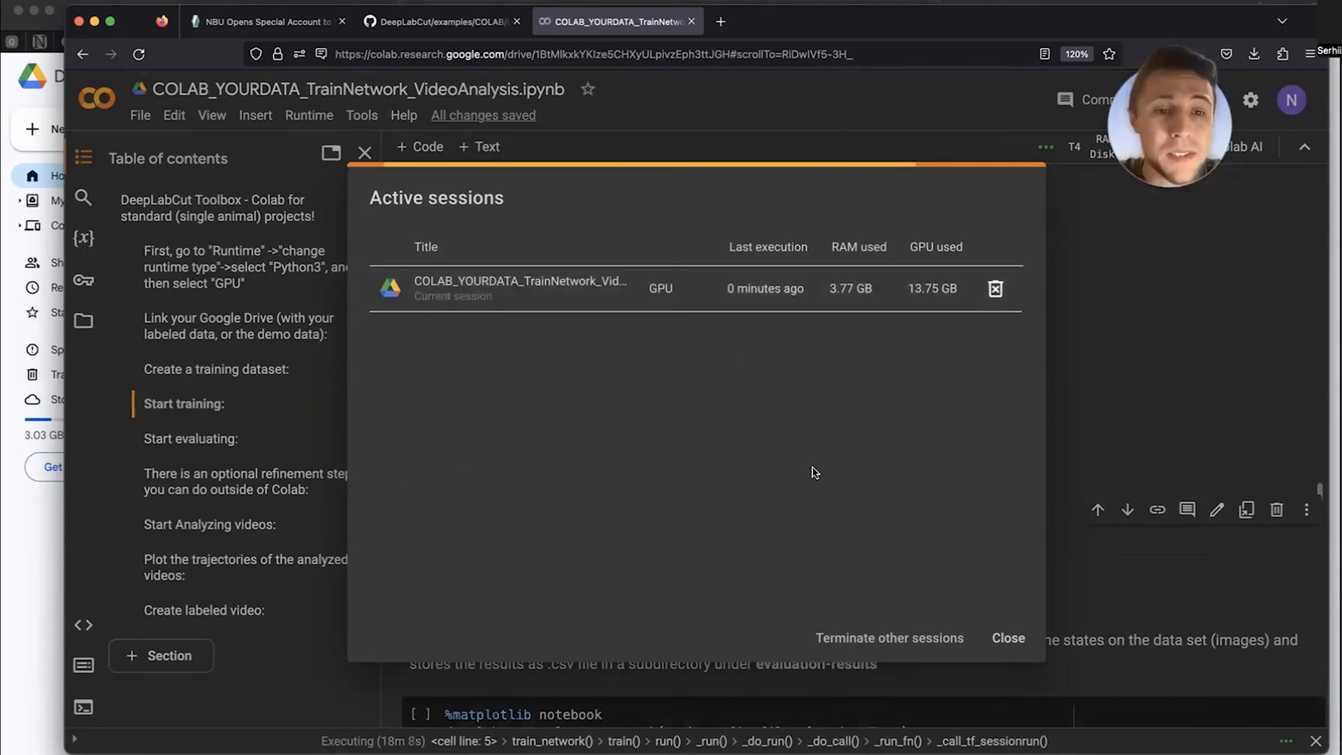
click(1007, 638)
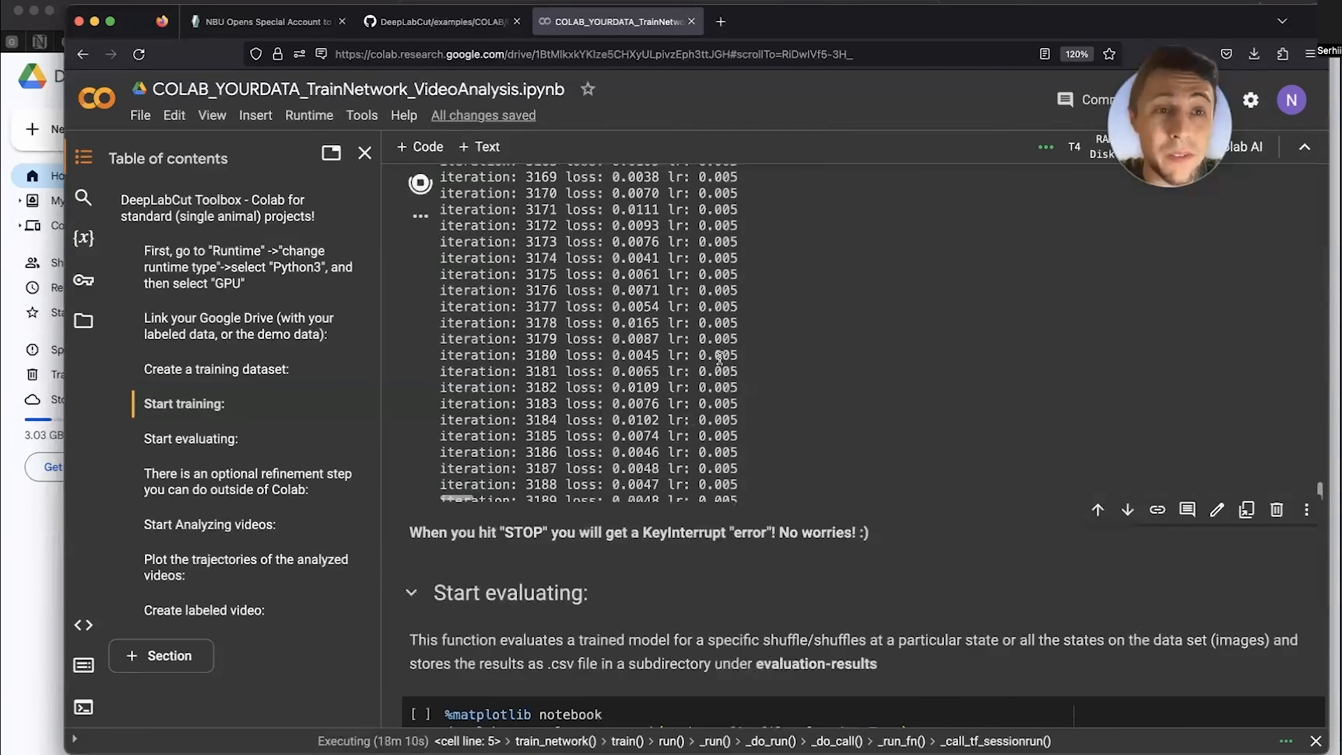
click(309, 114)
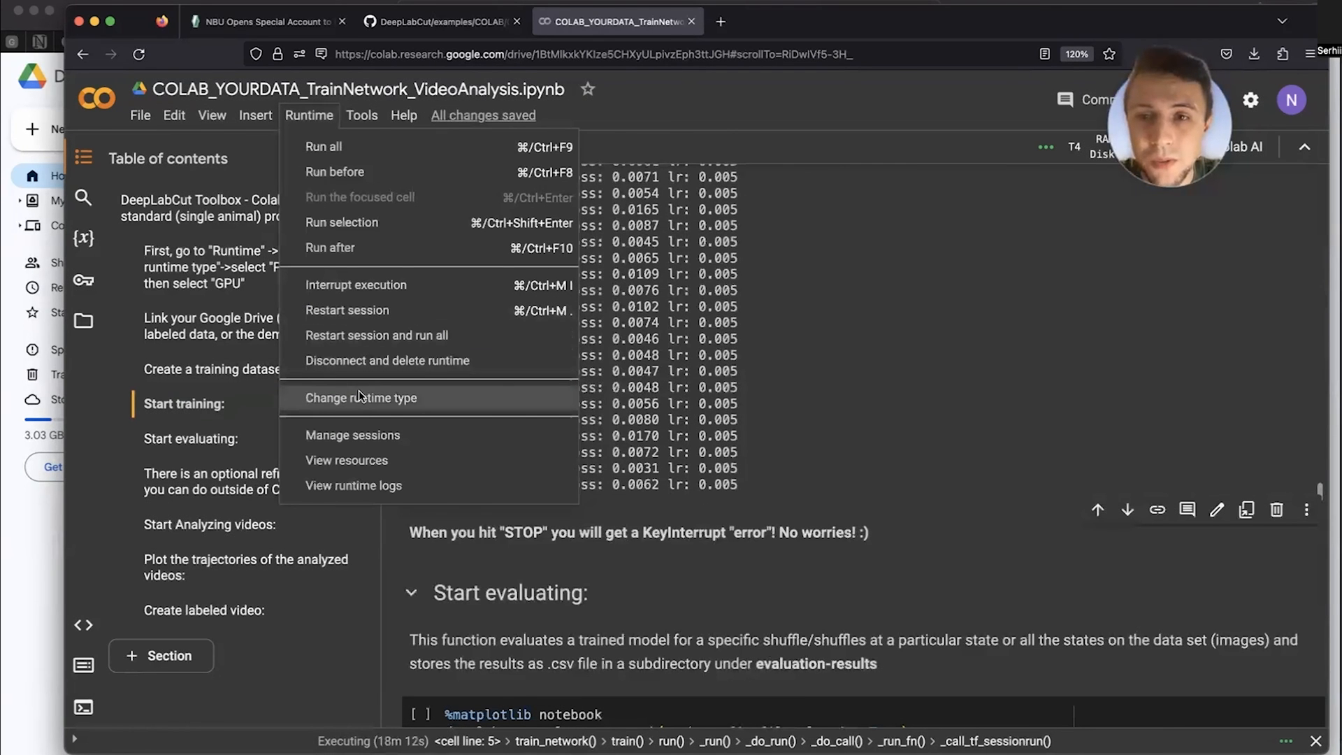
click(361, 397)
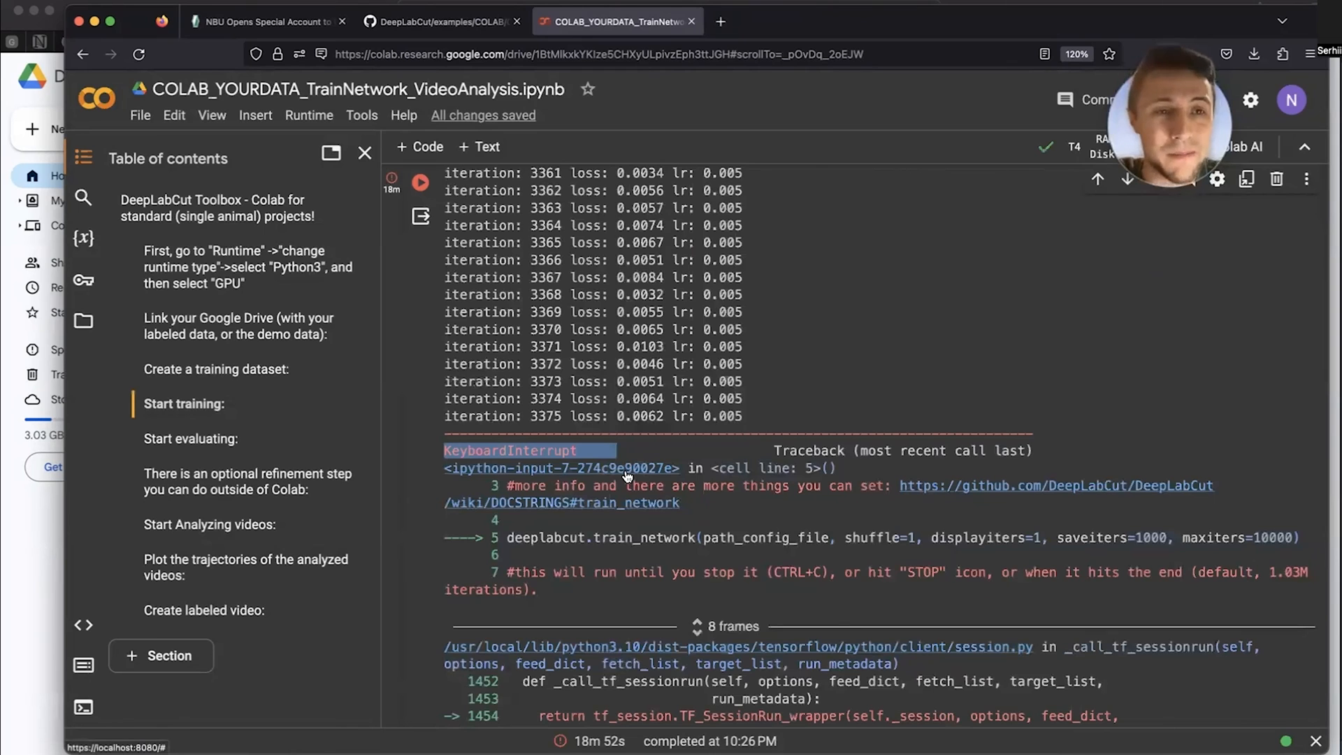
- Run the evaluate_network cell and scroll down to the Start Analyzing videos section
scroll(down, 3)
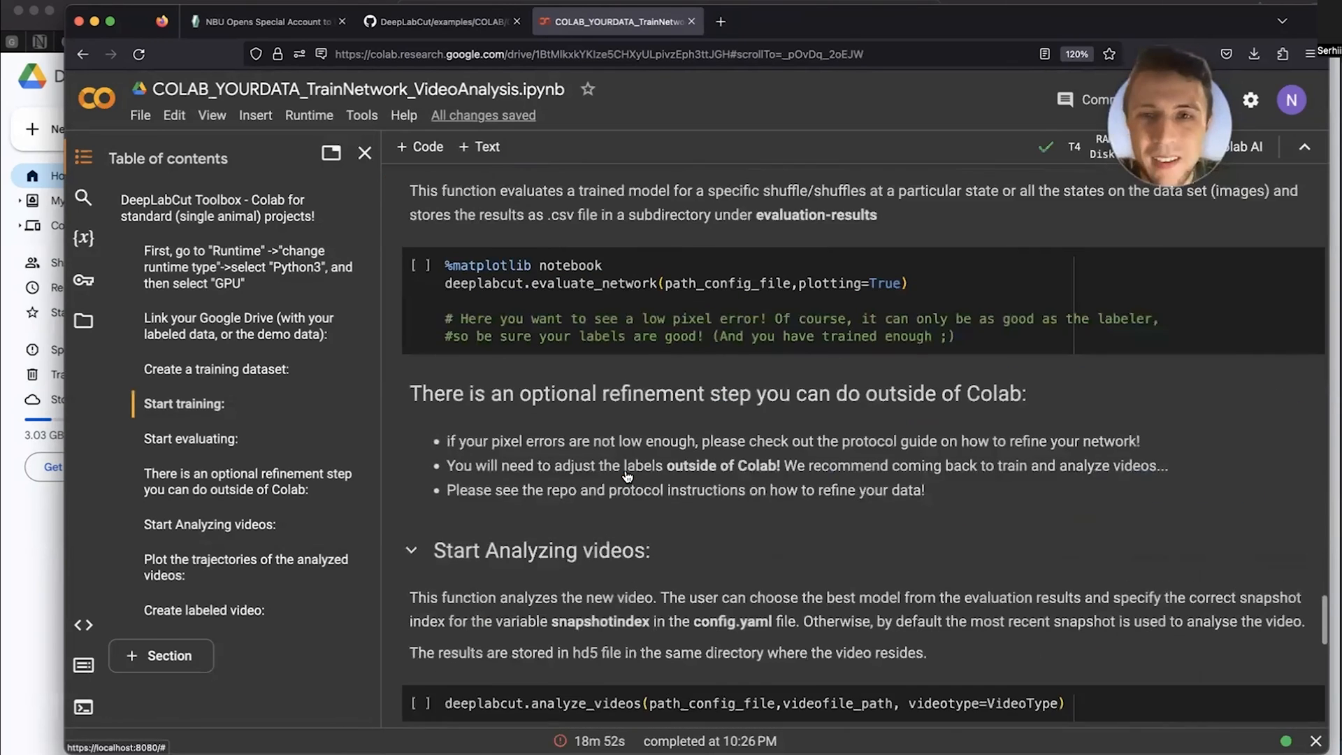
scroll(up, 3)
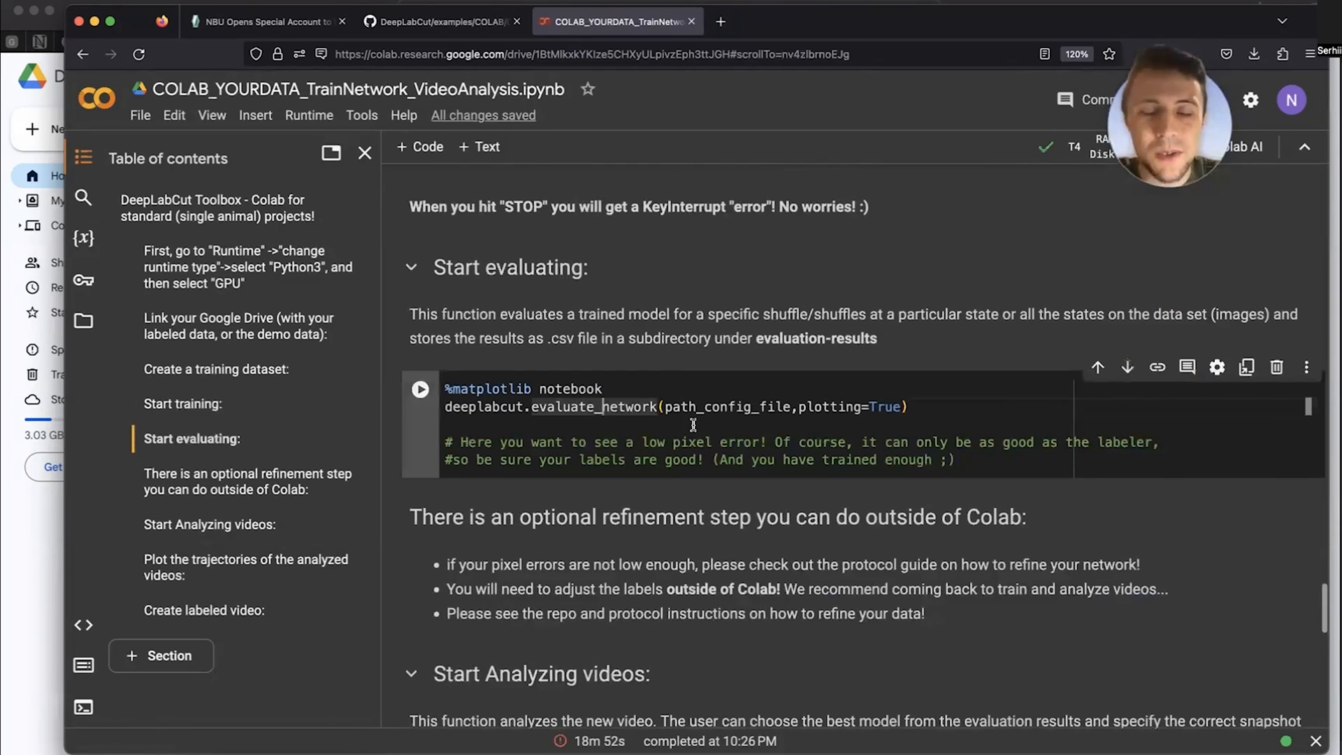
click(420, 389)
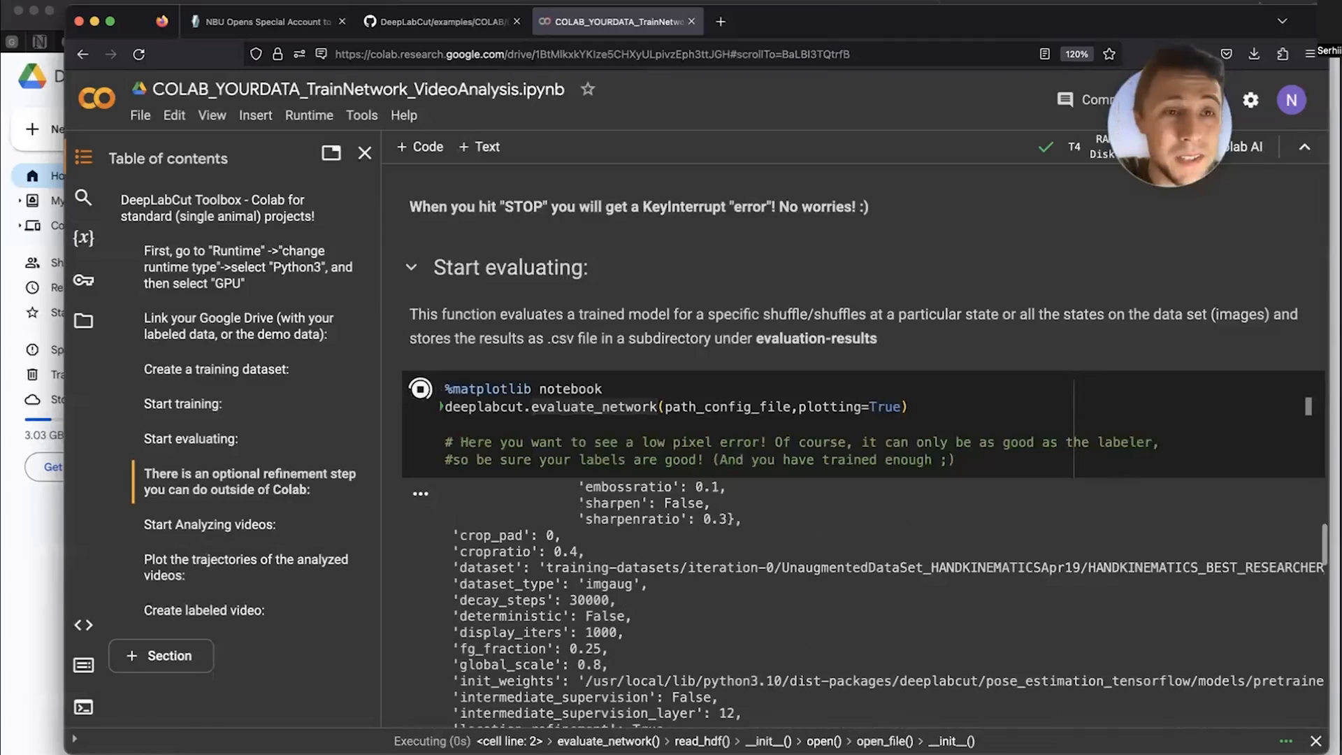
scroll(down, 3)
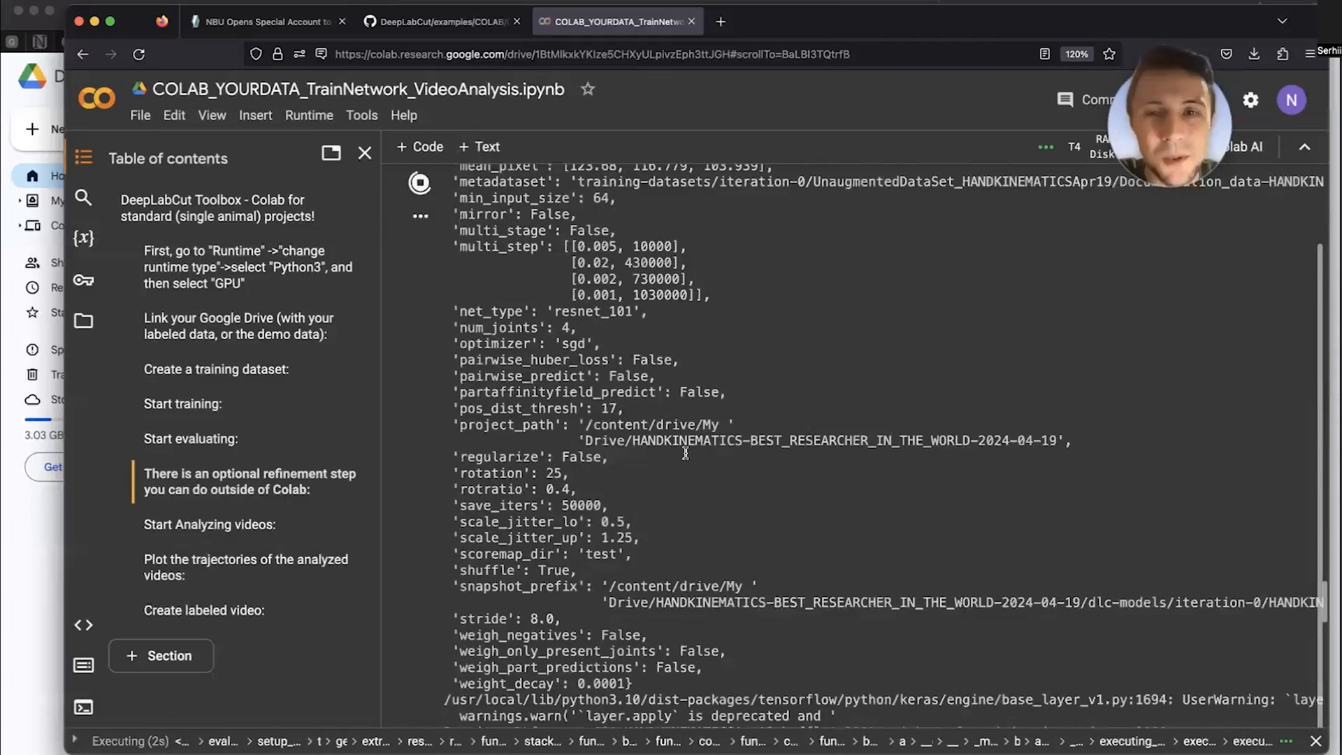
scroll(down, 3)
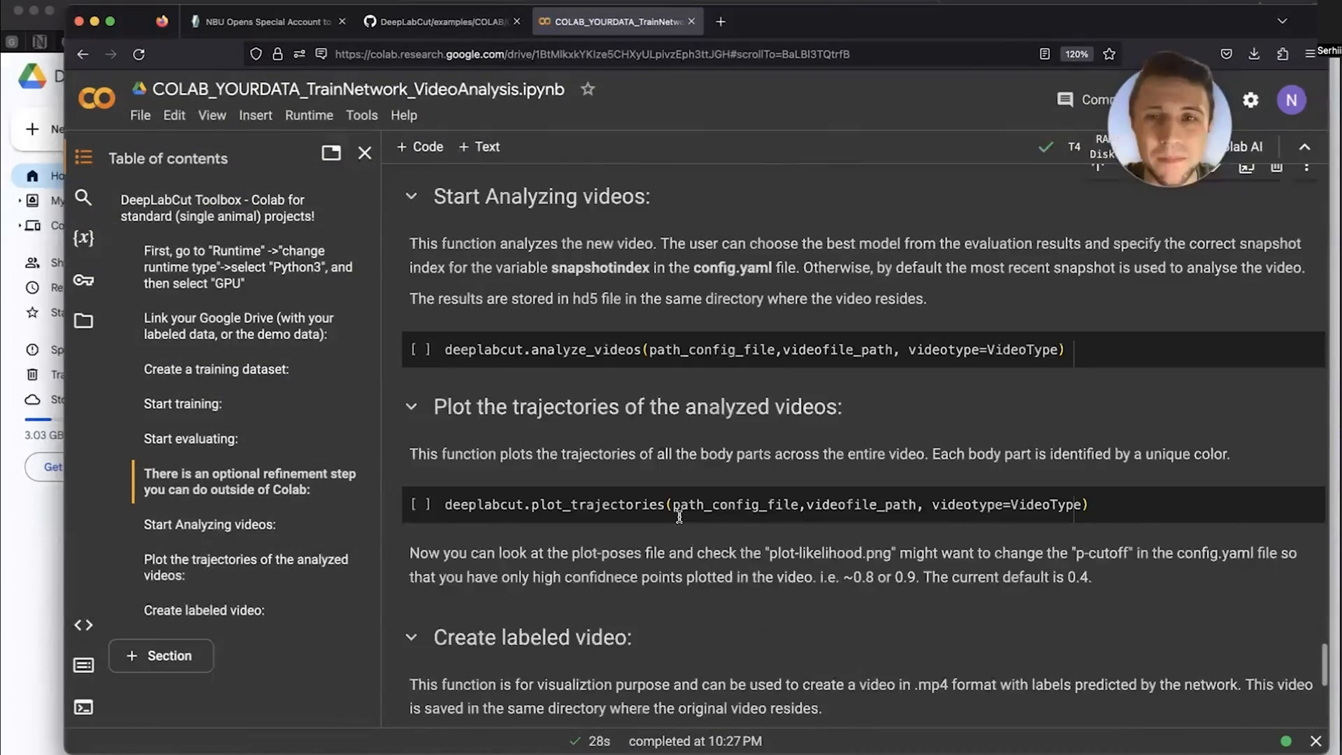
scroll(up, 3)
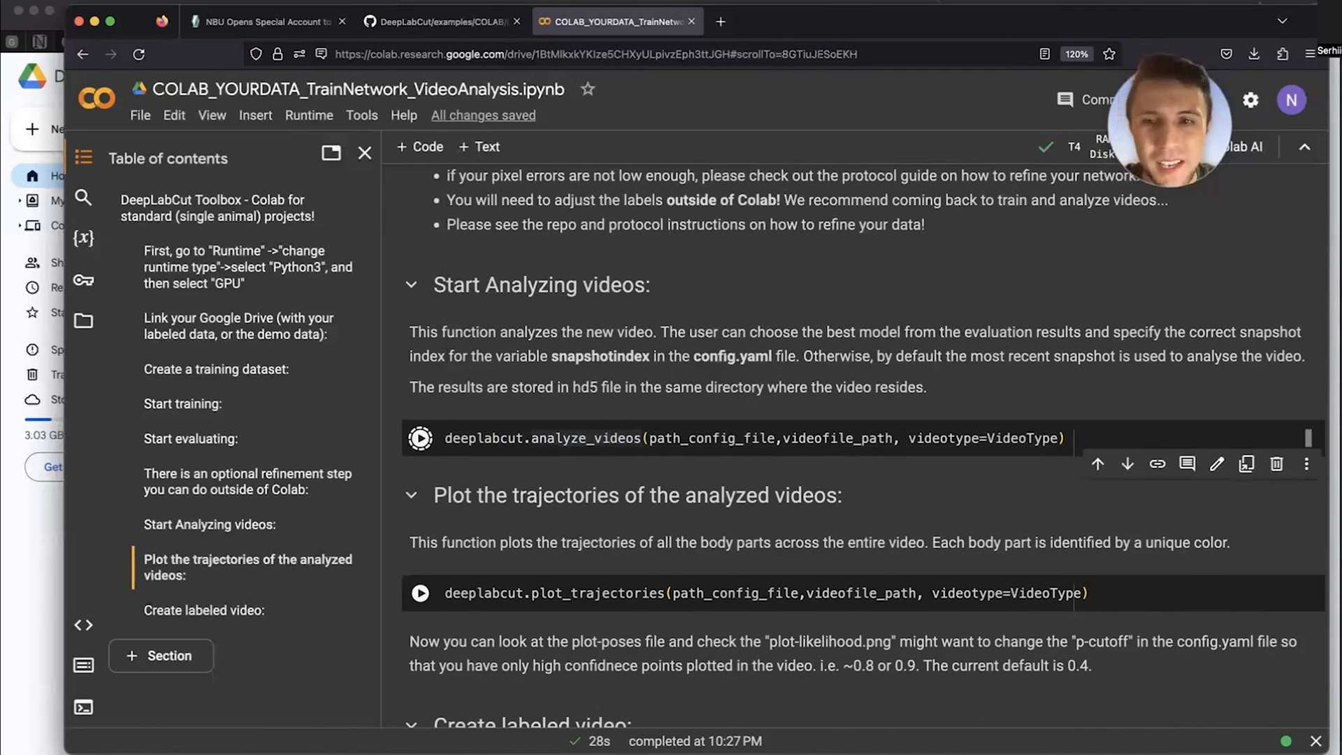
- Run the analyze_videos and plot_trajectories cells, then reach the create_labeled_video cell
click(420, 337)
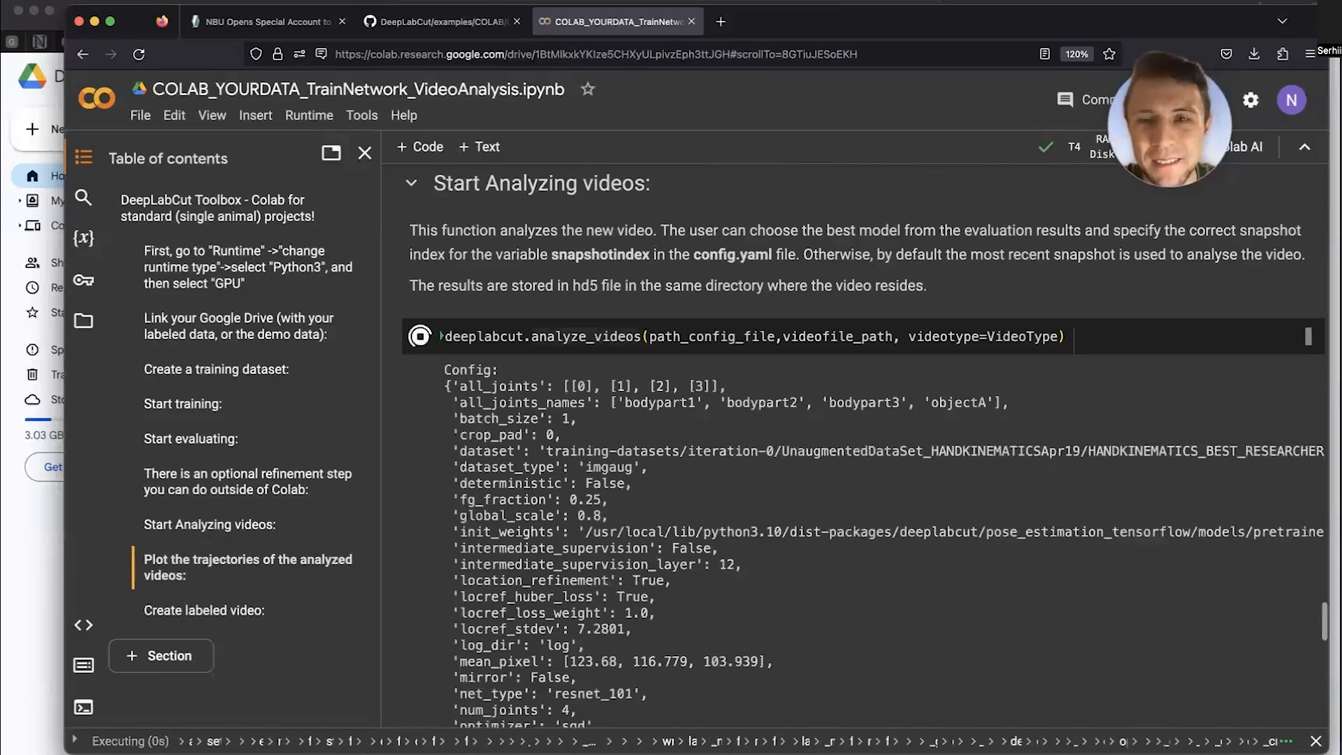
scroll(down, 3)
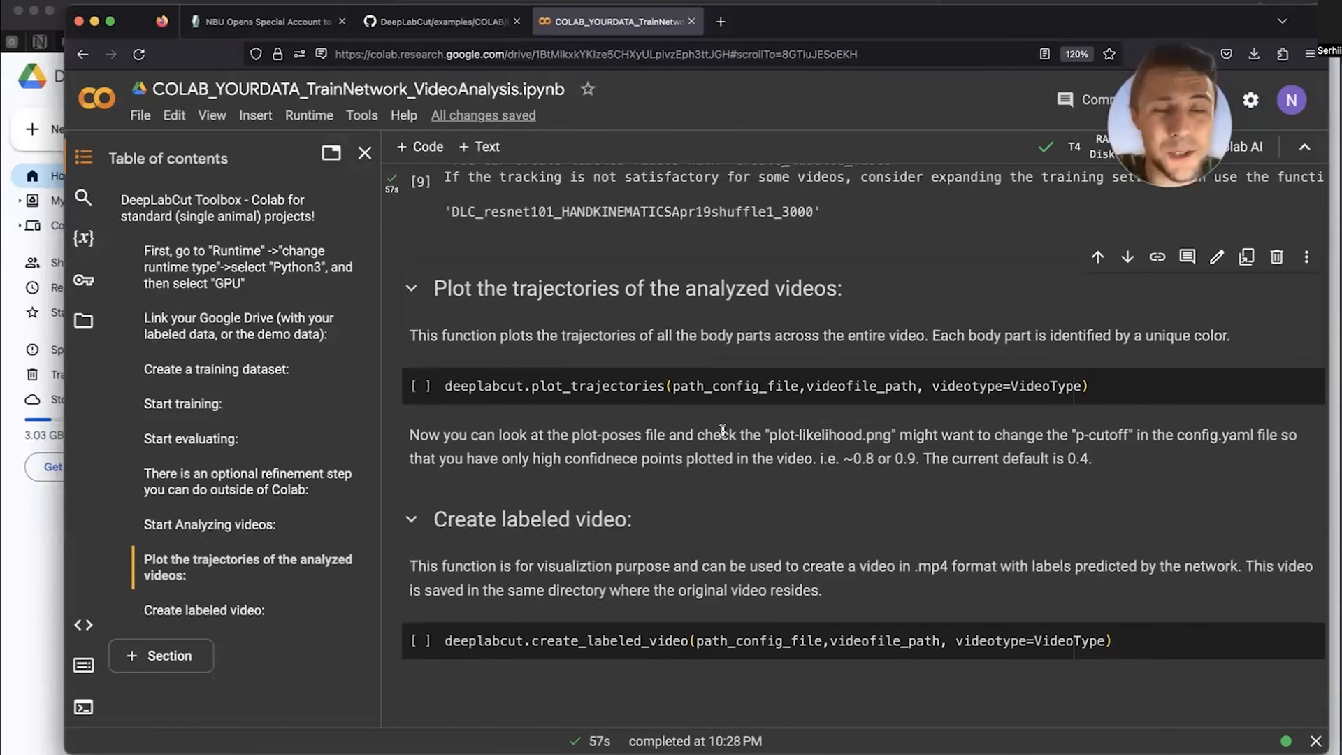
mouse_move(675, 497)
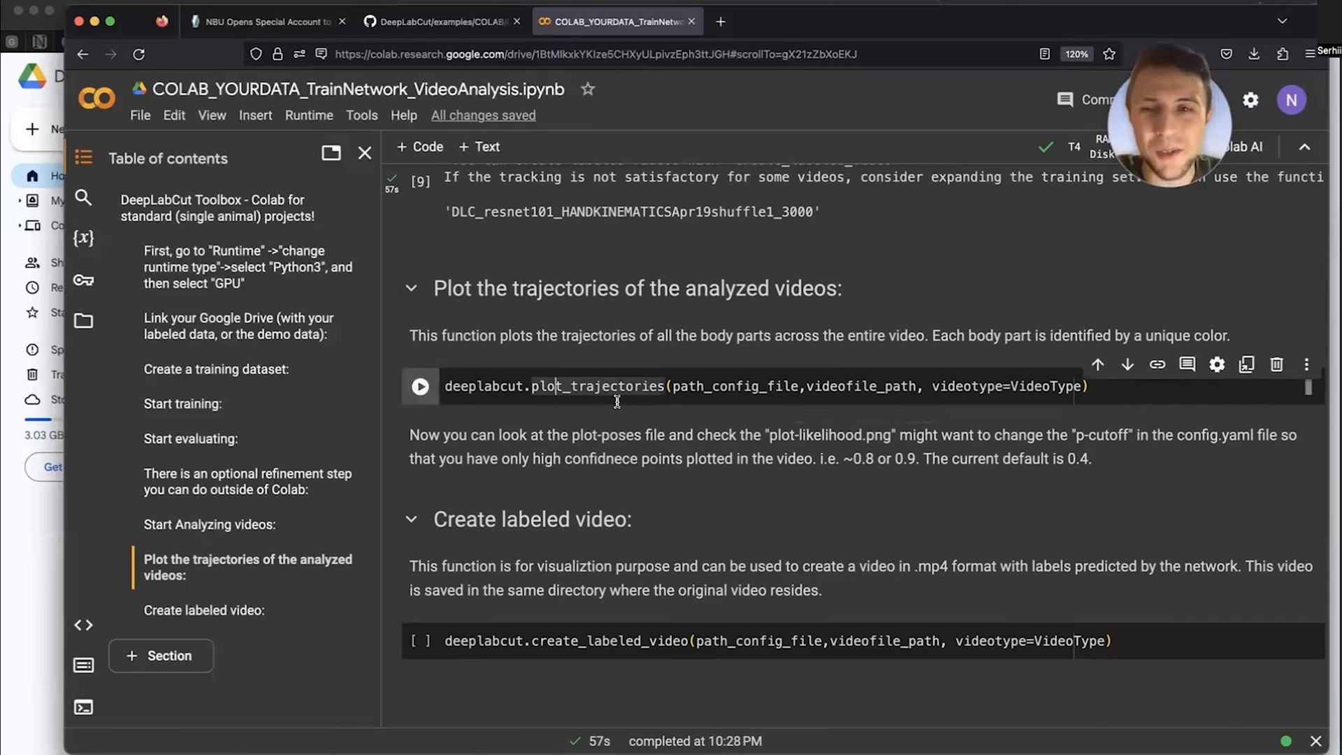
click(420, 386)
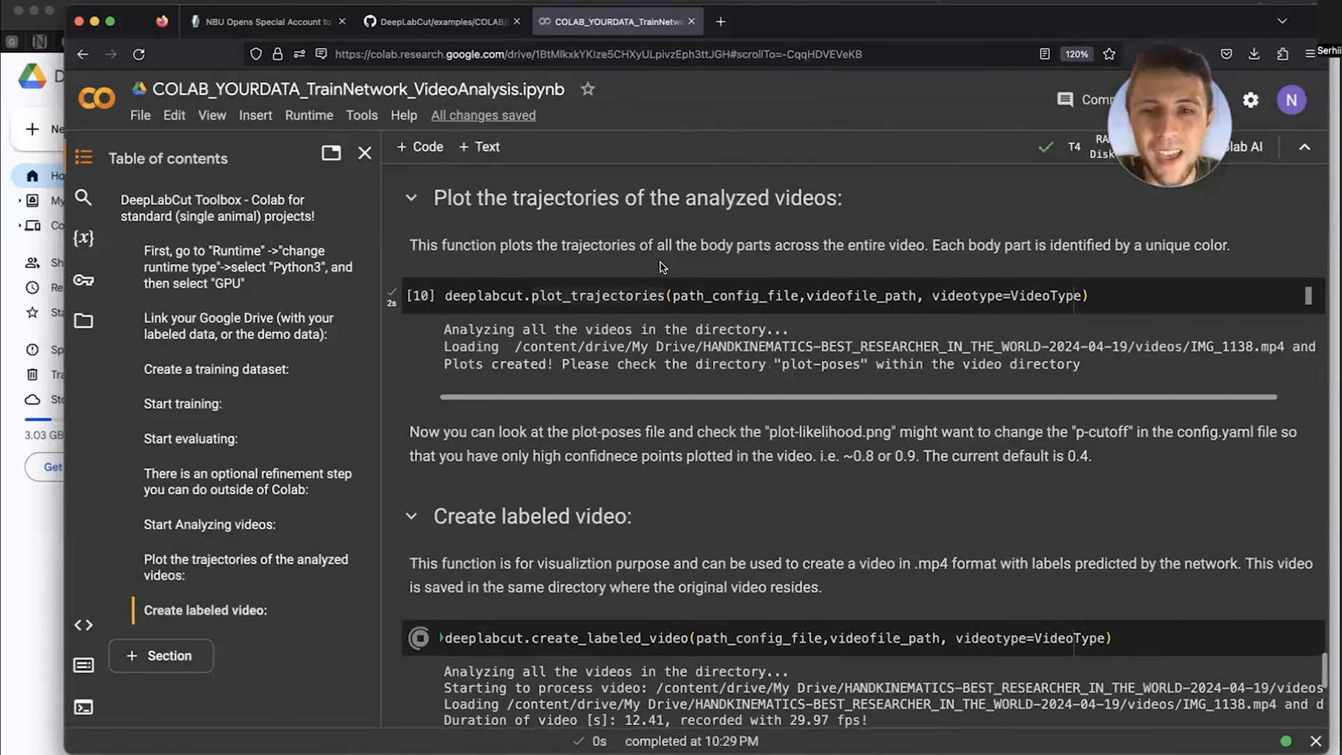
scroll(up, 3)
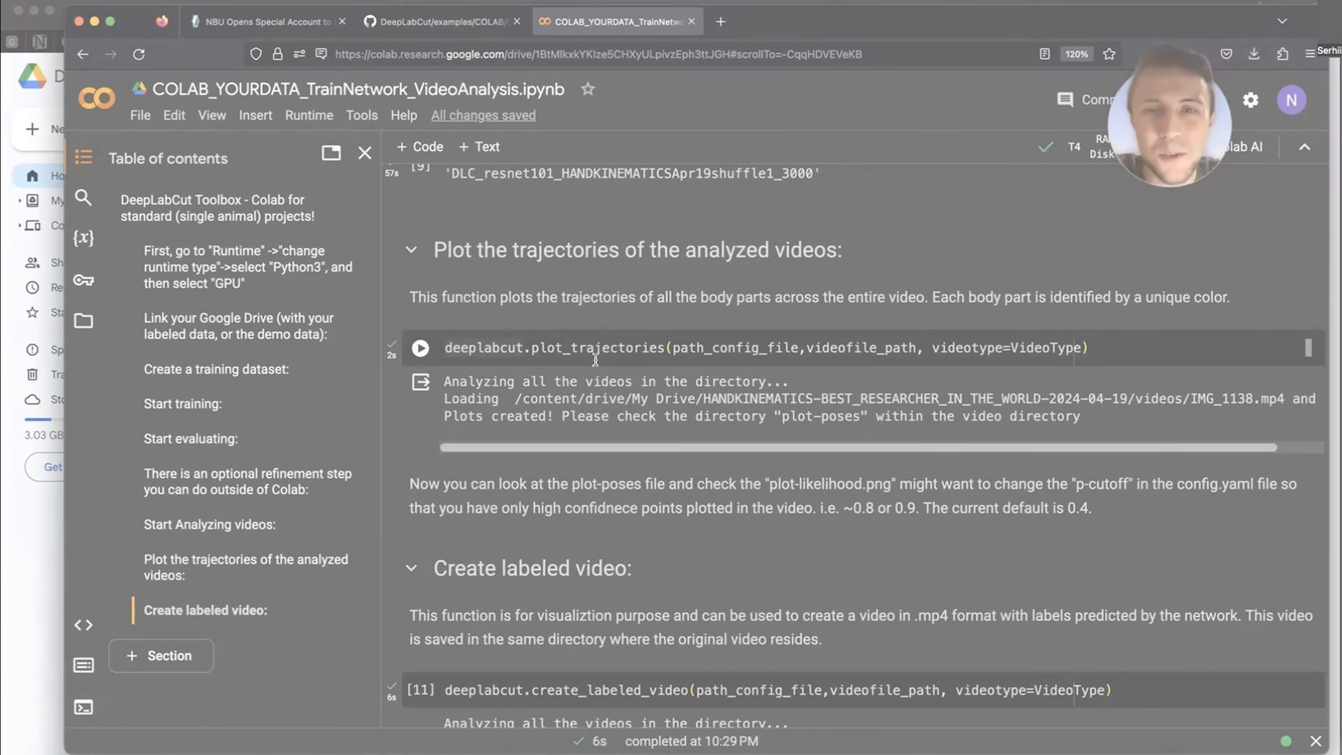
scroll(down, 3)
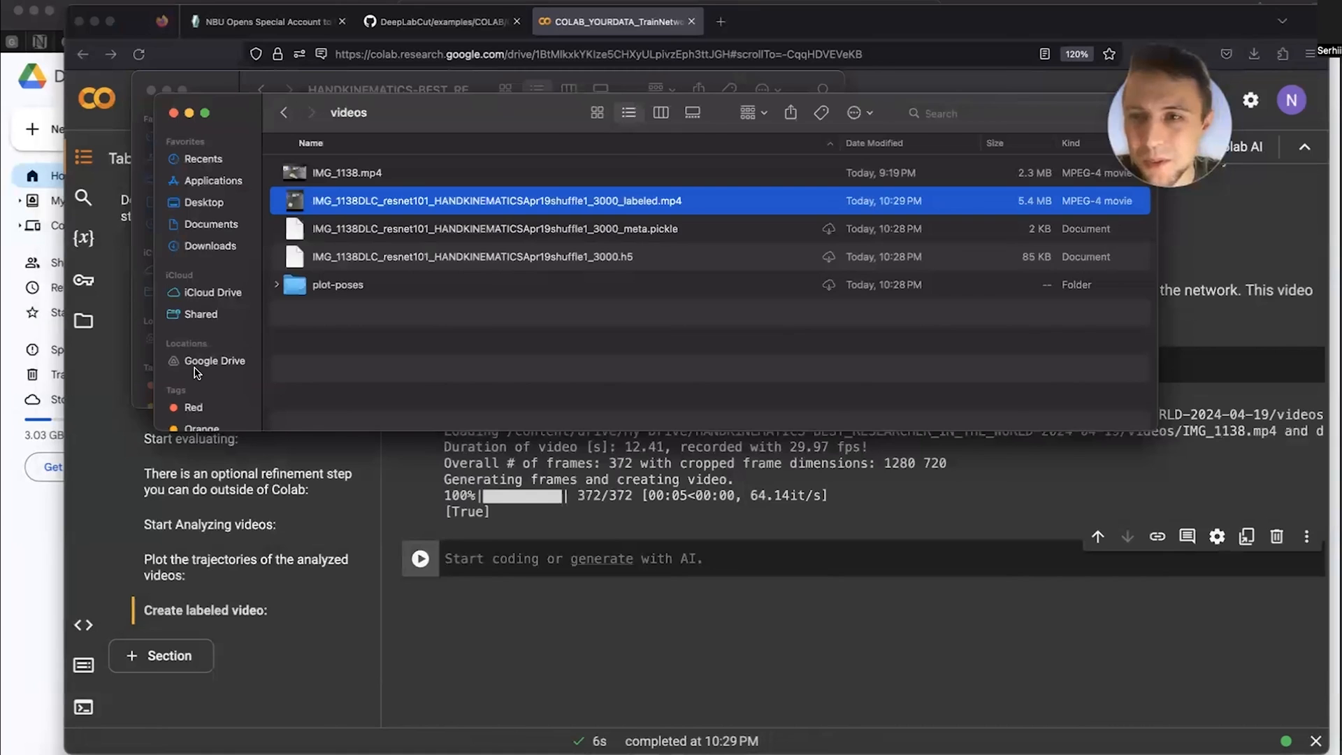
click(213, 361)
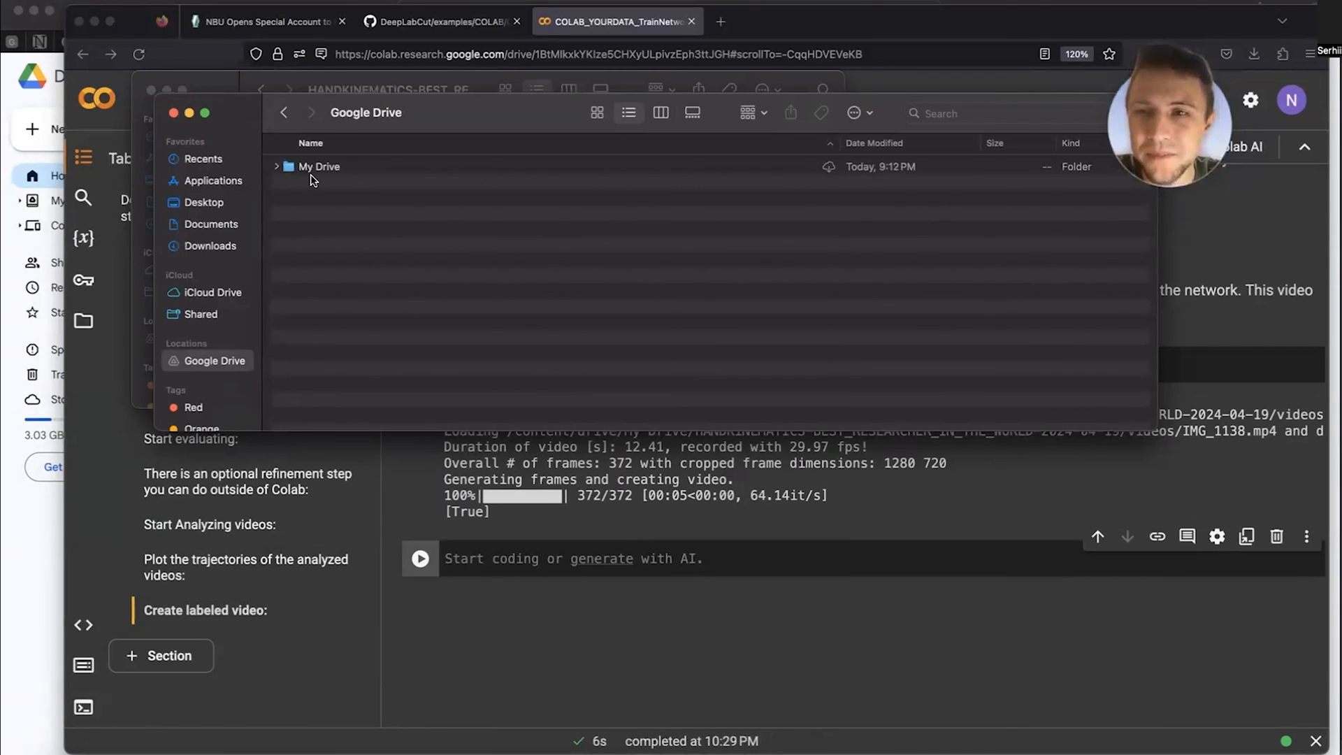
double_click(319, 167)
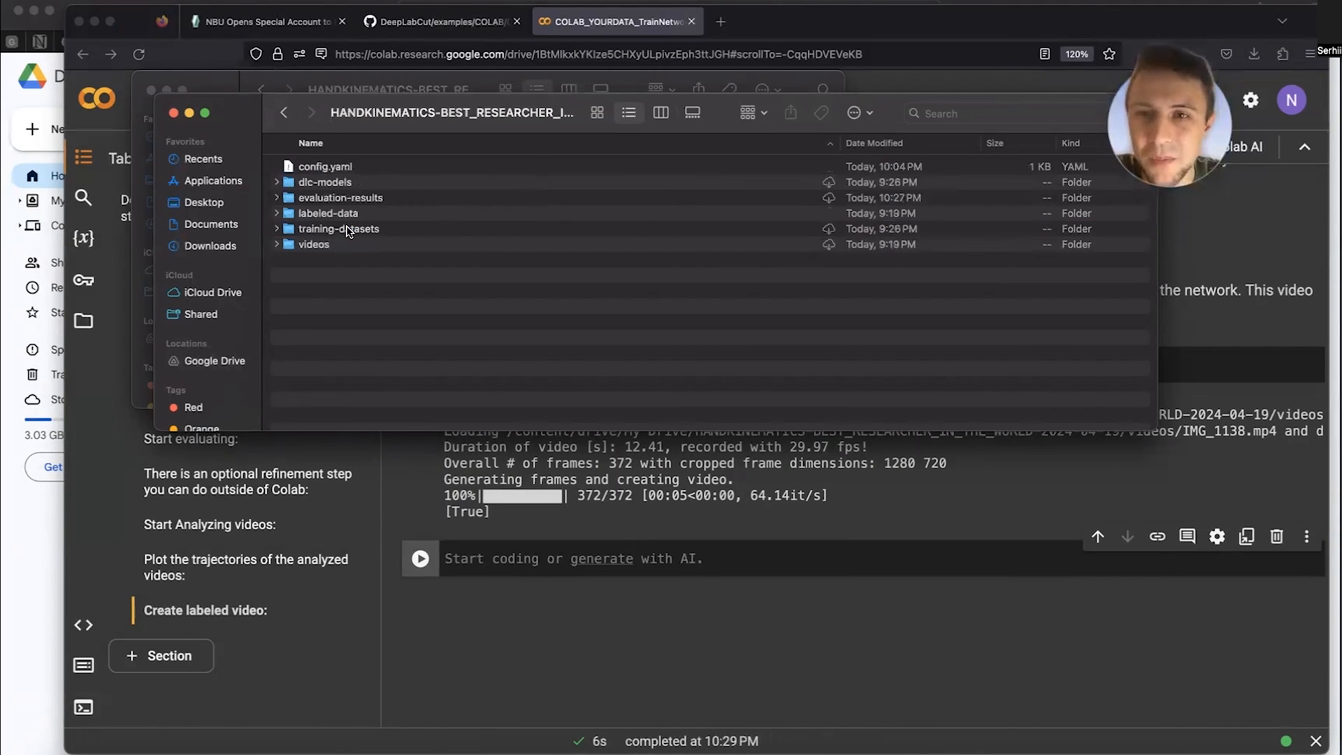
double_click(314, 244)
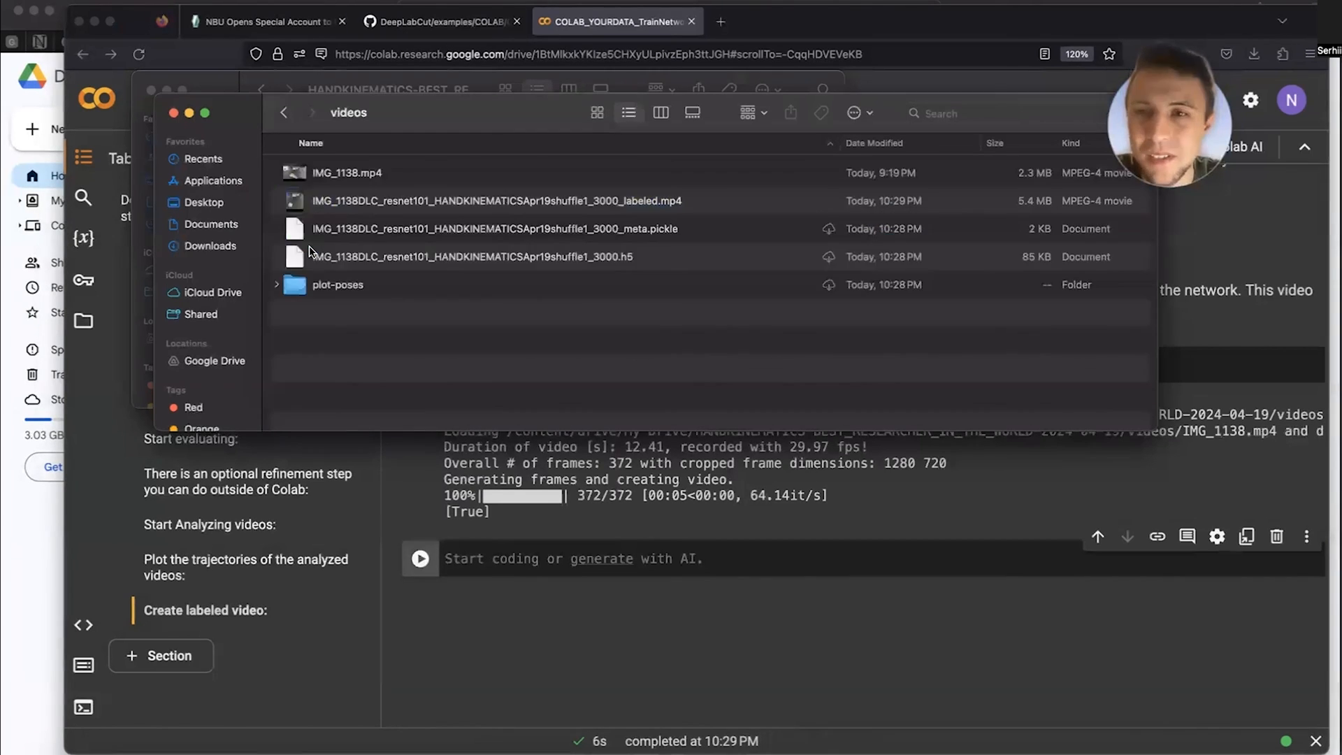
click(497, 200)
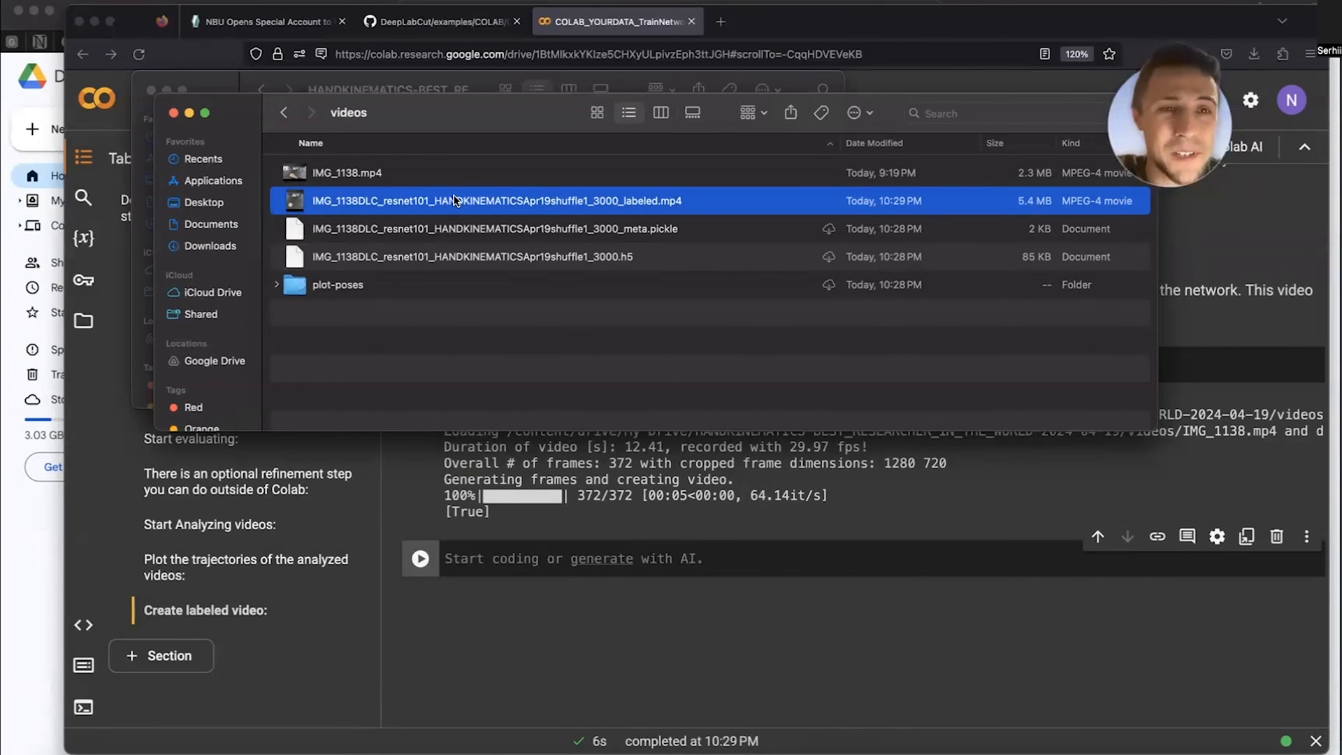
mouse_move(484, 216)
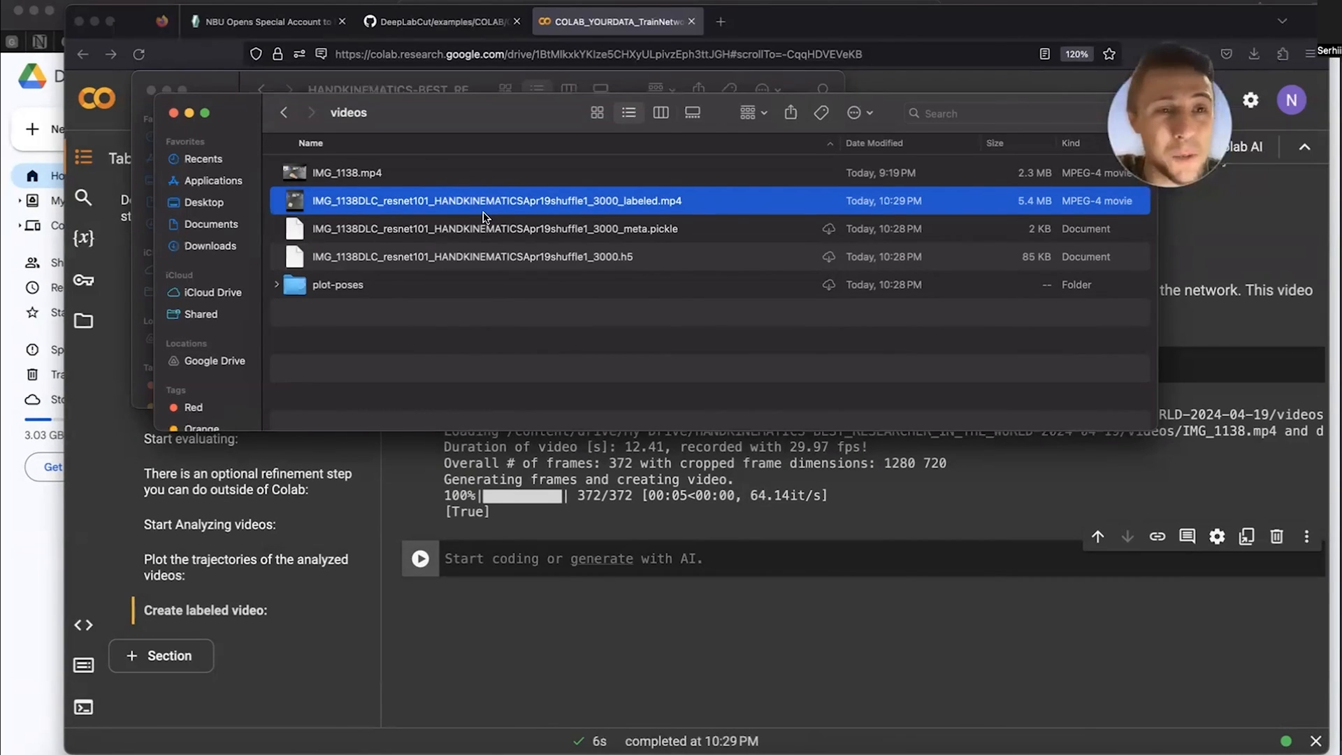
mouse_move(572, 266)
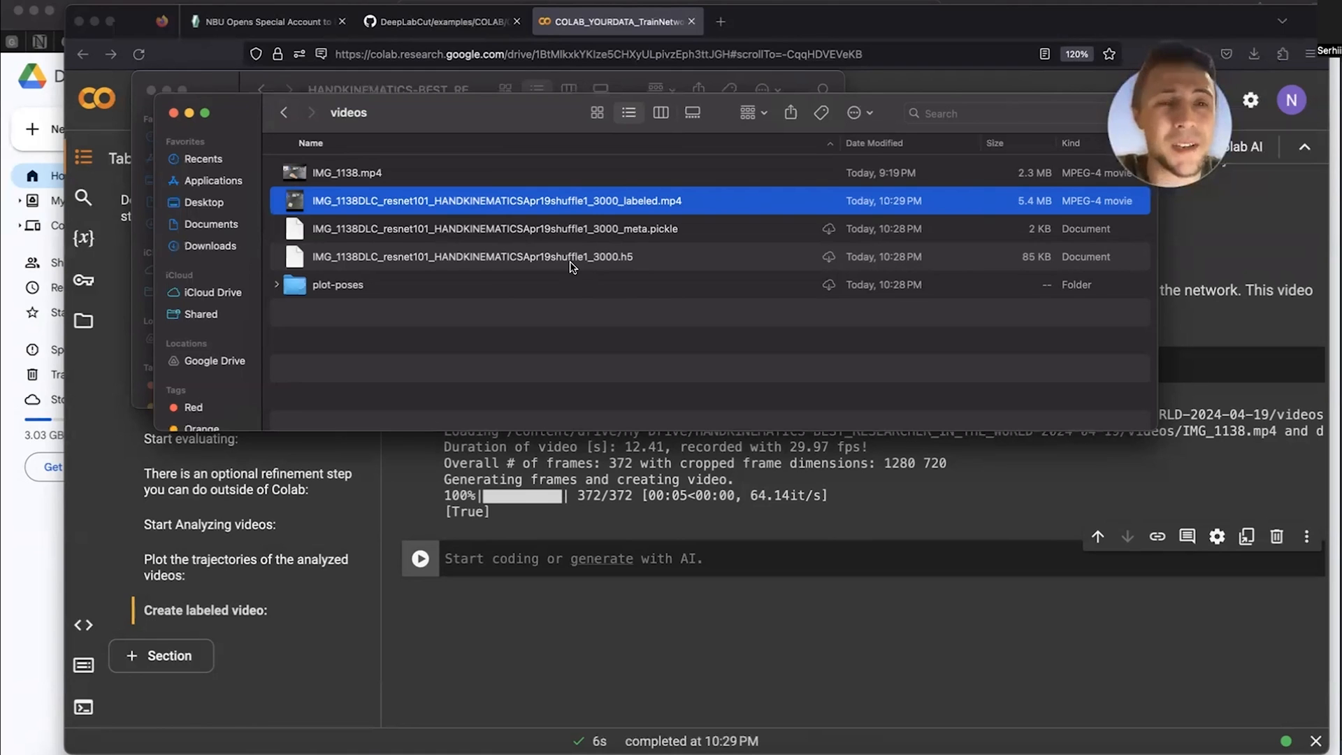
mouse_move(548, 239)
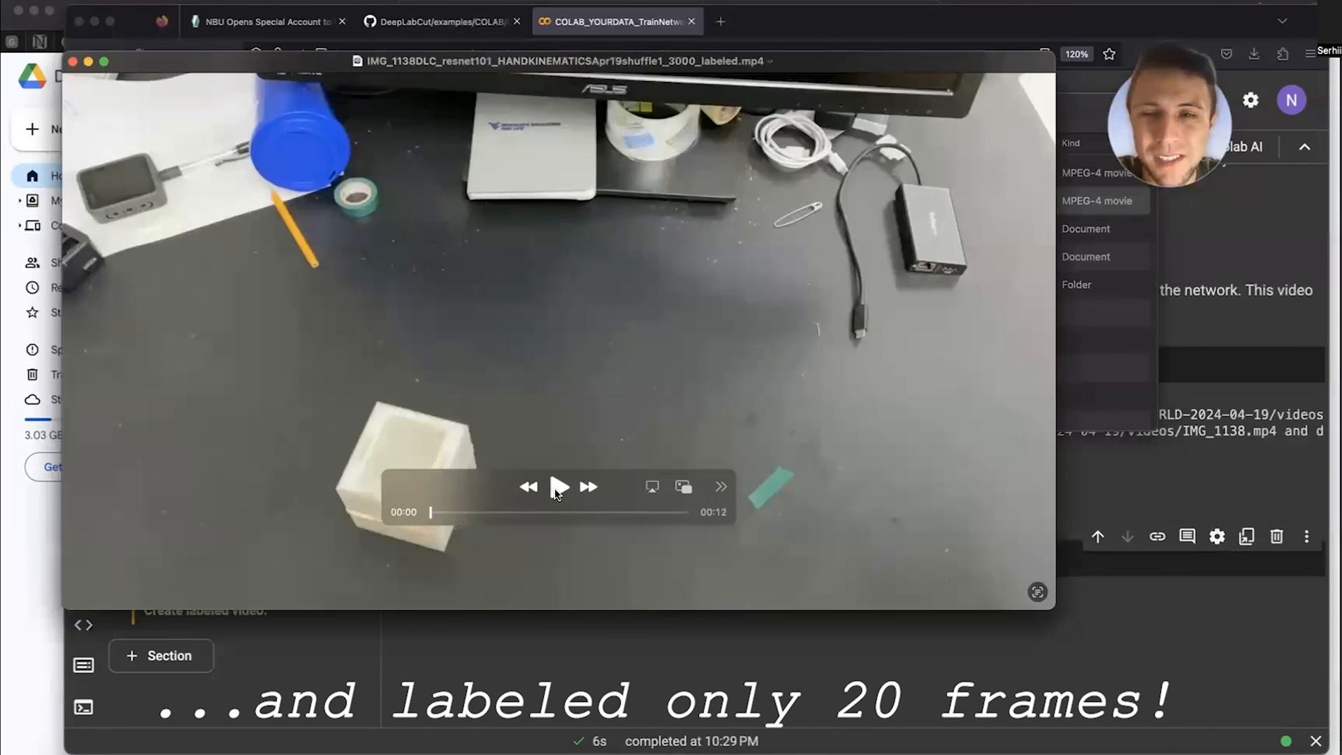
click(557, 486)
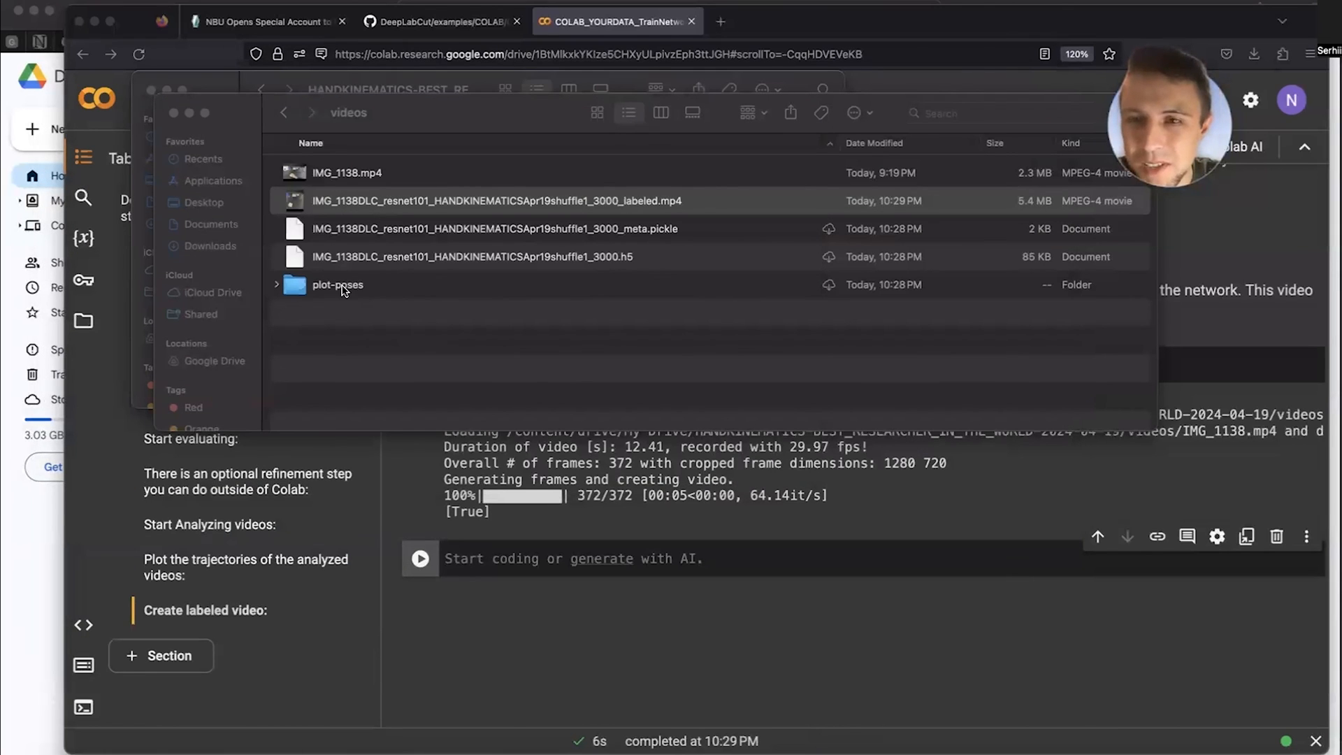
- Navigate into plot-poses/IMG_1138 and open trajectory.png in Preview
double_click(337, 284)
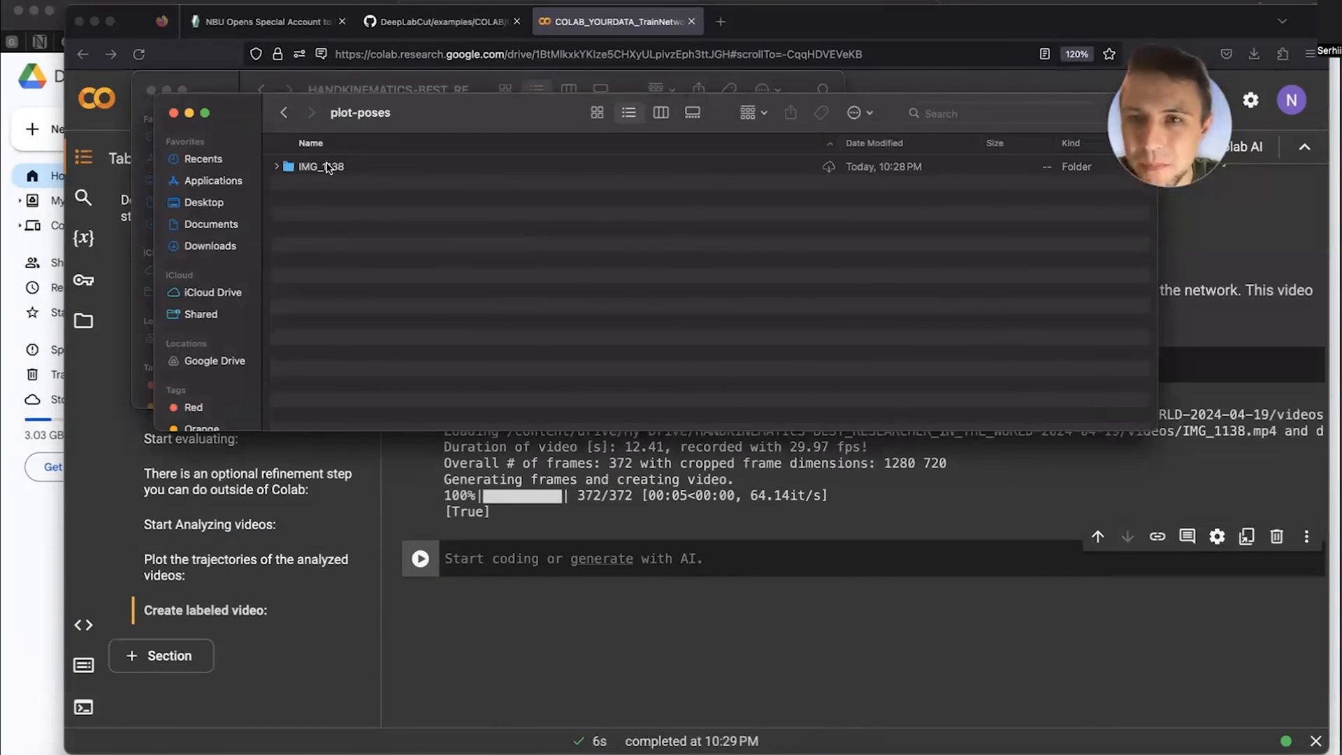
double_click(321, 166)
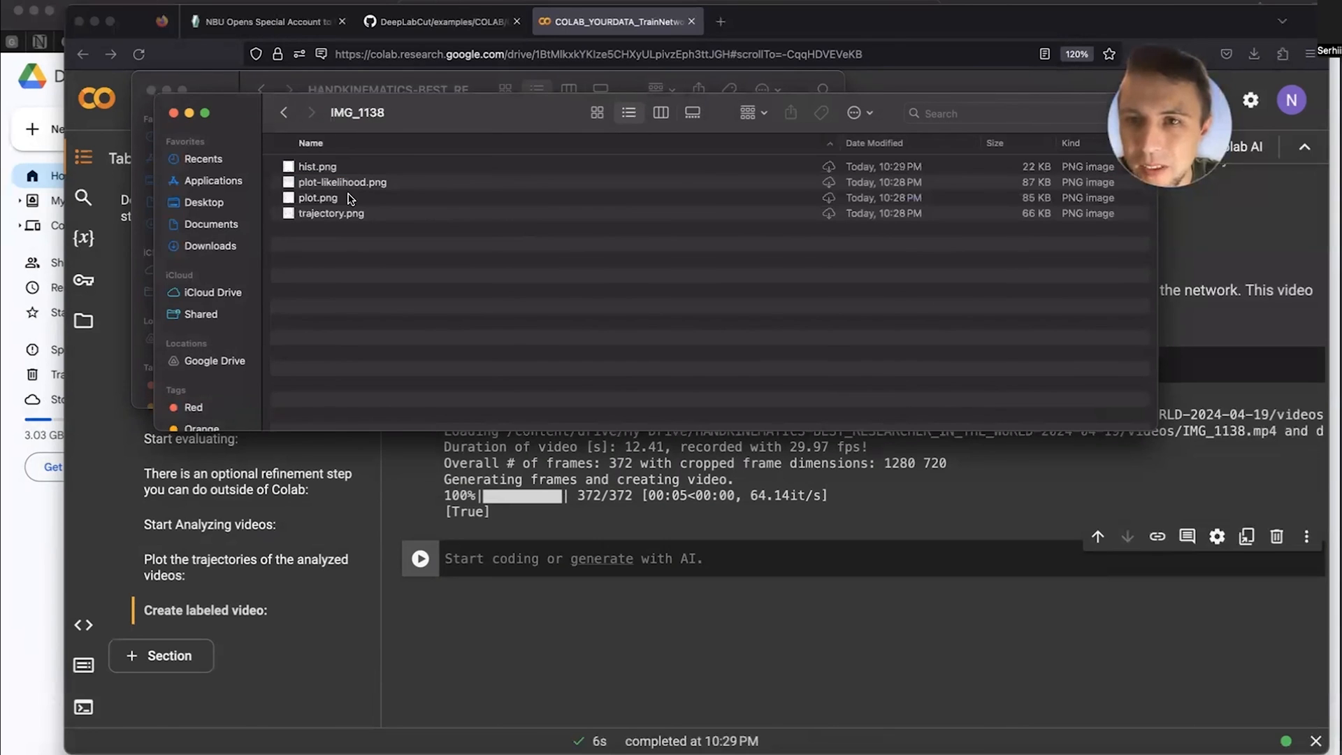
click(331, 213)
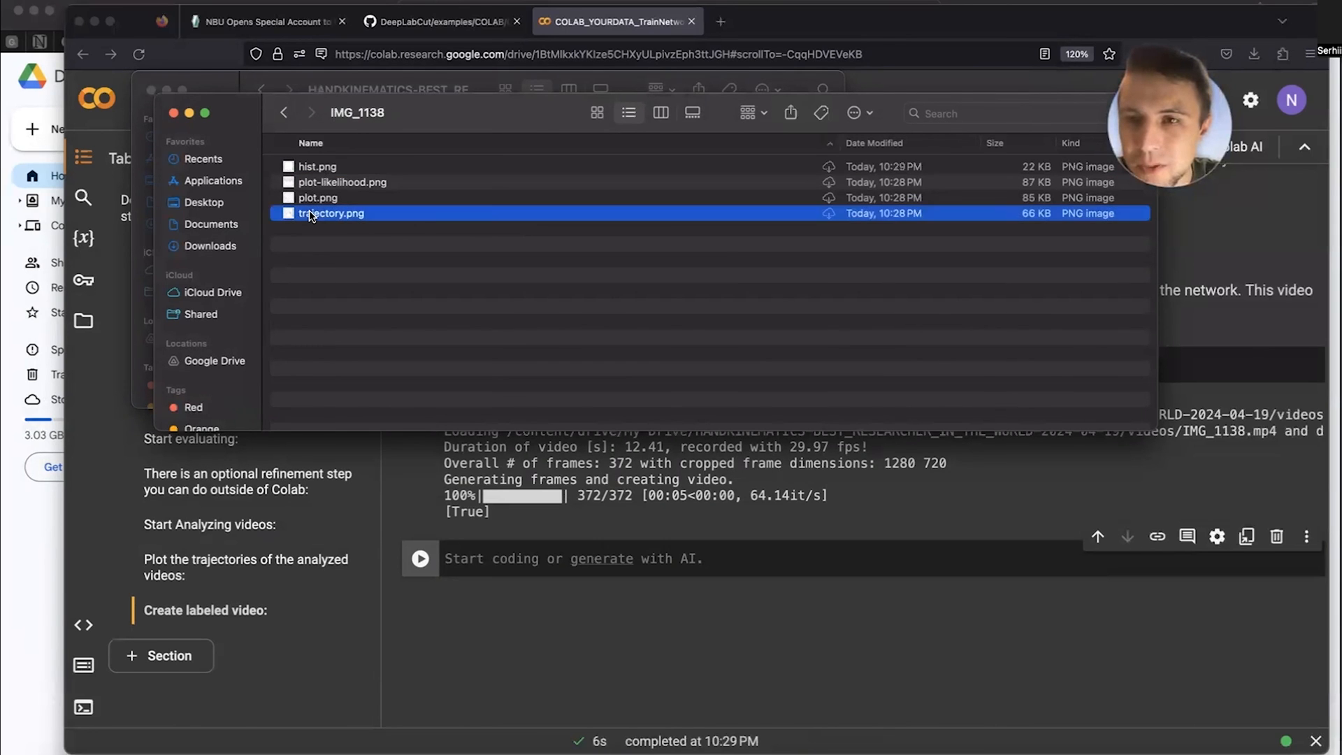
double_click(331, 213)
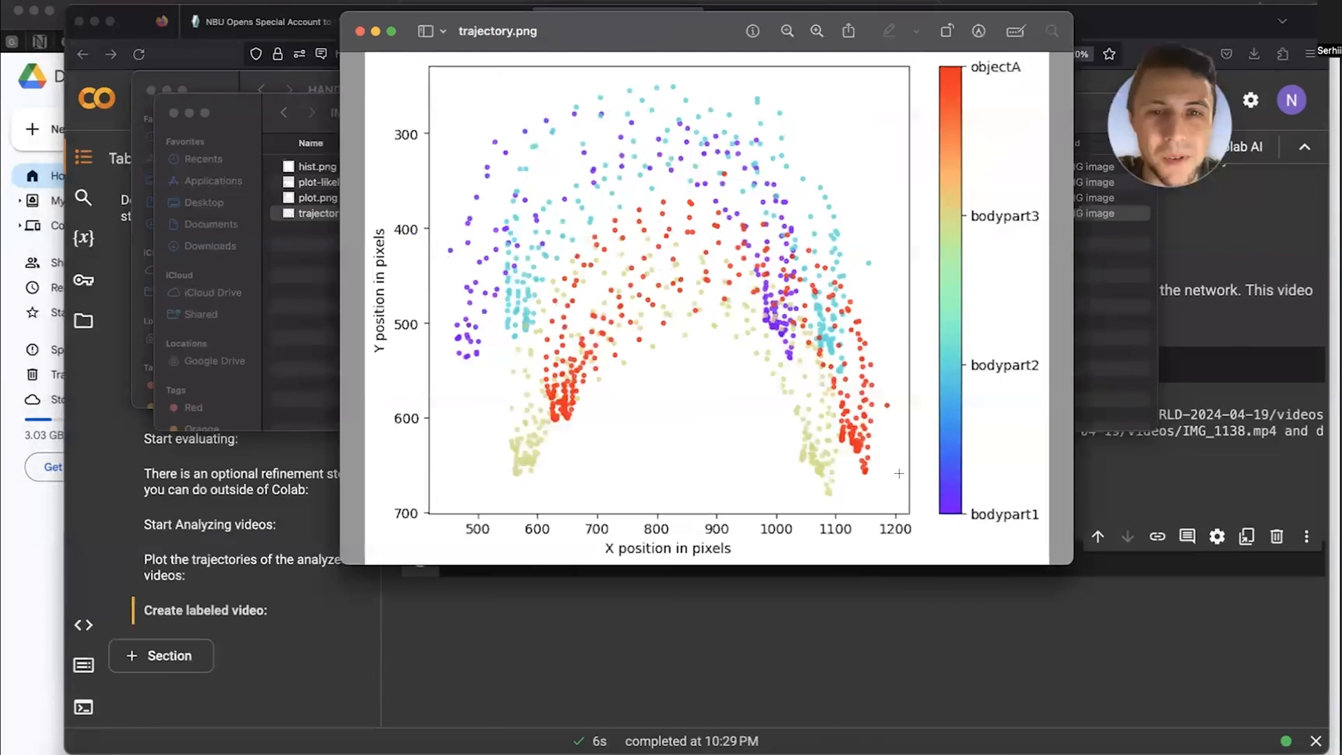
mouse_move(973, 187)
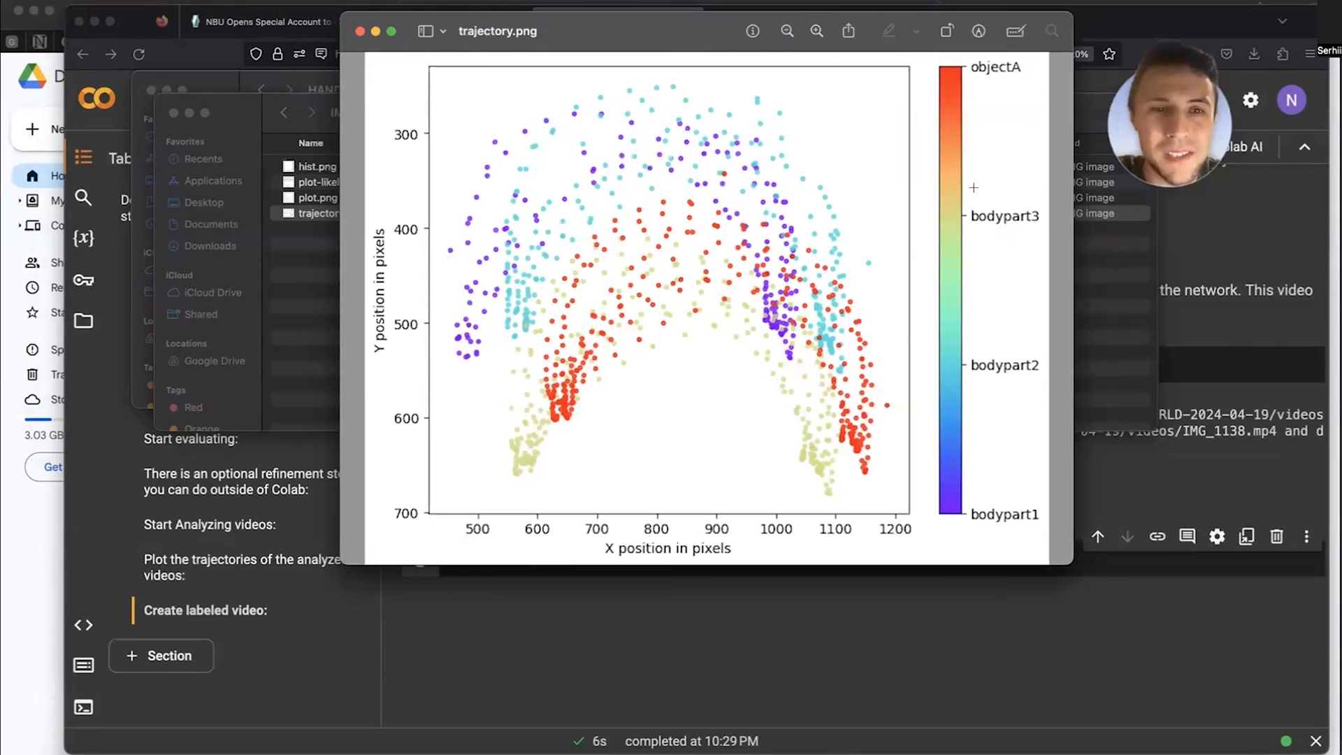
mouse_move(1013, 144)
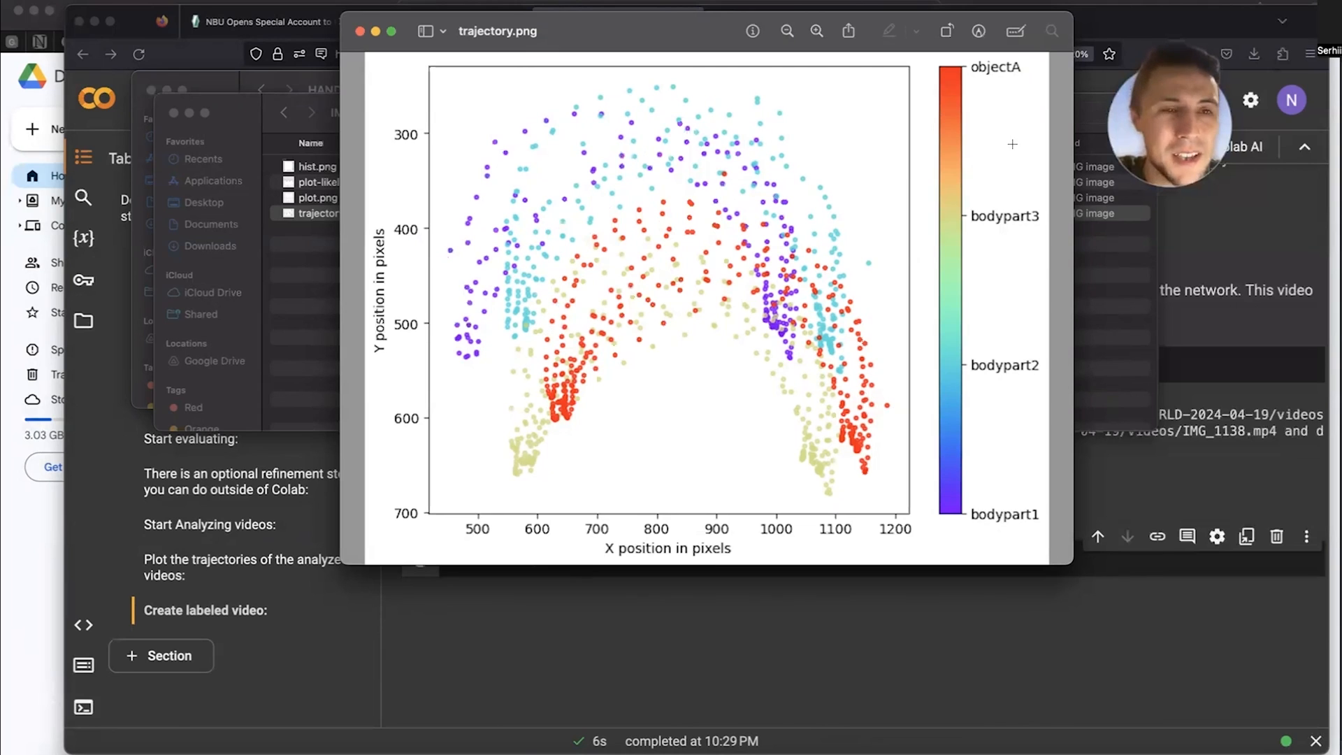
mouse_move(1006, 272)
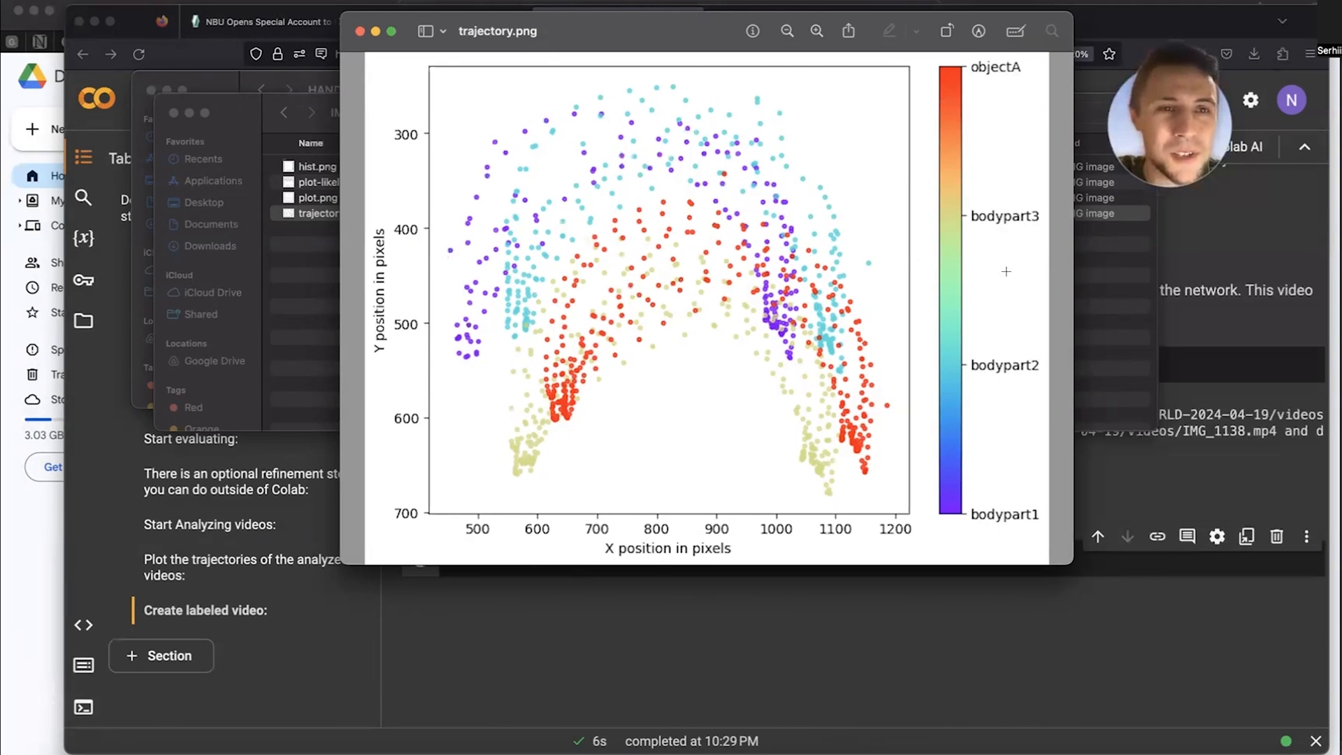
mouse_move(987, 450)
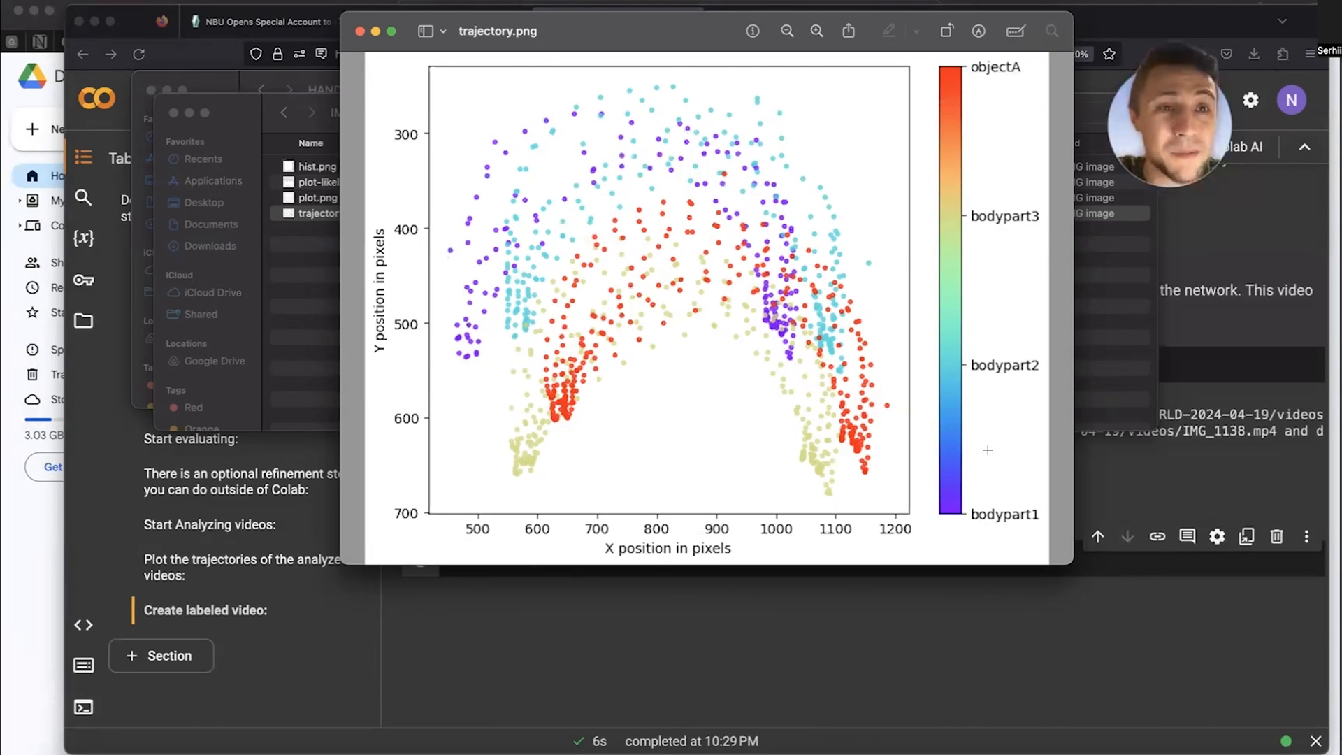
mouse_move(865, 458)
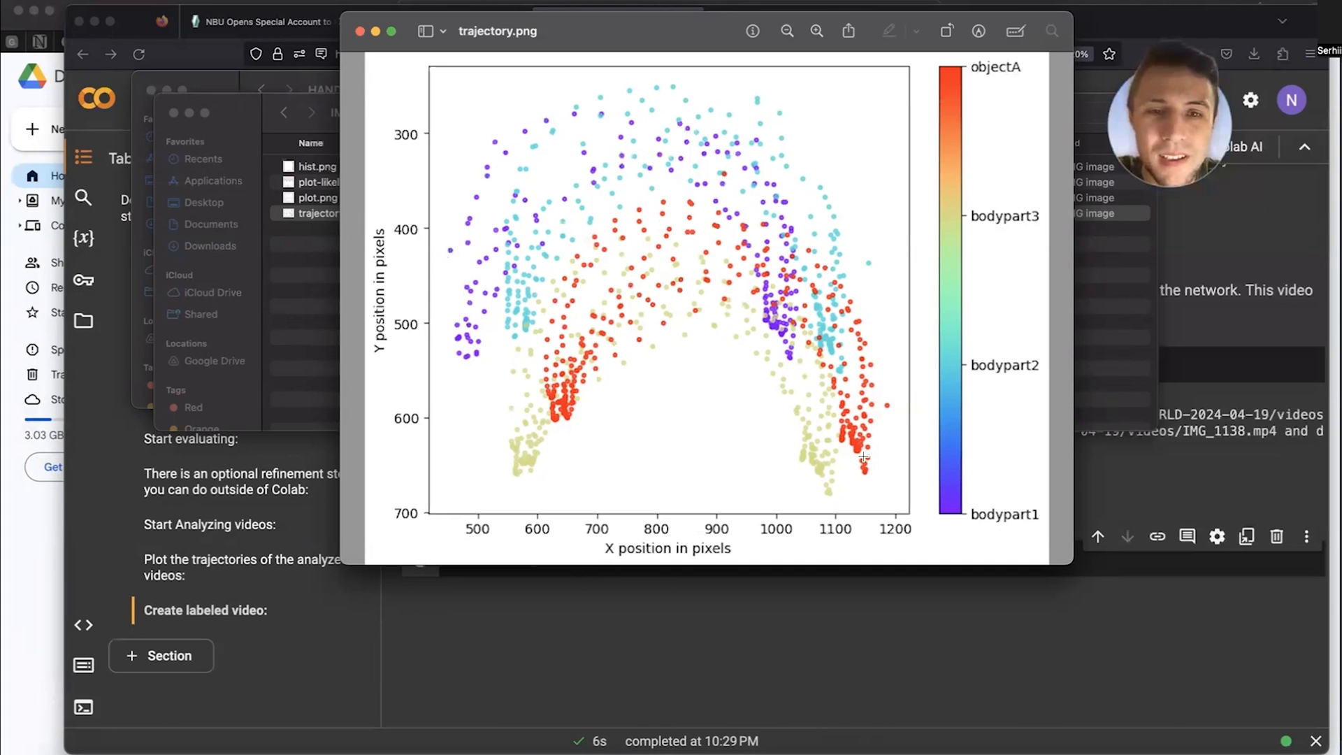
mouse_move(641, 221)
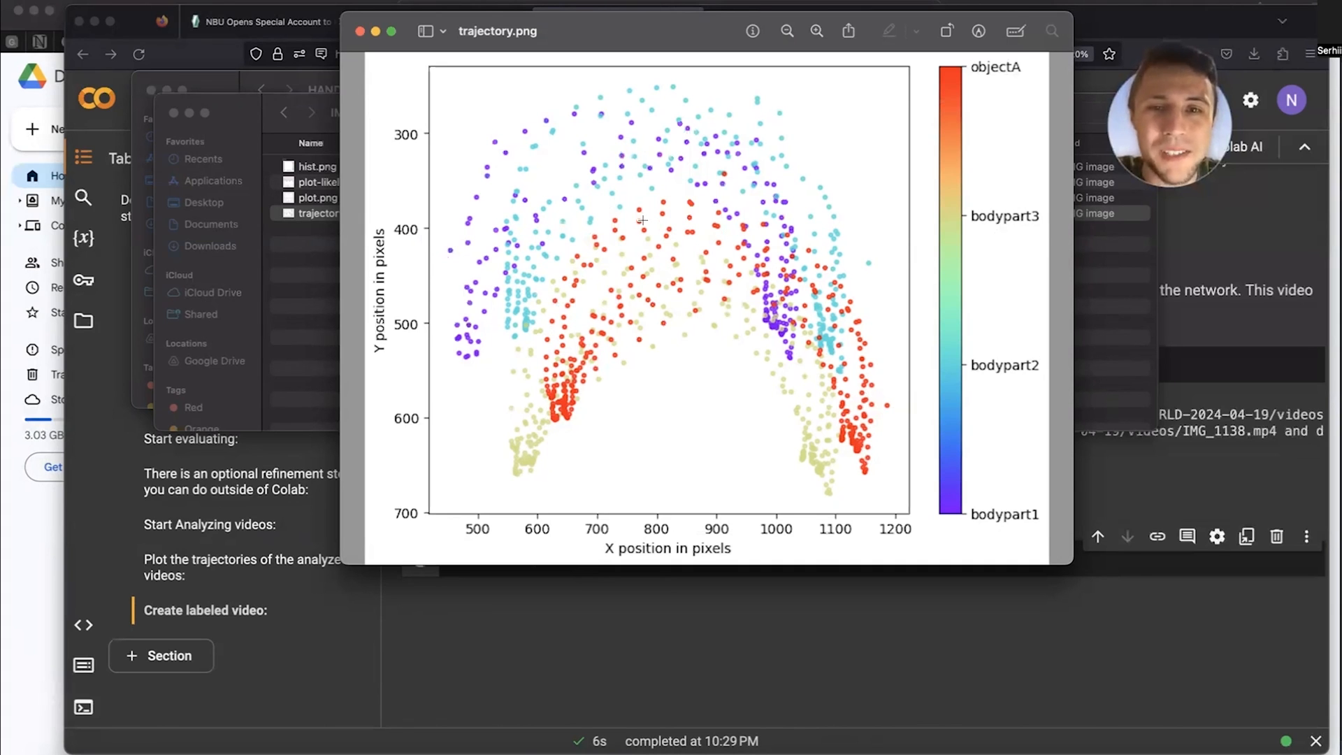
mouse_move(628, 281)
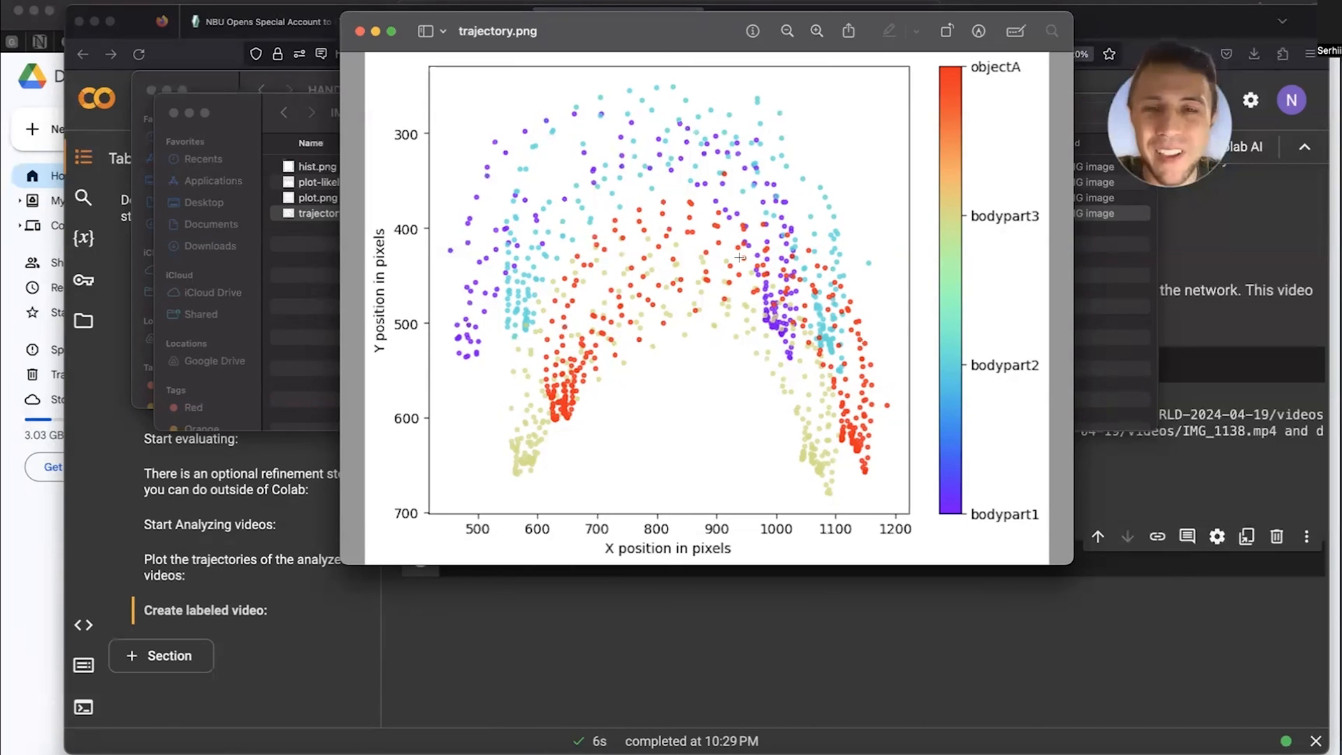
mouse_move(794, 357)
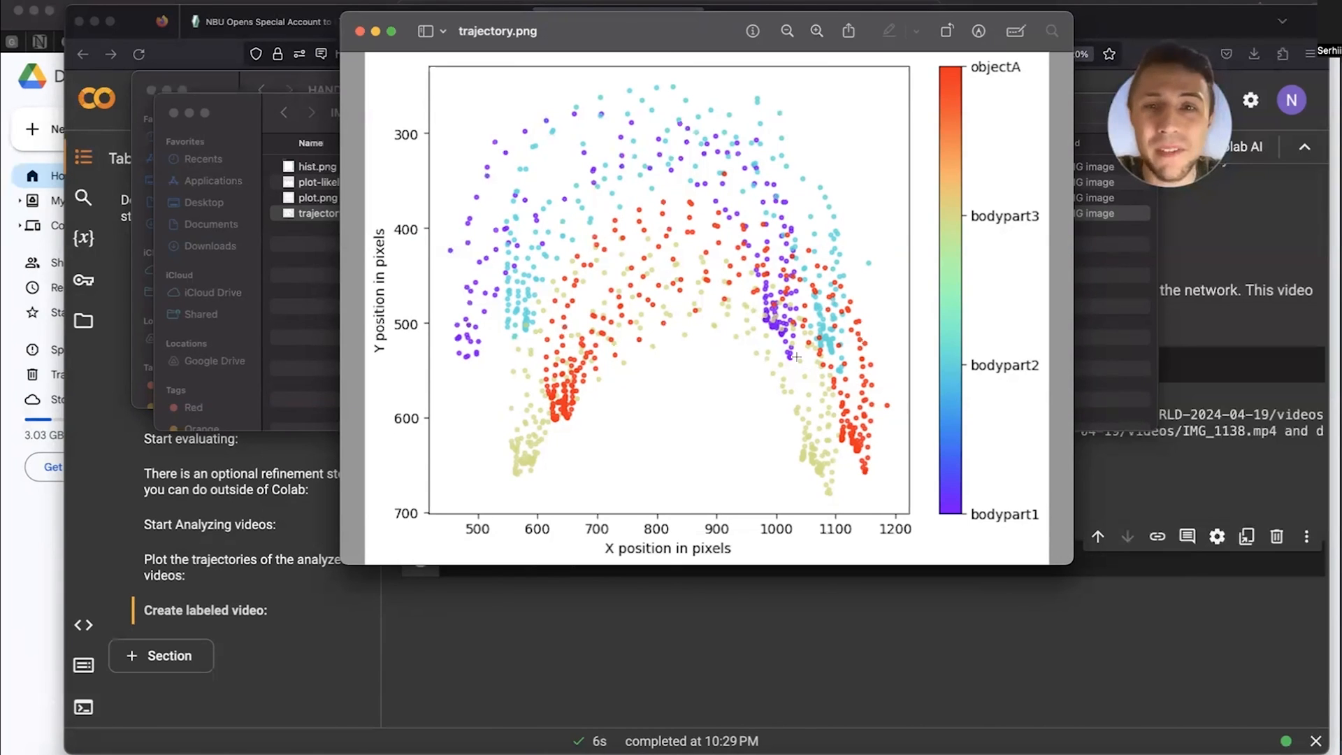